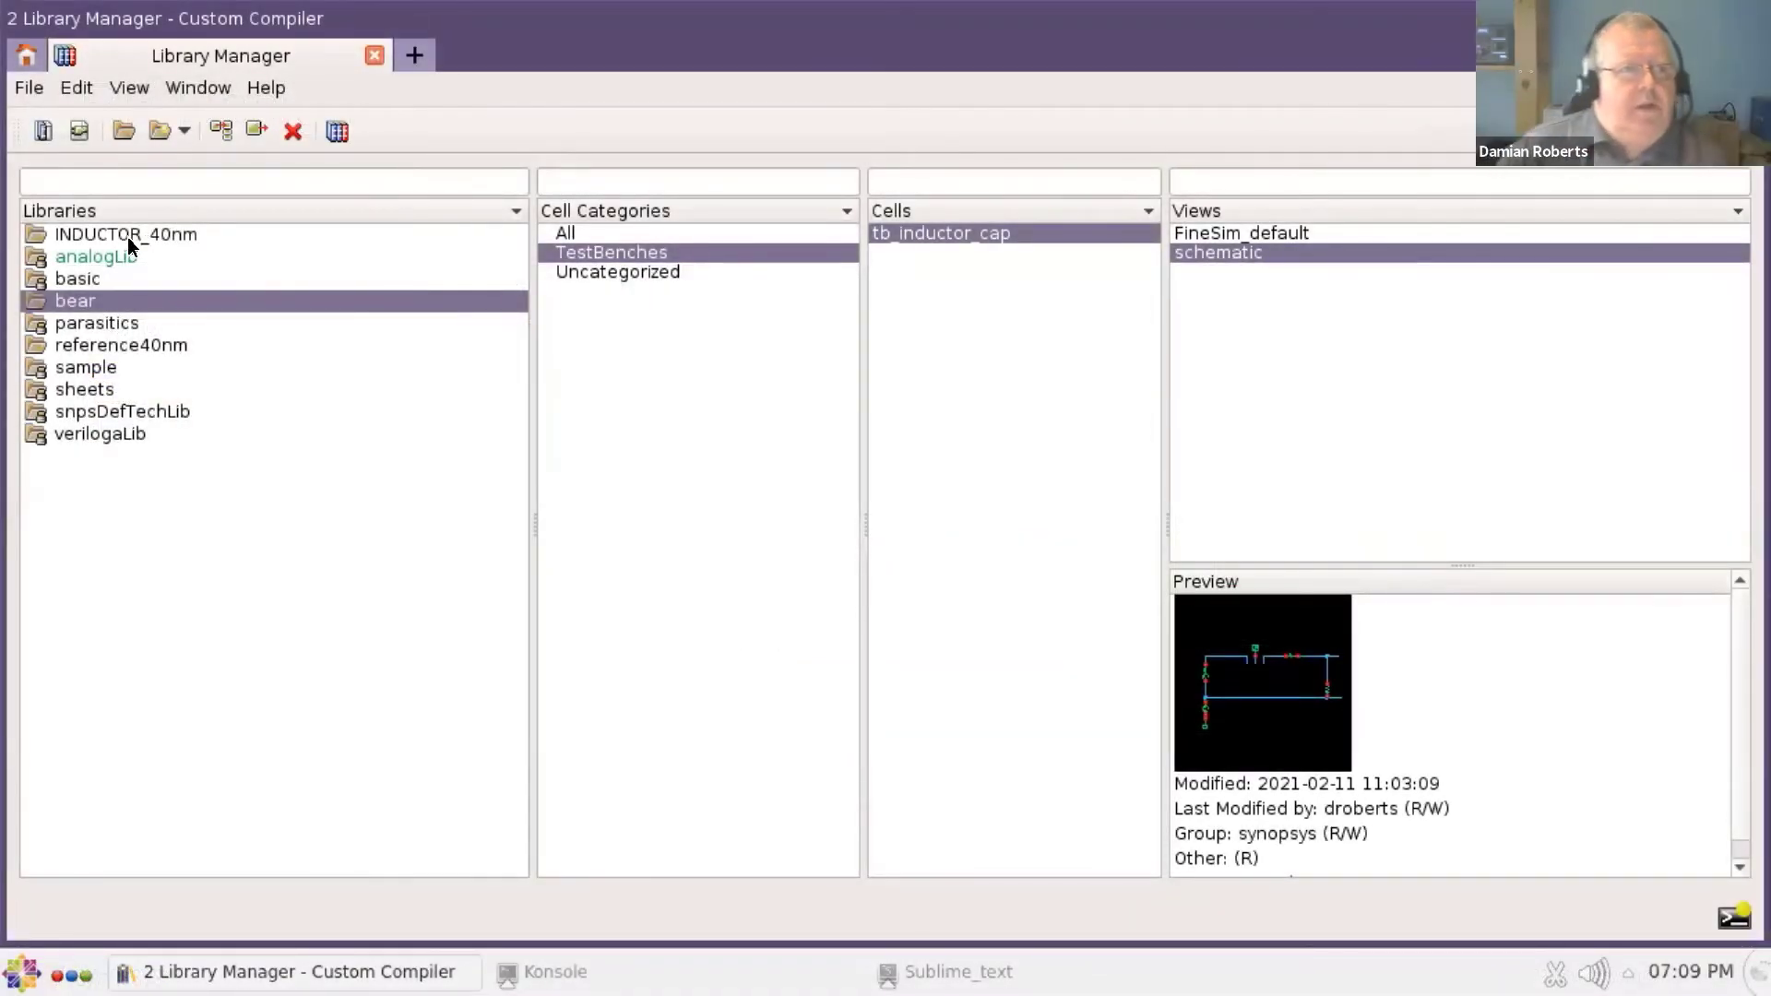
- Select the INDUCTOR_40nm library and its coil cell to list the cell's views
{"action": "left_click", "coordinate": [124, 234]}
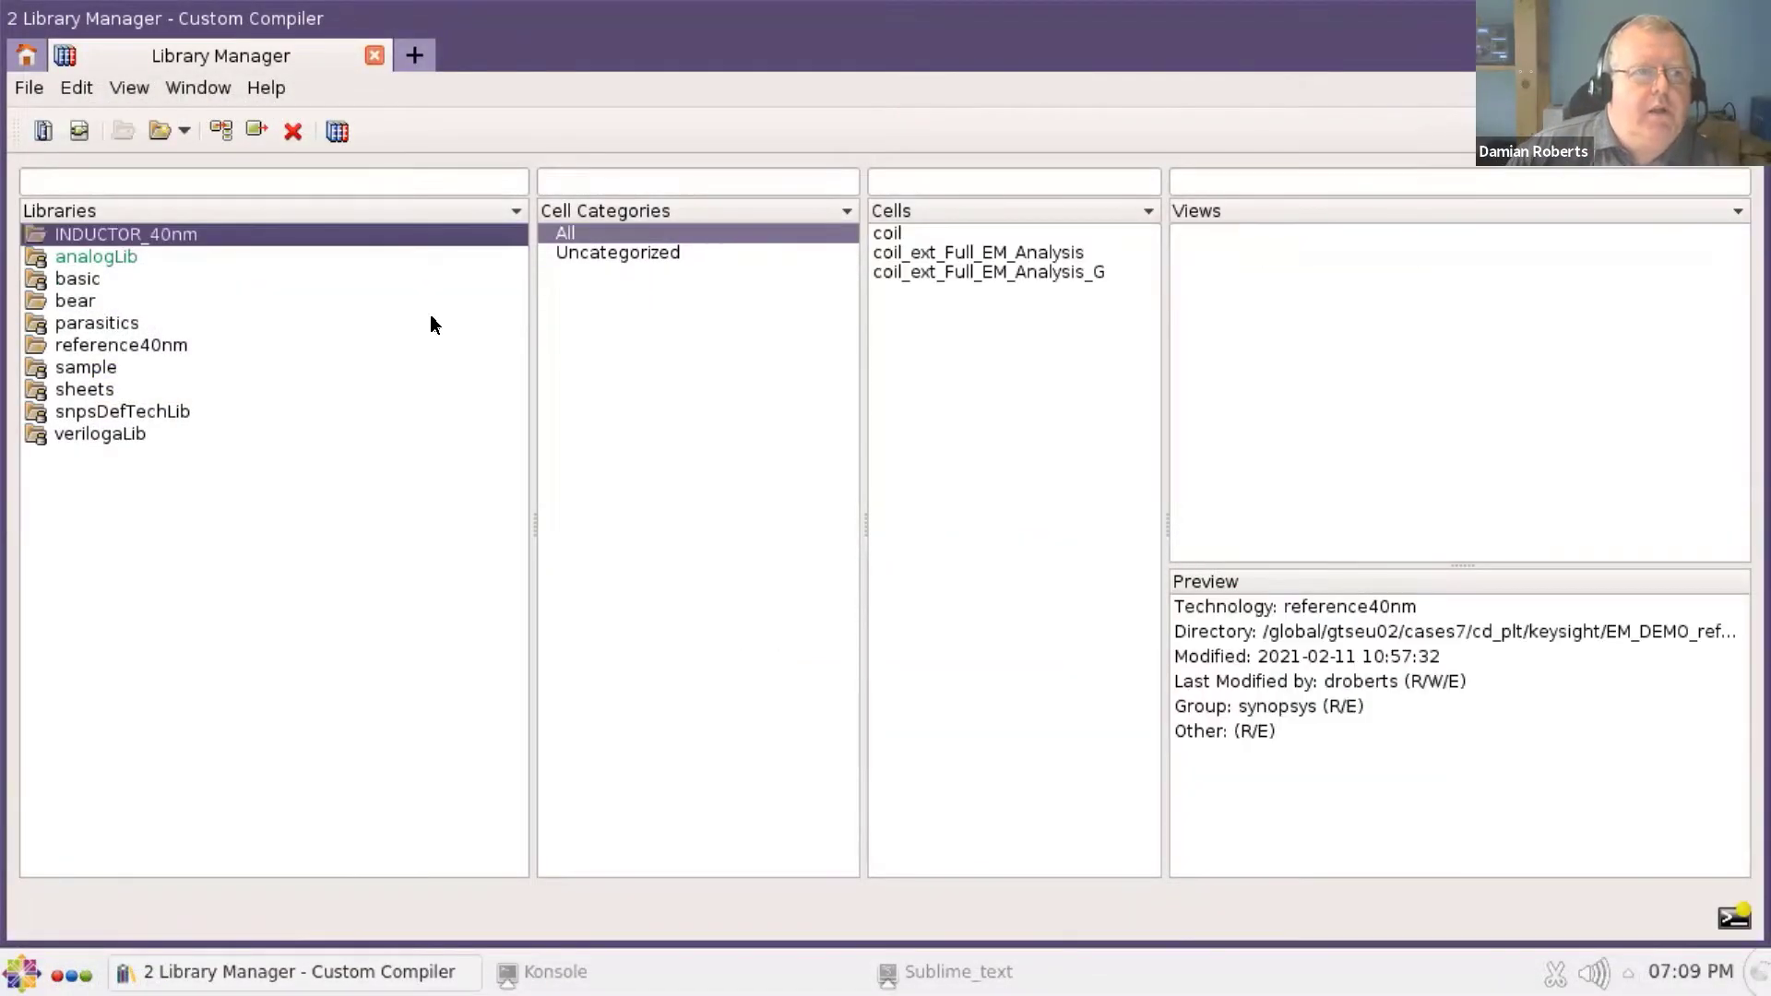
{"action": "mouse_move", "coordinate": [480, 337]}
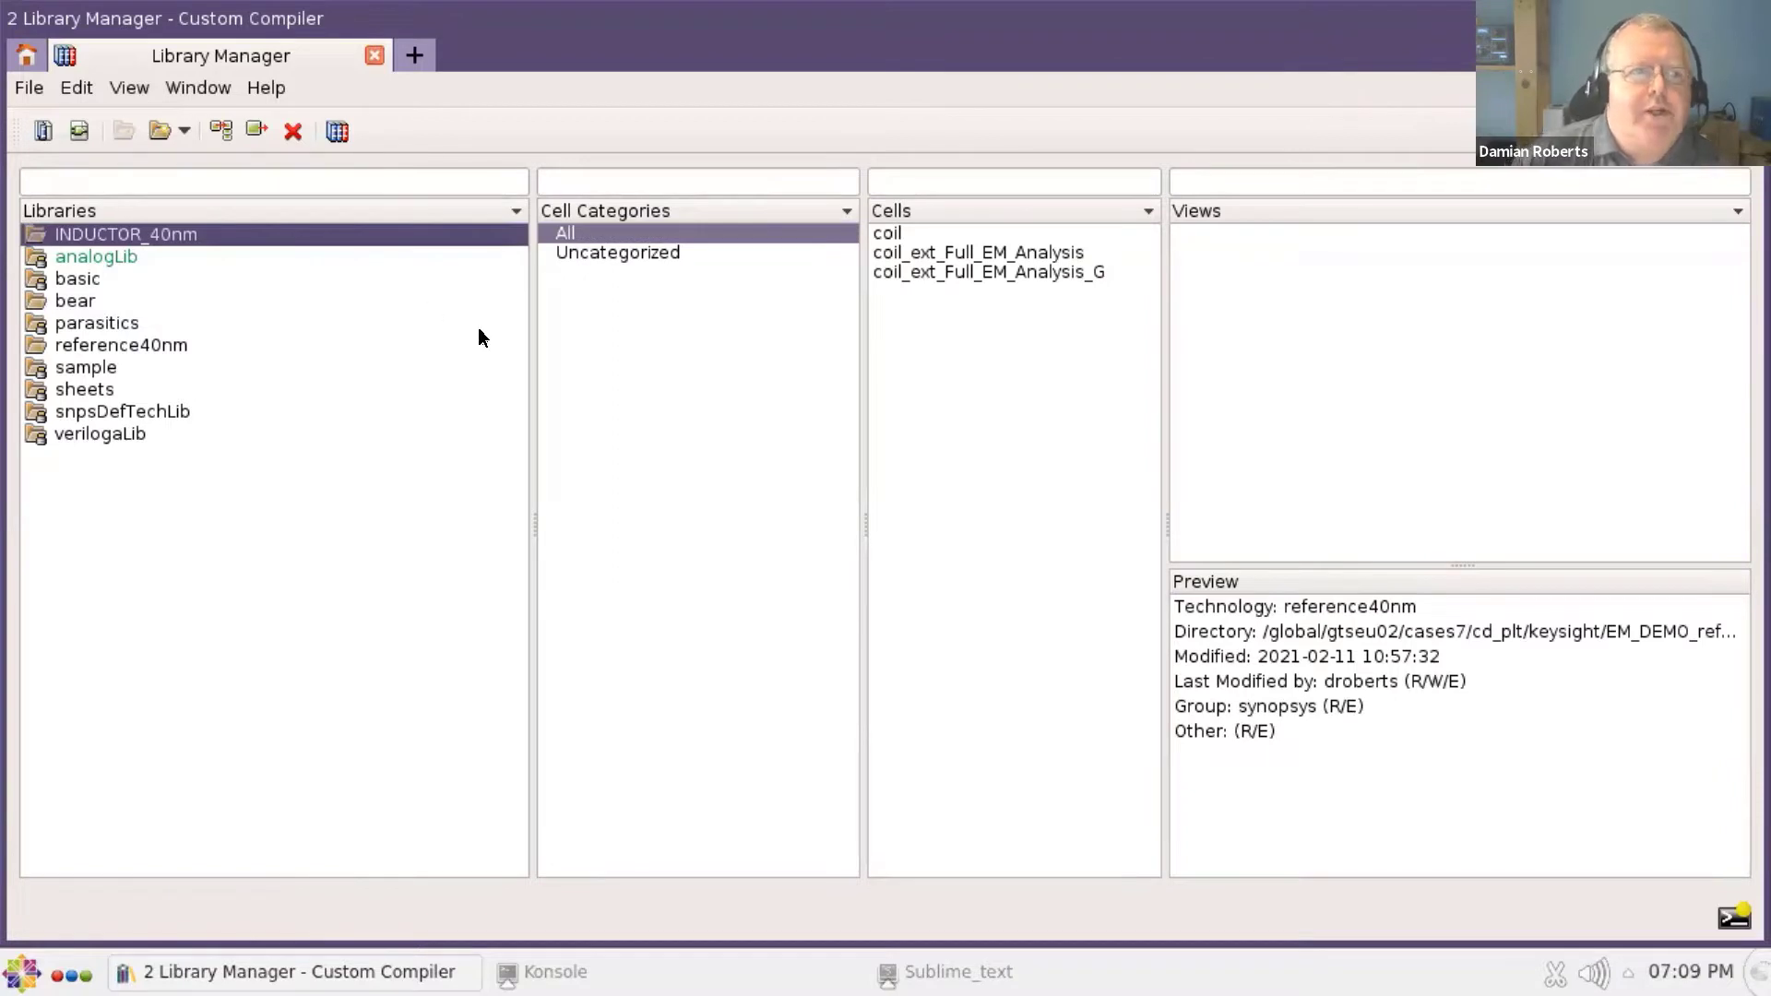
{"action": "mouse_move", "coordinate": [63, 240]}
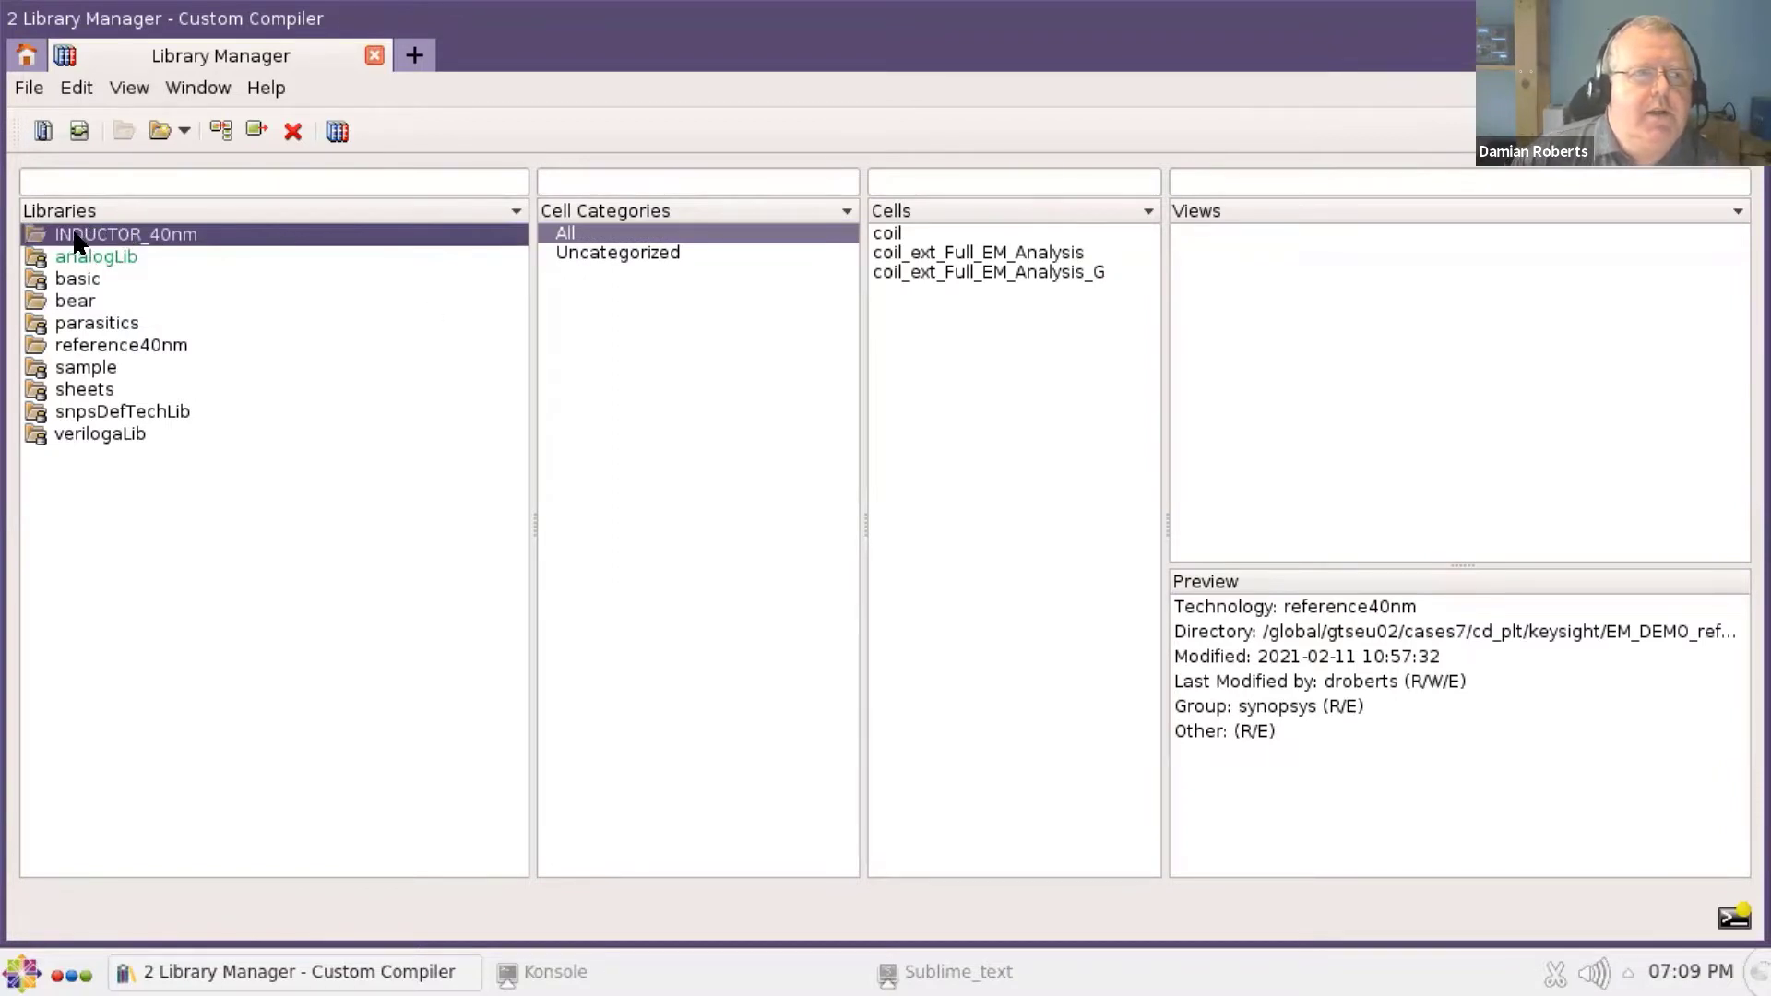
{"action": "mouse_move", "coordinate": [887, 235]}
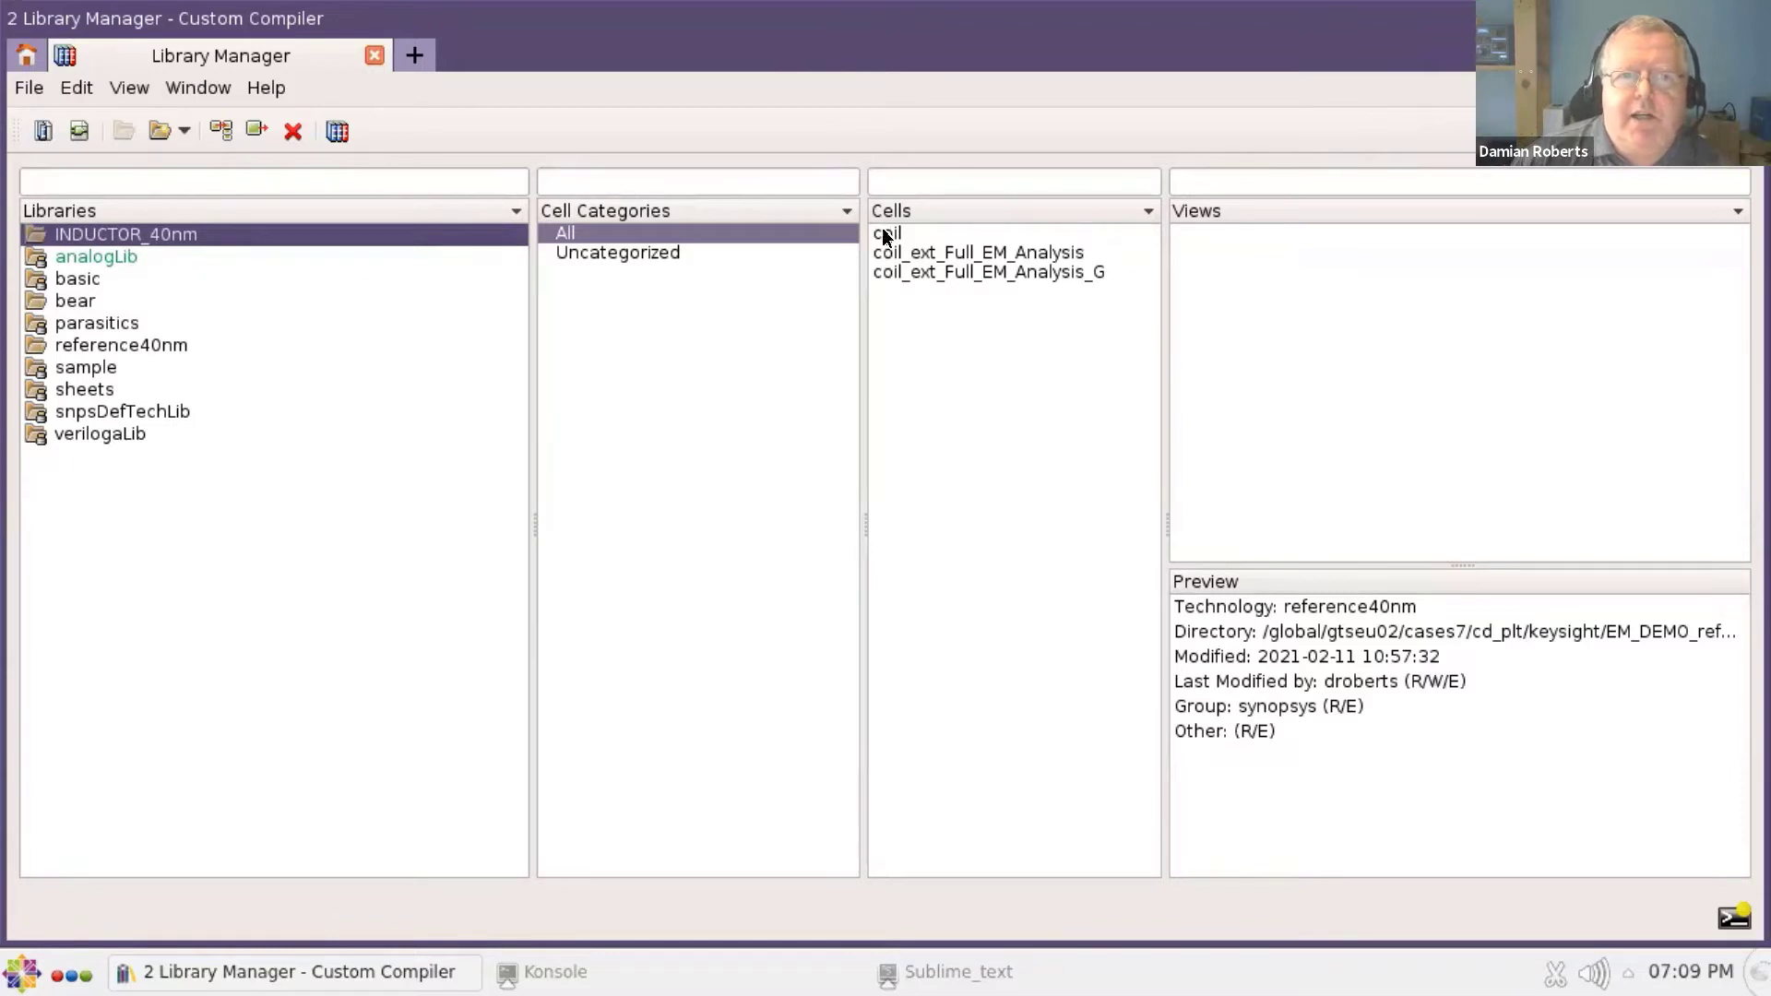
{"action": "left_click", "coordinate": [888, 232]}
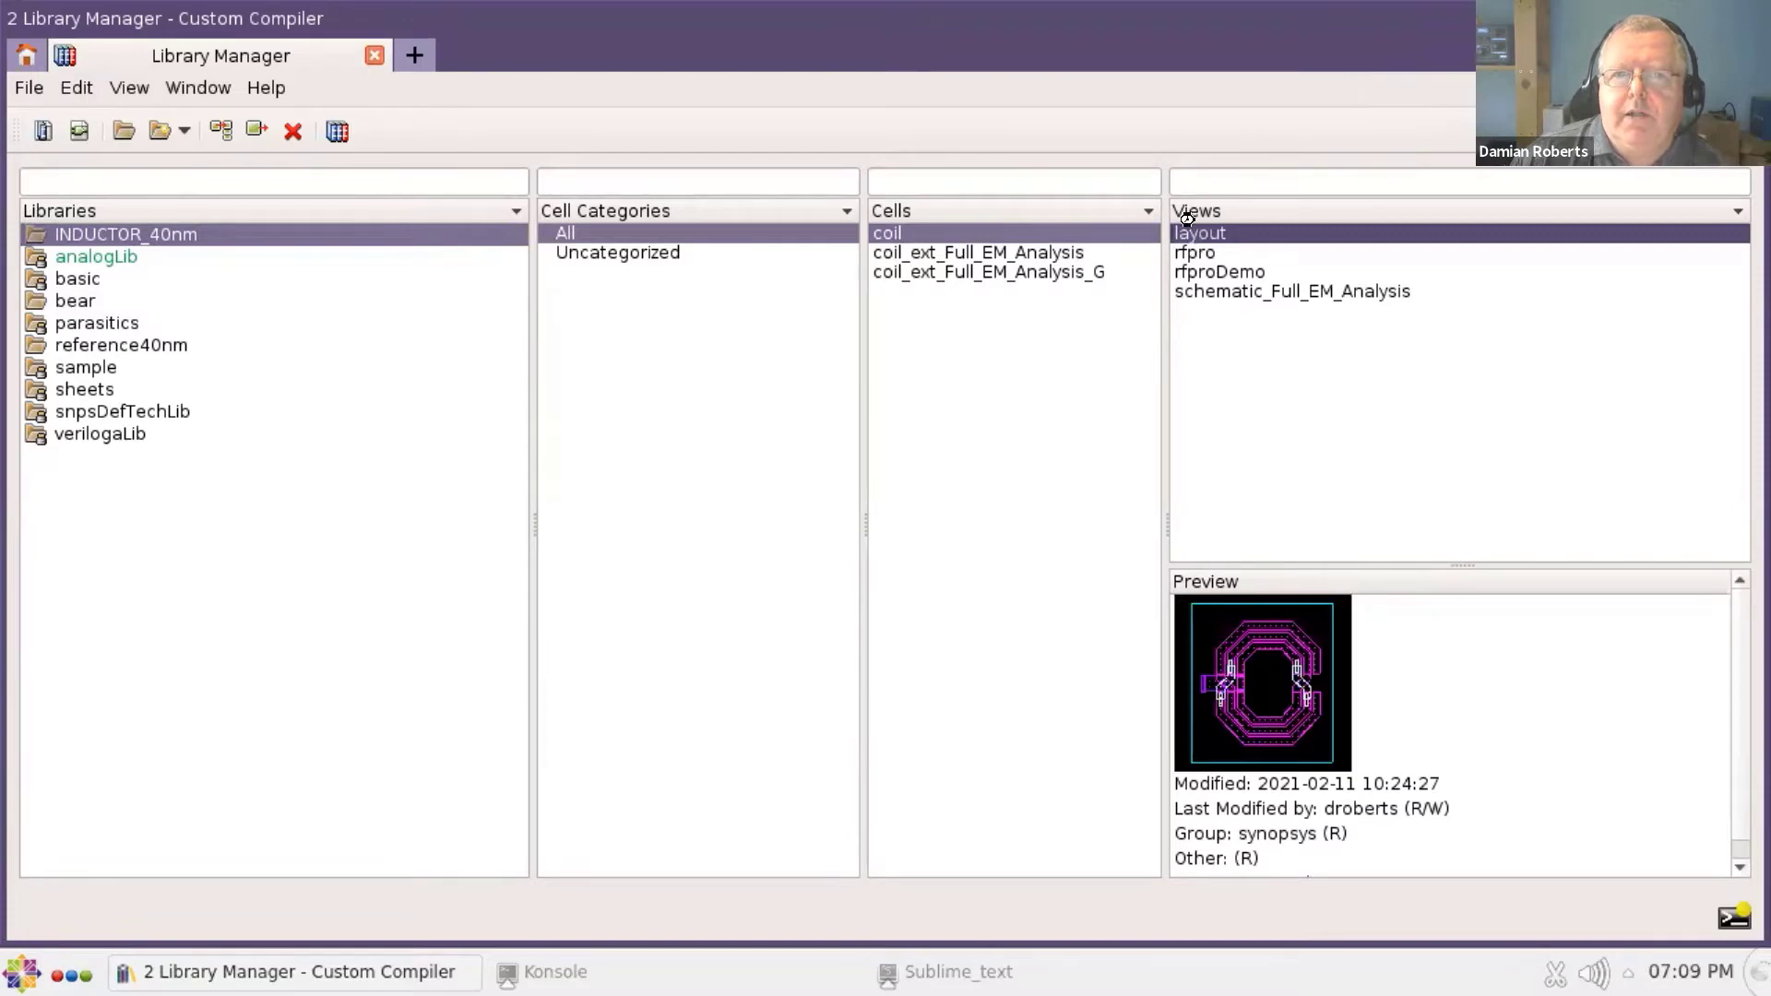
- Open the coil cell's layout view in the Layout Editor for editing
{"action": "double_click", "coordinate": [1200, 232]}
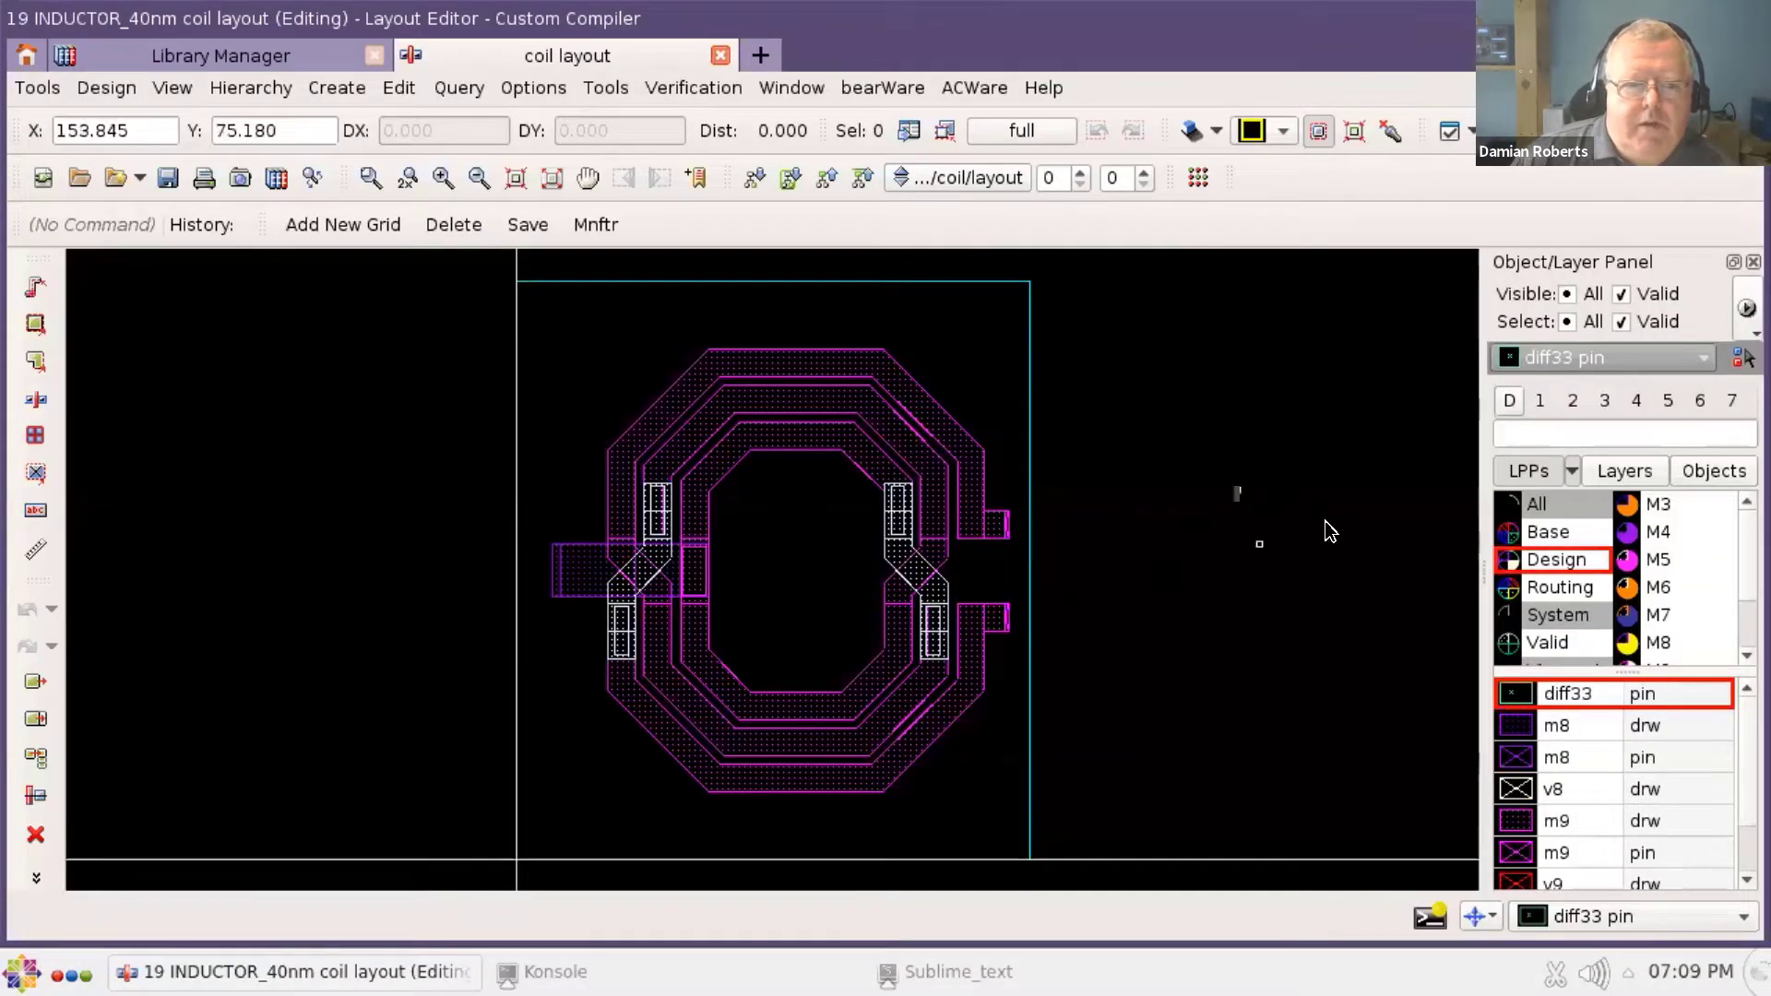
{"action": "mouse_move", "coordinate": [1212, 659]}
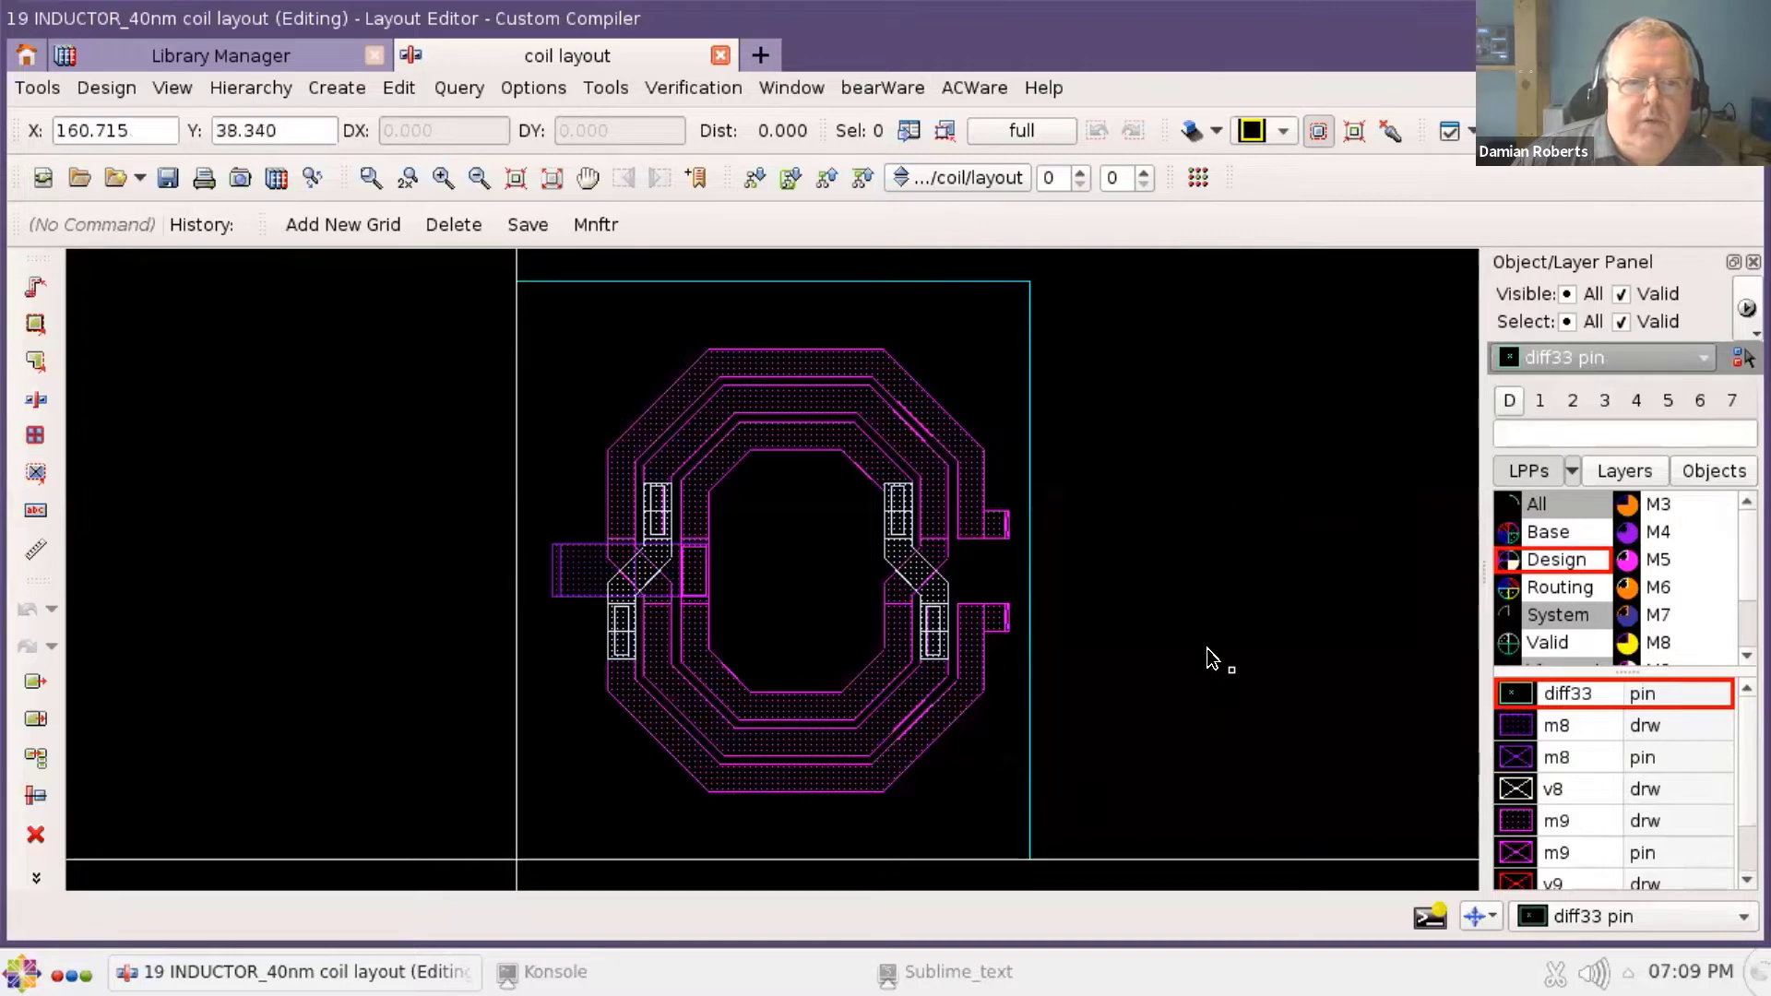
{"action": "mouse_move", "coordinate": [1026, 553]}
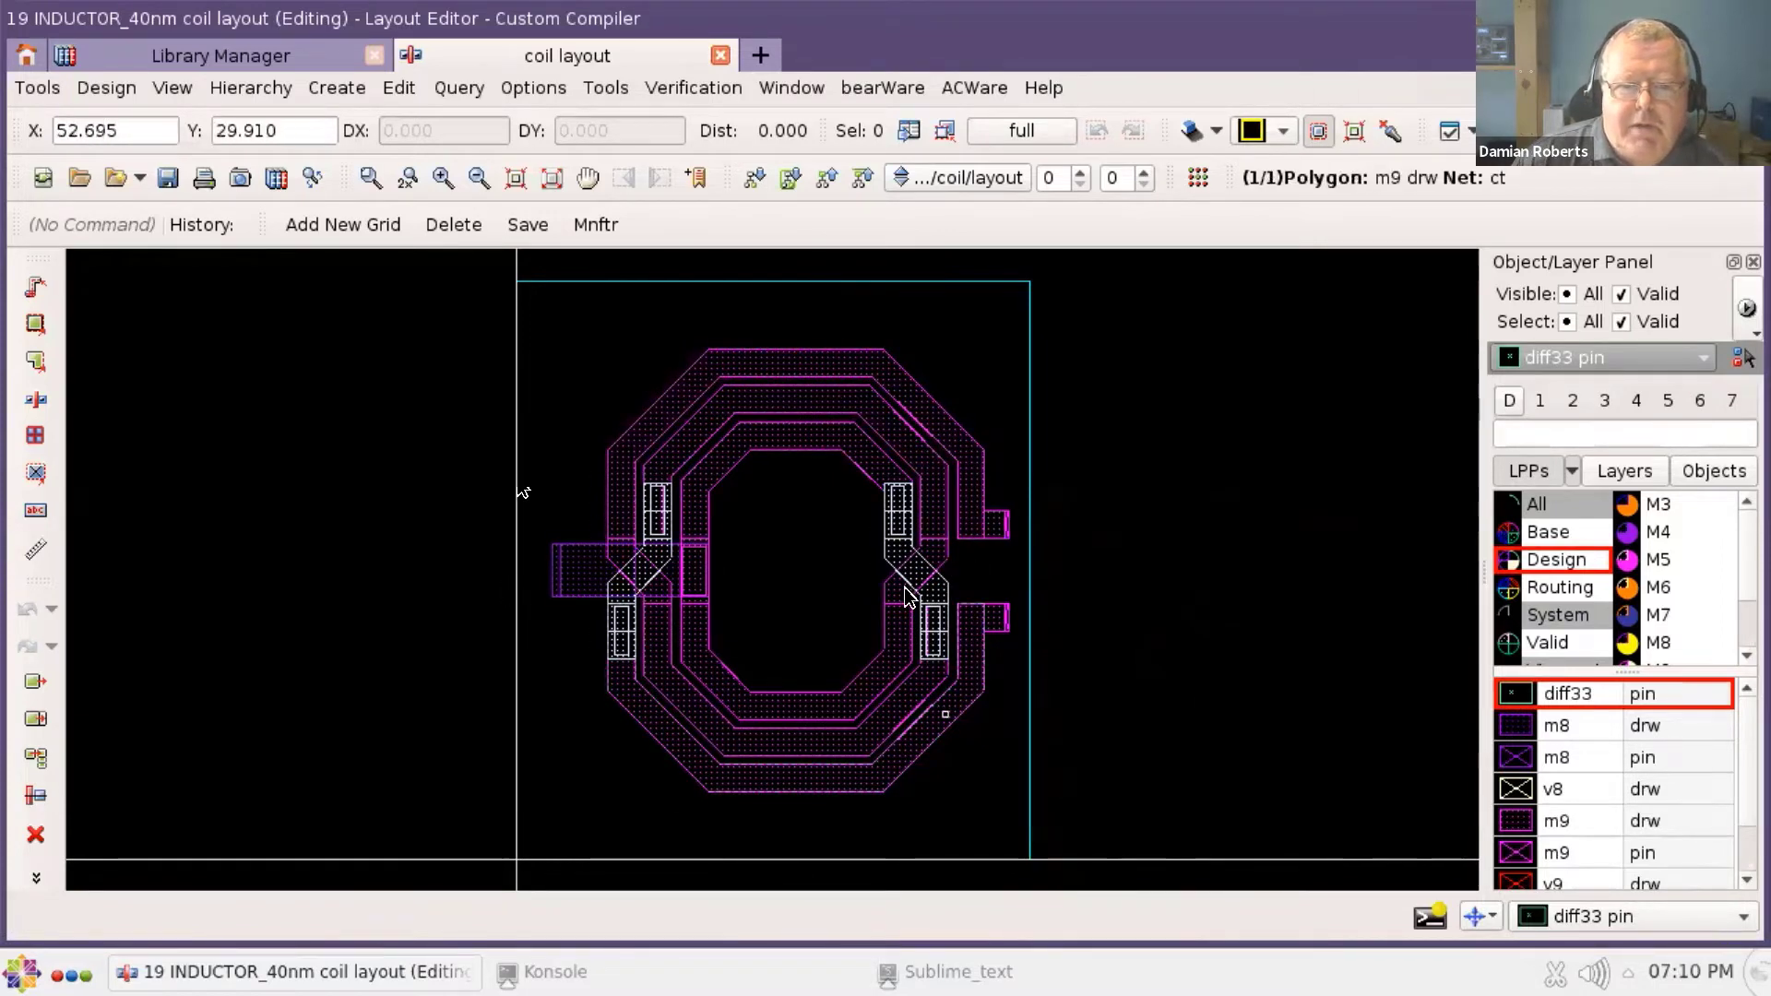
{"action": "mouse_move", "coordinate": [1017, 627]}
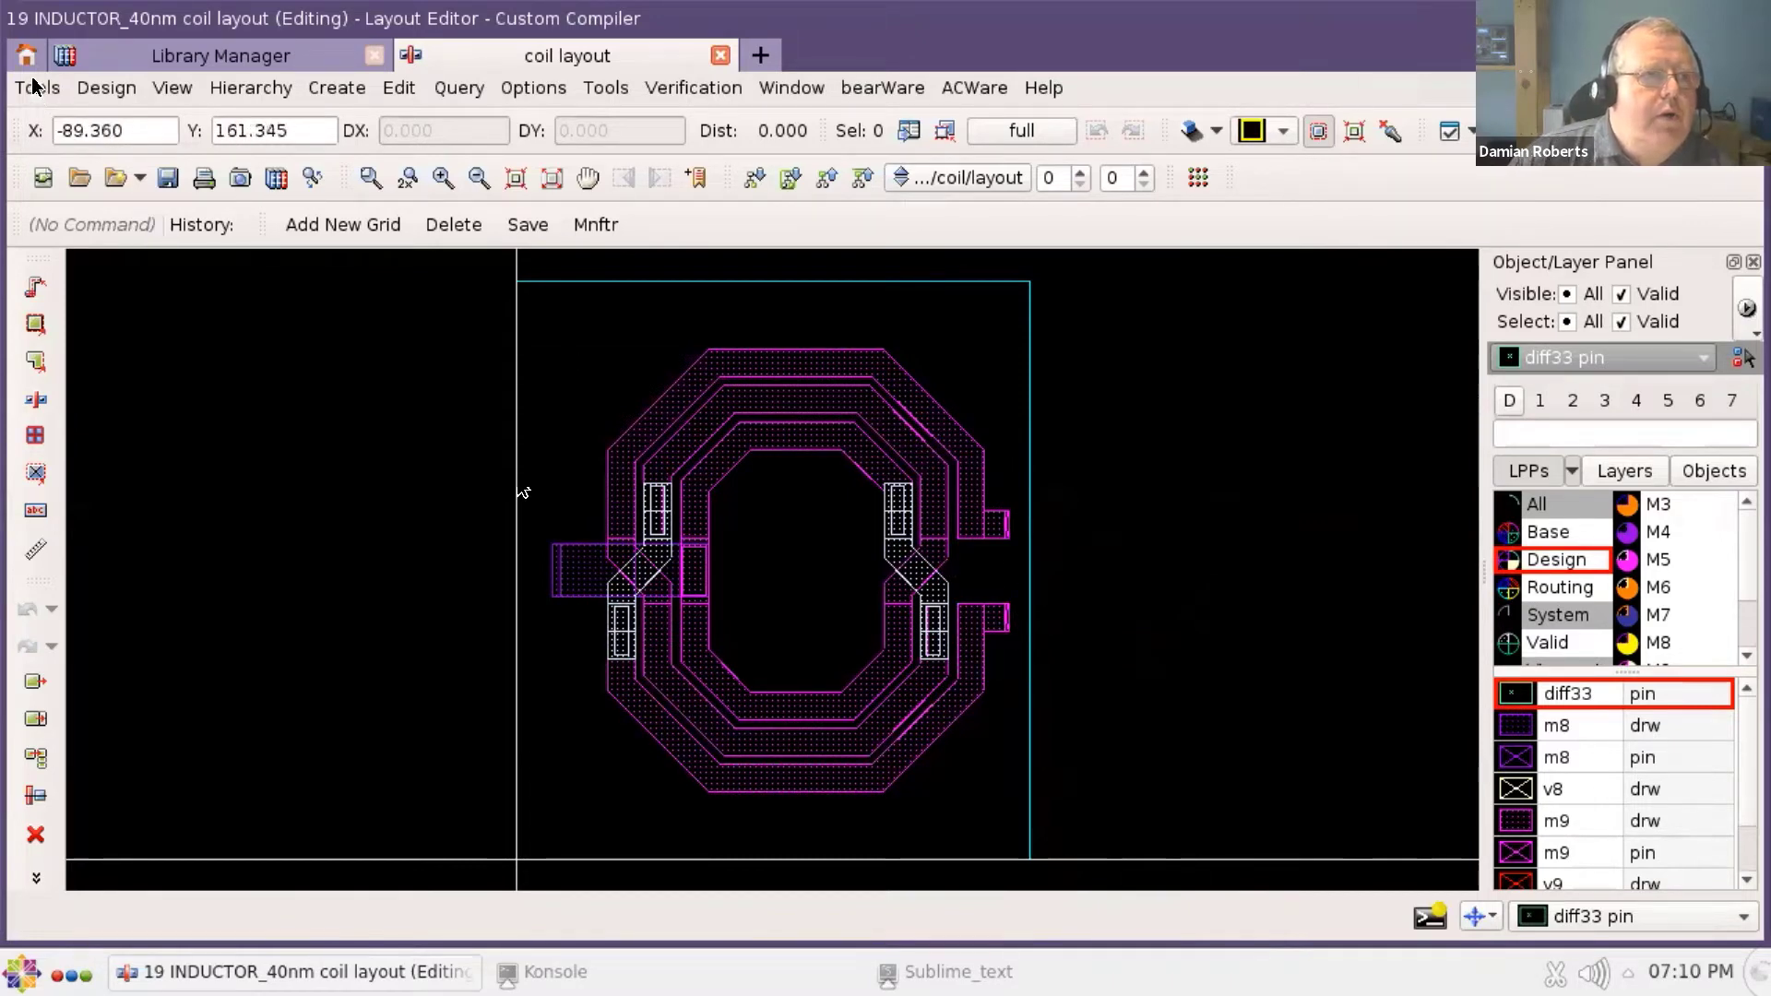
{"action": "left_click", "coordinate": [37, 87]}
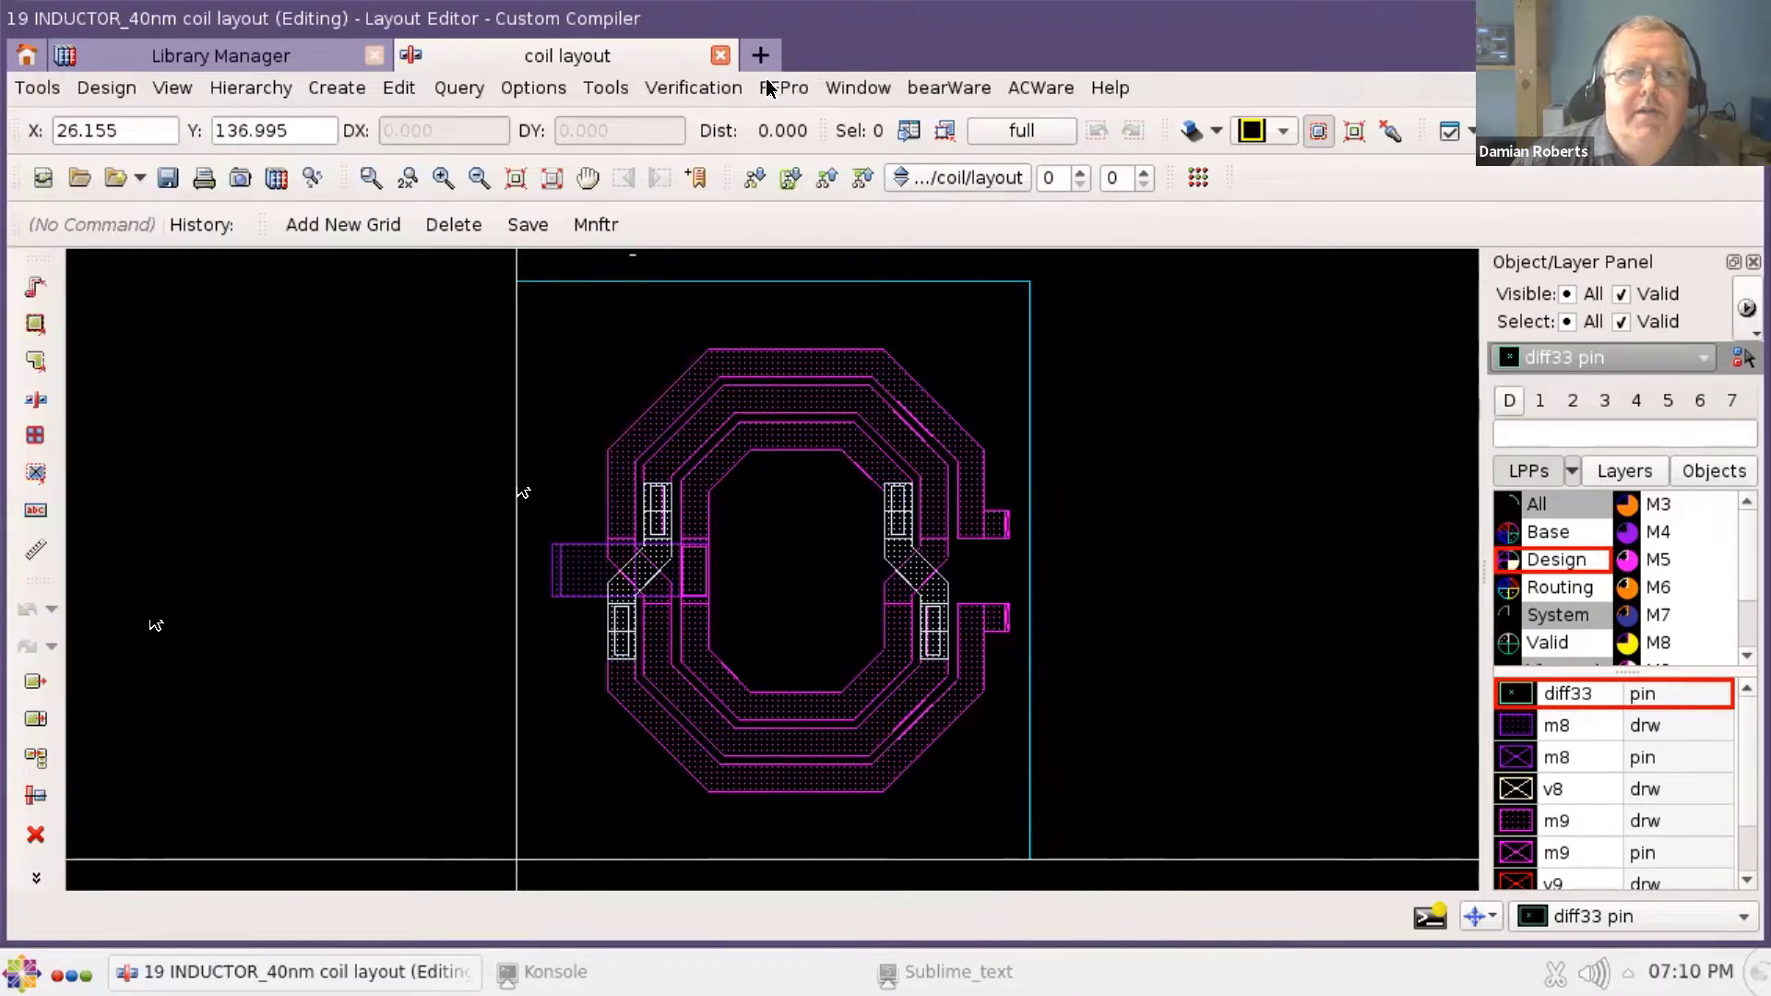
- Load the reference_40.ltd substrate in the Substrate Editor and scroll through its M10-to-substrate layer stack
{"action": "left_click", "coordinate": [782, 87]}
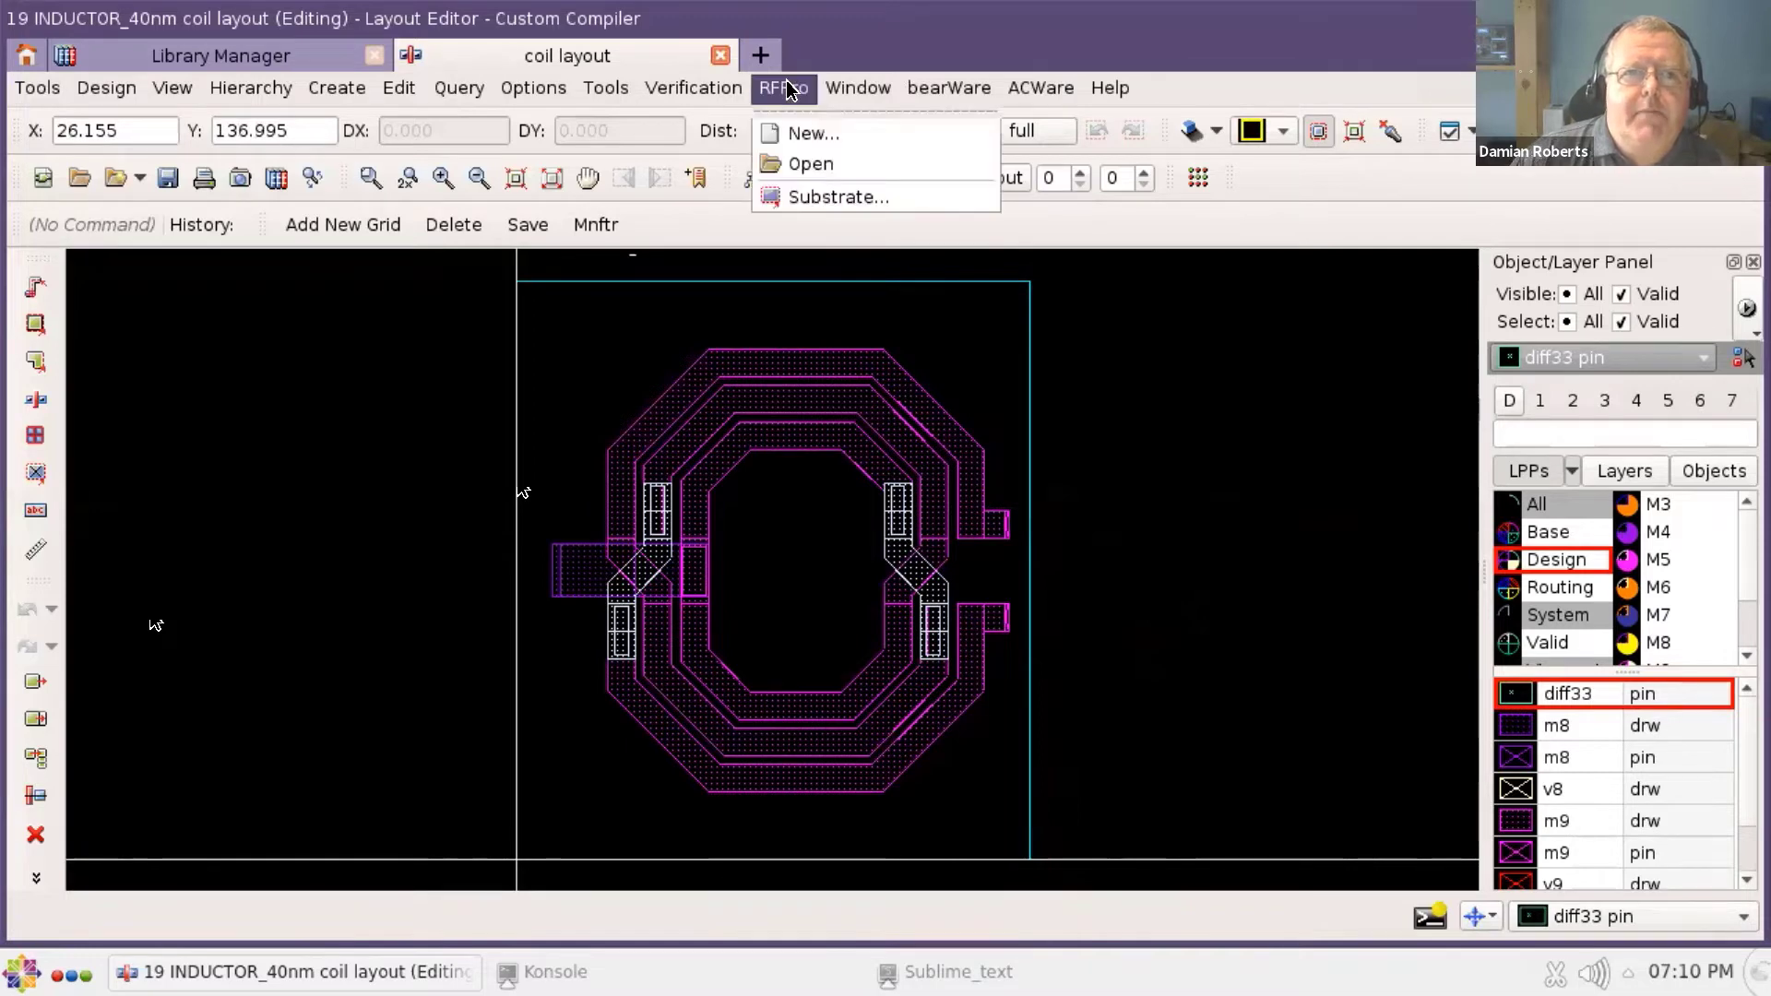
{"action": "mouse_move", "coordinate": [837, 197]}
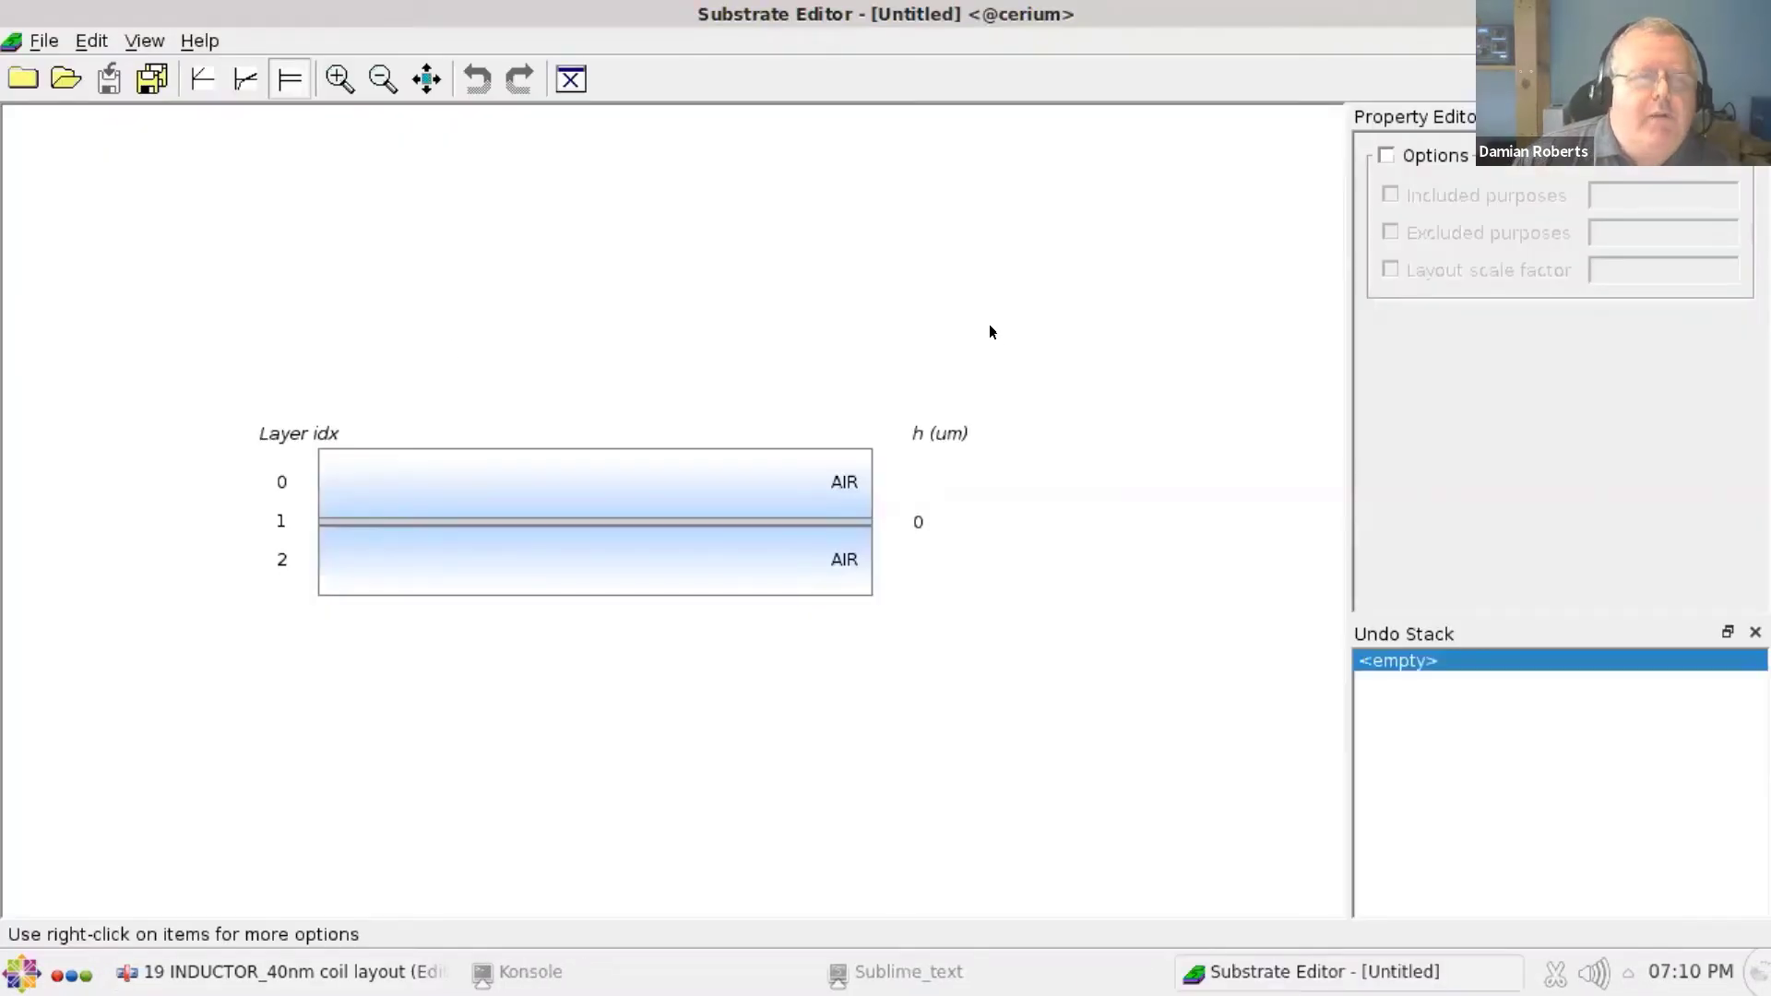
{"action": "mouse_move", "coordinate": [450, 355]}
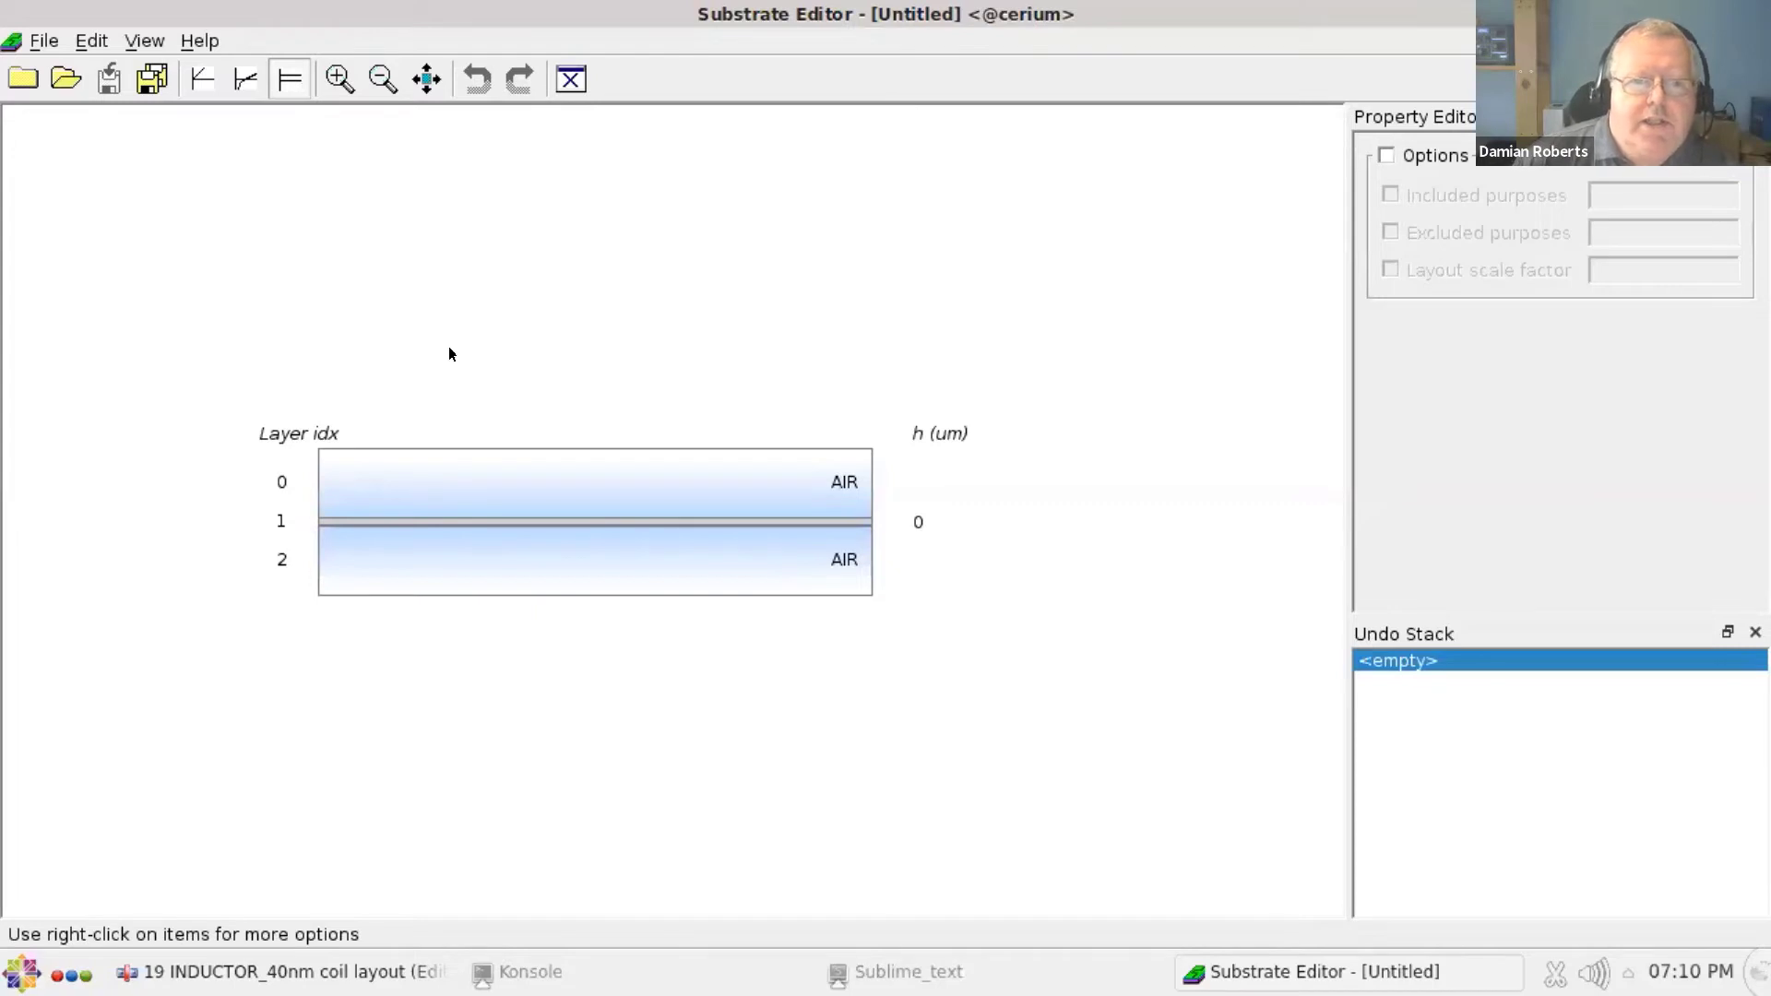
{"action": "mouse_move", "coordinate": [470, 419]}
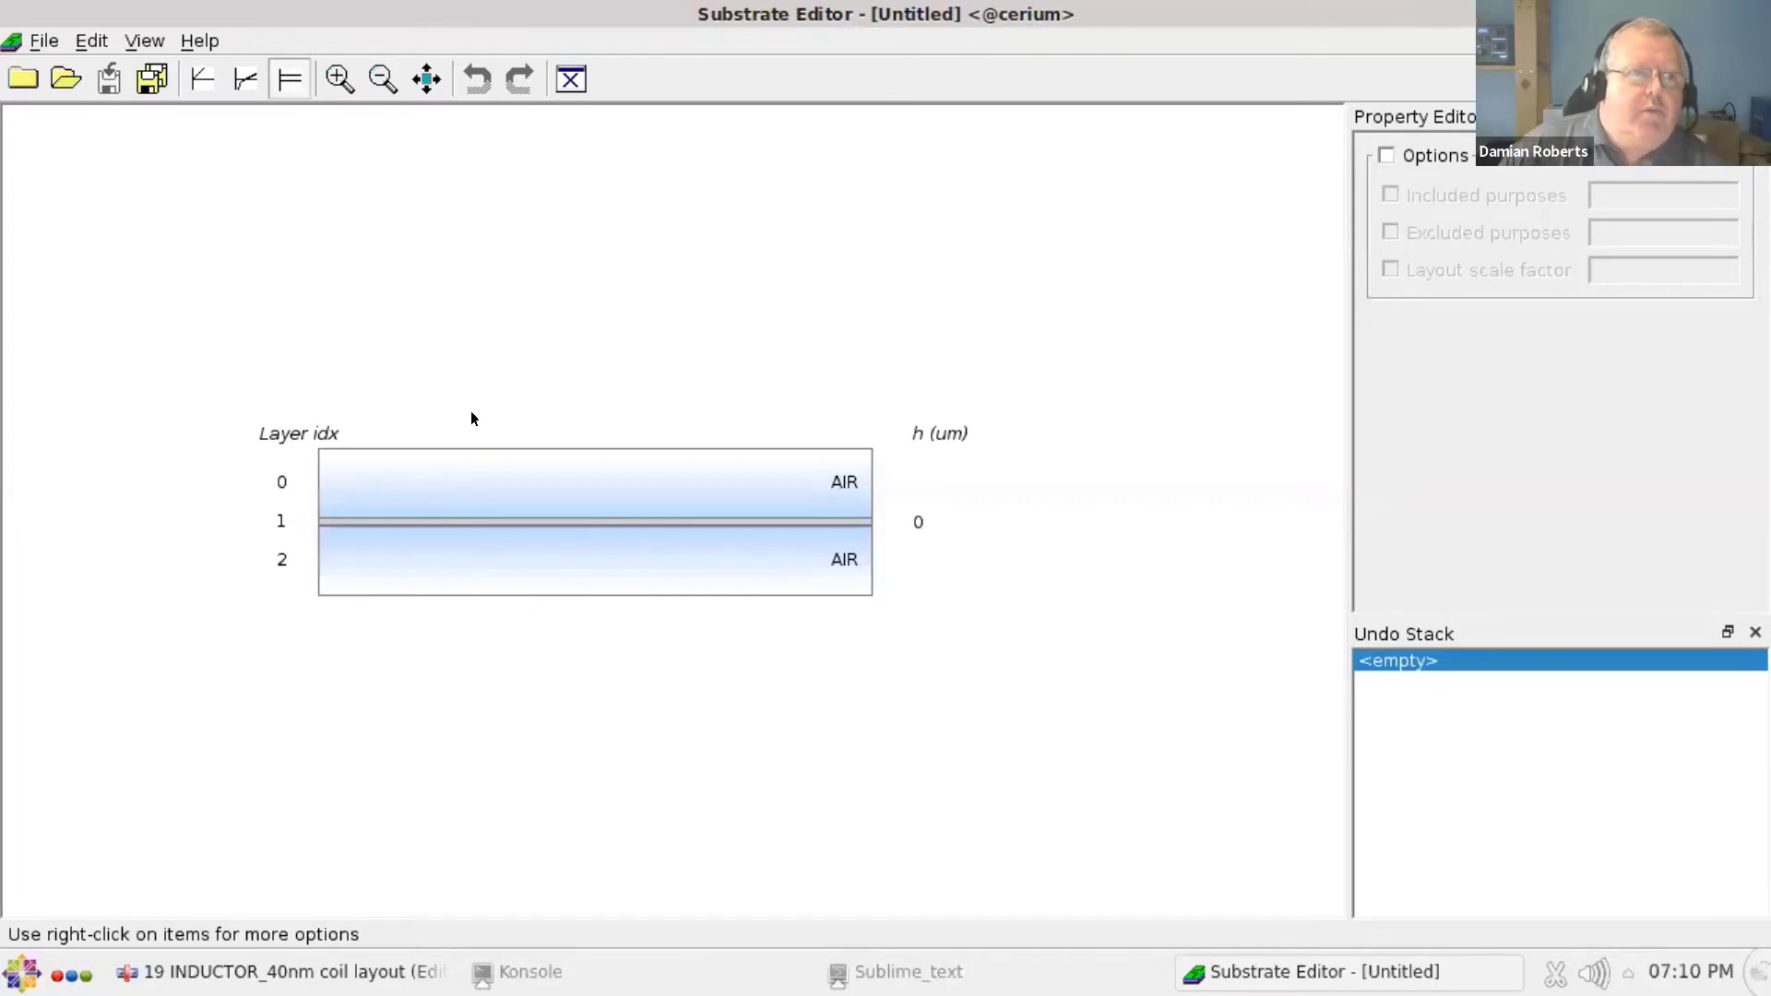
{"action": "mouse_move", "coordinate": [502, 375]}
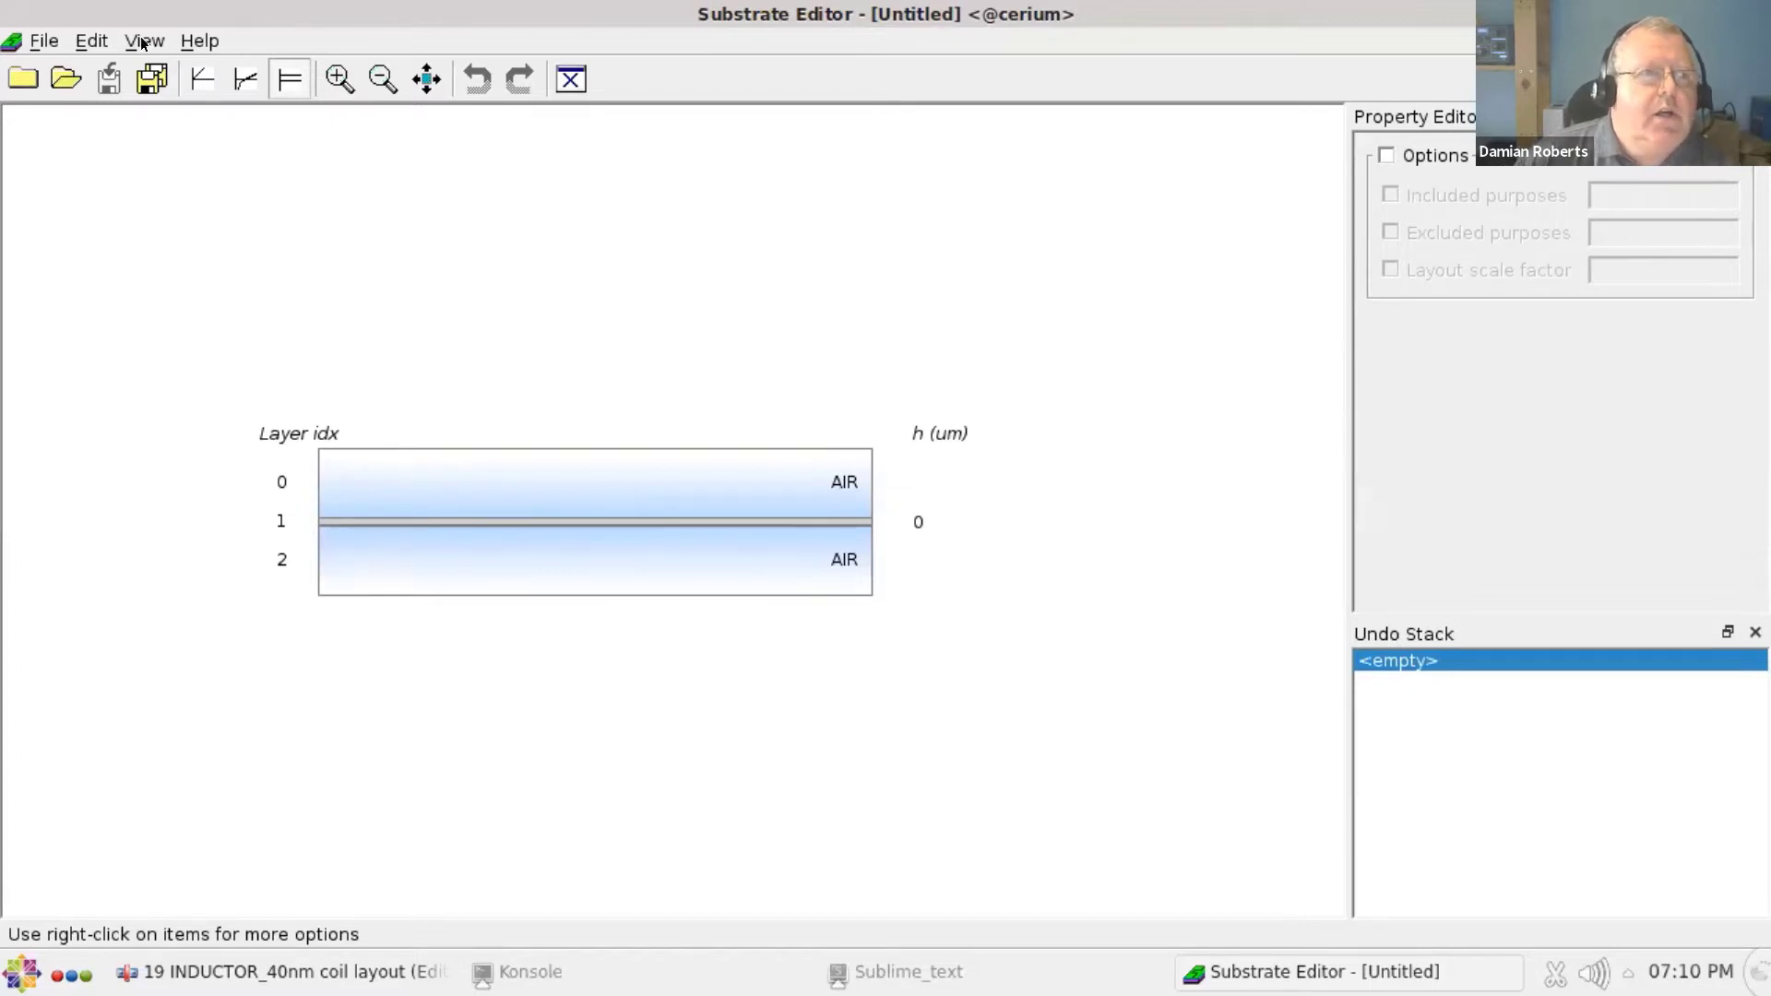
{"action": "left_click", "coordinate": [64, 77]}
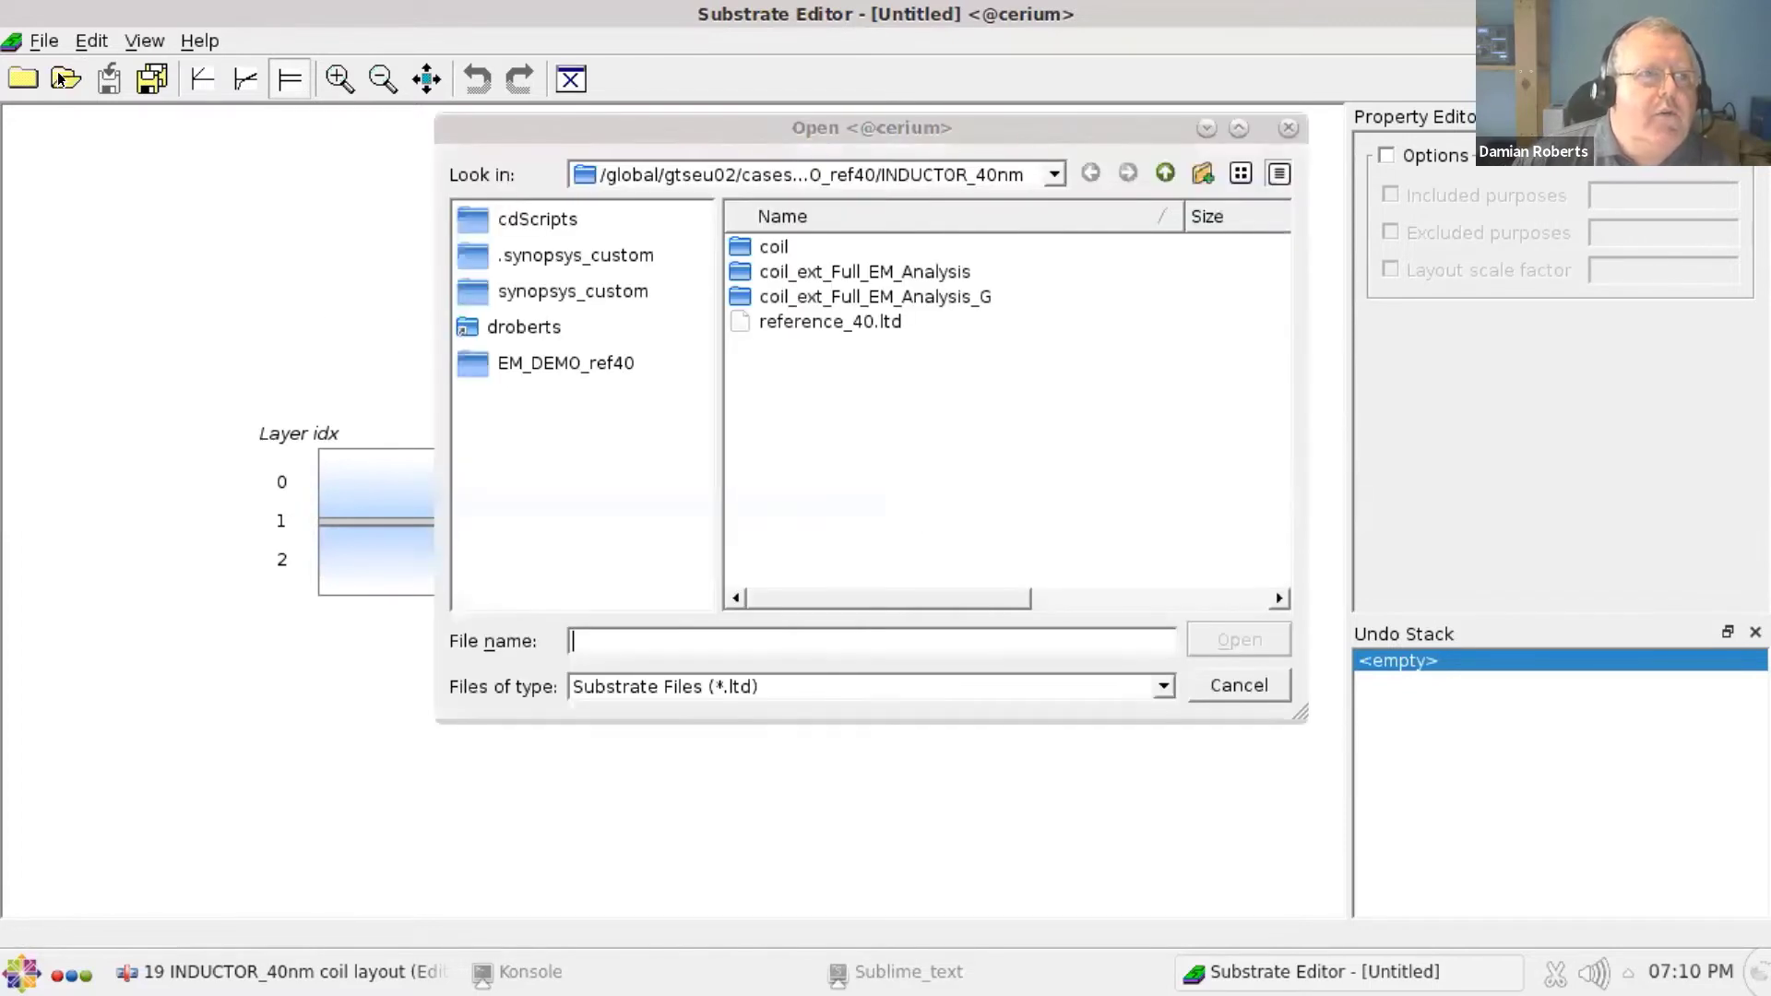
{"action": "left_click", "coordinate": [828, 321]}
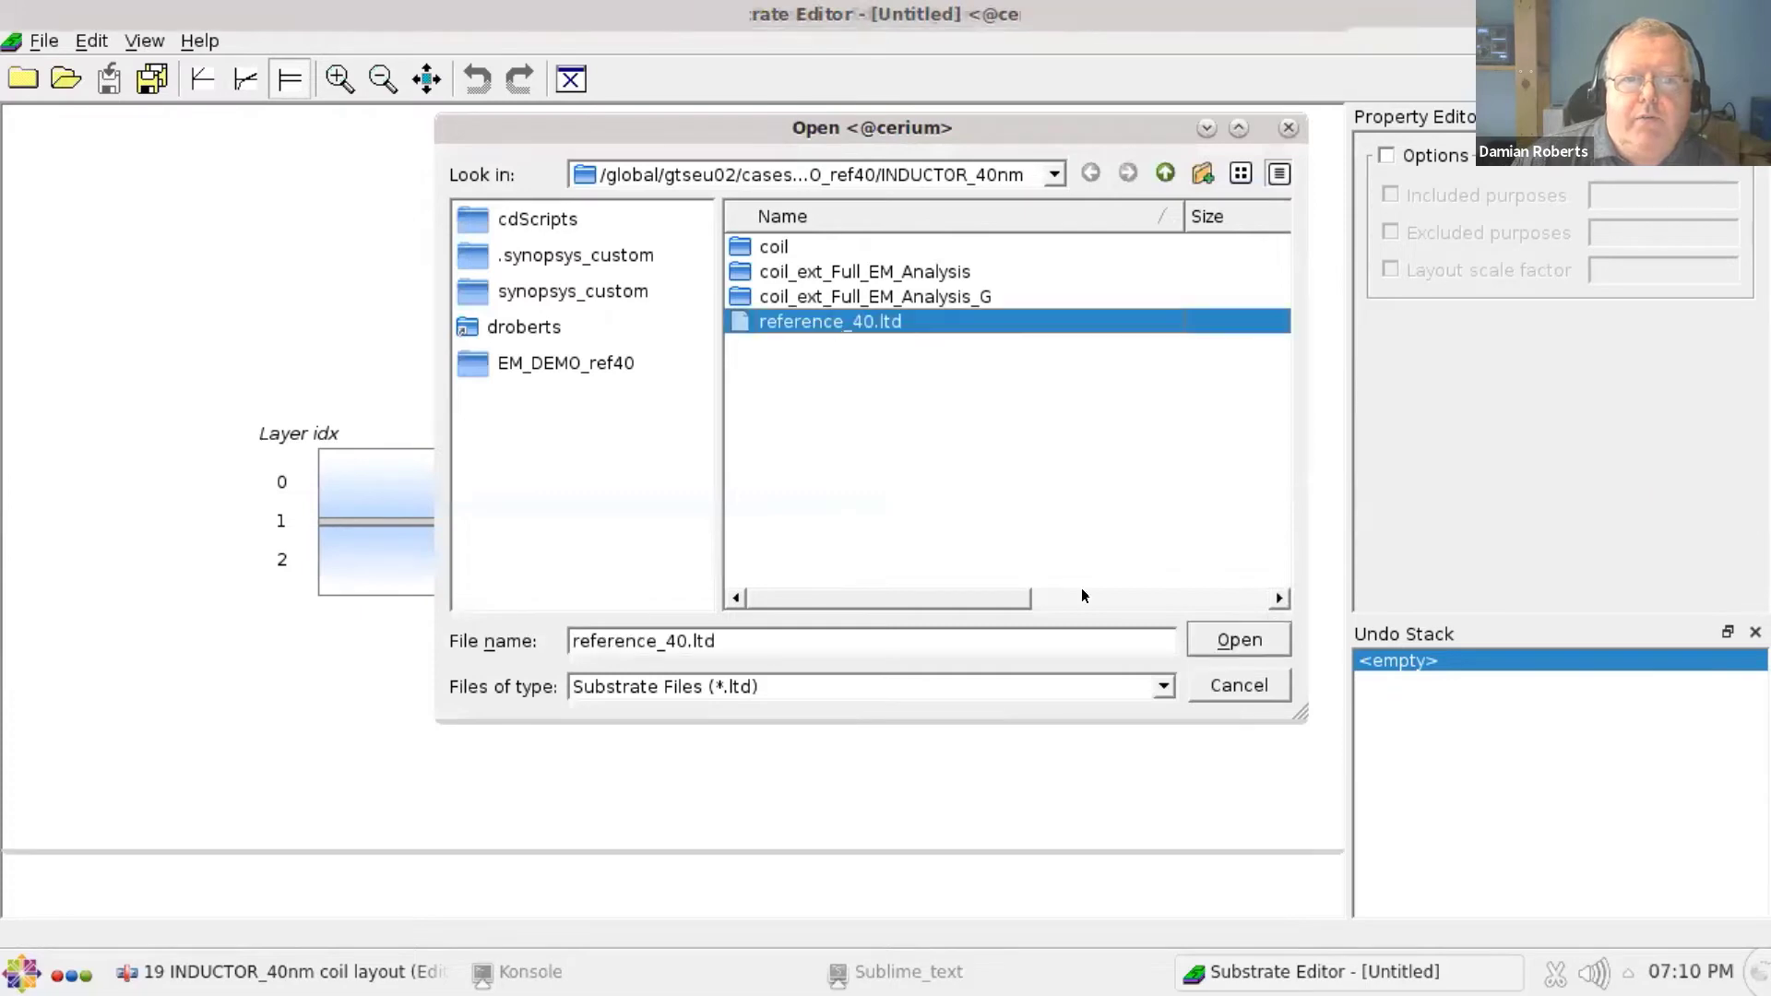
{"action": "left_click", "coordinate": [1236, 640]}
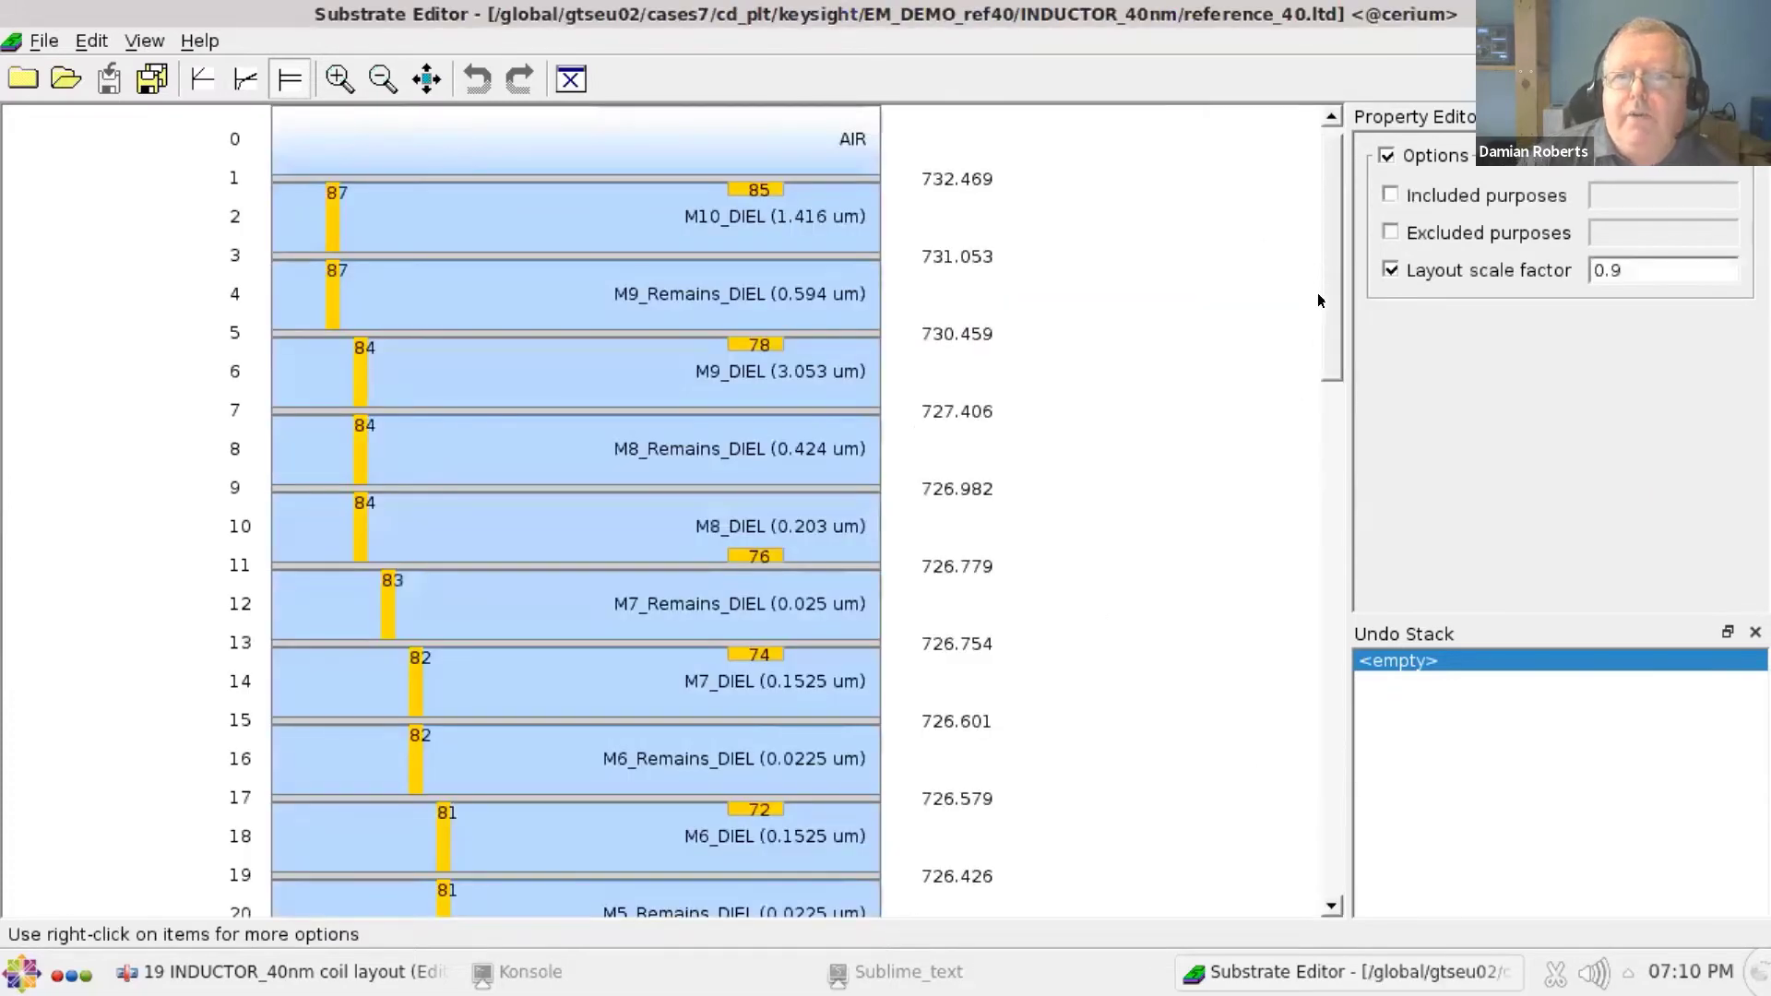
{"action": "scroll", "scroll_direction": "down", "scroll_amount": 3}
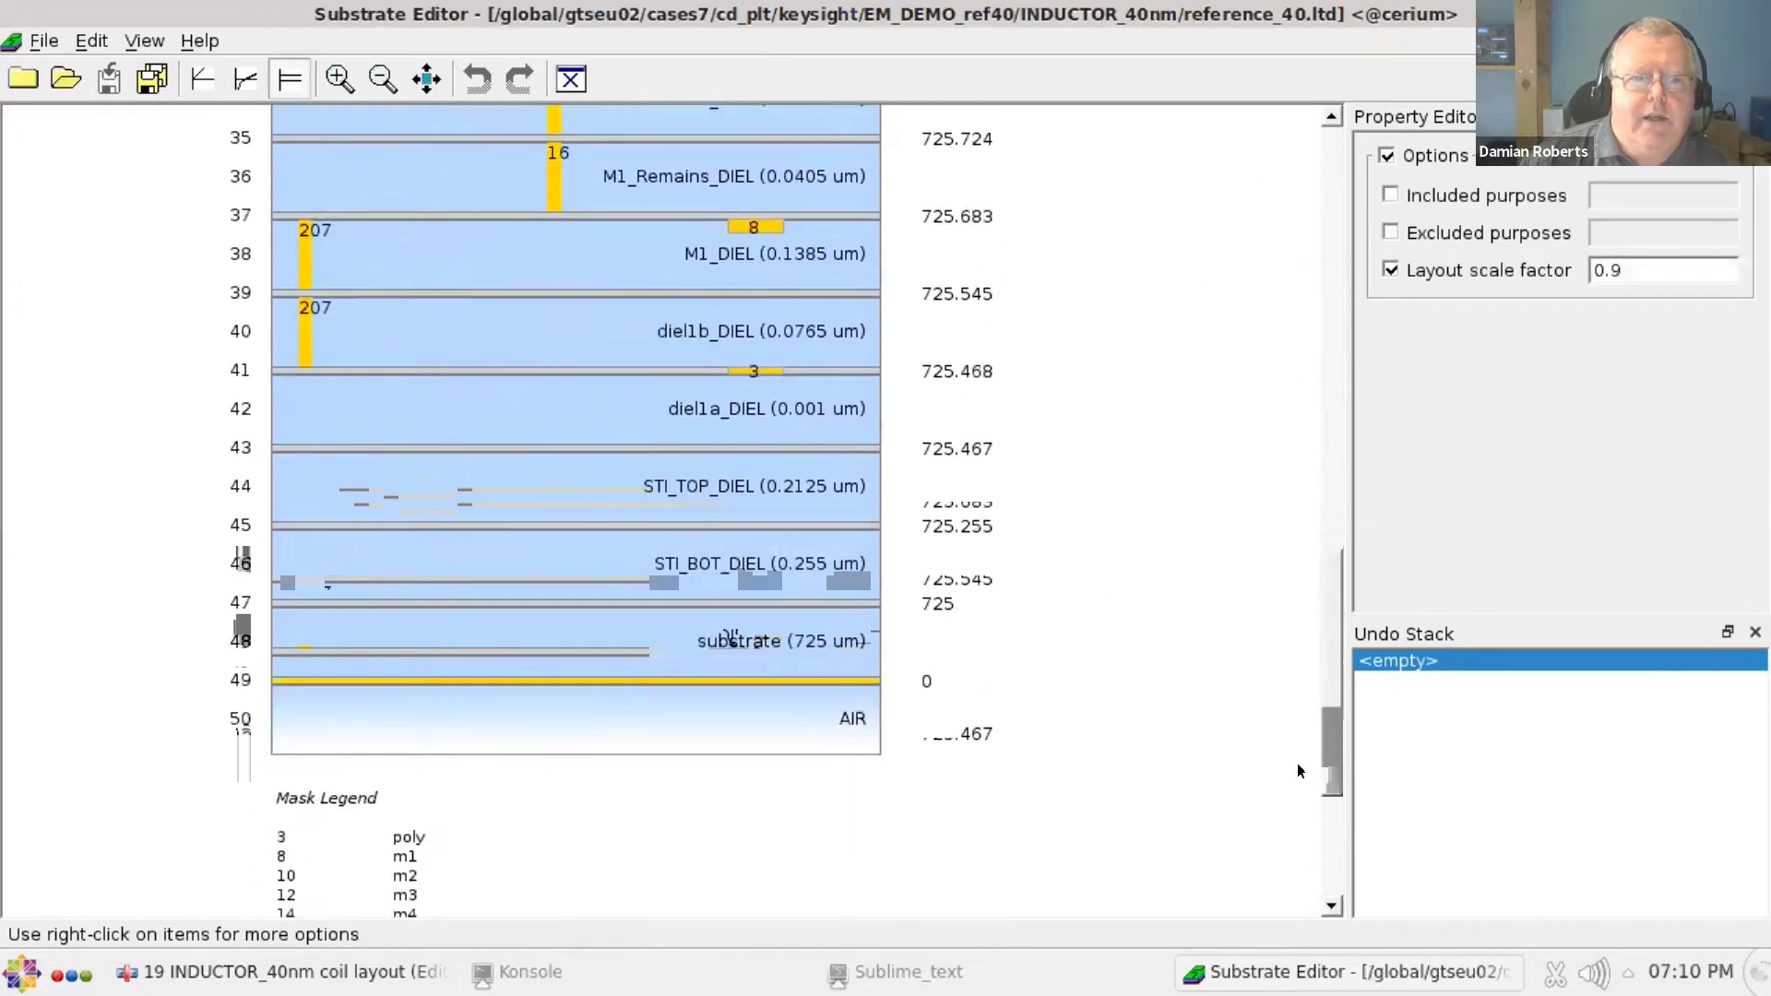
{"action": "scroll", "scroll_direction": "up", "scroll_amount": 3}
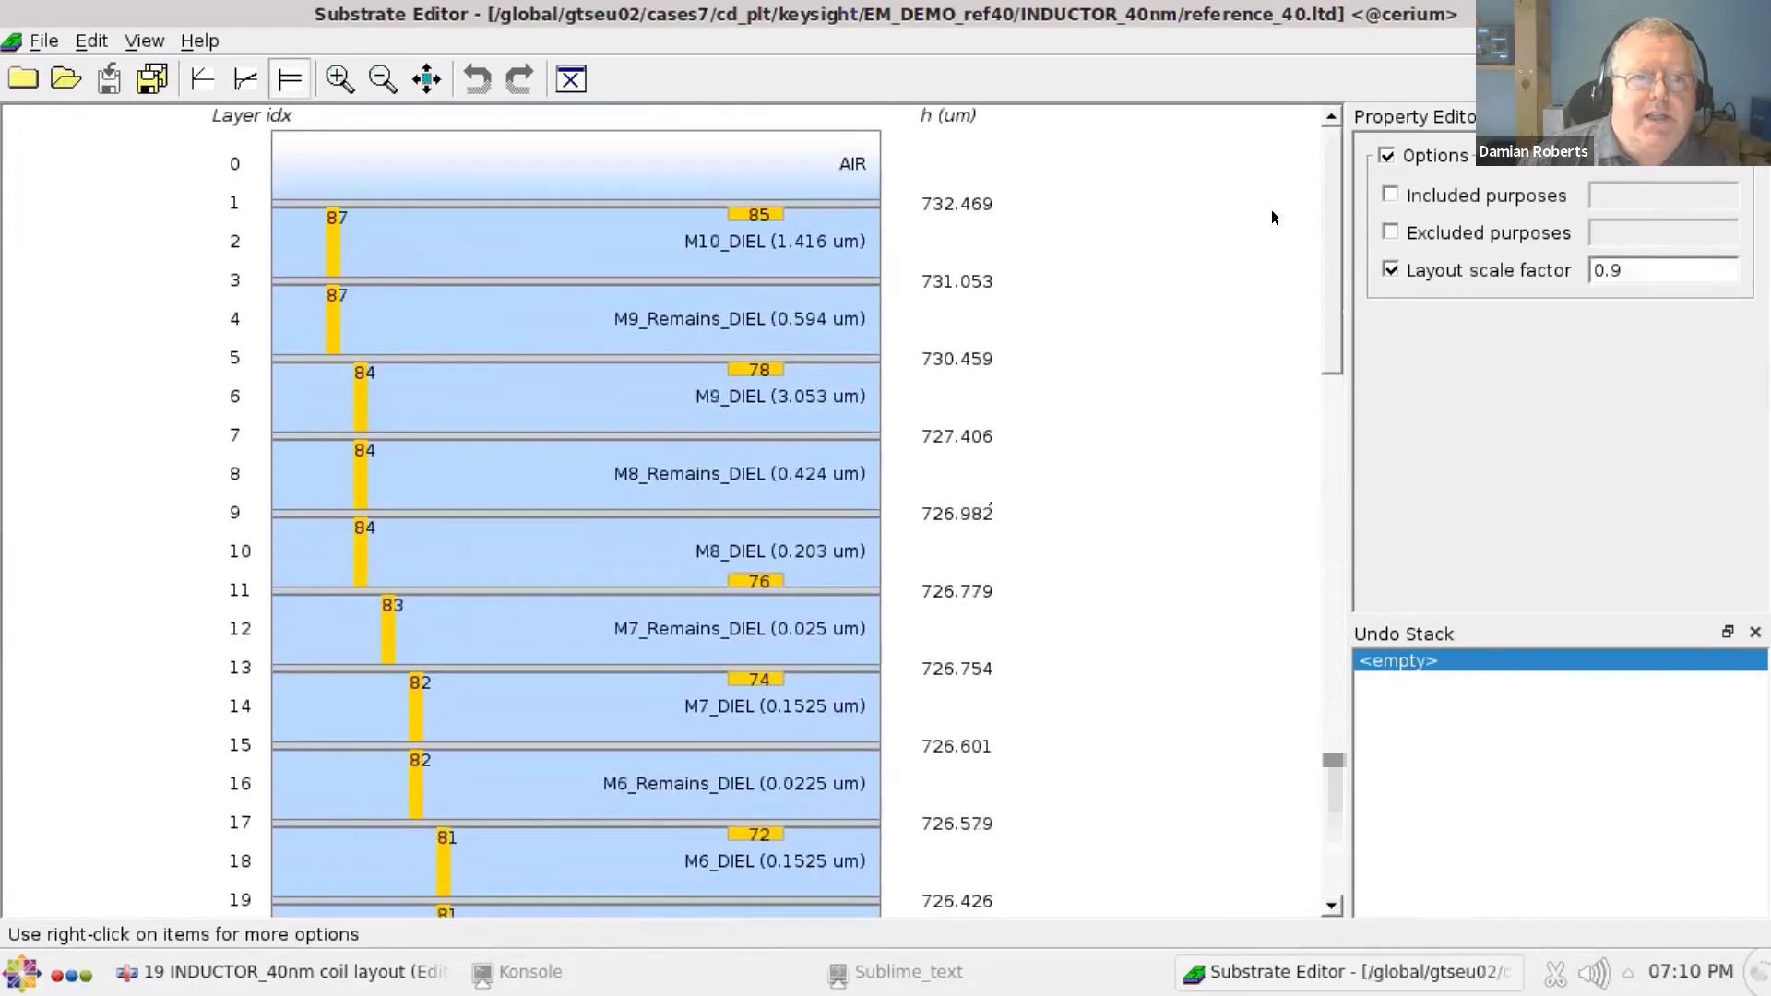
{"action": "scroll", "scroll_direction": "down", "scroll_amount": 3}
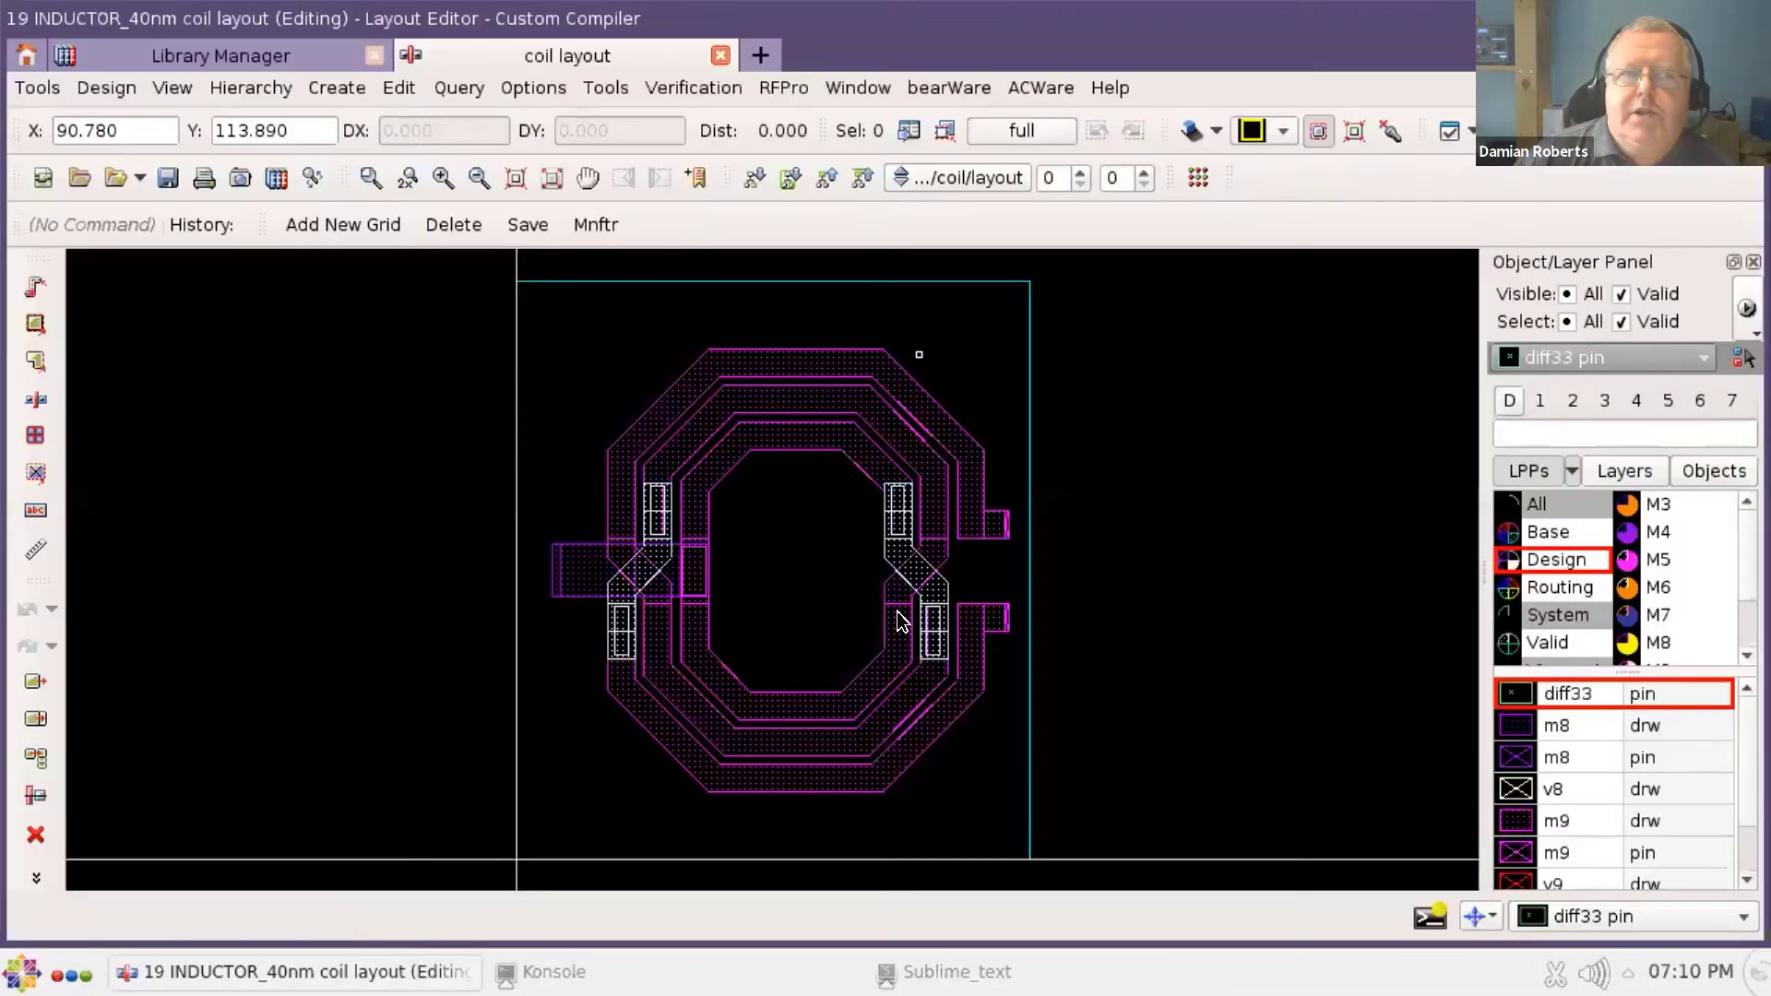
- Create a new RFPro view named rfpro for the coil cell, overwriting the existing one
{"action": "left_click", "coordinate": [782, 87]}
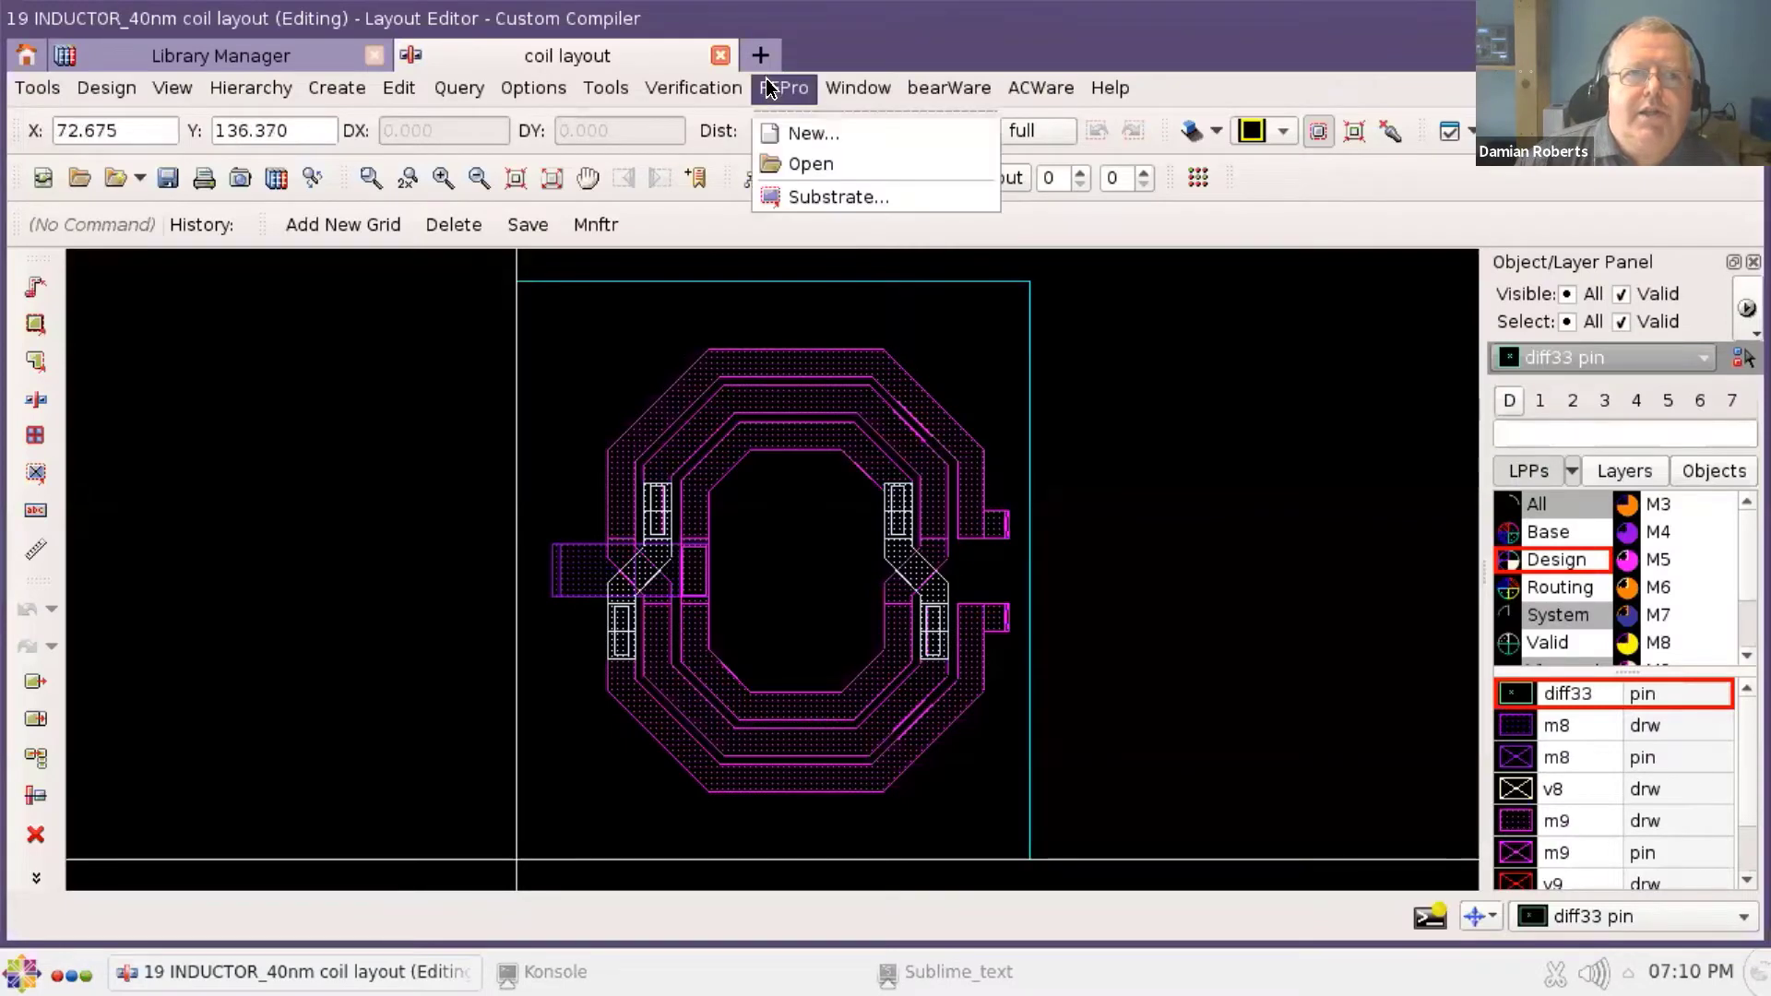
{"action": "left_click", "coordinate": [812, 132]}
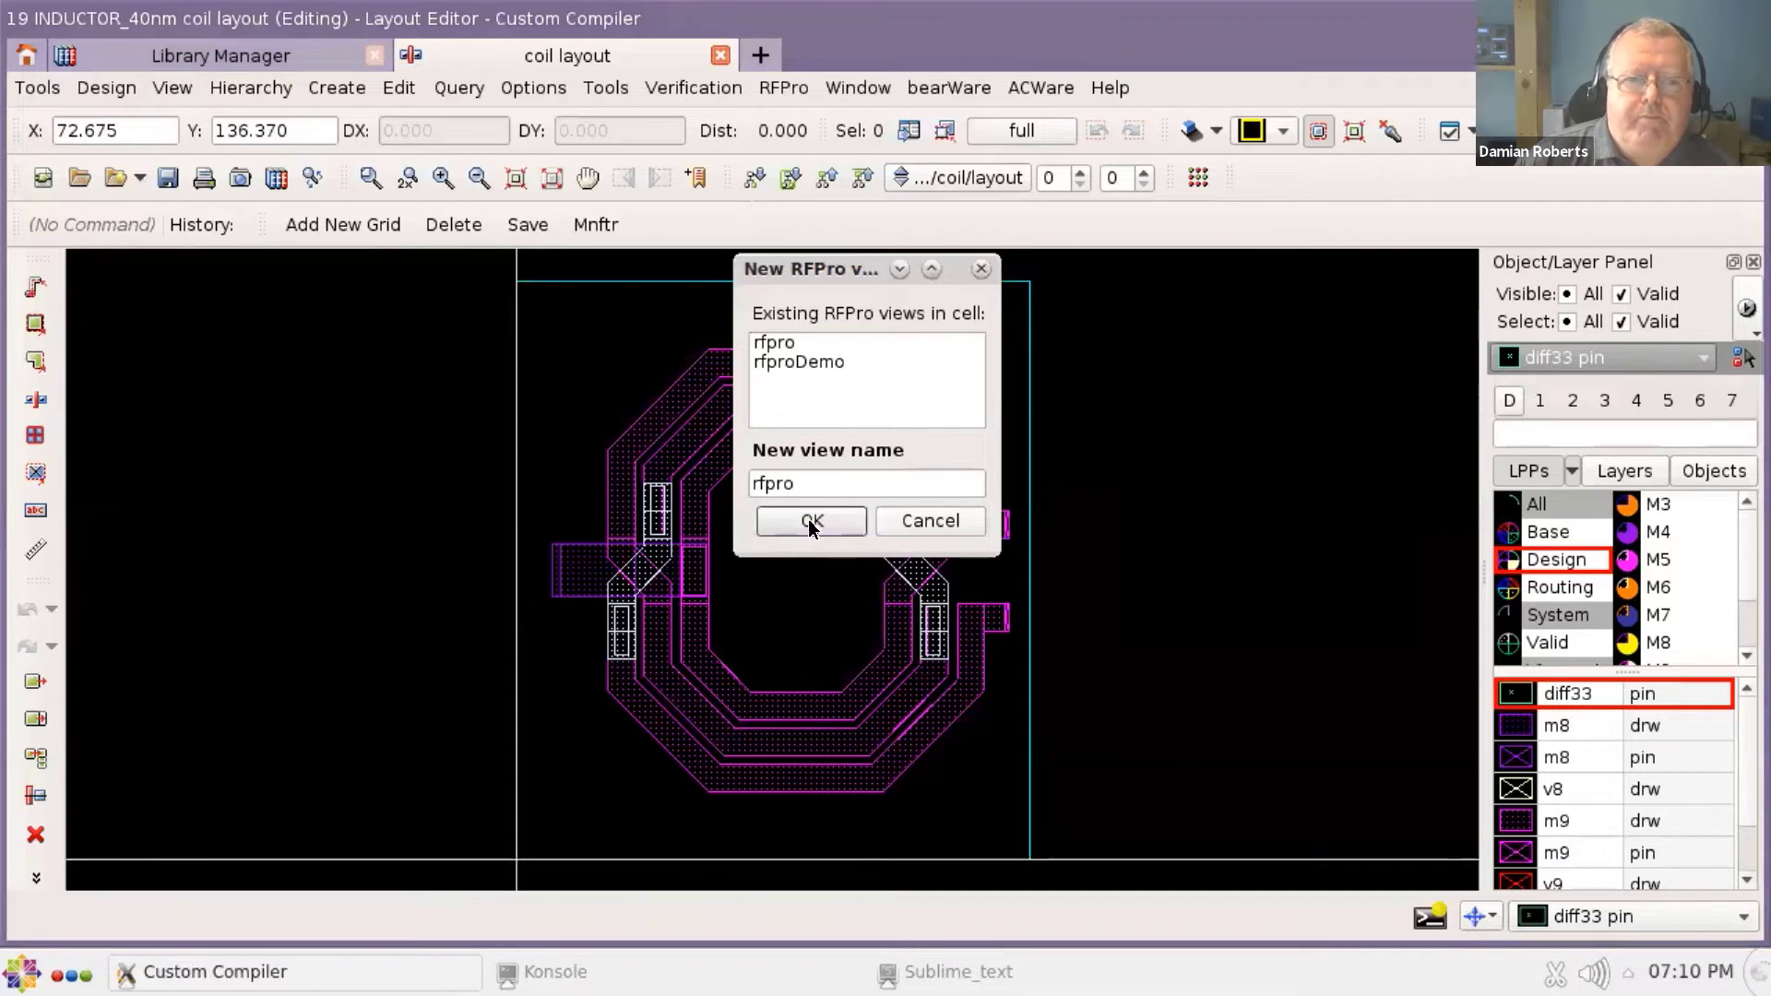
{"action": "left_click", "coordinate": [812, 520]}
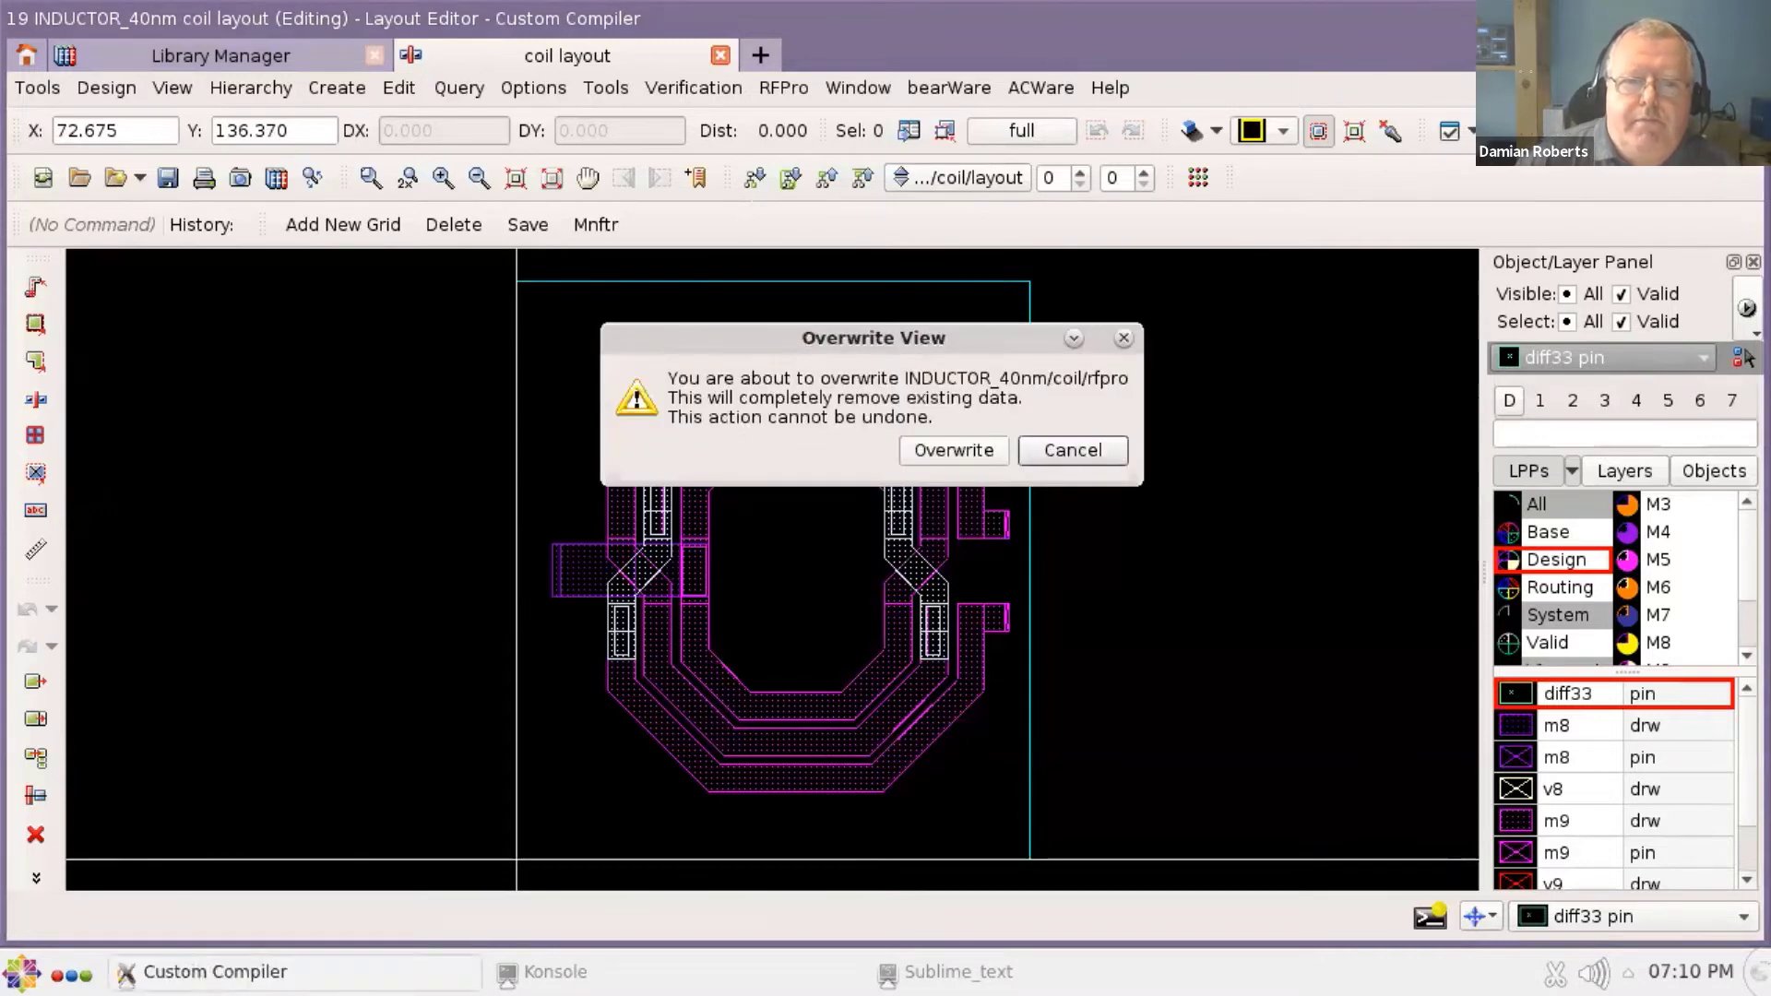
{"action": "left_click", "coordinate": [952, 450]}
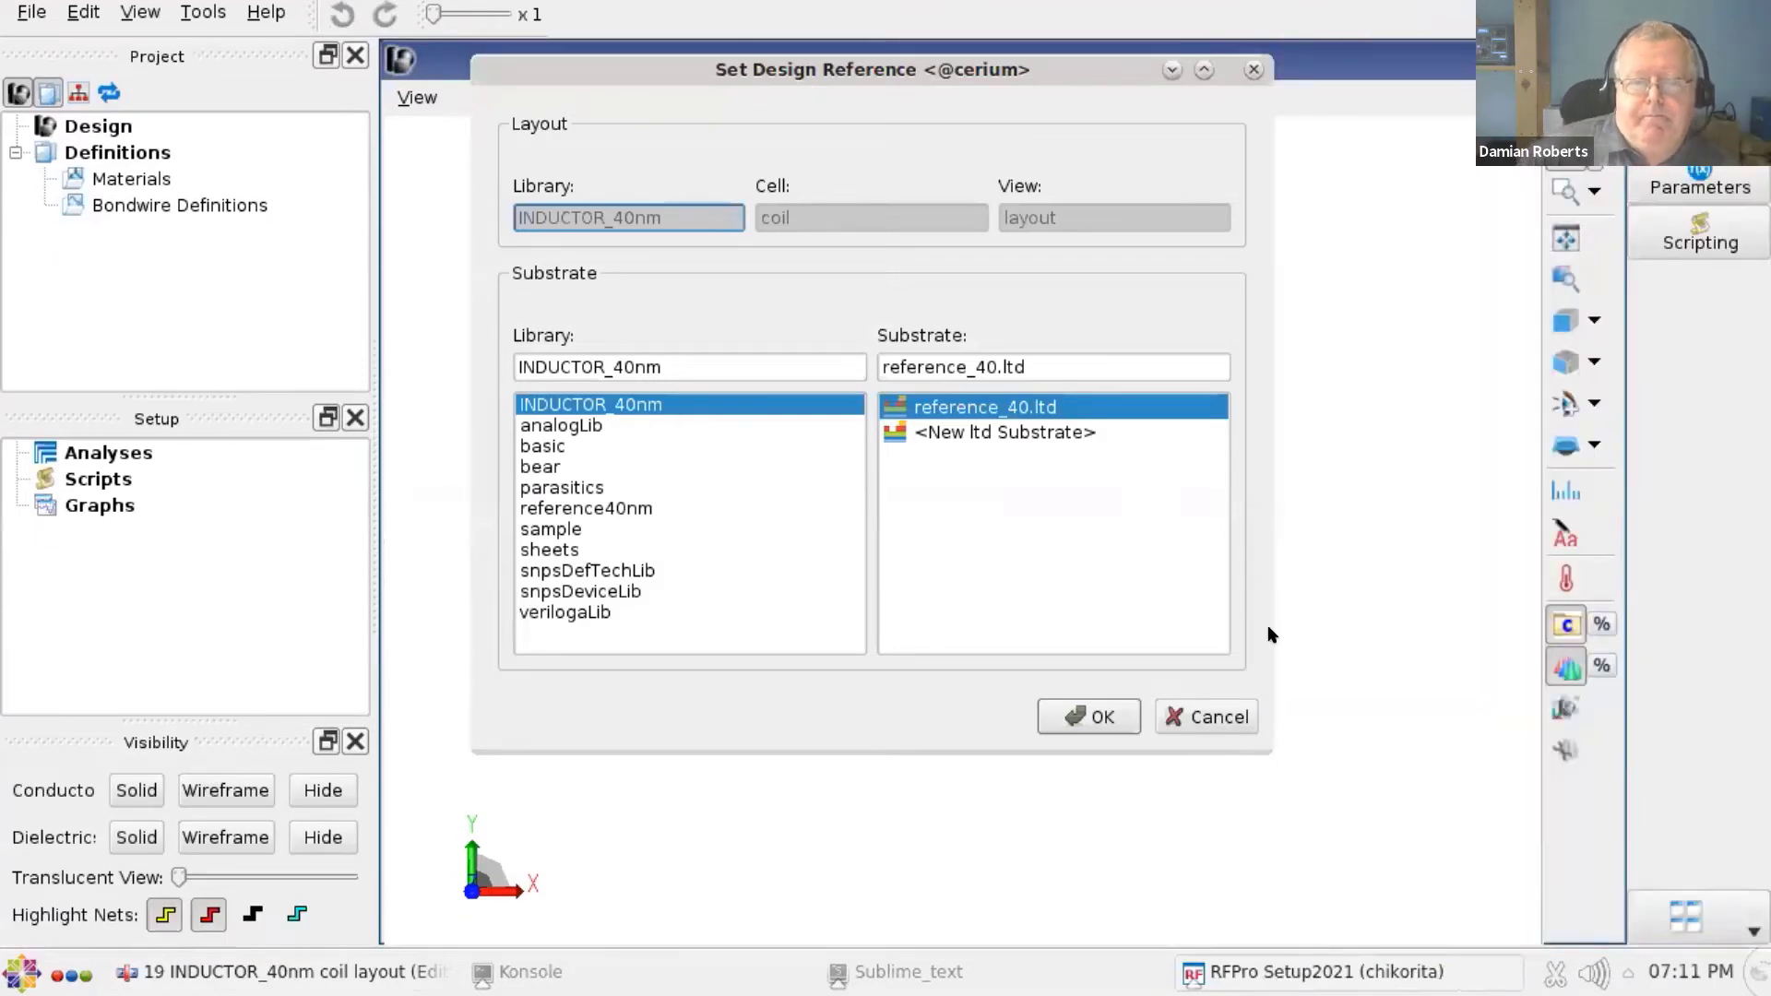
{"action": "mouse_move", "coordinate": [1123, 664]}
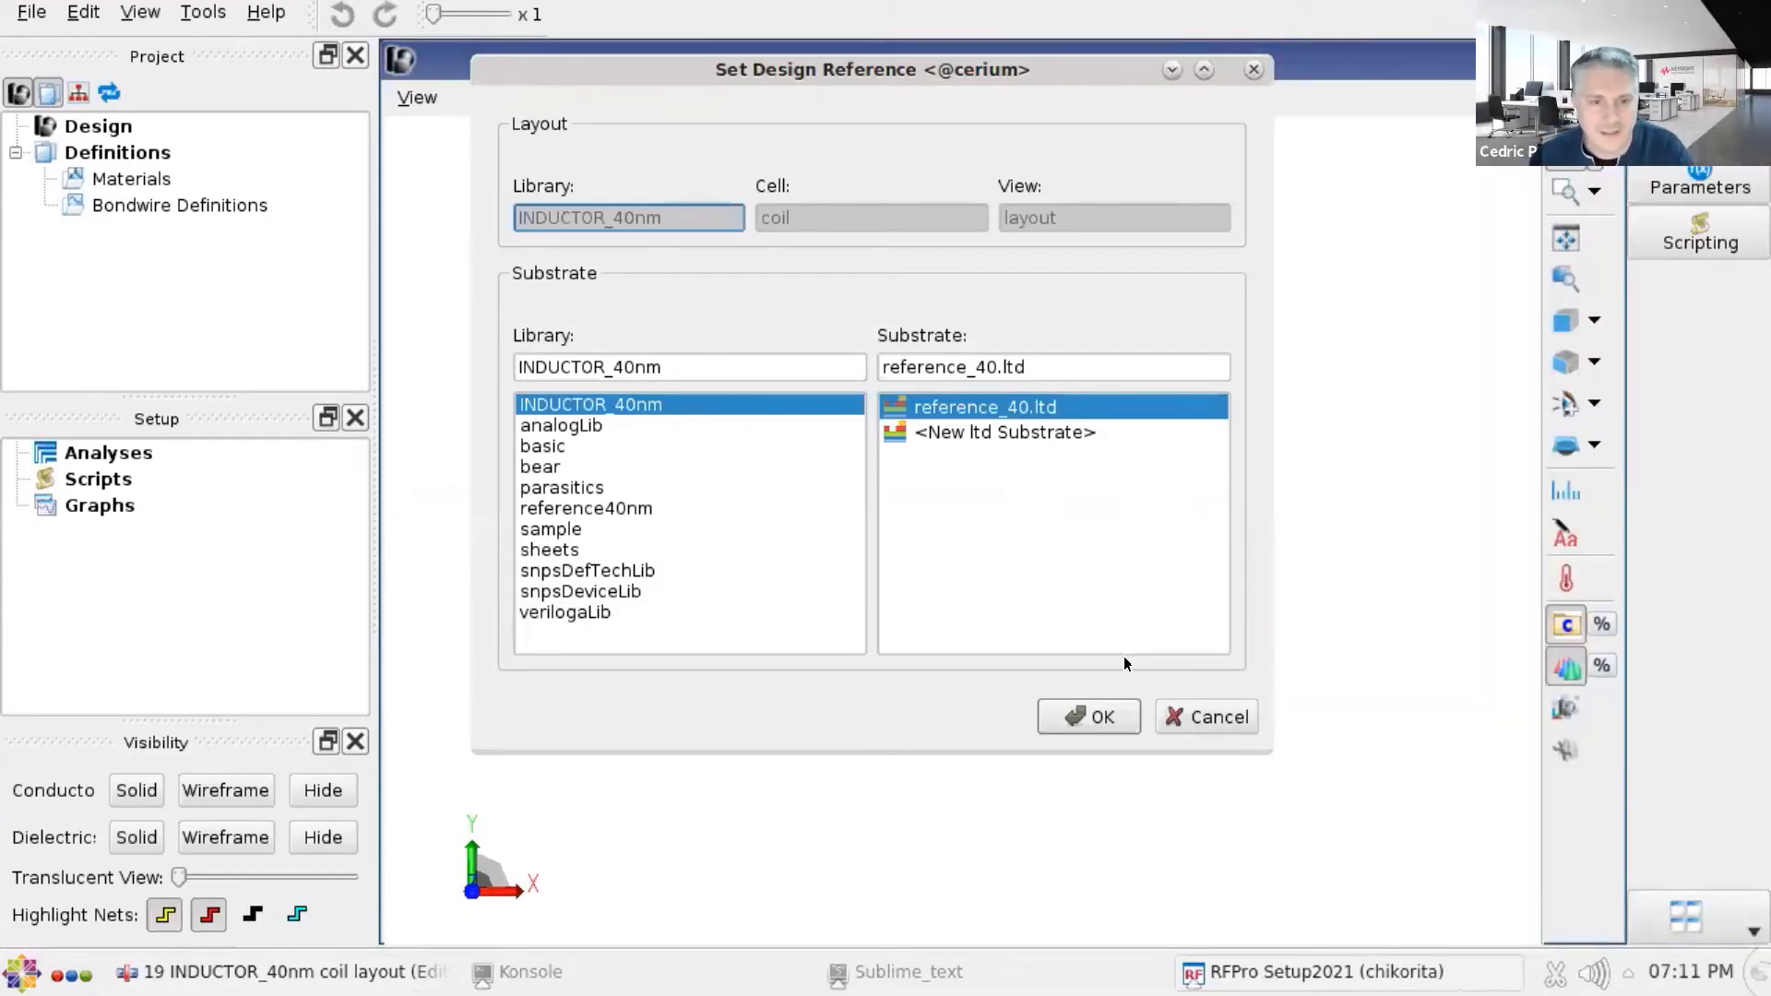
{"action": "mouse_move", "coordinate": [1116, 681]}
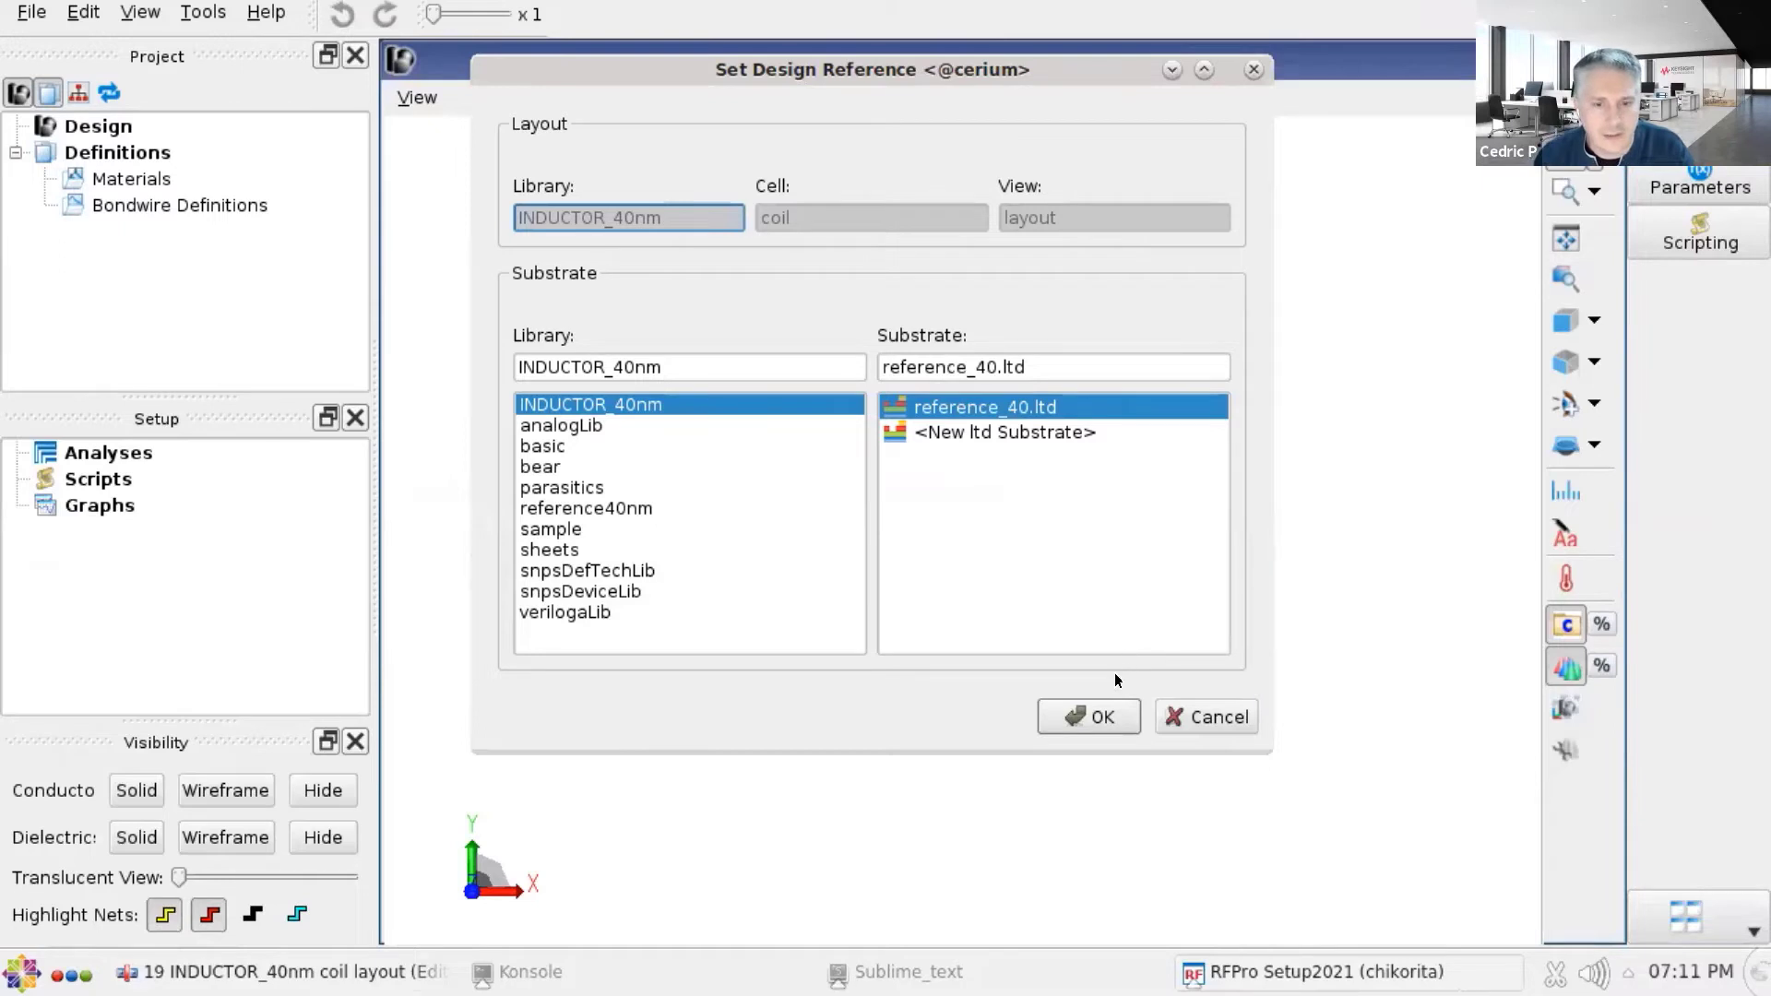
- Confirm INDUCTOR_40nm coil layout with reference_40.ltd substrate as RFPro's design reference
{"action": "left_click", "coordinate": [1089, 716]}
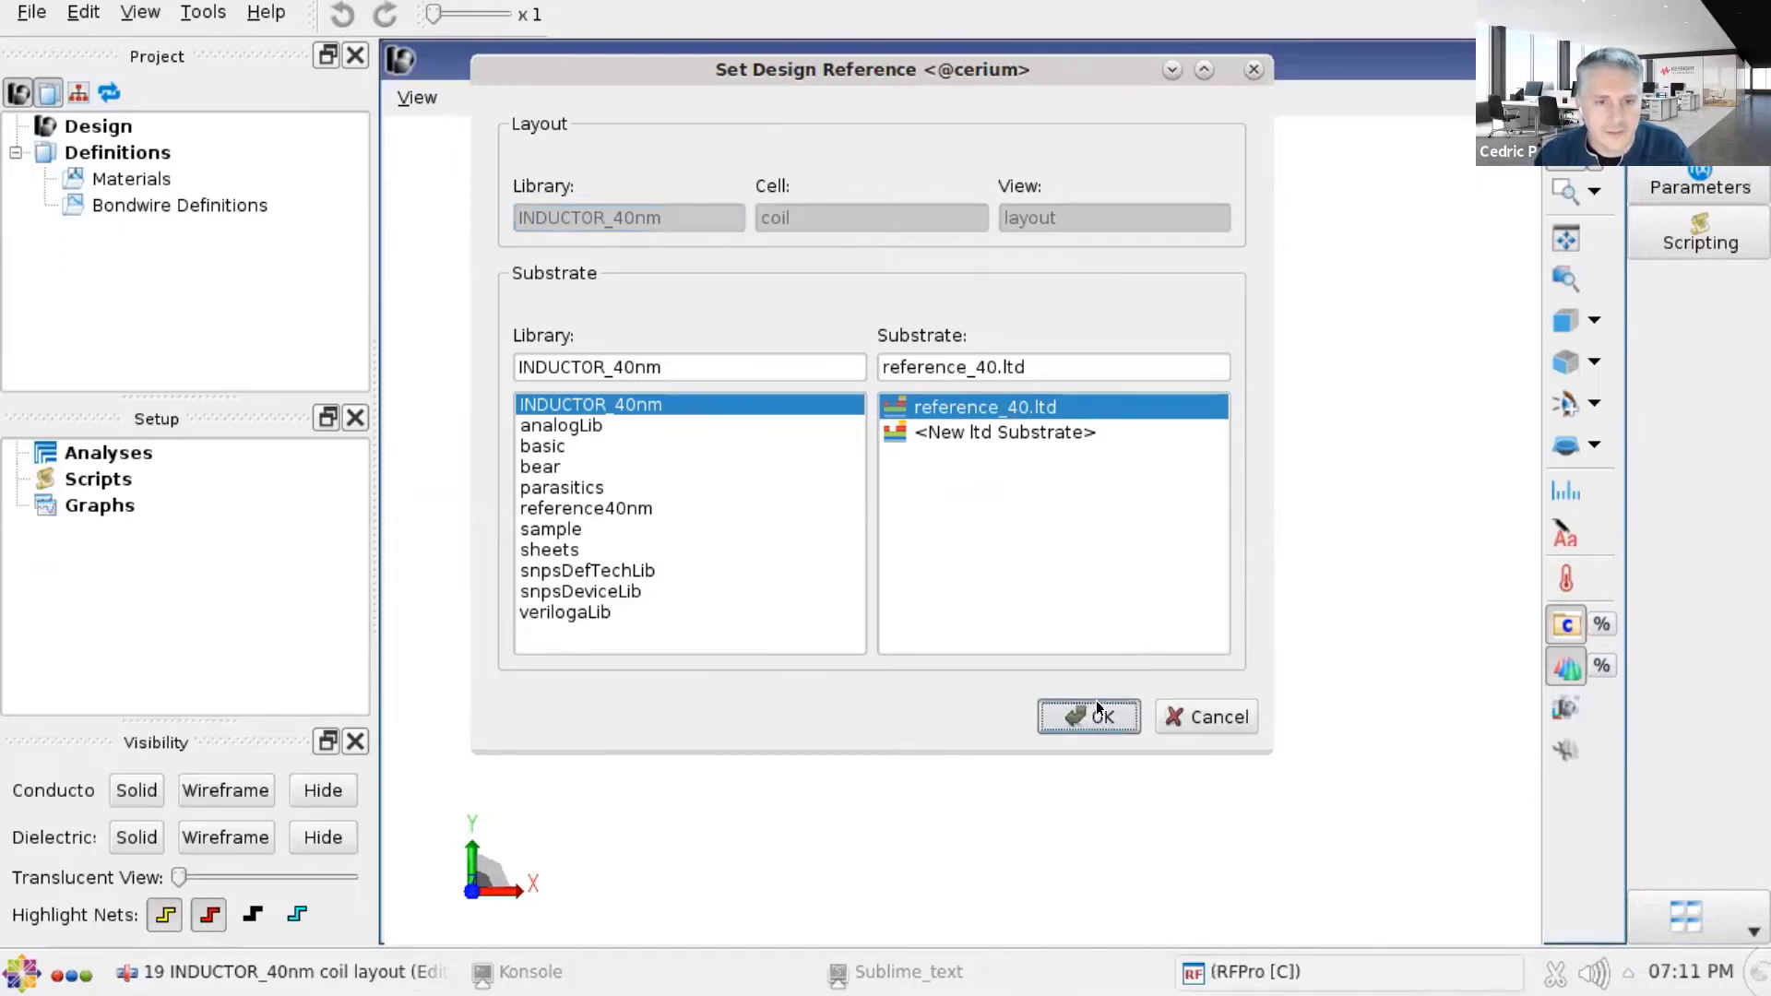
{"action": "left_click", "coordinate": [1089, 715]}
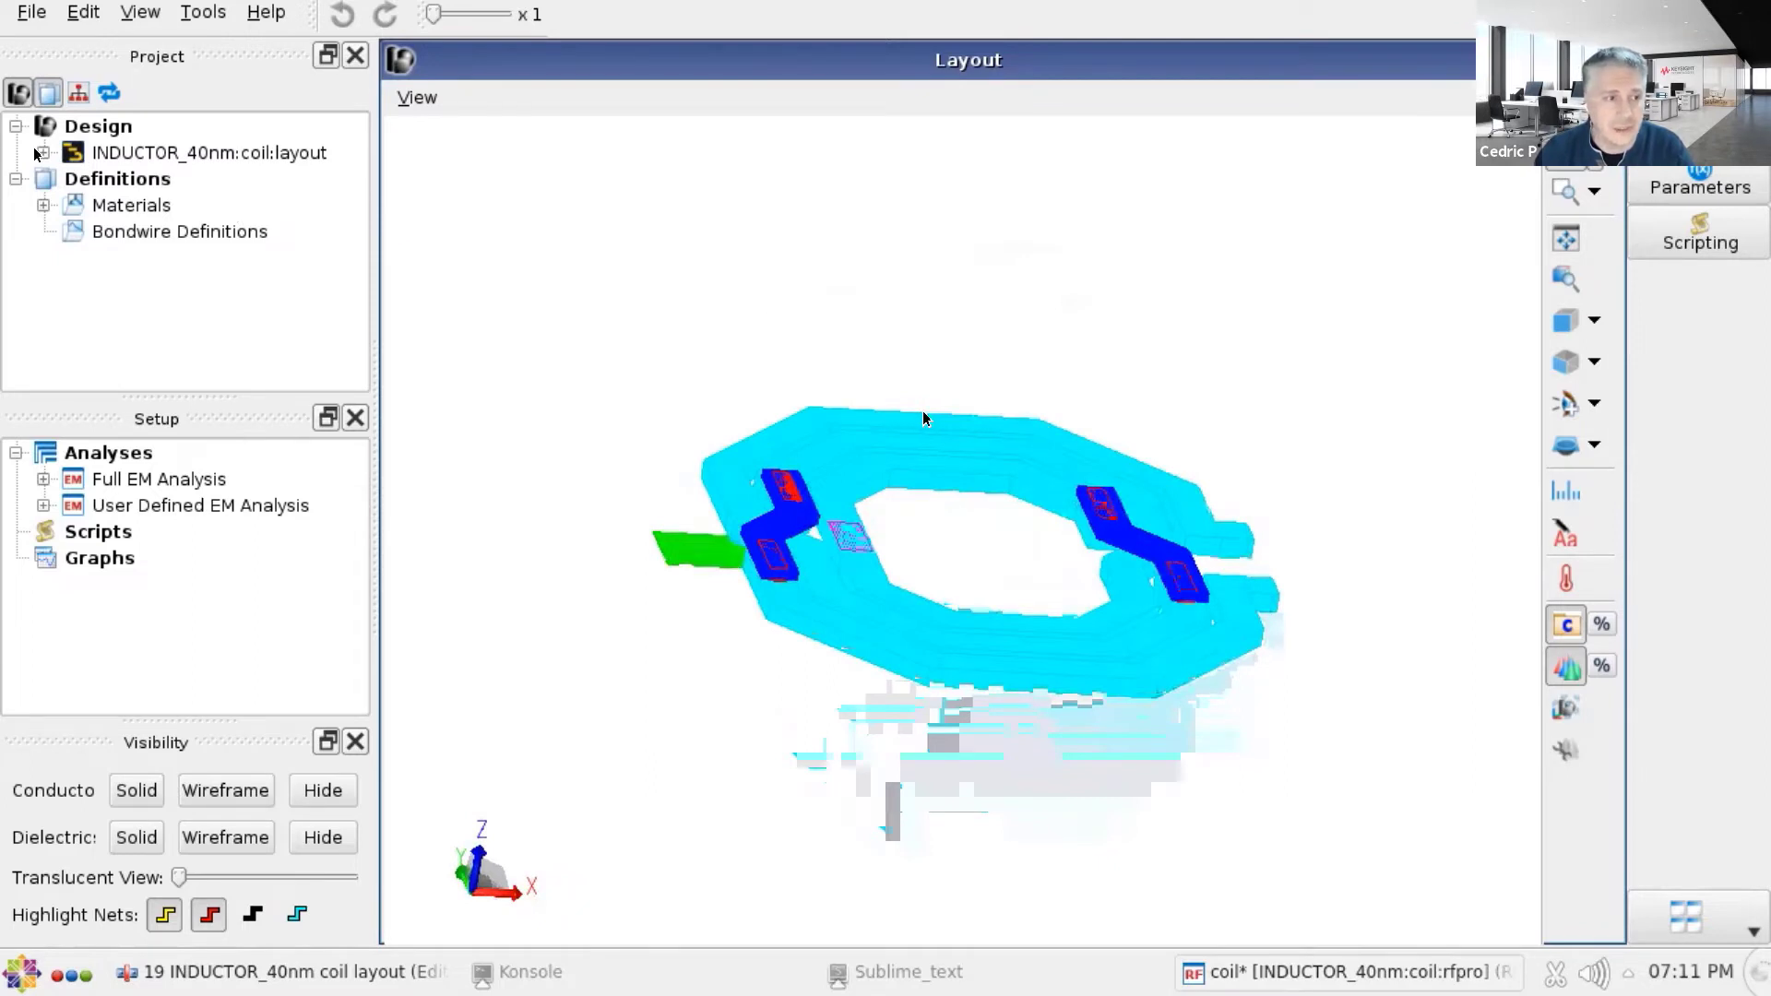
- Expand the coil design's nets and pins and the Full EM Analysis setup in the project tree
{"action": "left_click", "coordinate": [42, 154]}
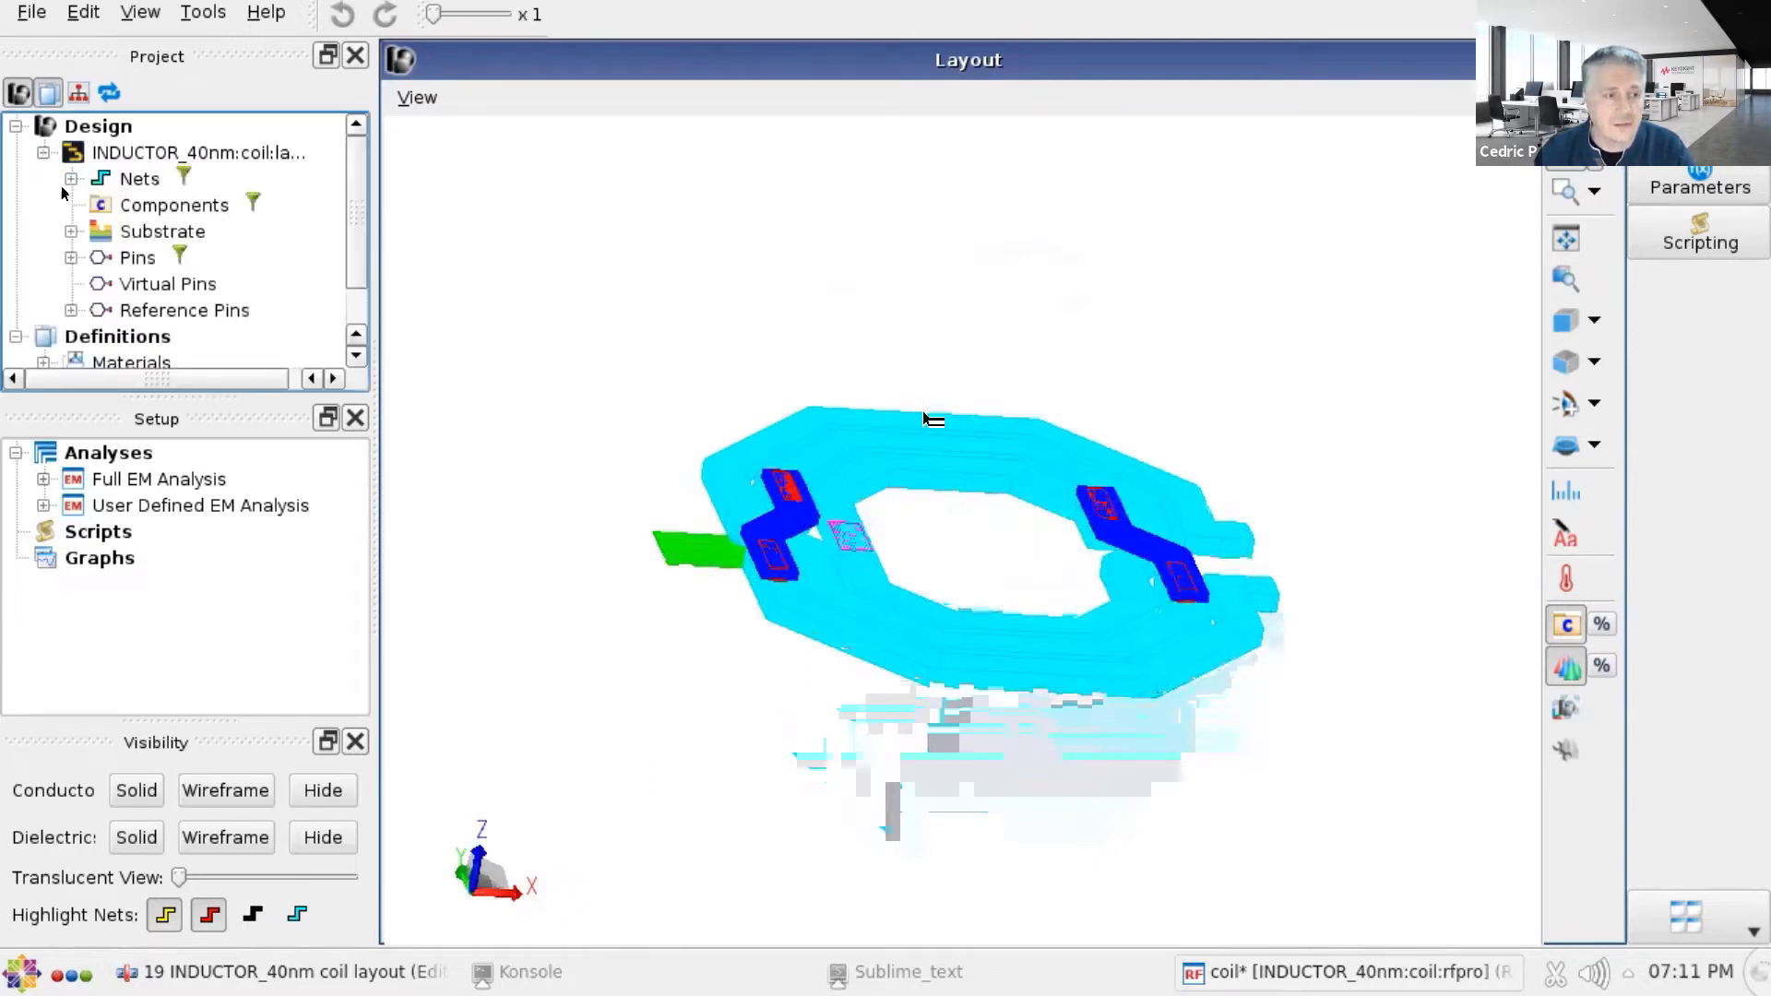
{"action": "left_click", "coordinate": [70, 179]}
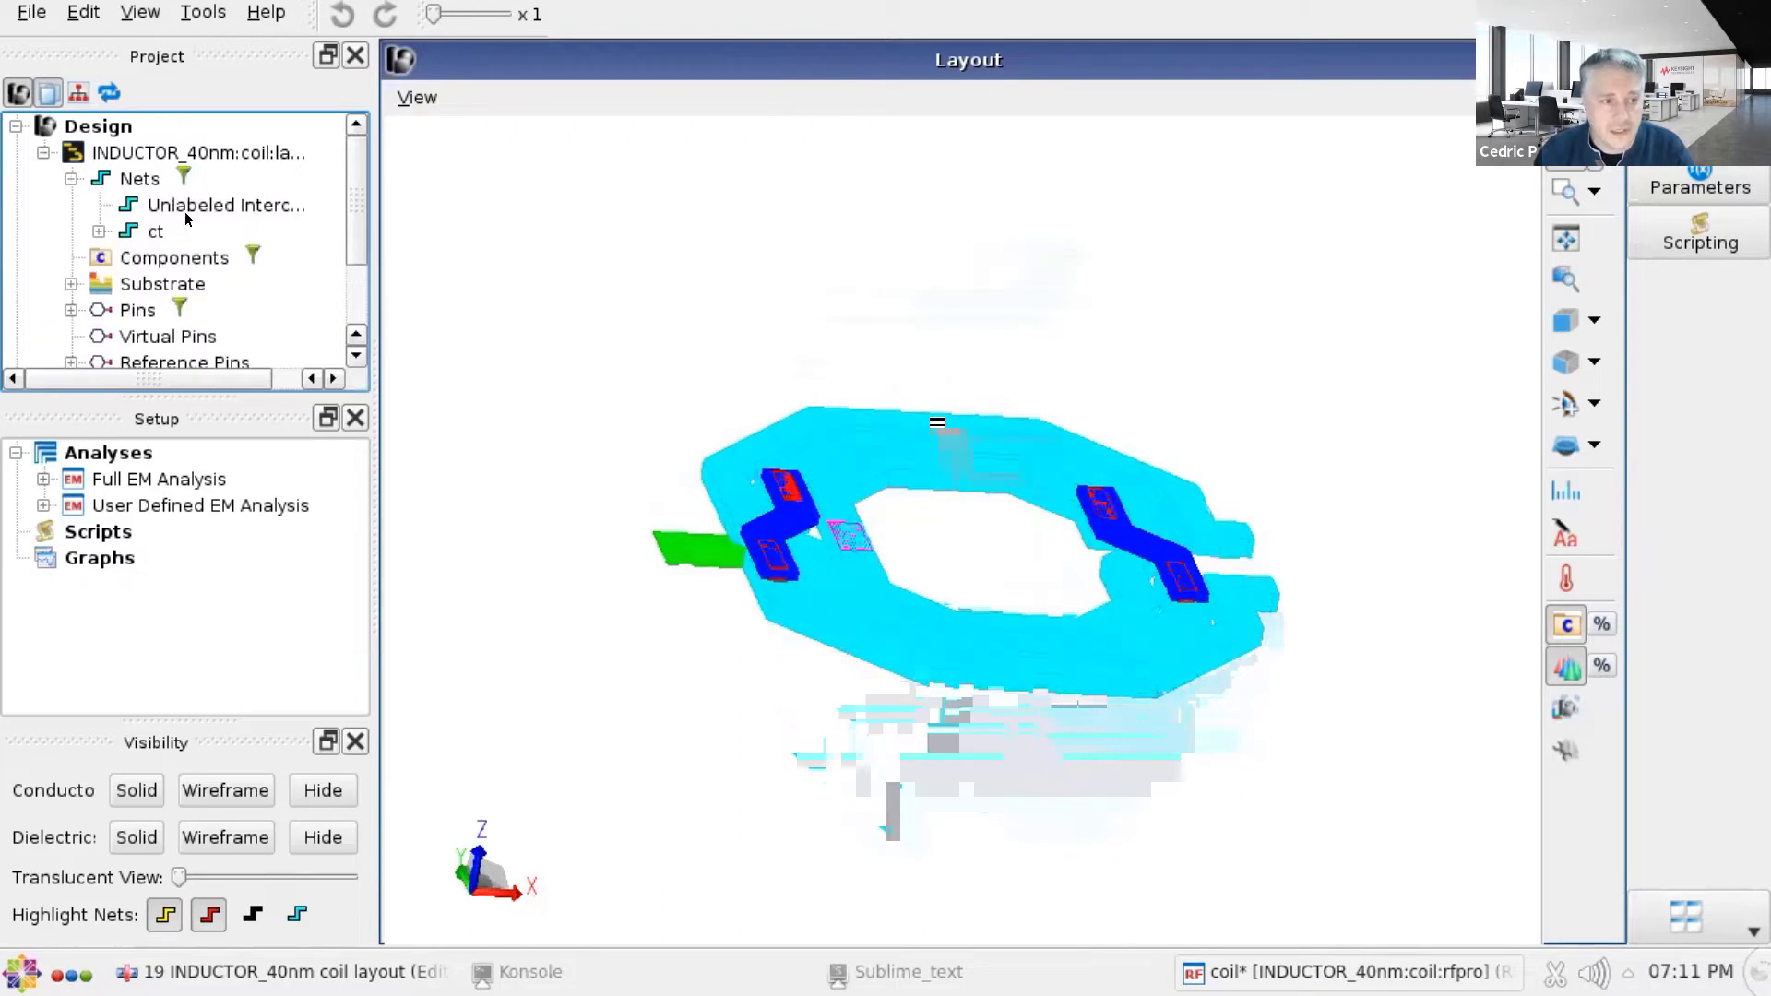
{"action": "scroll", "scroll_direction": "down", "scroll_amount": 3}
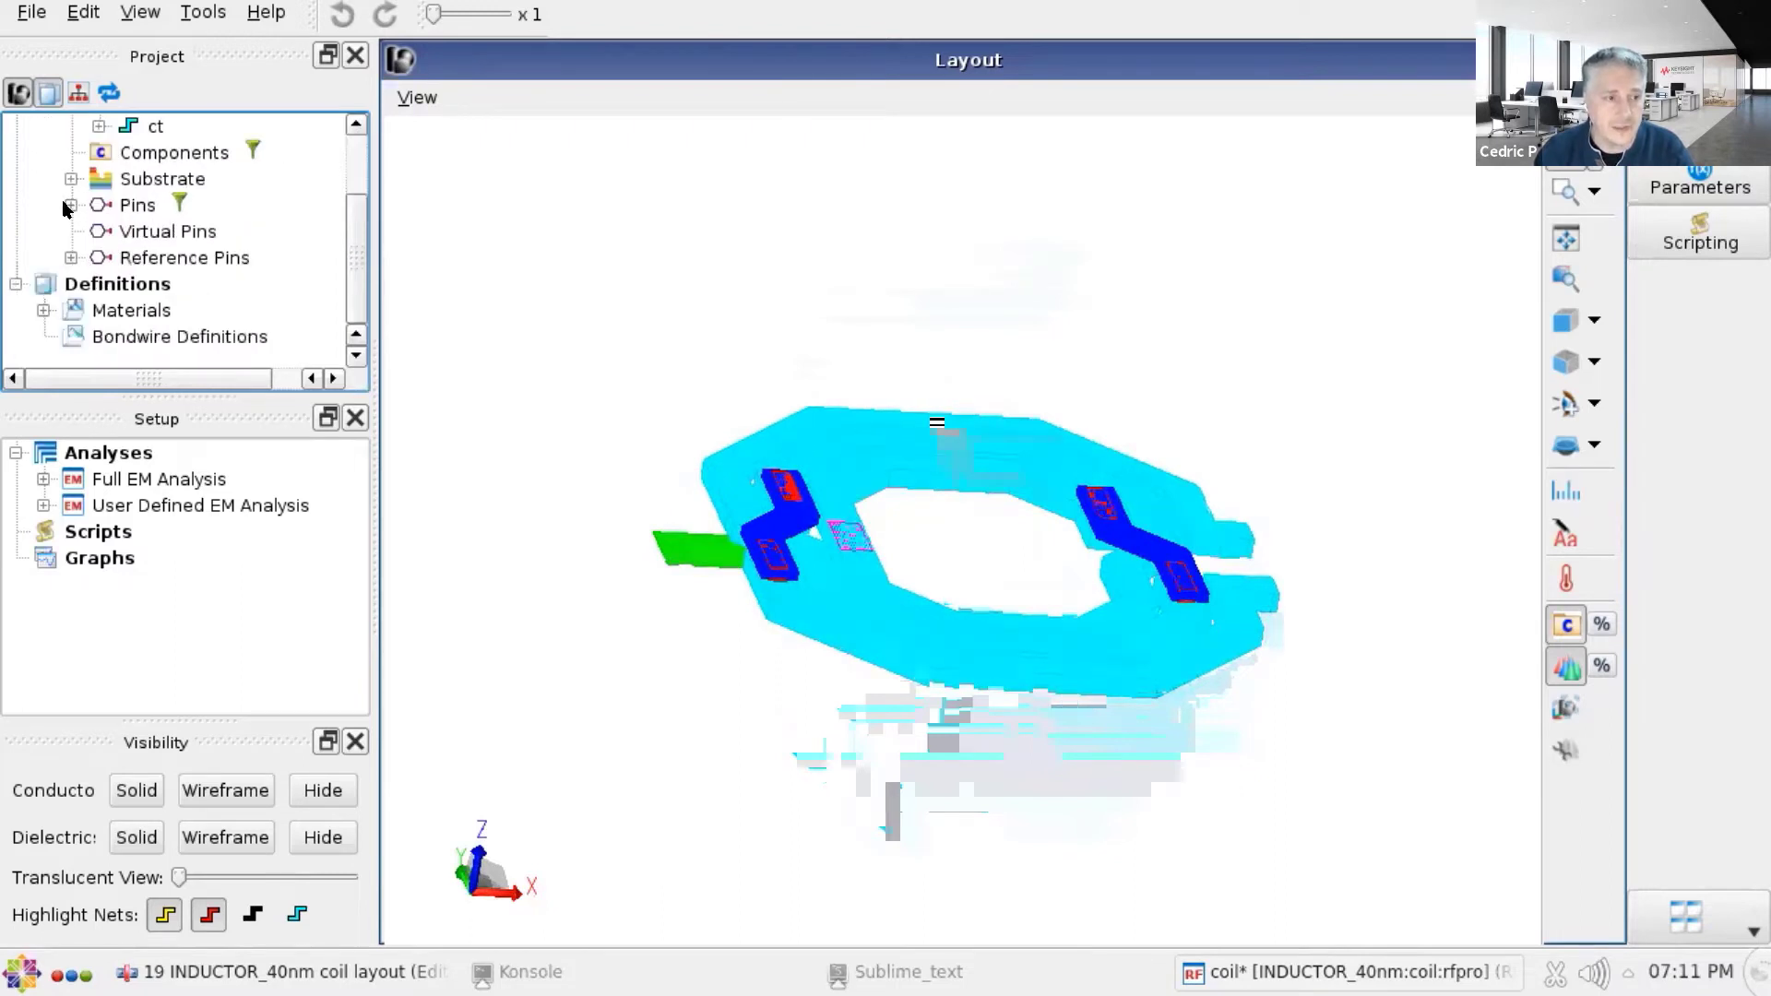
{"action": "left_click", "coordinate": [70, 205]}
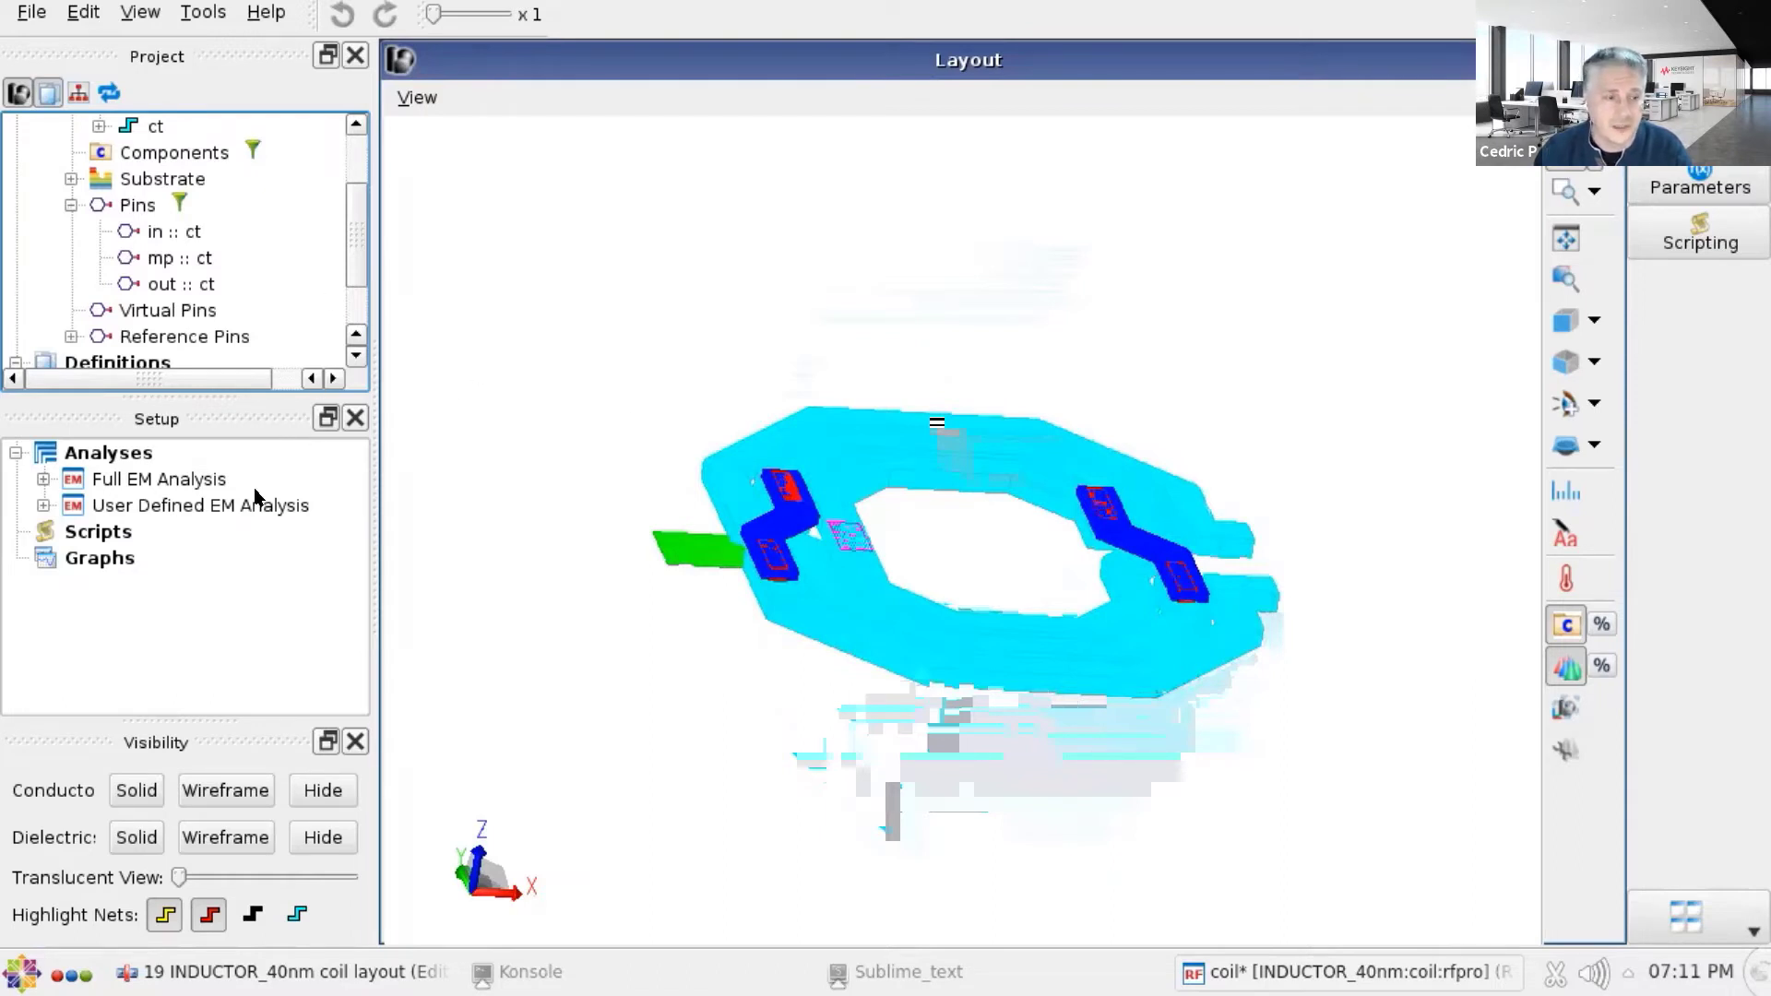
{"action": "left_click", "coordinate": [42, 480]}
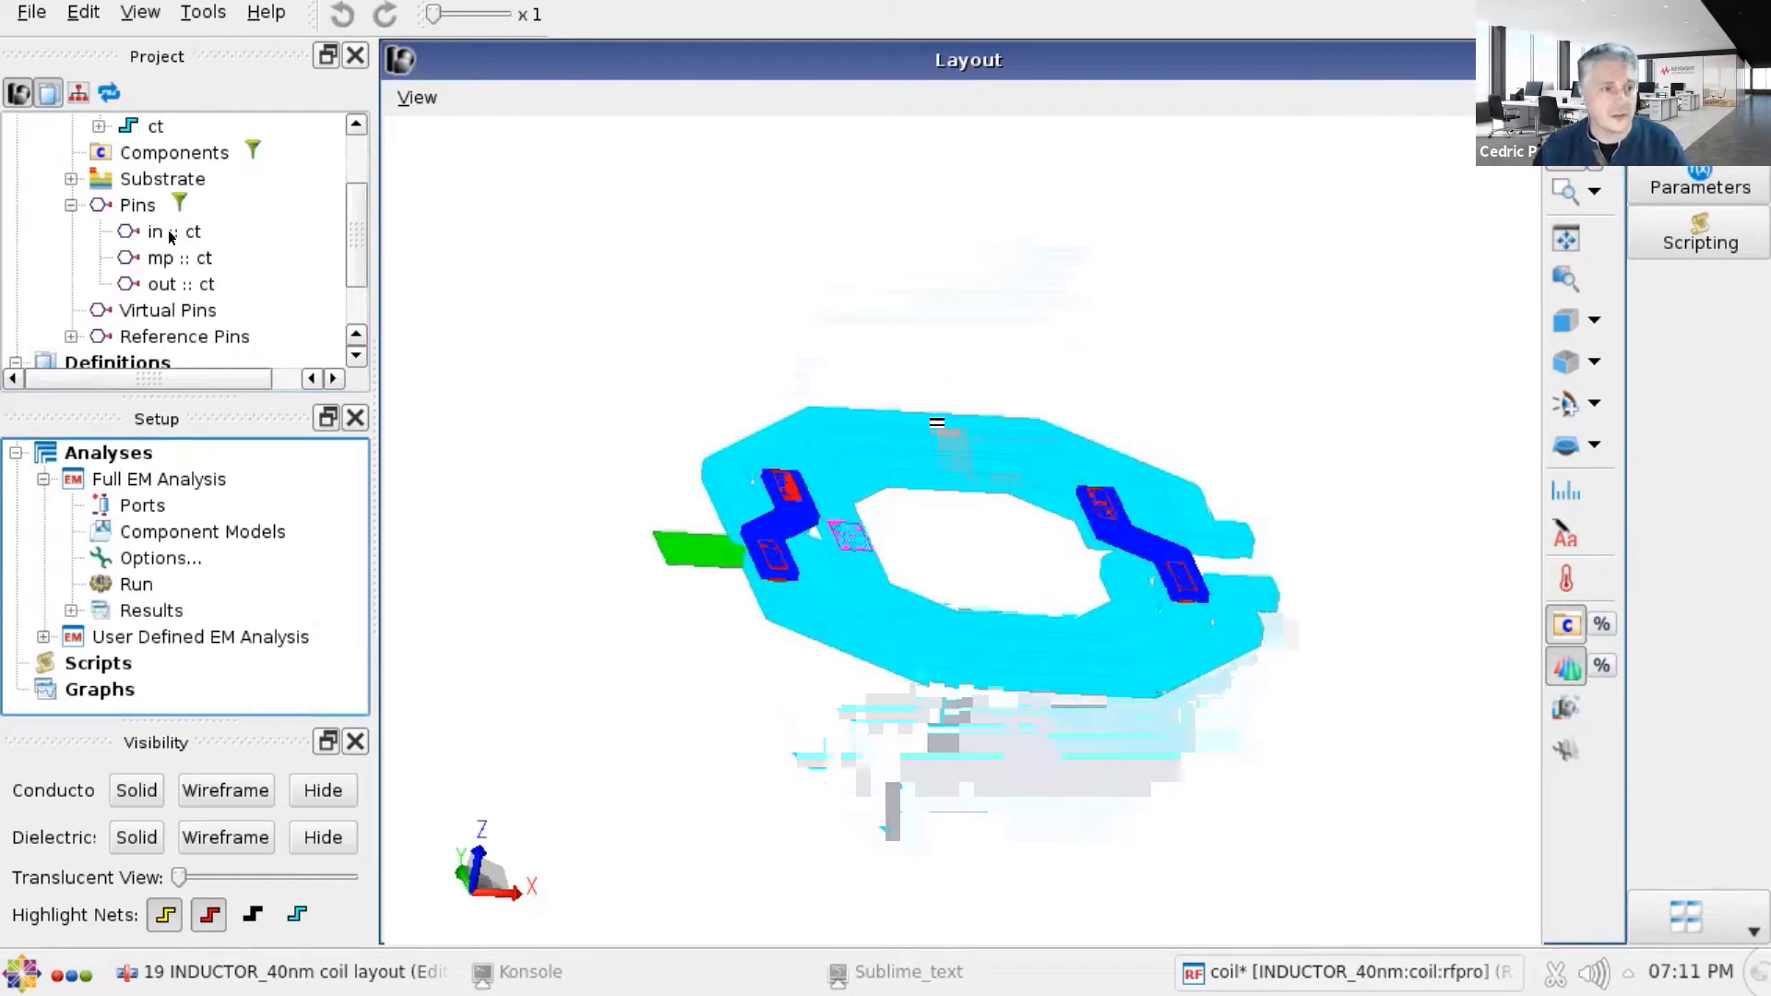
- Add the in, mp and out pins as ports 1, 2 and 3 of the Full EM Analysis
{"action": "left_click", "coordinate": [175, 232]}
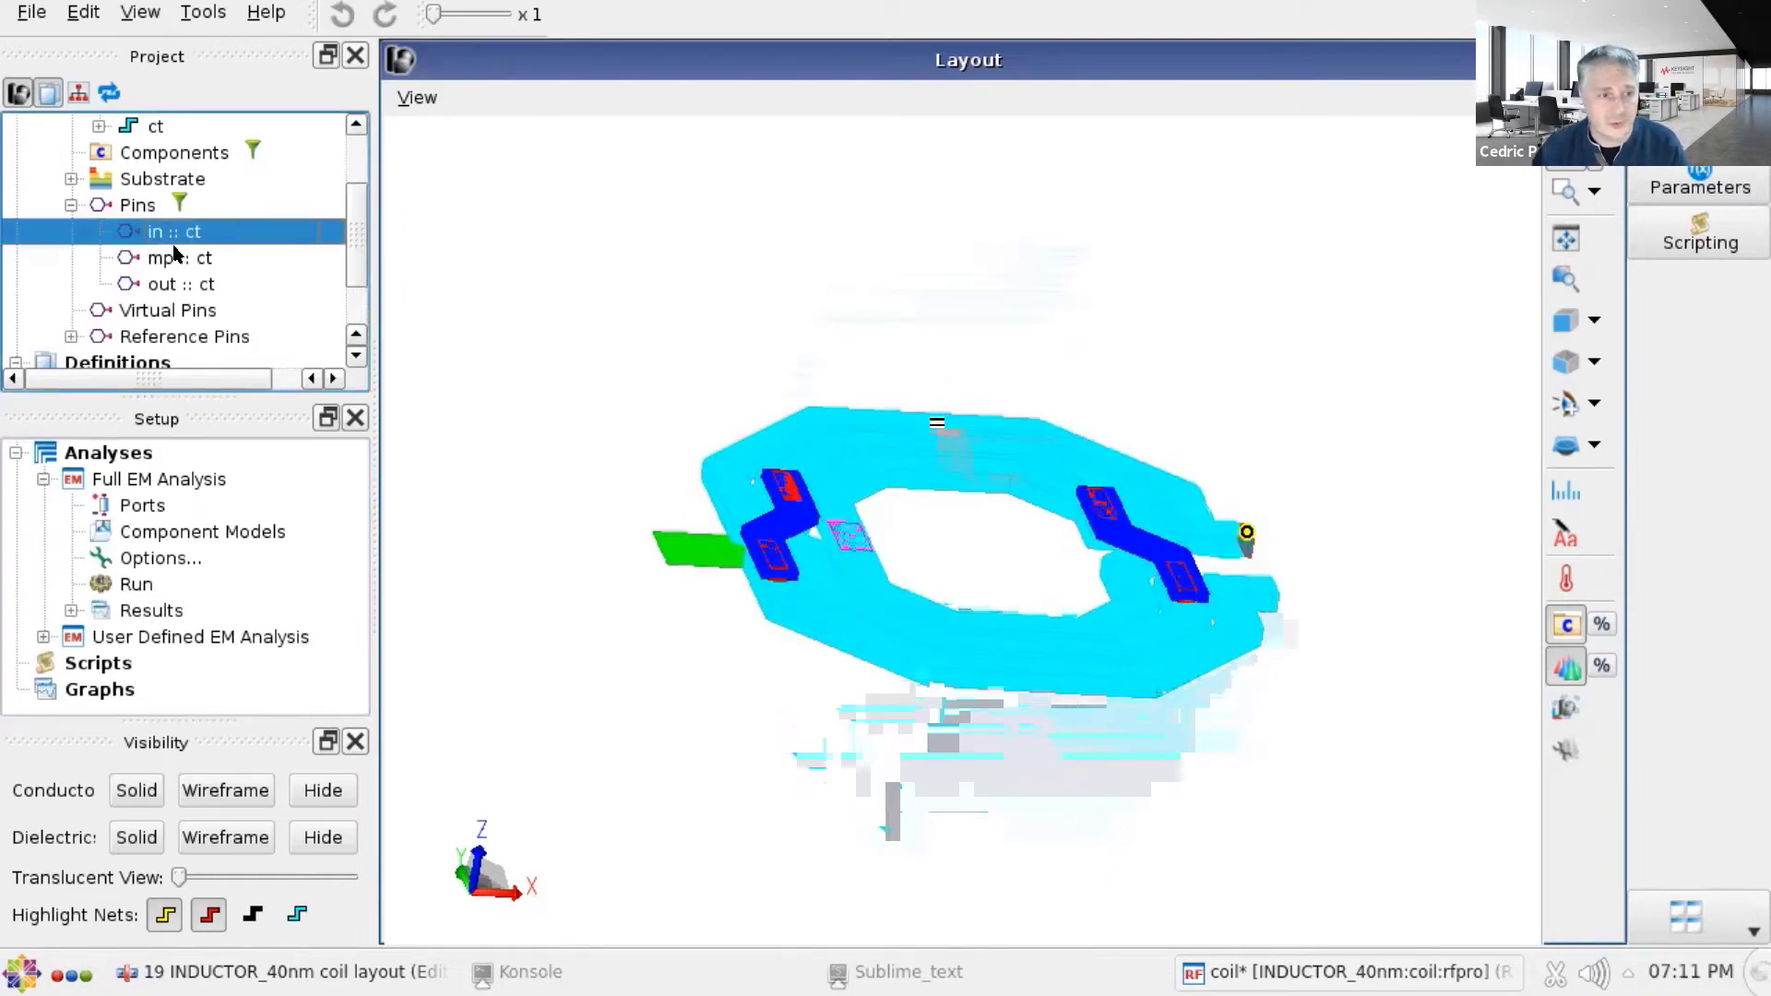
{"action": "left_click", "coordinate": [177, 284]}
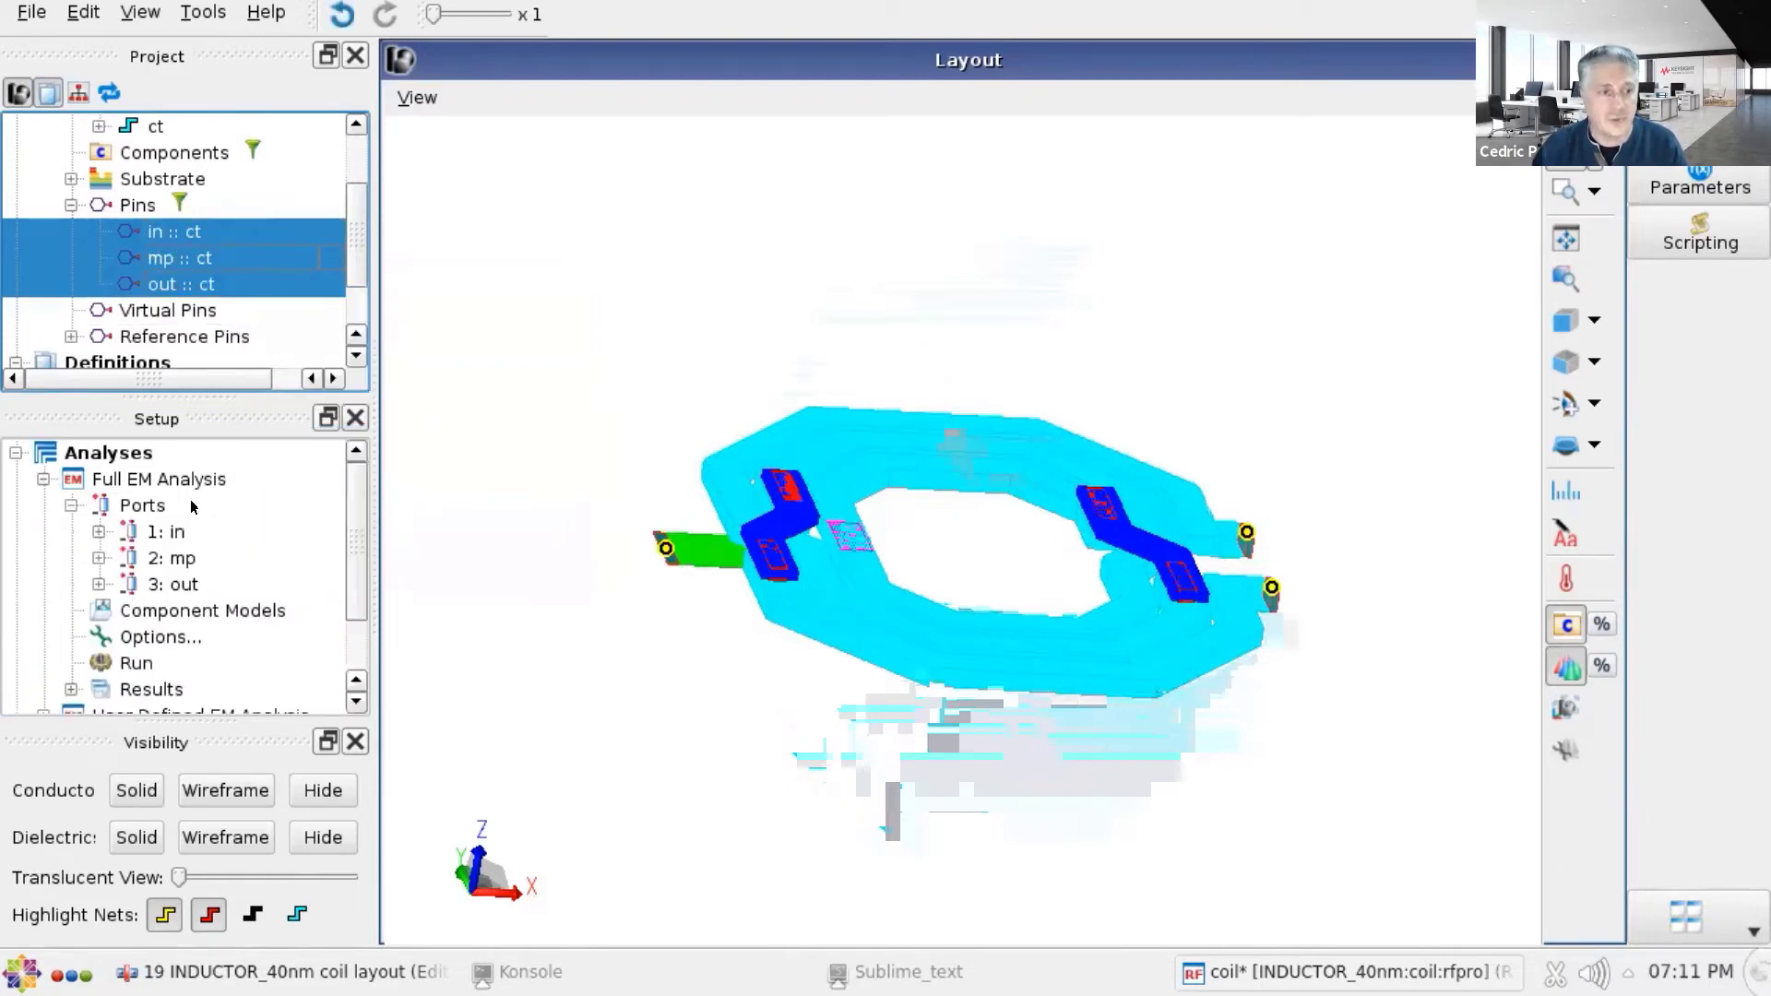
{"action": "left_click", "coordinate": [99, 532]}
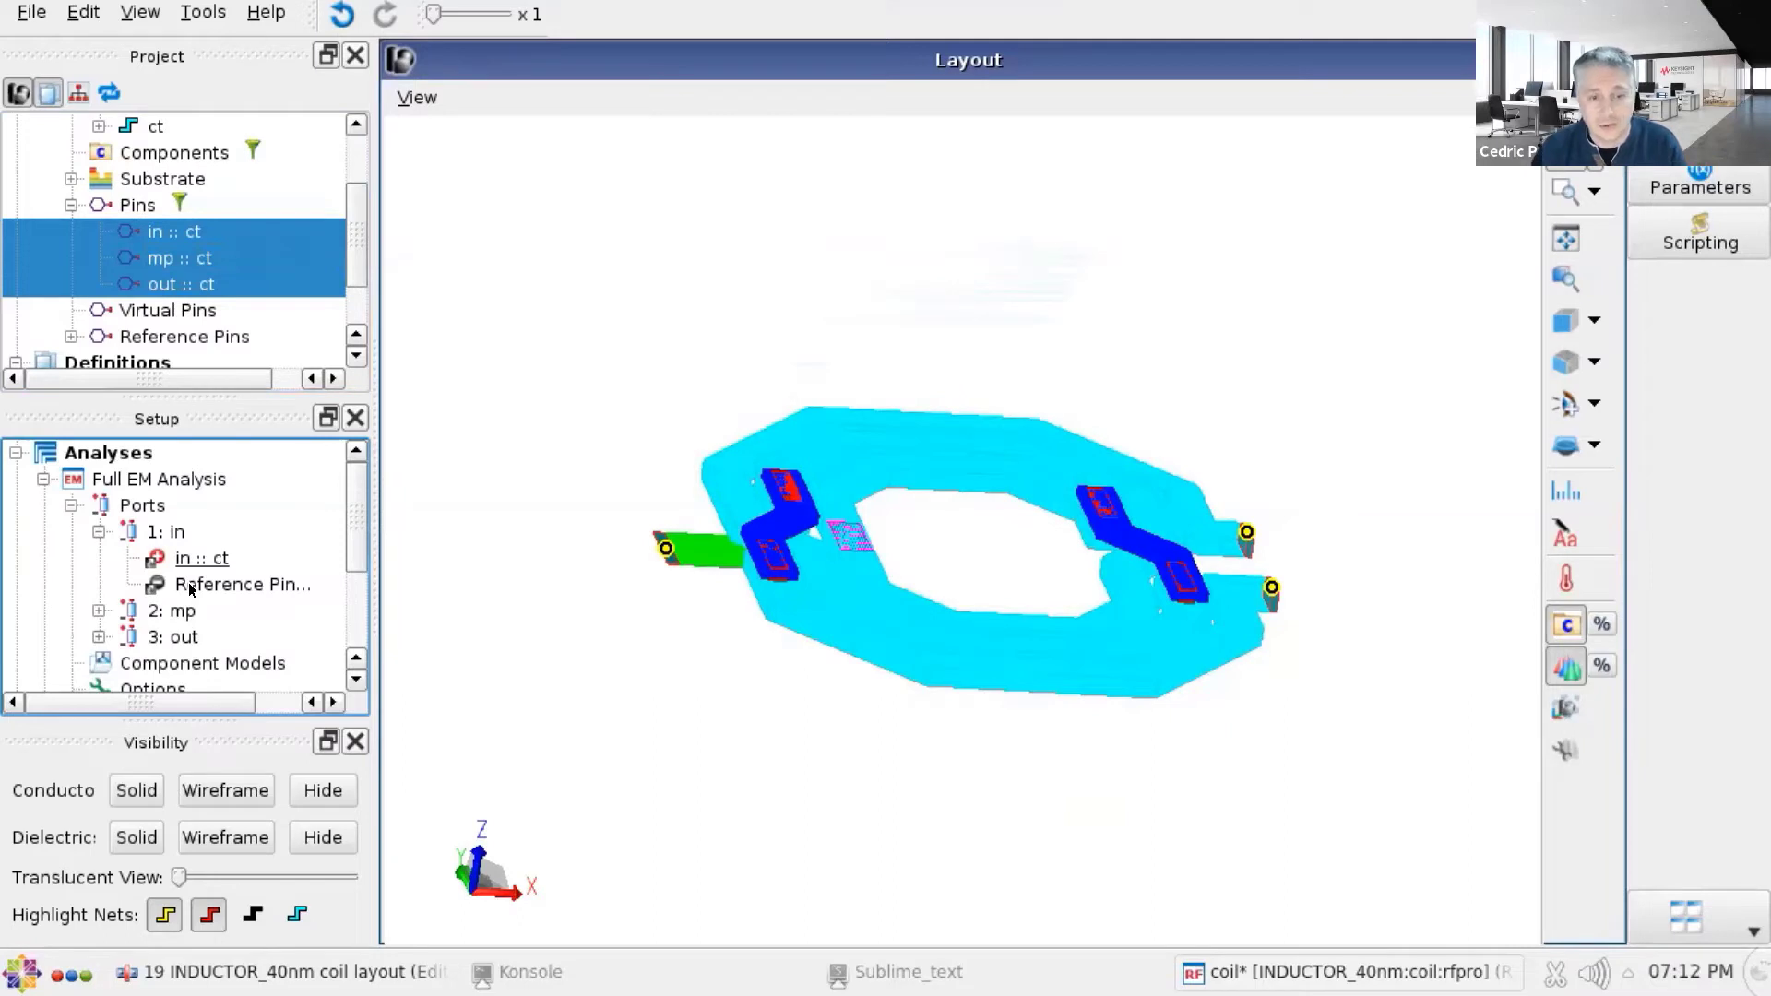
{"action": "left_click", "coordinate": [97, 531]}
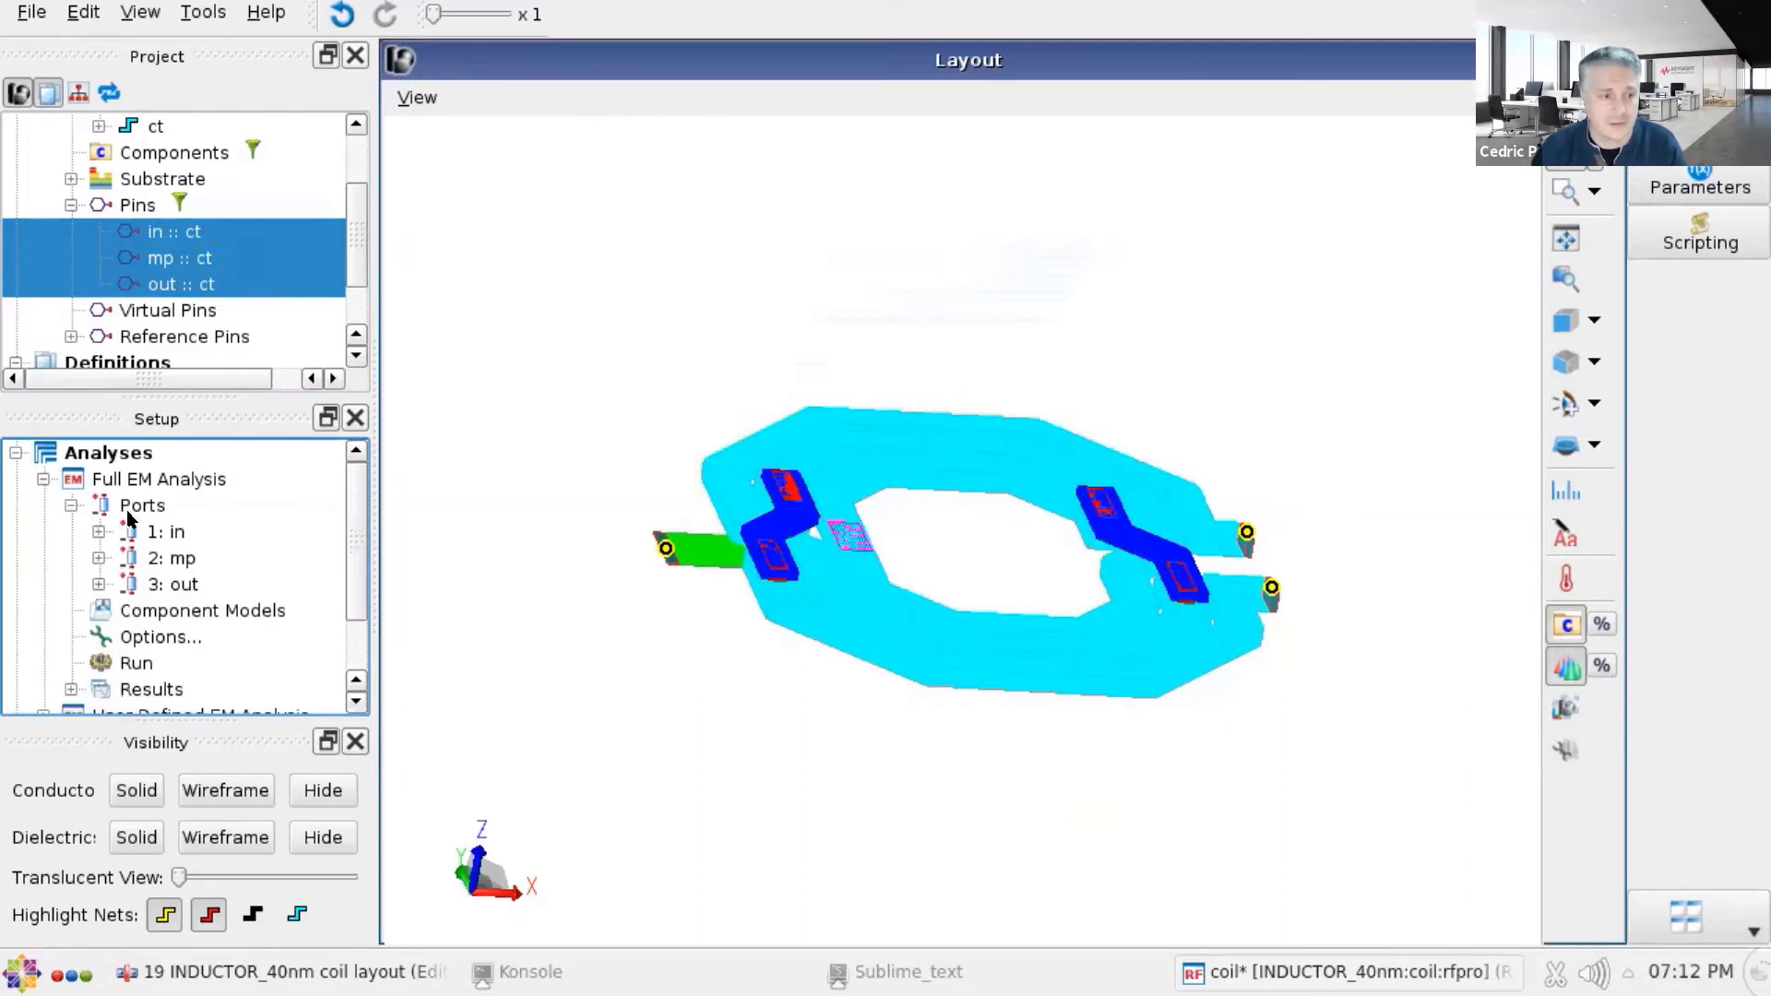
{"action": "left_click", "coordinate": [142, 506]}
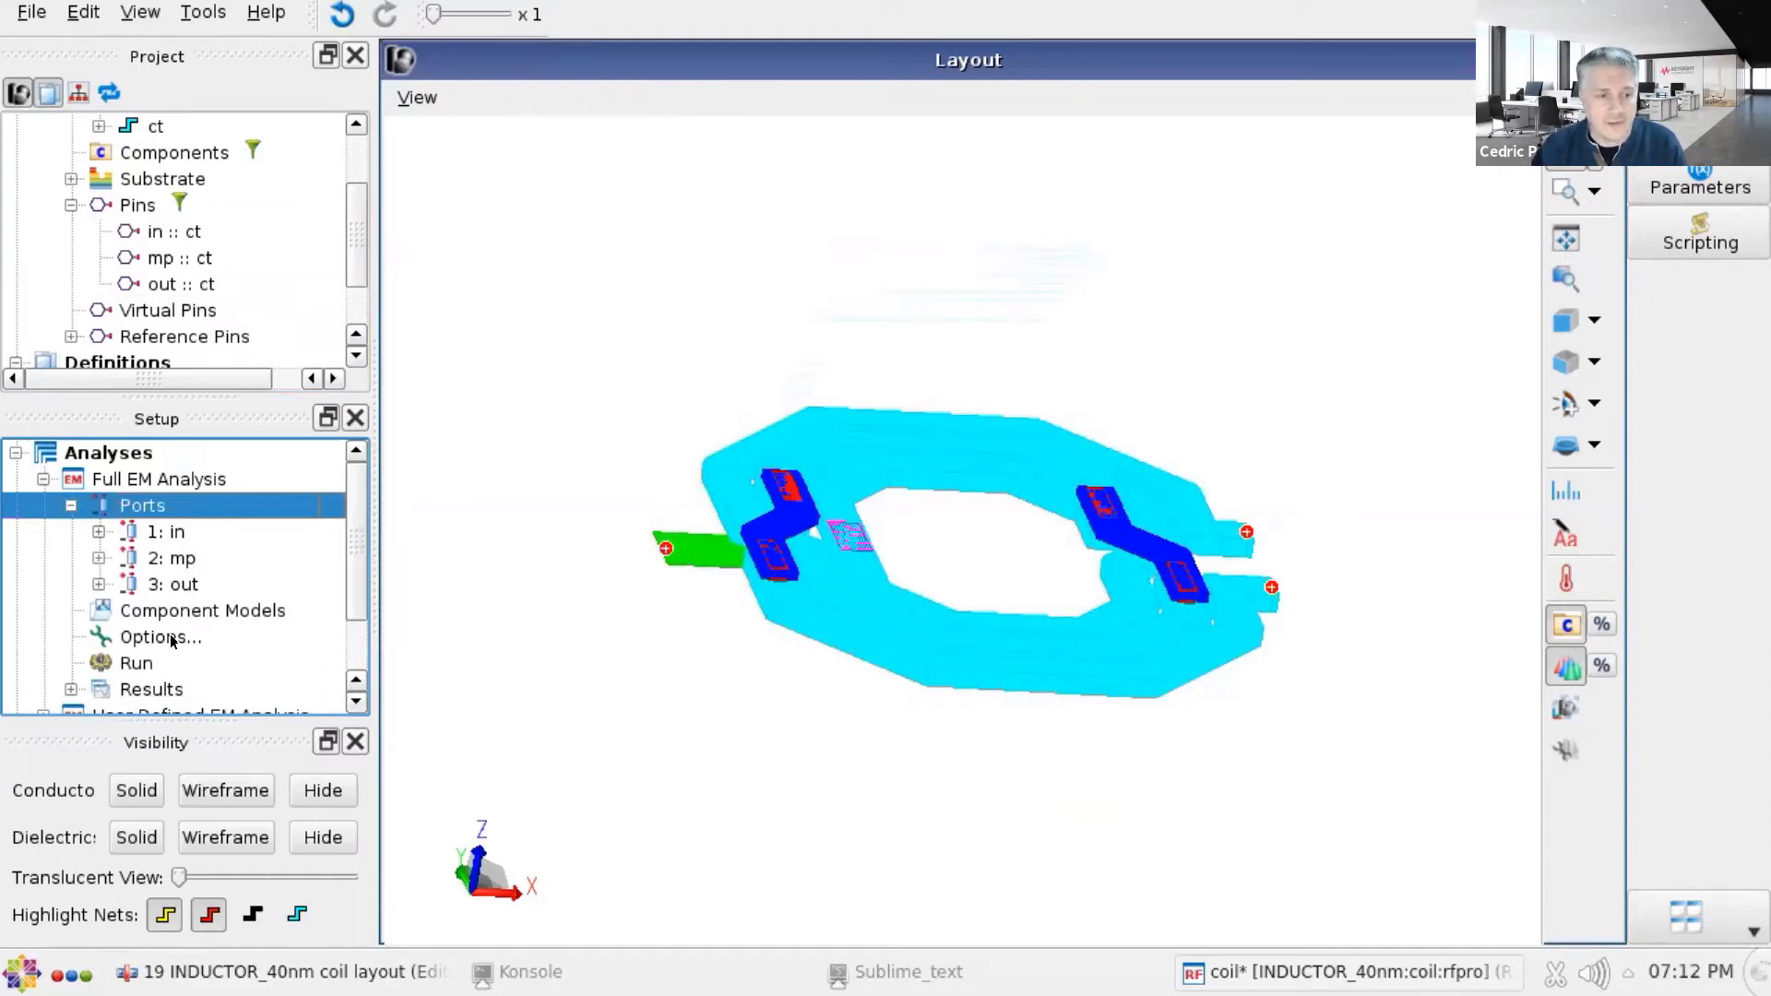
- Set the Full EM frequency plan stop to 40 GHz and keep the Momentum RF simulator preset
{"action": "left_click", "coordinate": [158, 636]}
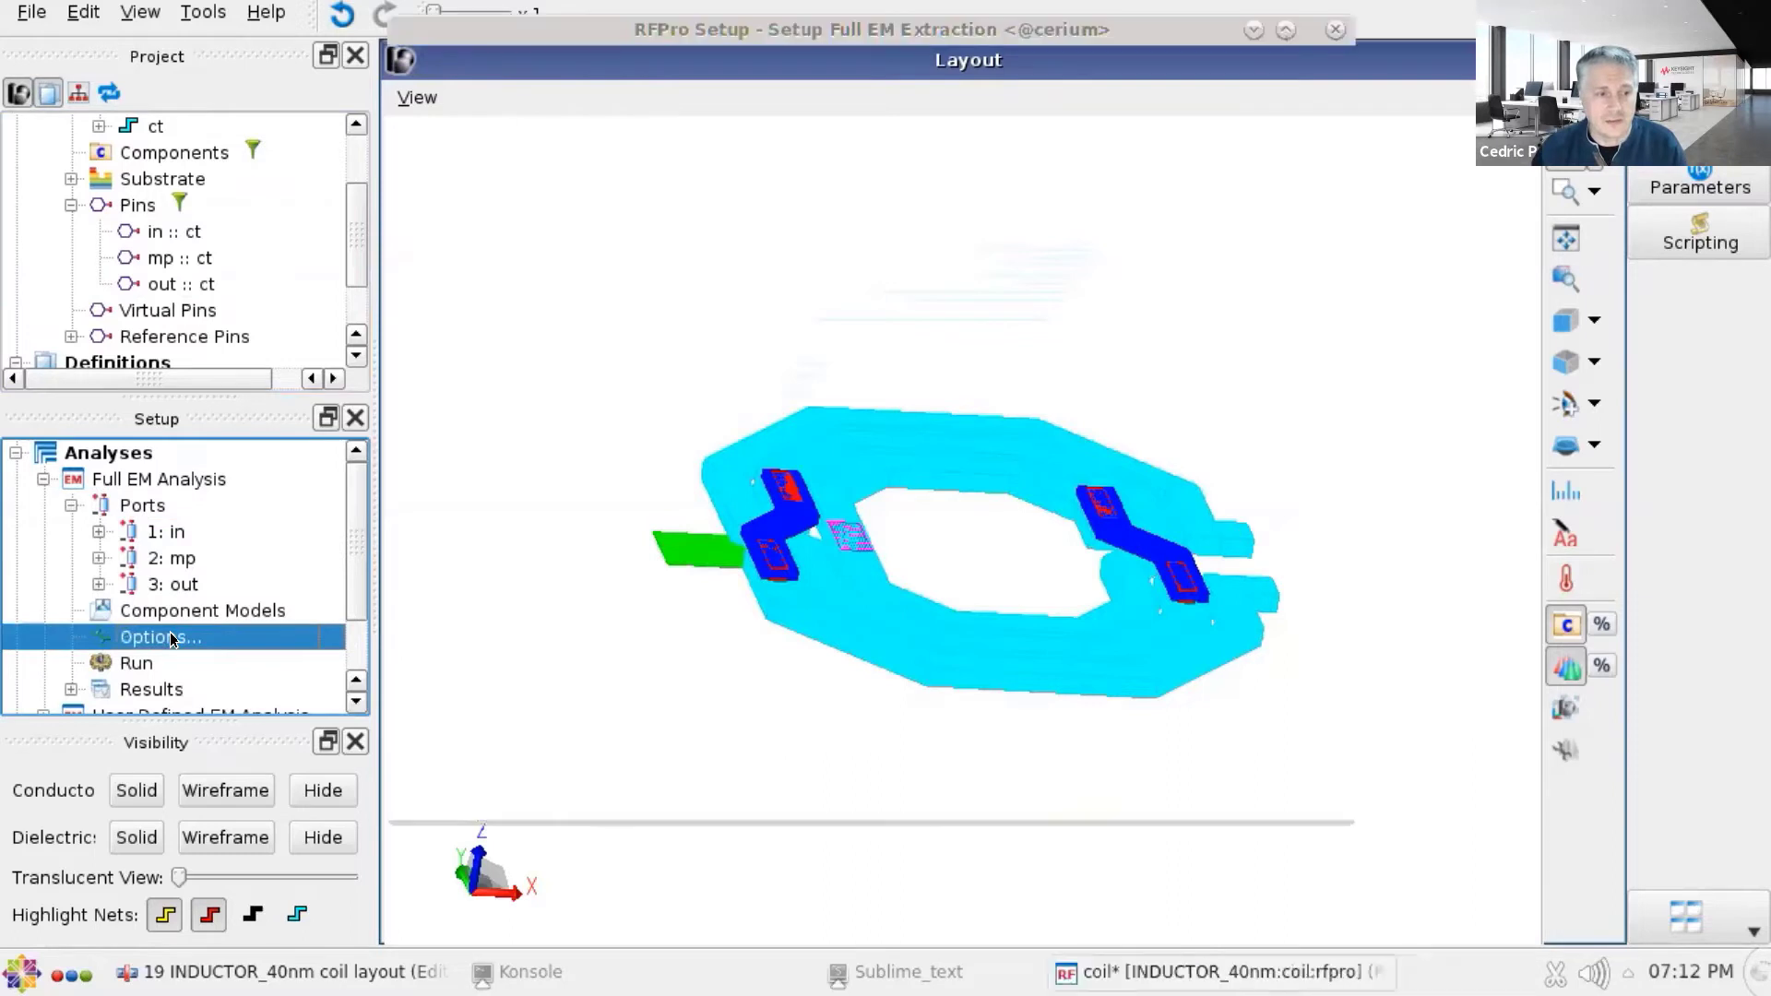
{"action": "left_click", "coordinate": [159, 636]}
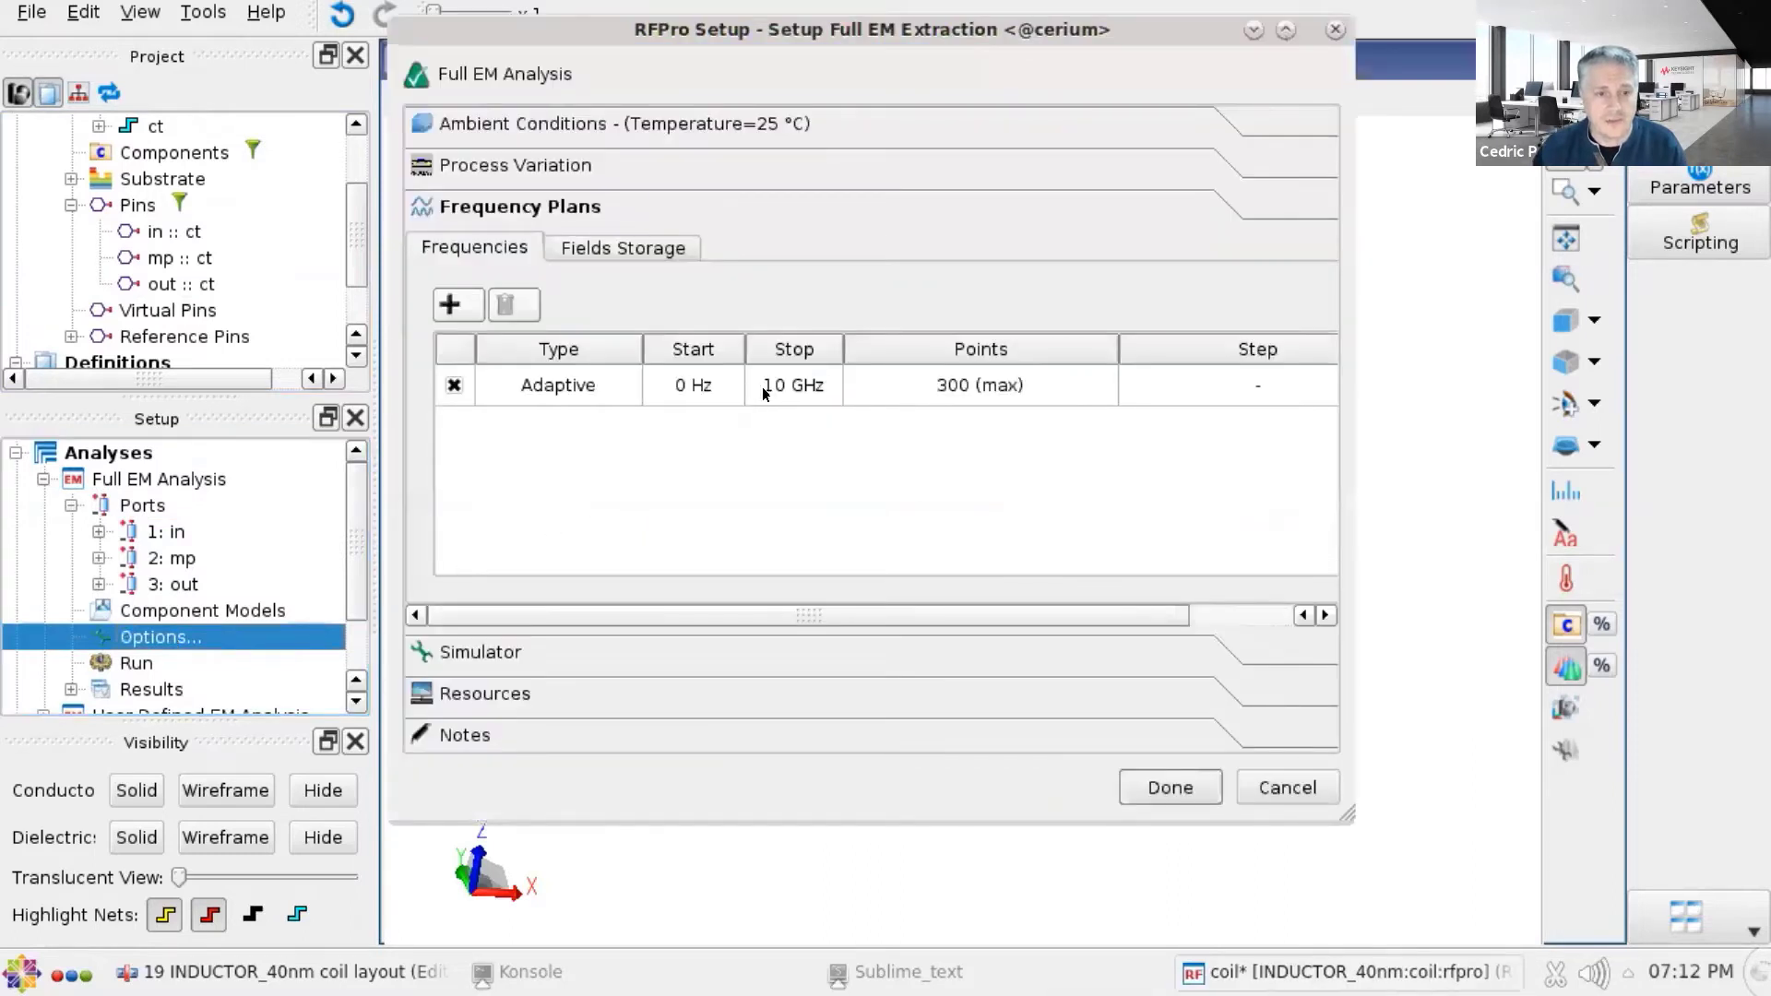
{"action": "double_click", "coordinate": [793, 385]}
{"action": "type", "text": "4"}
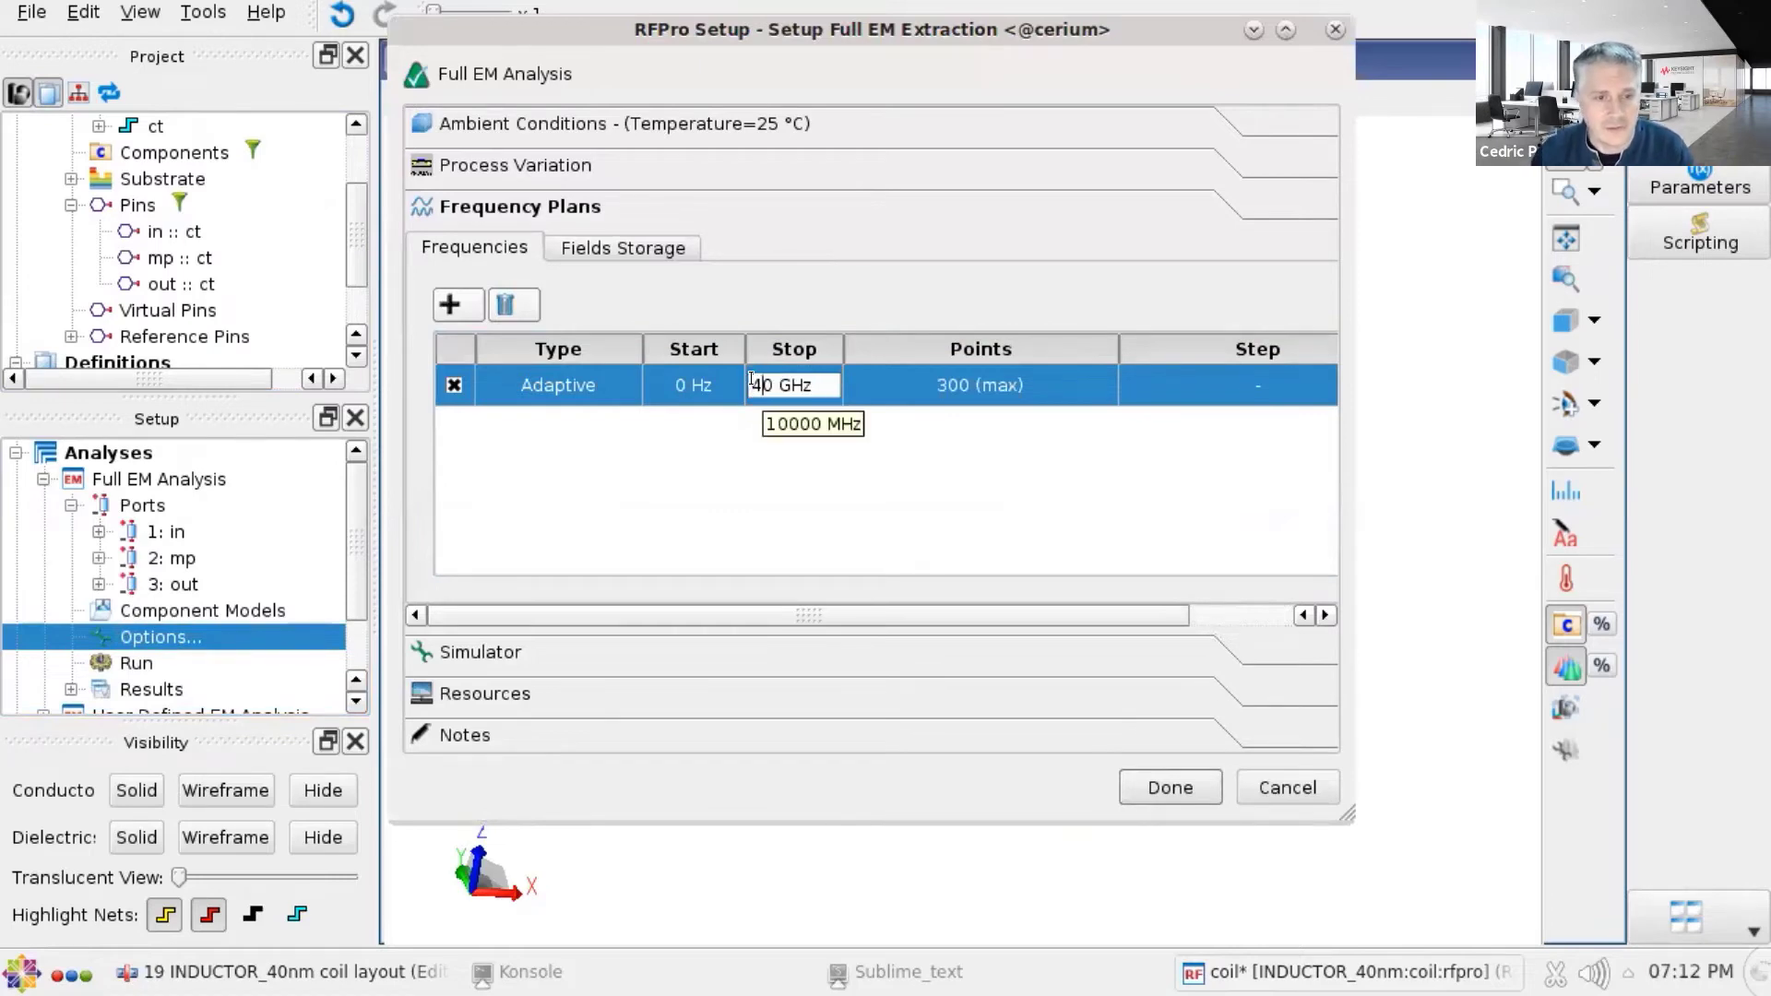
{"action": "left_click", "coordinate": [485, 651]}
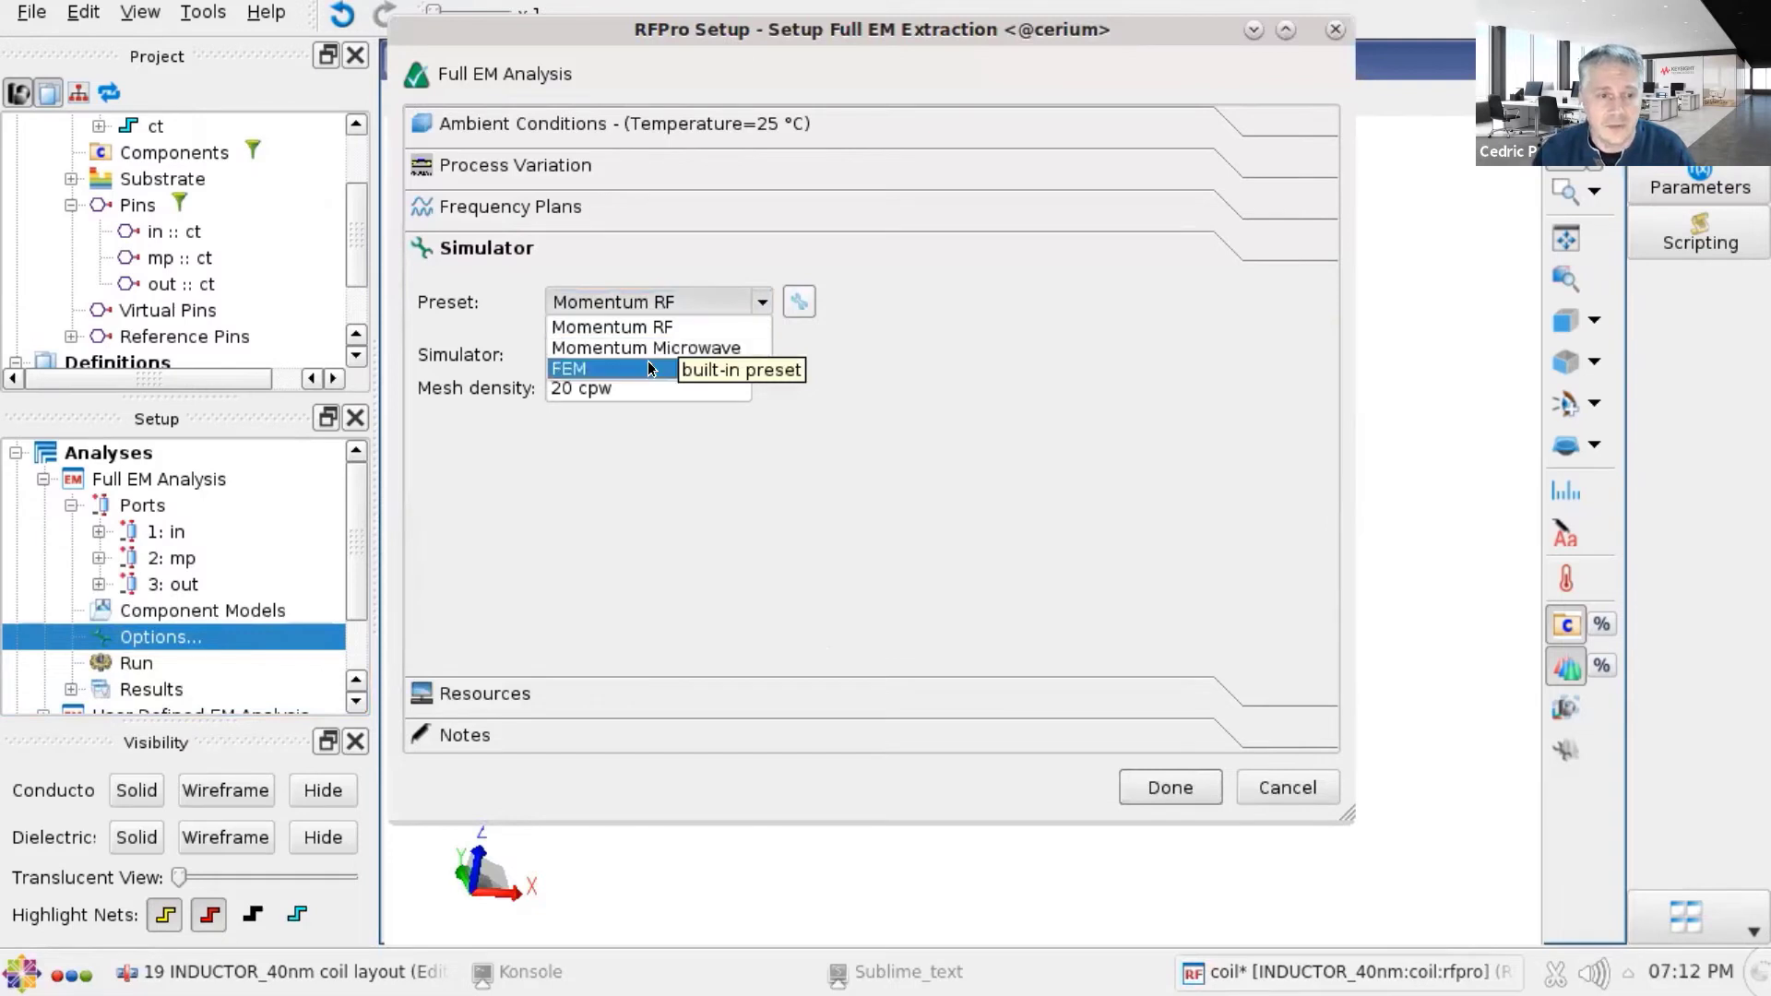
{"action": "mouse_move", "coordinate": [642, 369]}
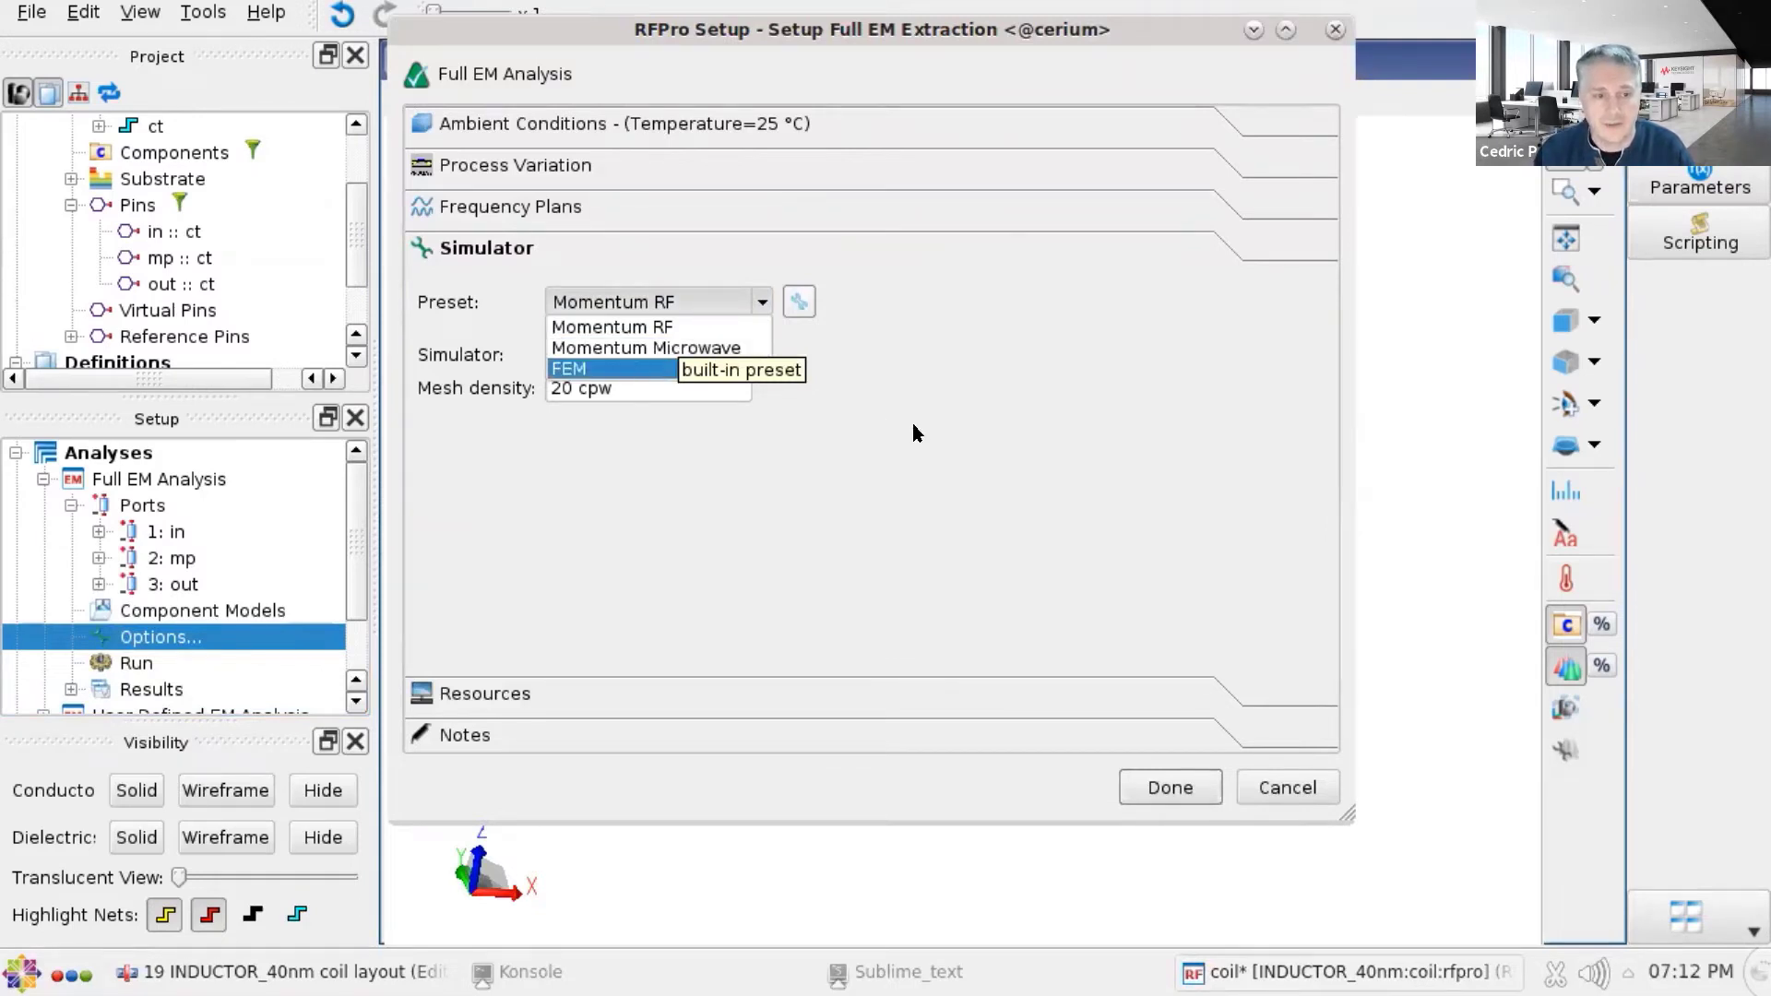
{"action": "left_click", "coordinate": [611, 327]}
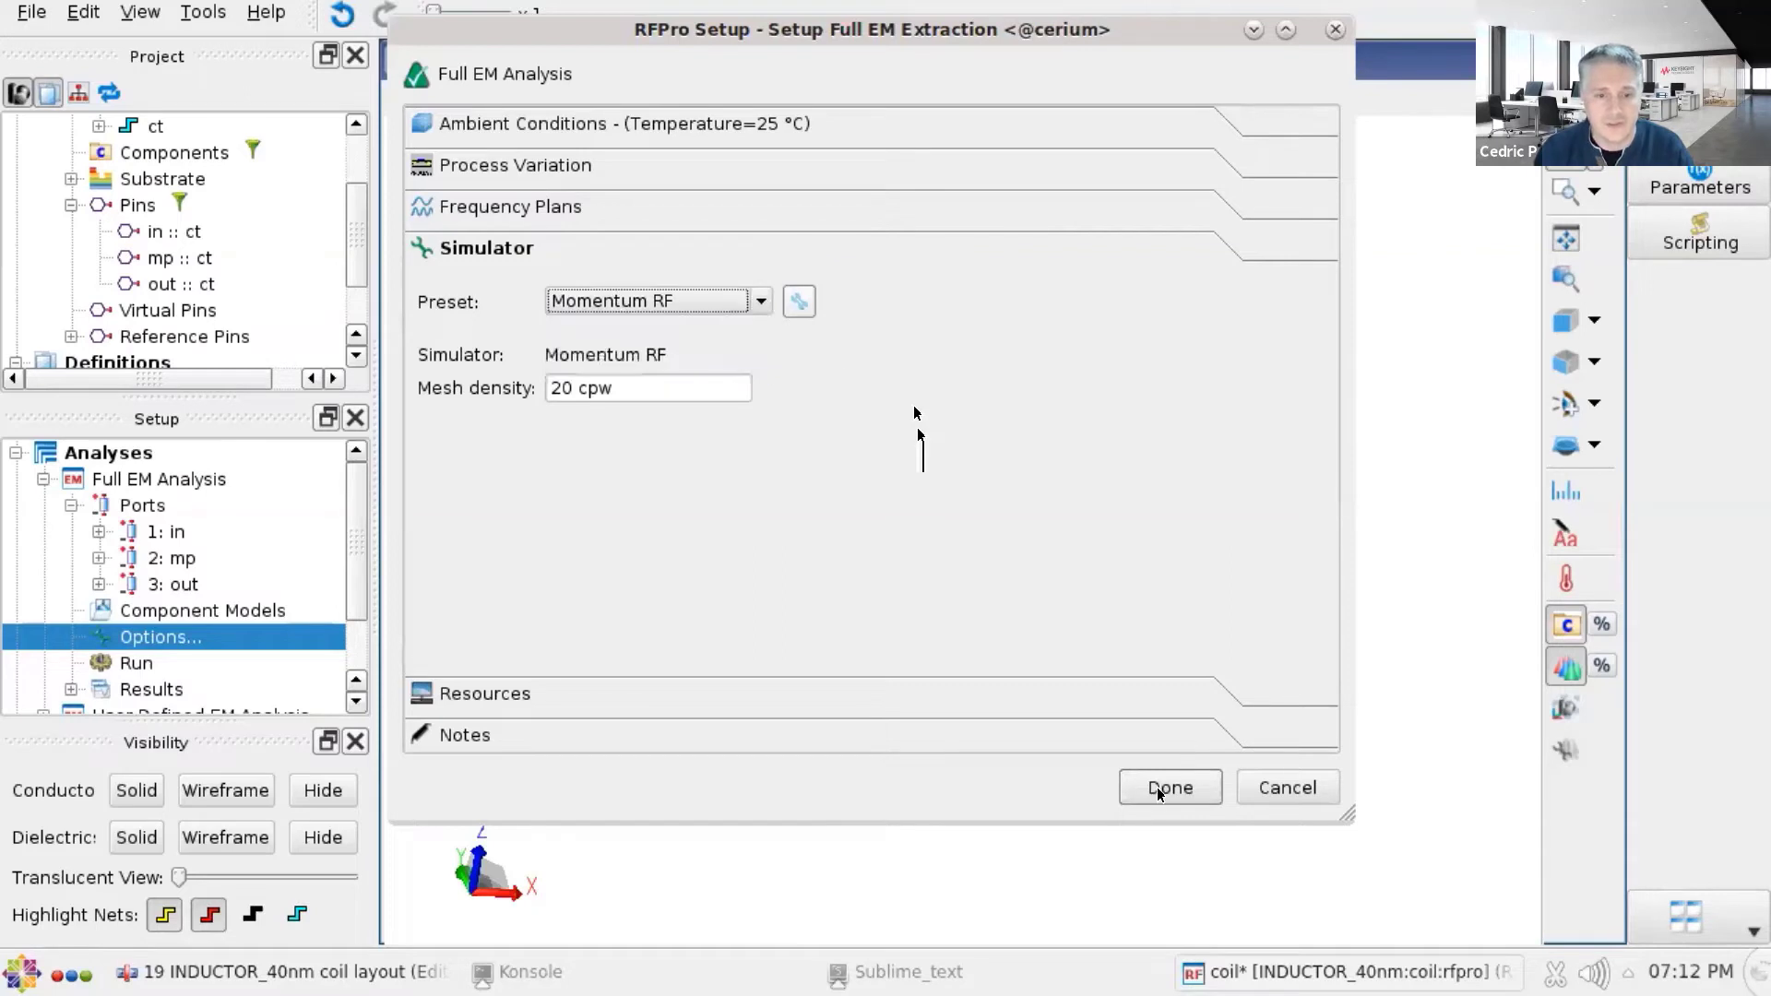
{"action": "left_click", "coordinate": [1169, 788]}
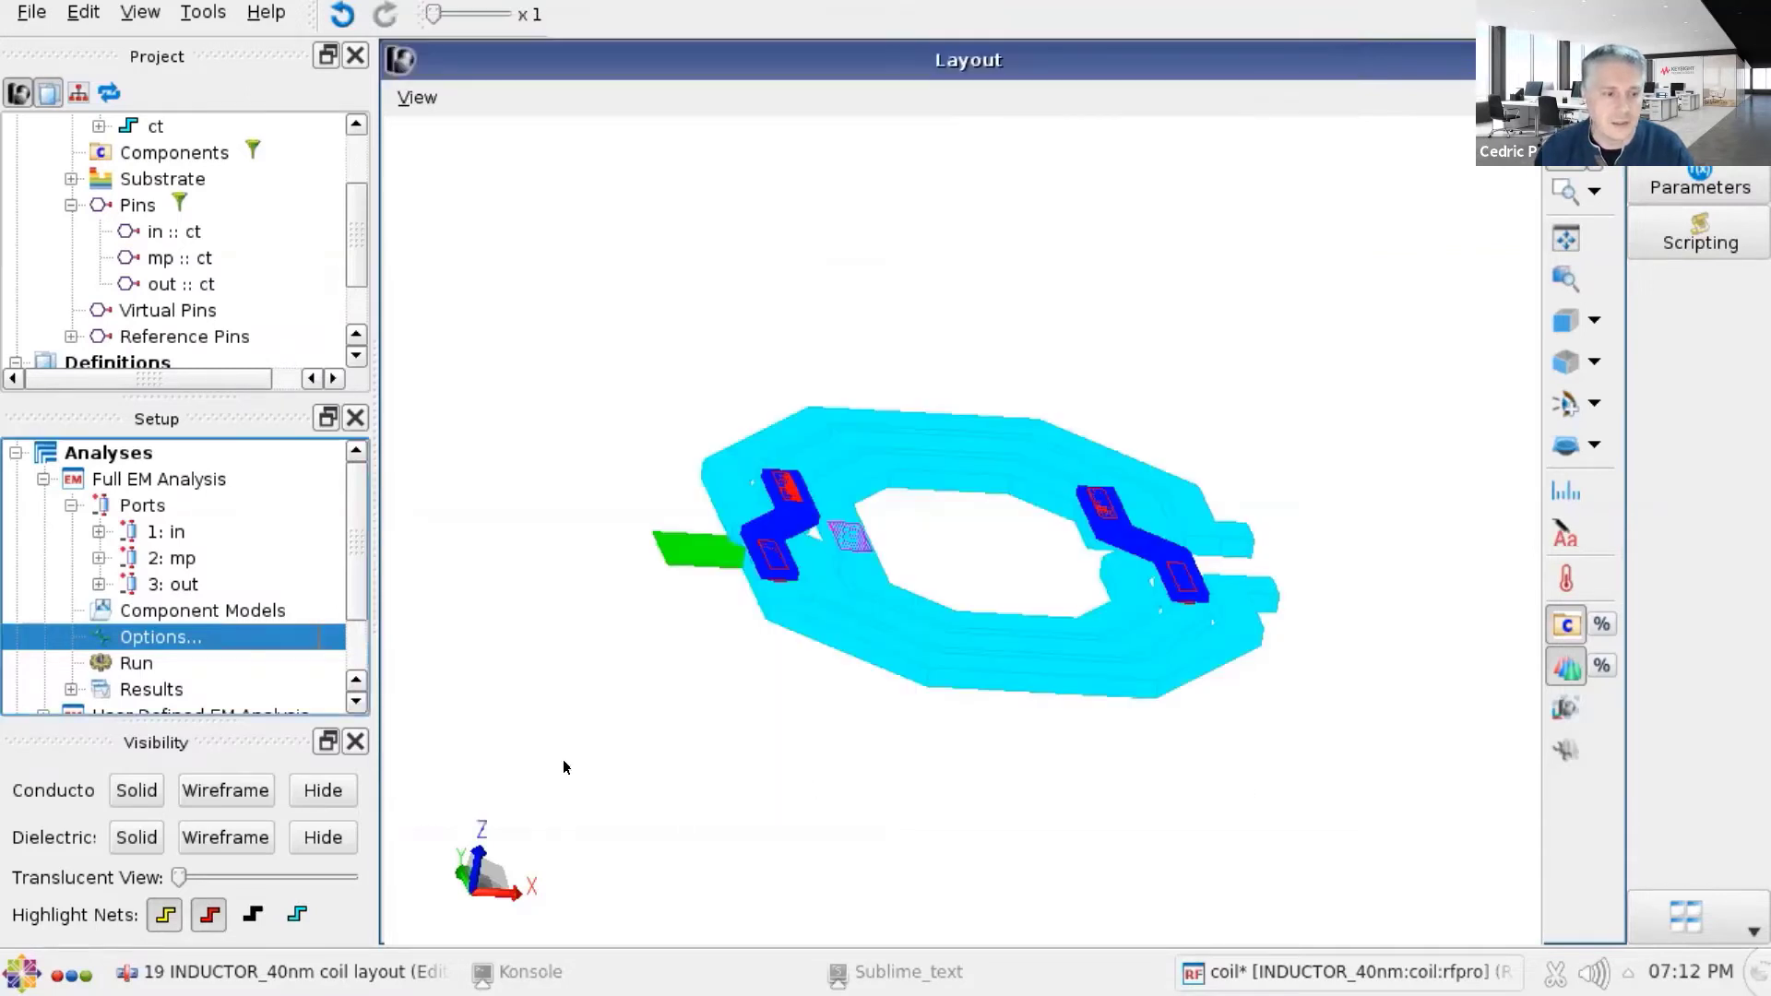
- Run the Full EM Analysis to completion and bring up its S-parameter results
{"action": "left_click", "coordinate": [135, 663]}
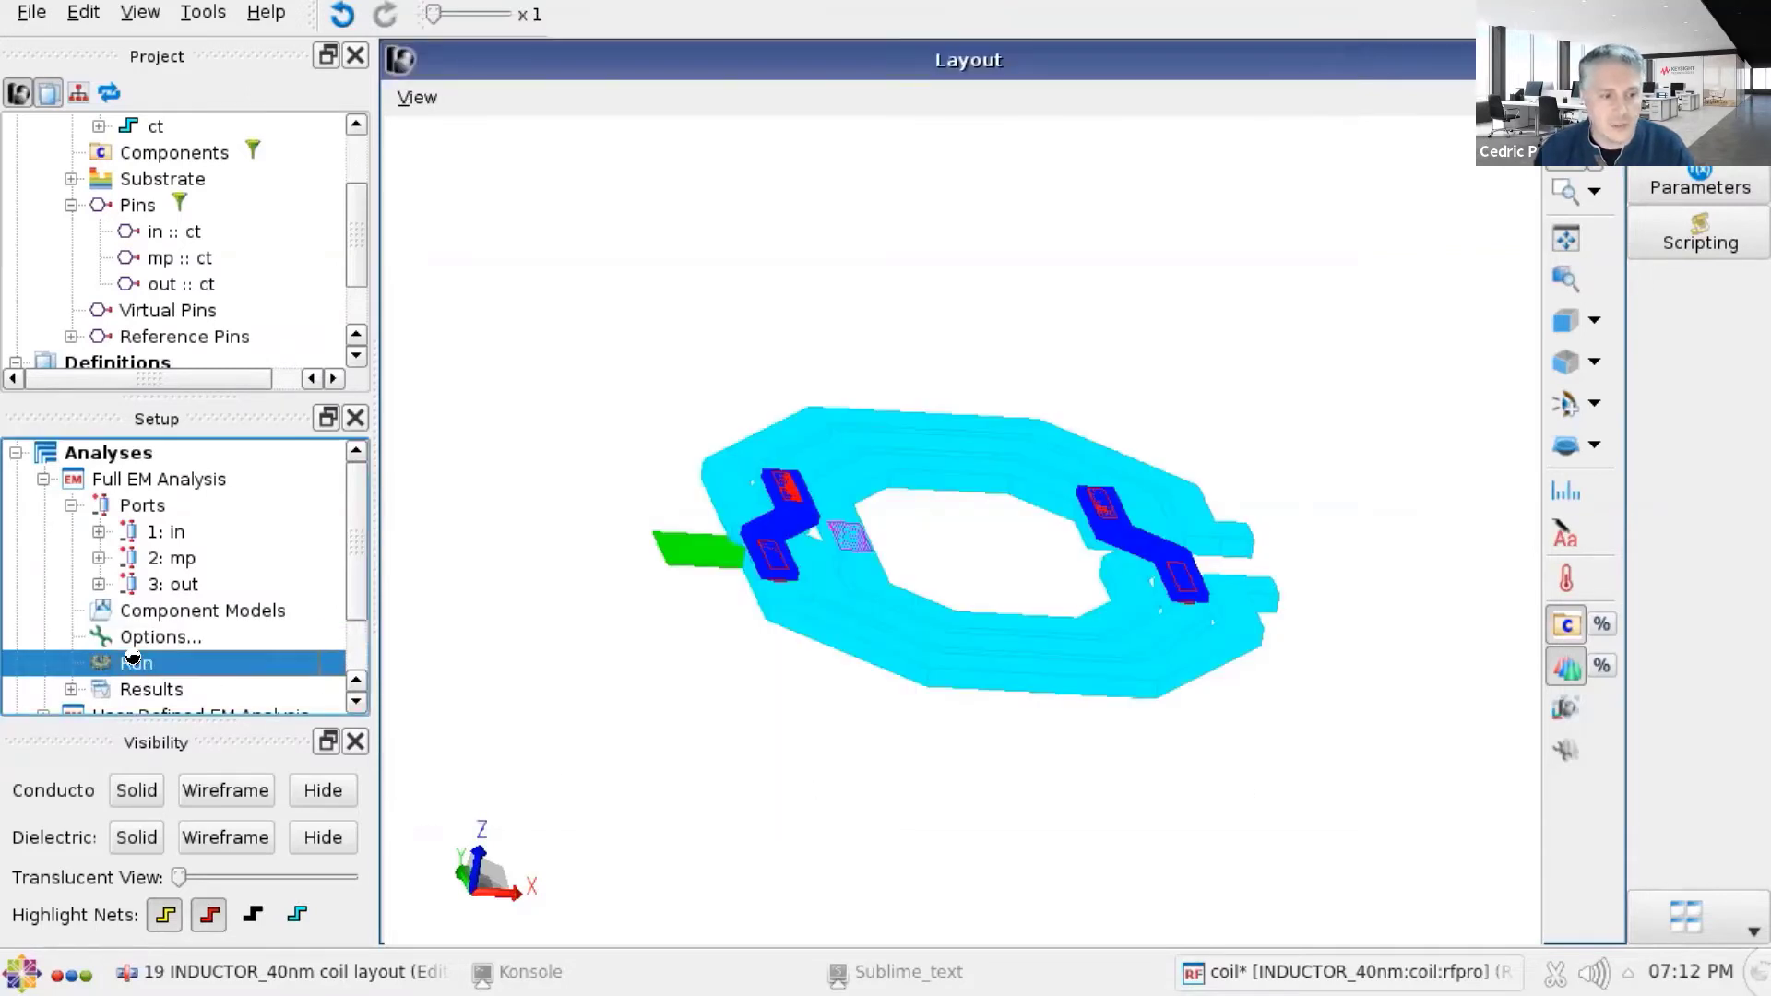
{"action": "left_click", "coordinate": [135, 663]}
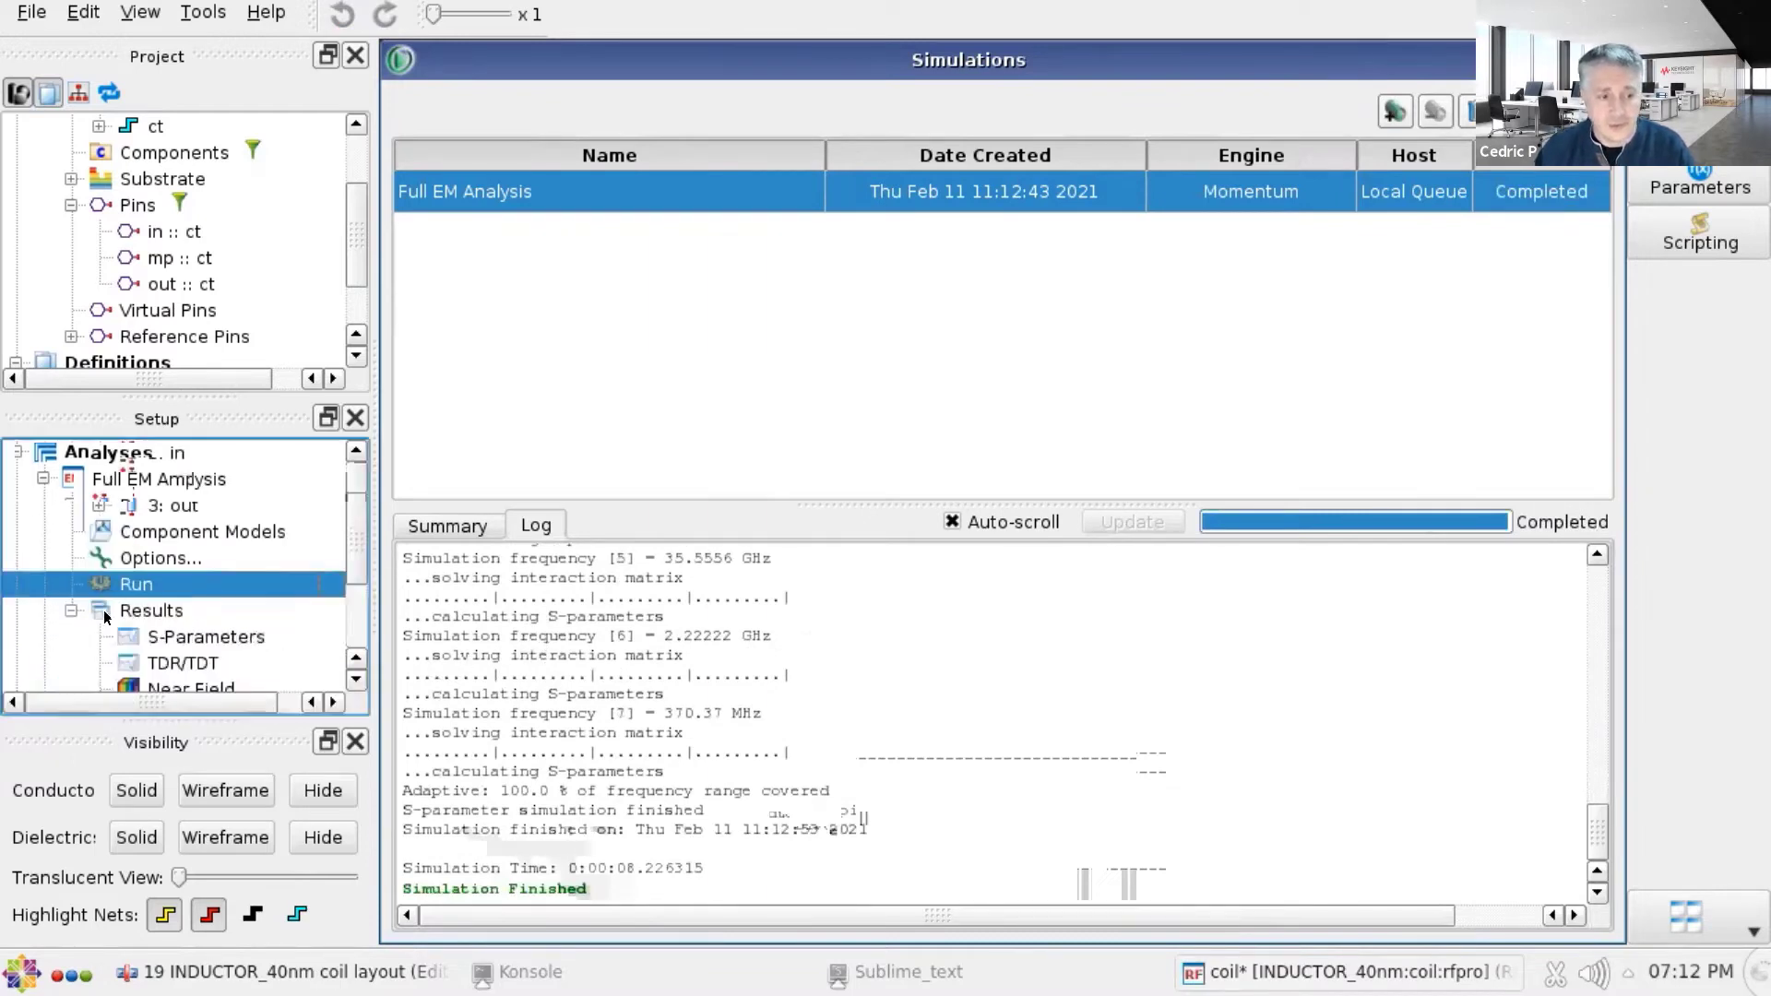
{"action": "left_click", "coordinate": [205, 636]}
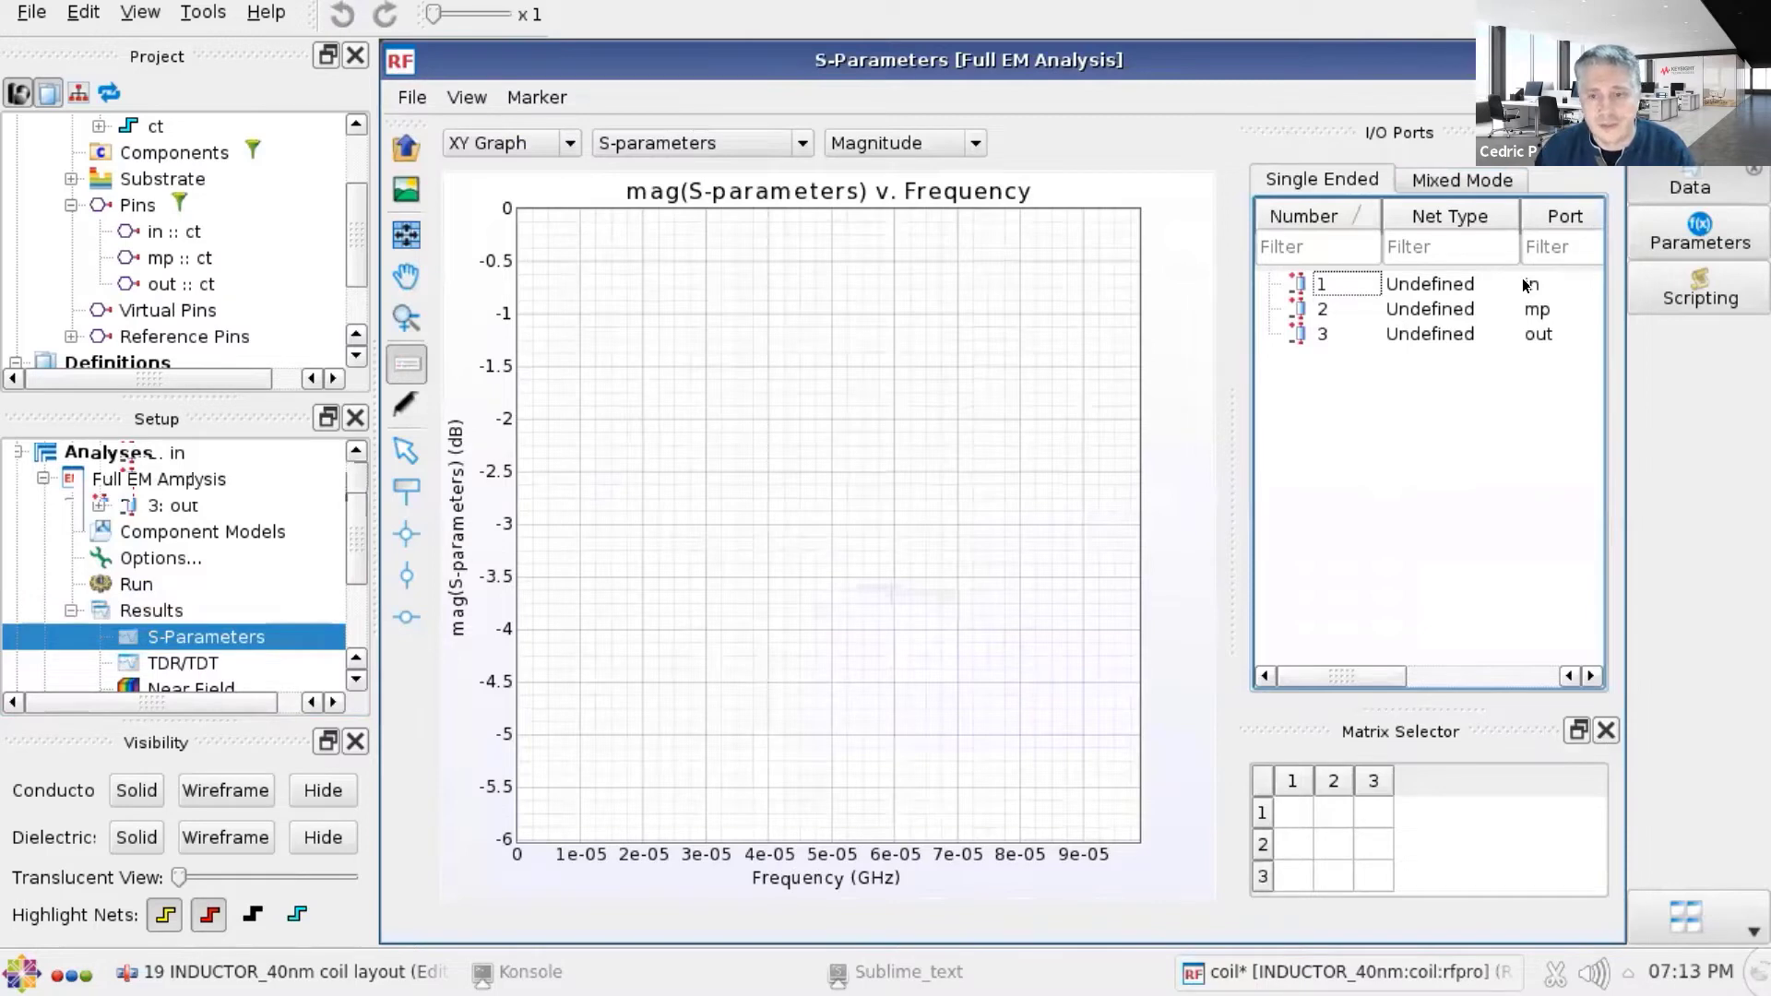
- Switch the results graph quantity from S-parameters to Inductance Q factor versus frequency
{"action": "left_click", "coordinate": [70, 480]}
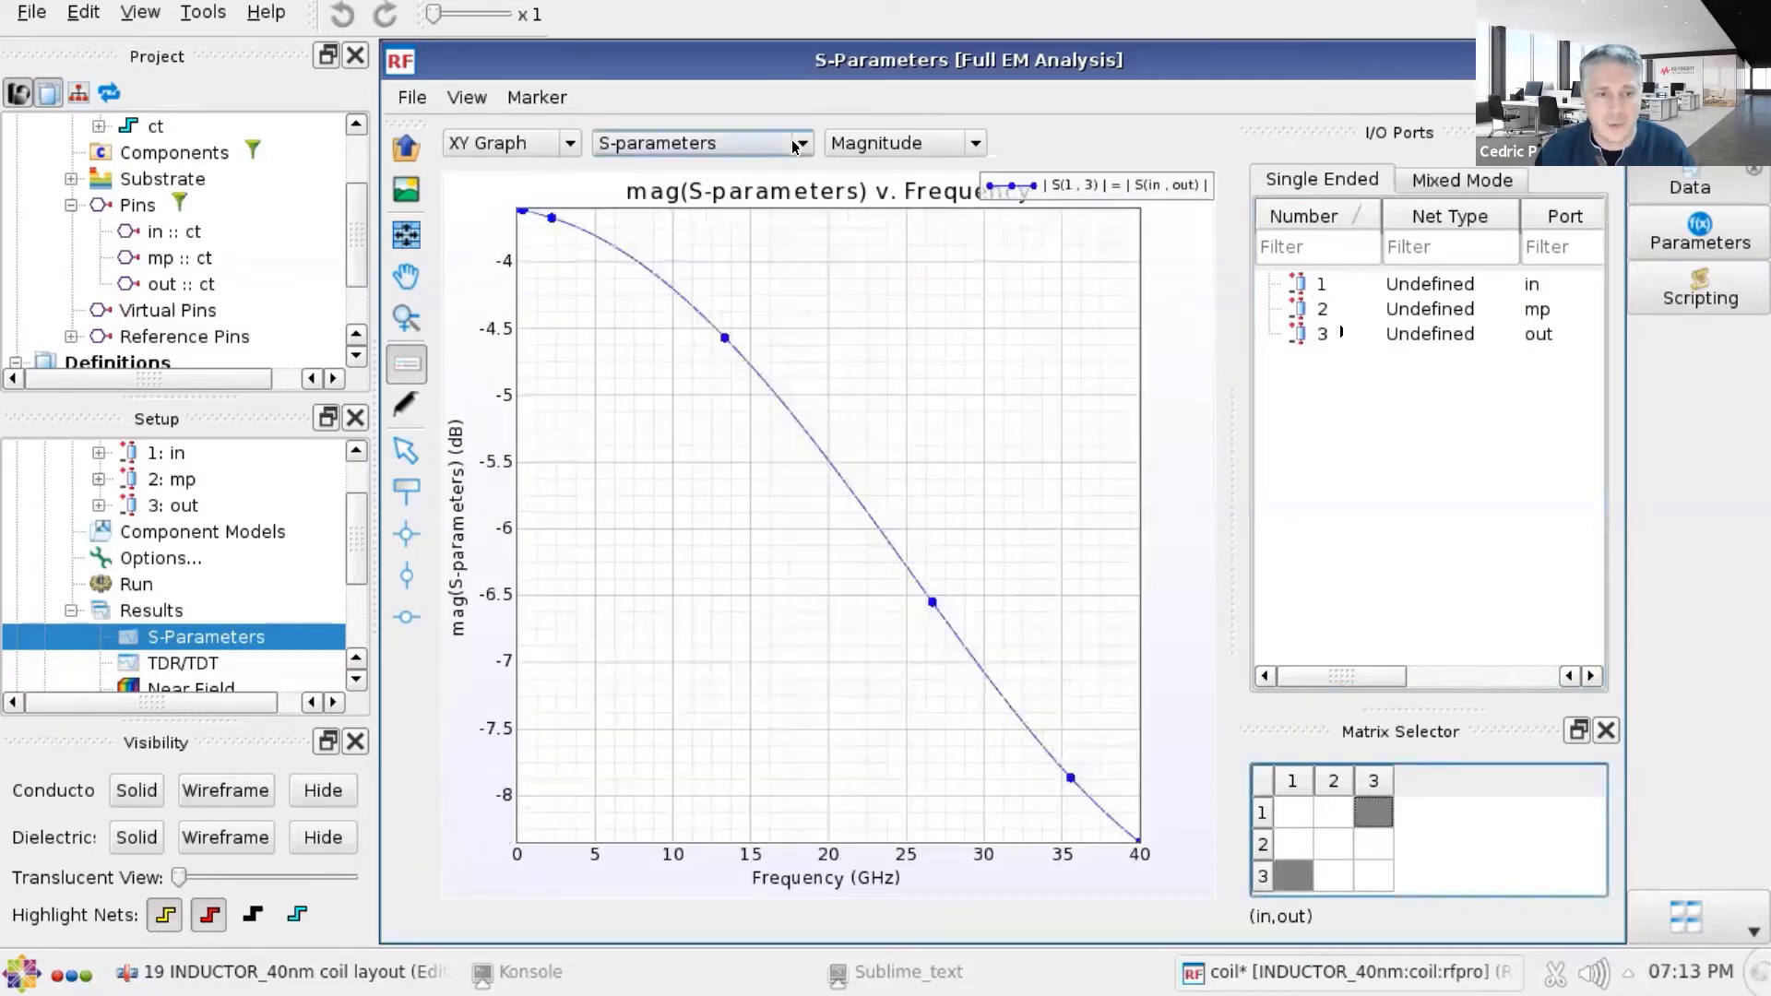
{"action": "left_click", "coordinate": [799, 142]}
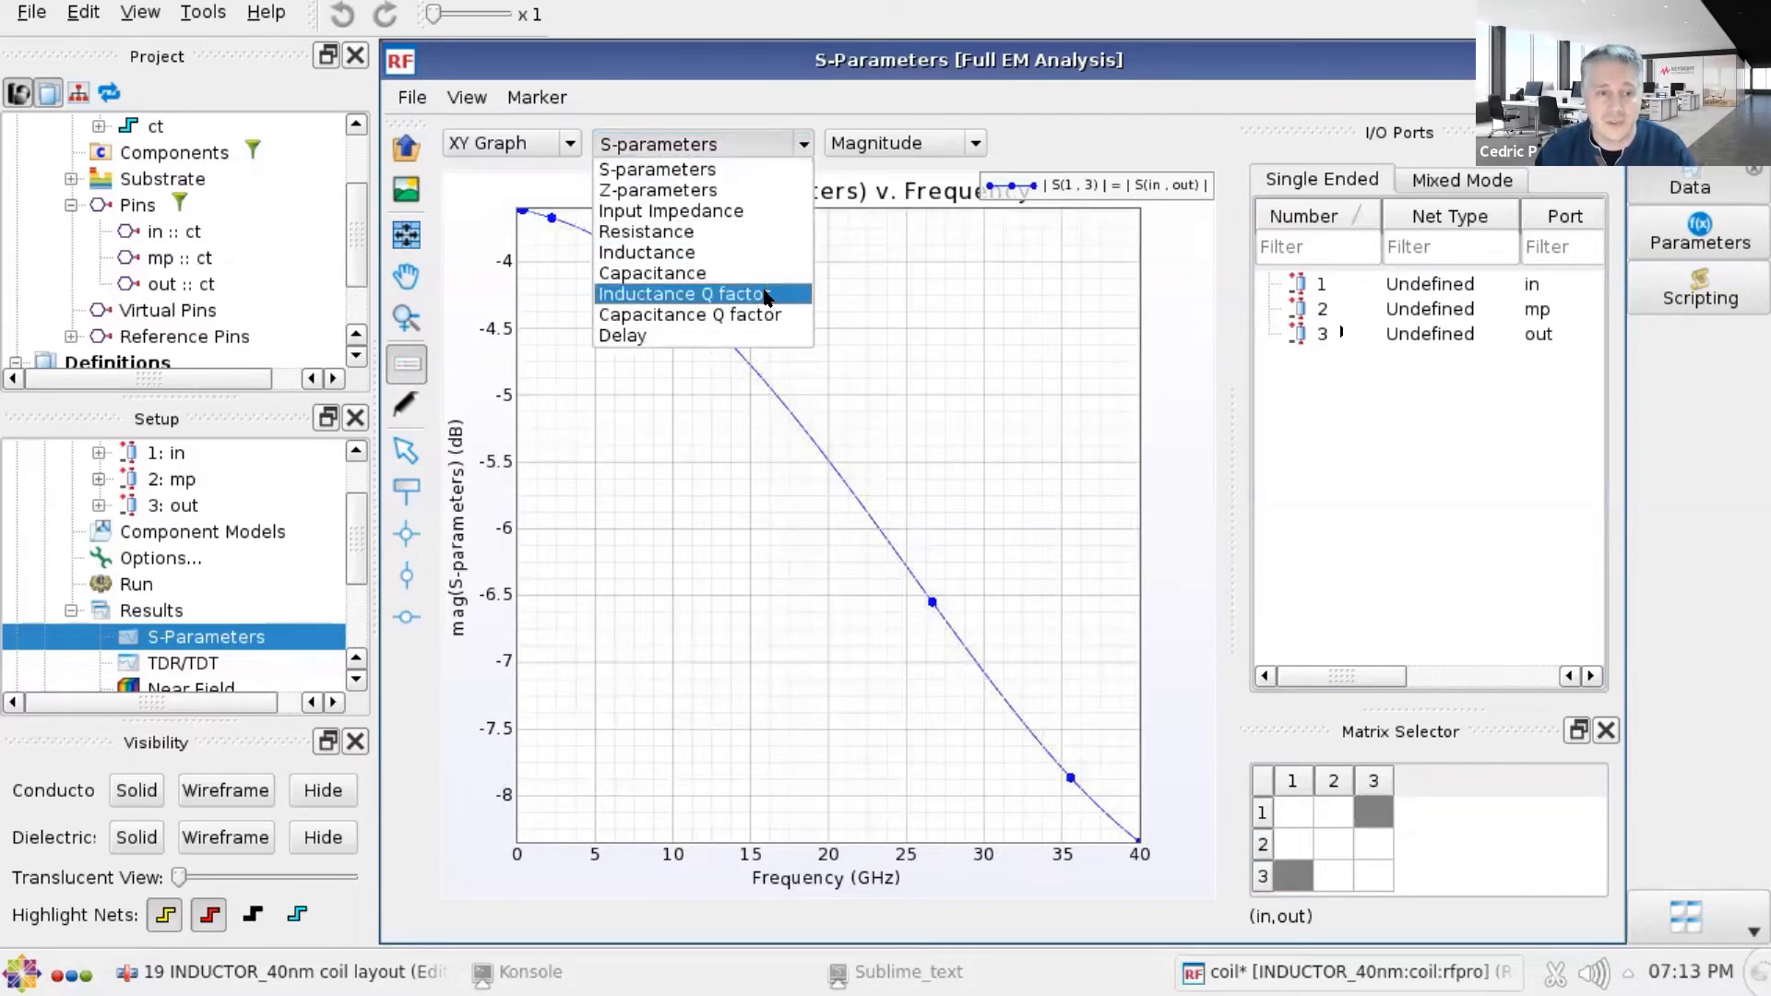
{"action": "left_click", "coordinate": [681, 293]}
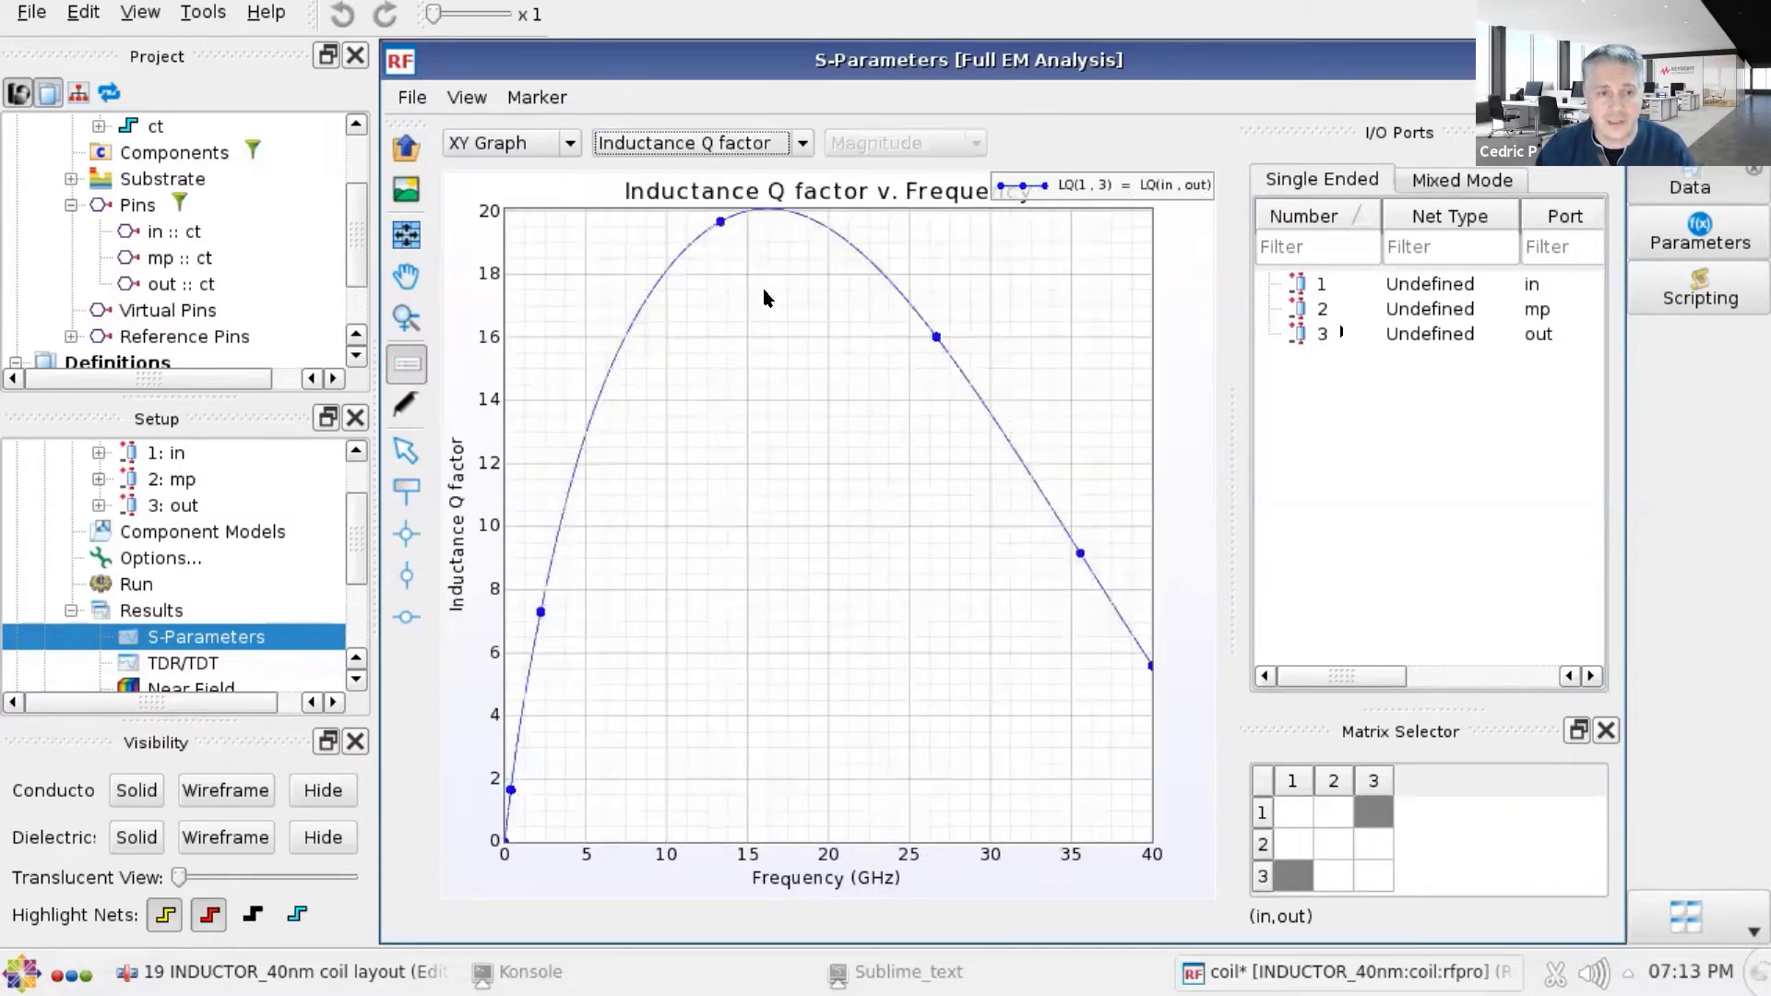
{"action": "mouse_move", "coordinate": [762, 214]}
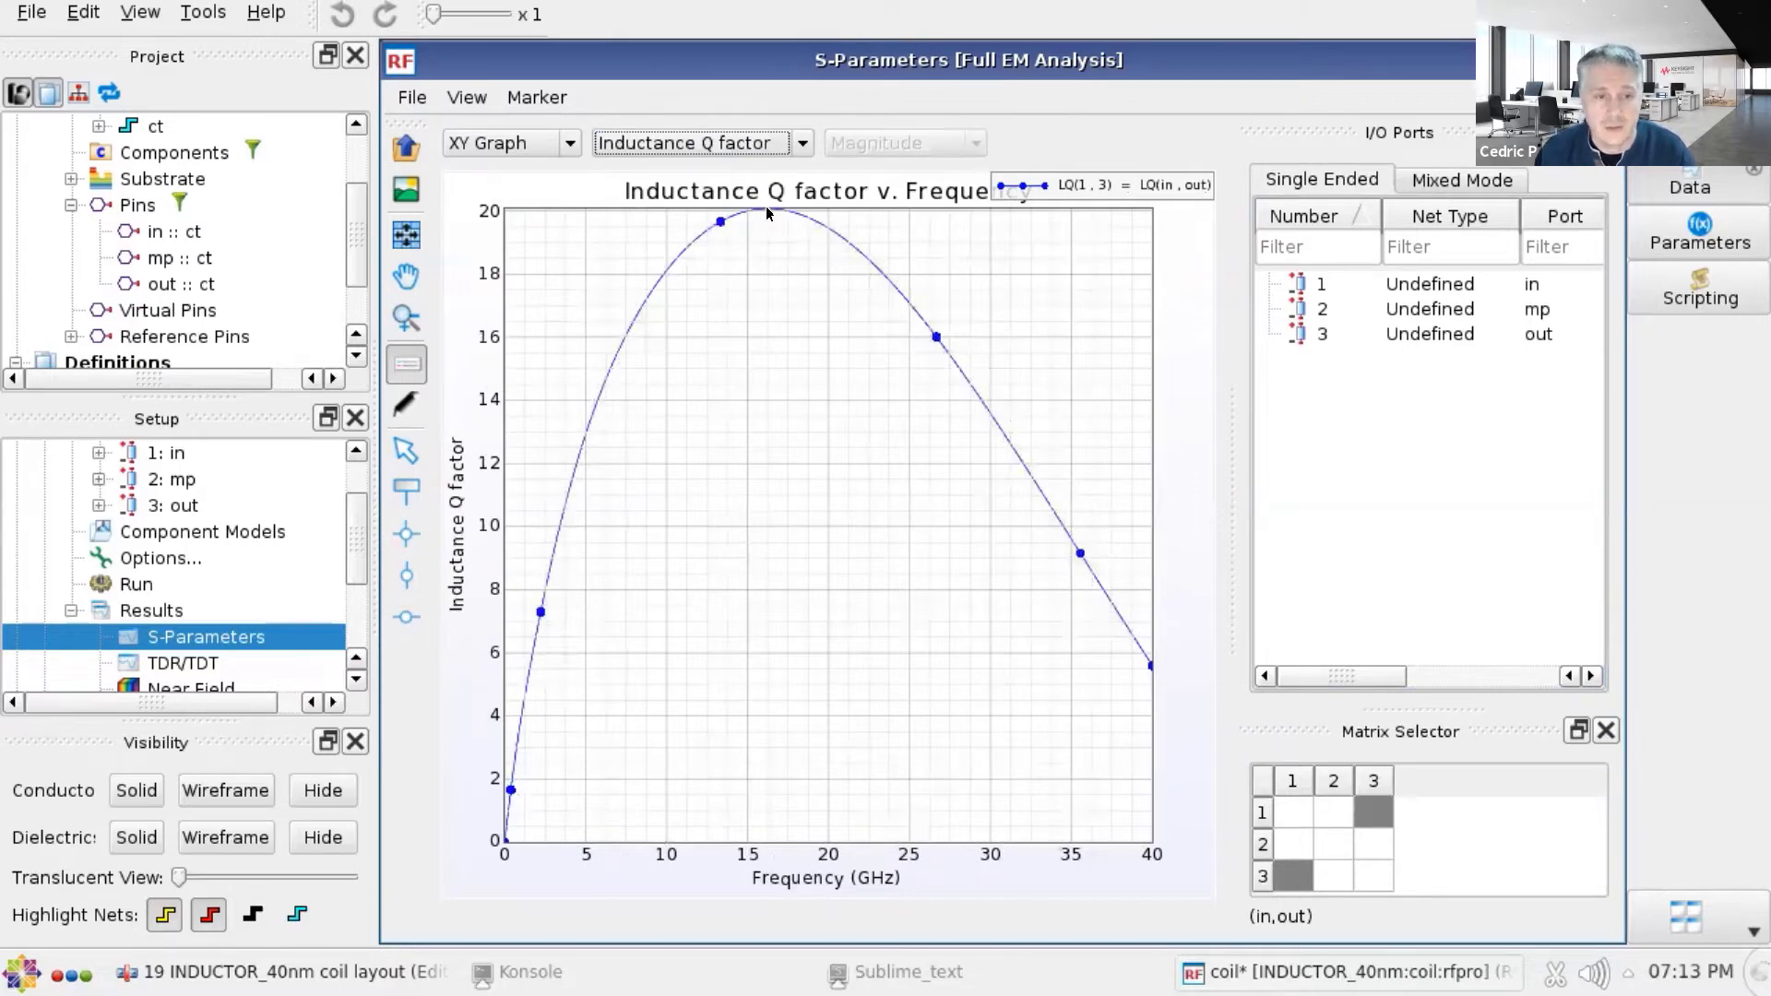
{"action": "mouse_move", "coordinate": [543, 480]}
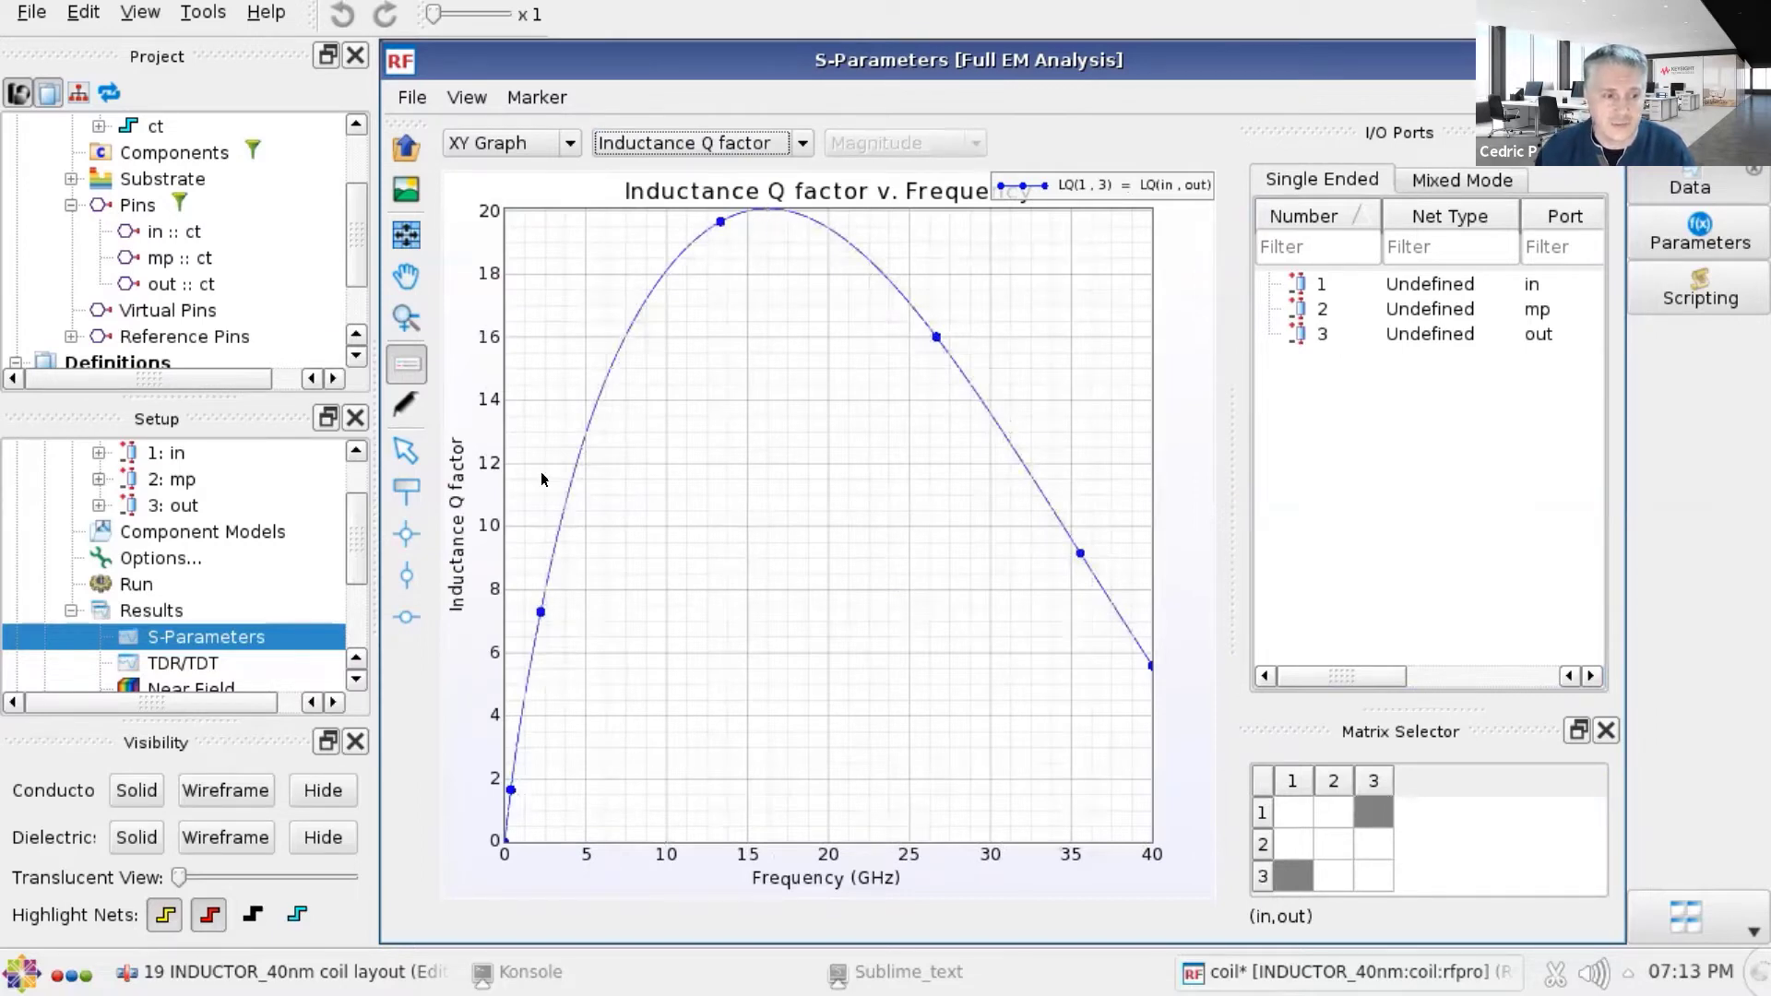
{"action": "scroll", "scroll_direction": "down", "scroll_amount": 3}
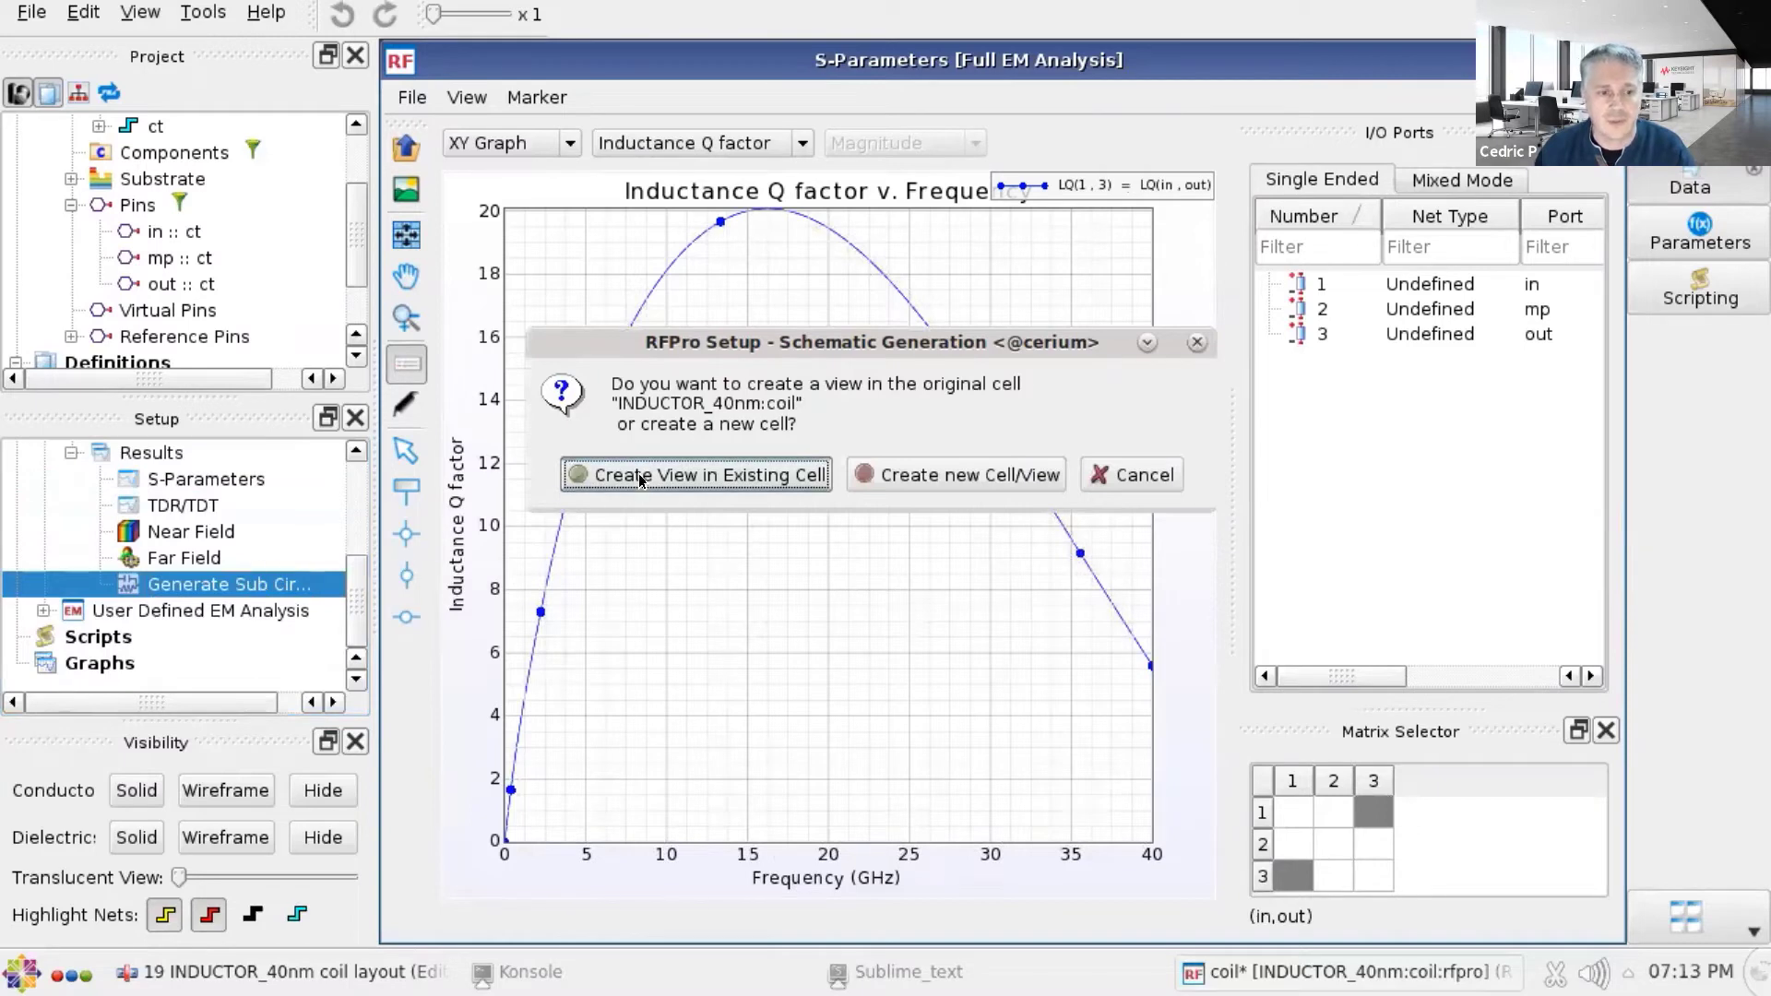
- Generate the EM sub-circuit view in the existing coil cell, overwriting its existing designs
{"action": "left_click", "coordinate": [696, 474]}
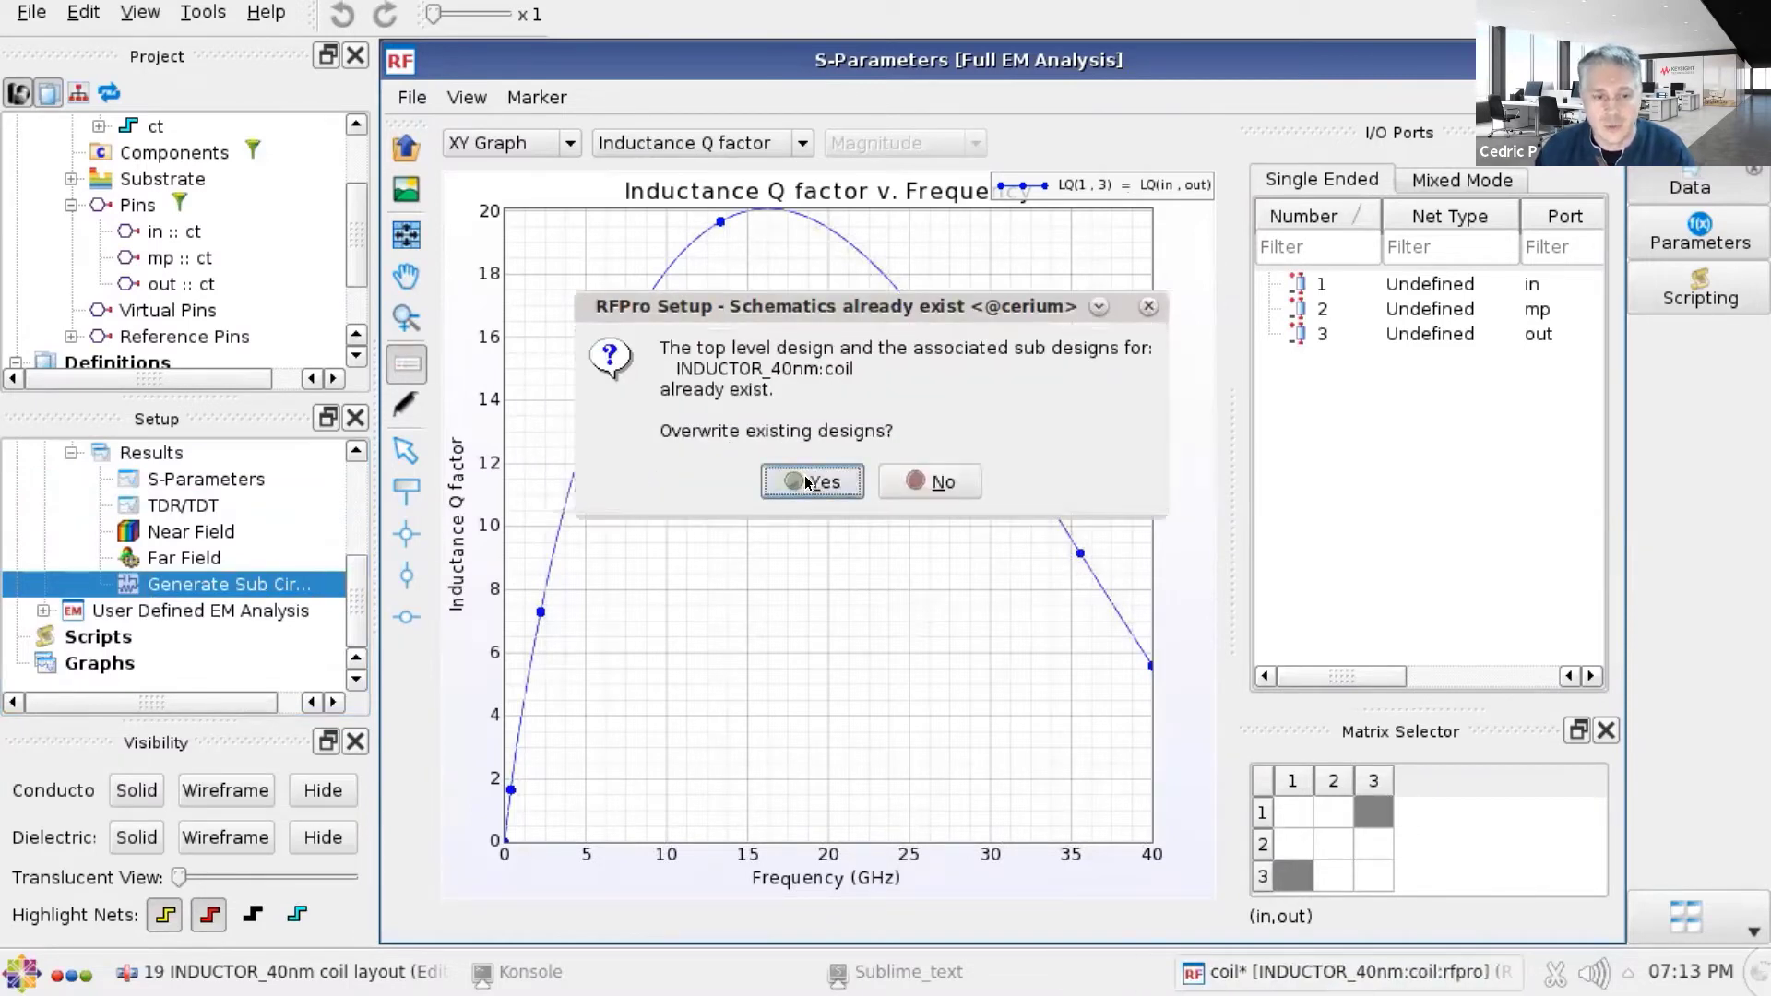
{"action": "left_click", "coordinate": [812, 481]}
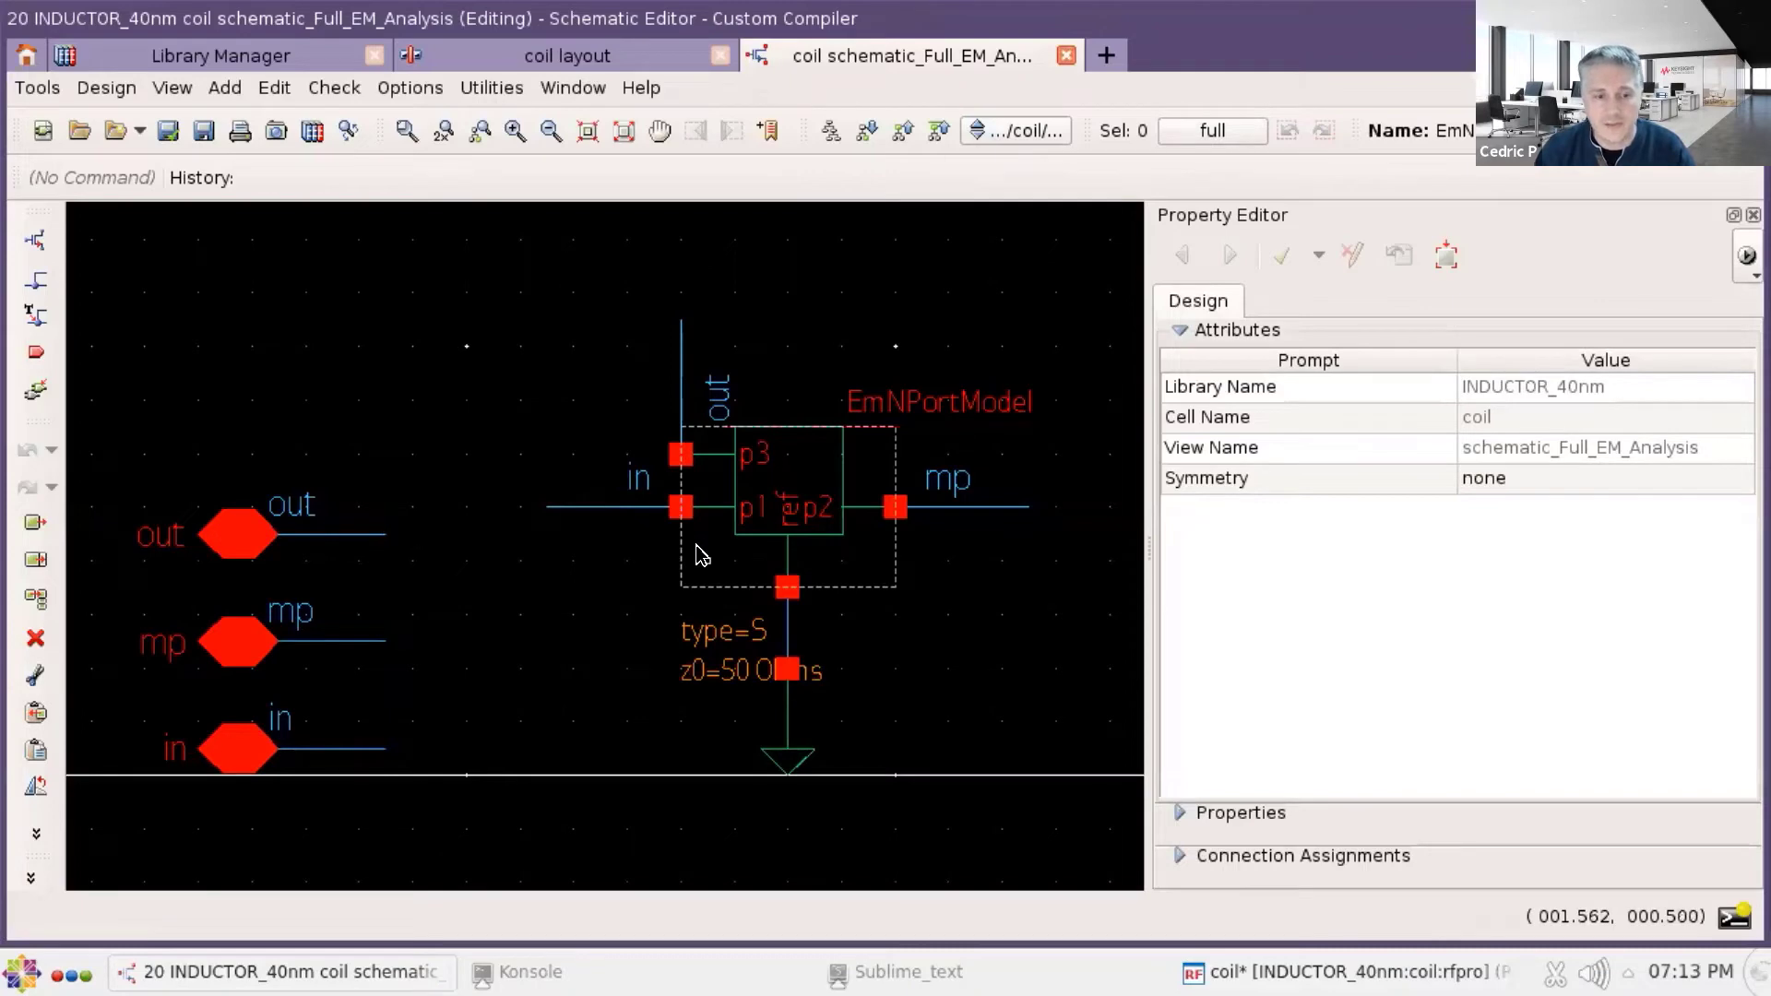
{"action": "mouse_move", "coordinate": [709, 557]}
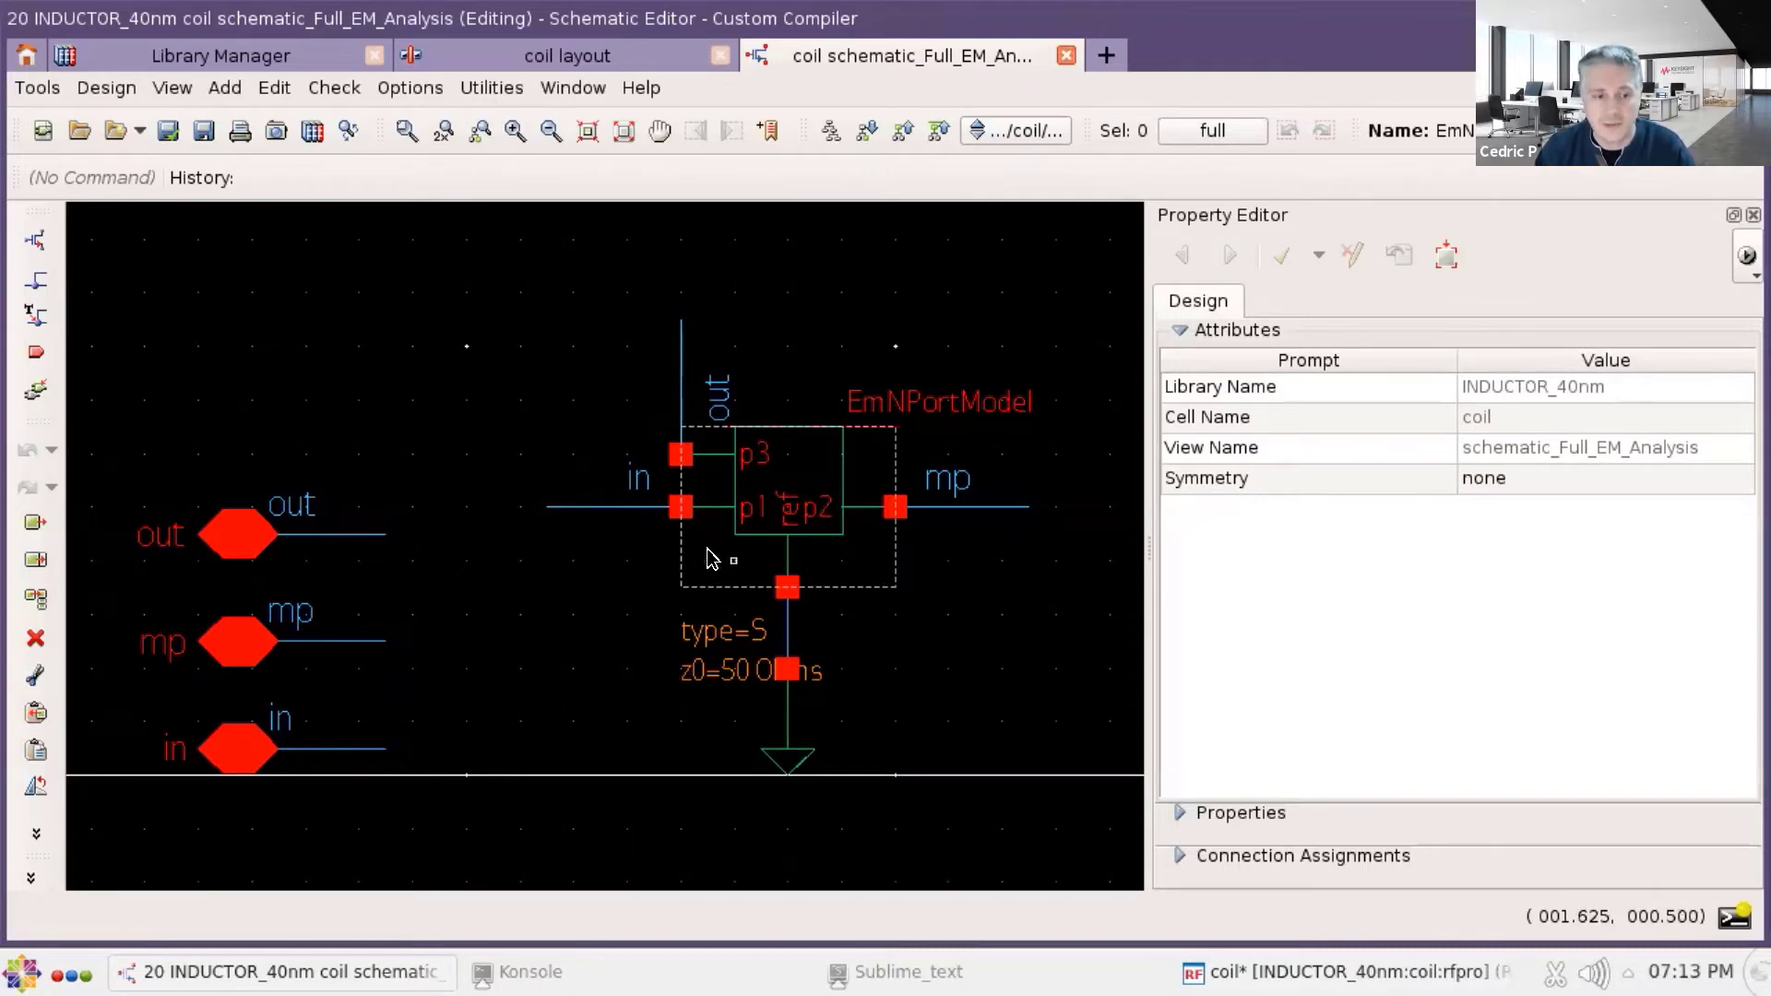
- Select the EmNPortModel instance to show its CITIFILE S-parameter file and 50-ohm impedance
{"action": "left_click", "coordinate": [714, 400]}
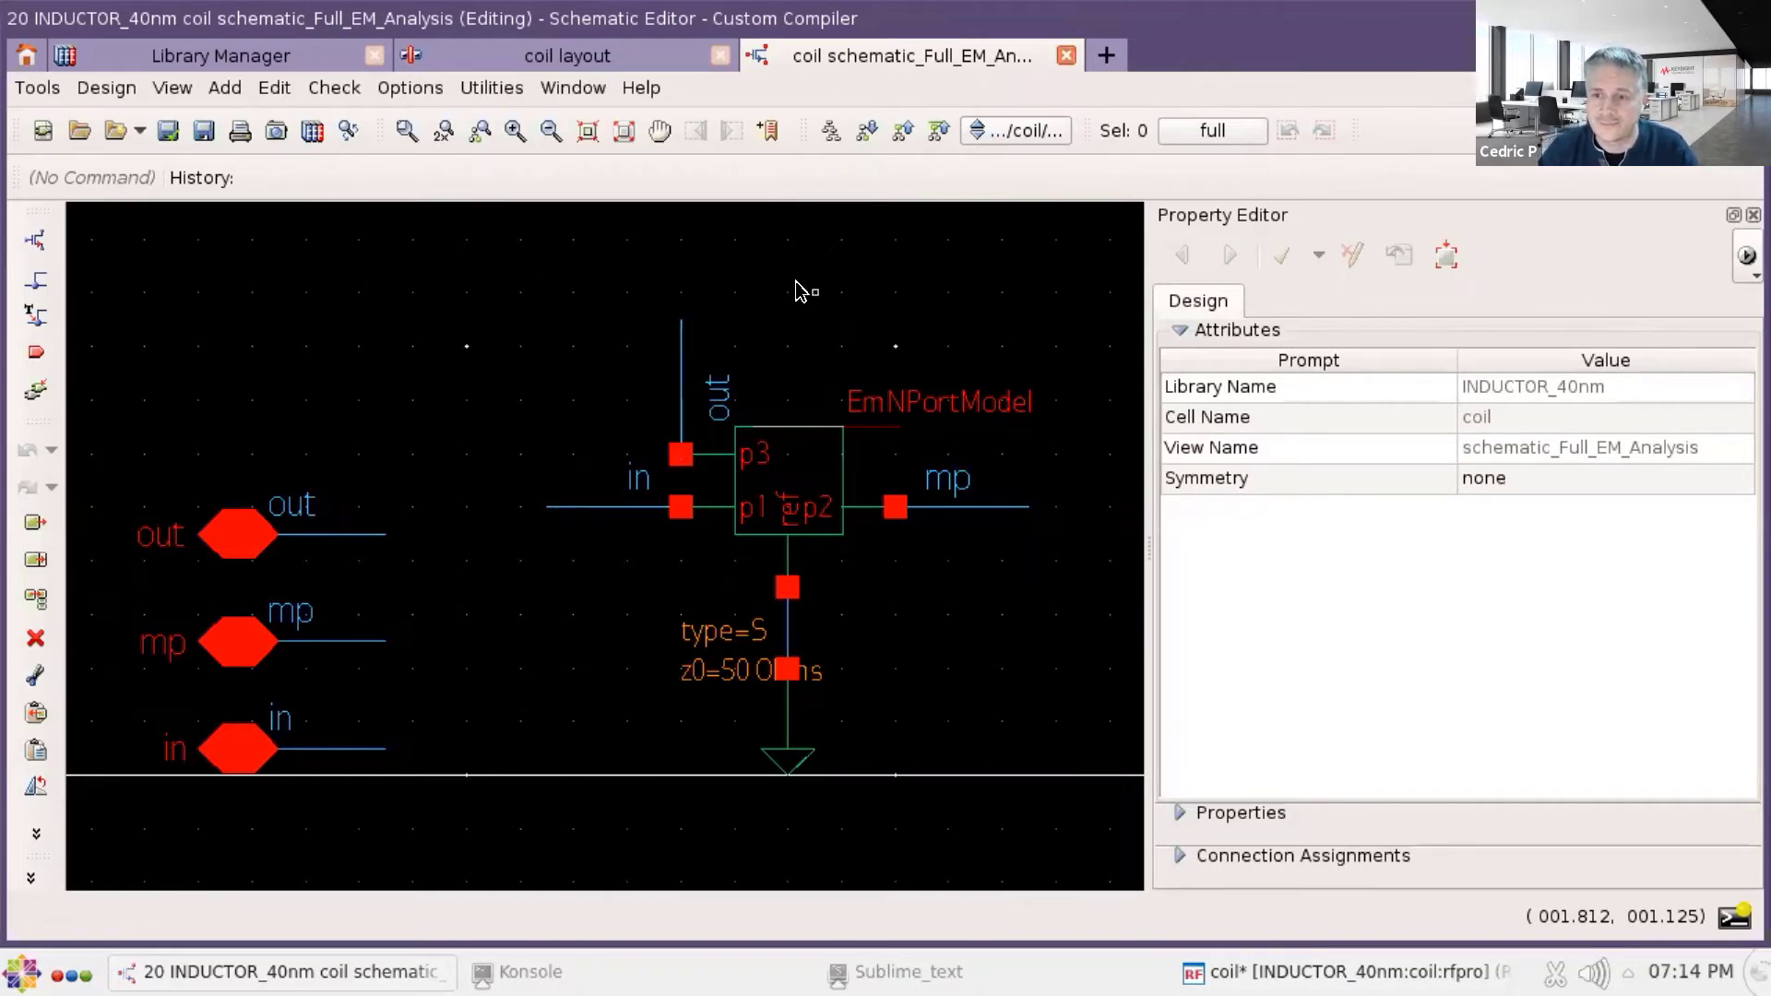
{"action": "mouse_move", "coordinate": [553, 282]}
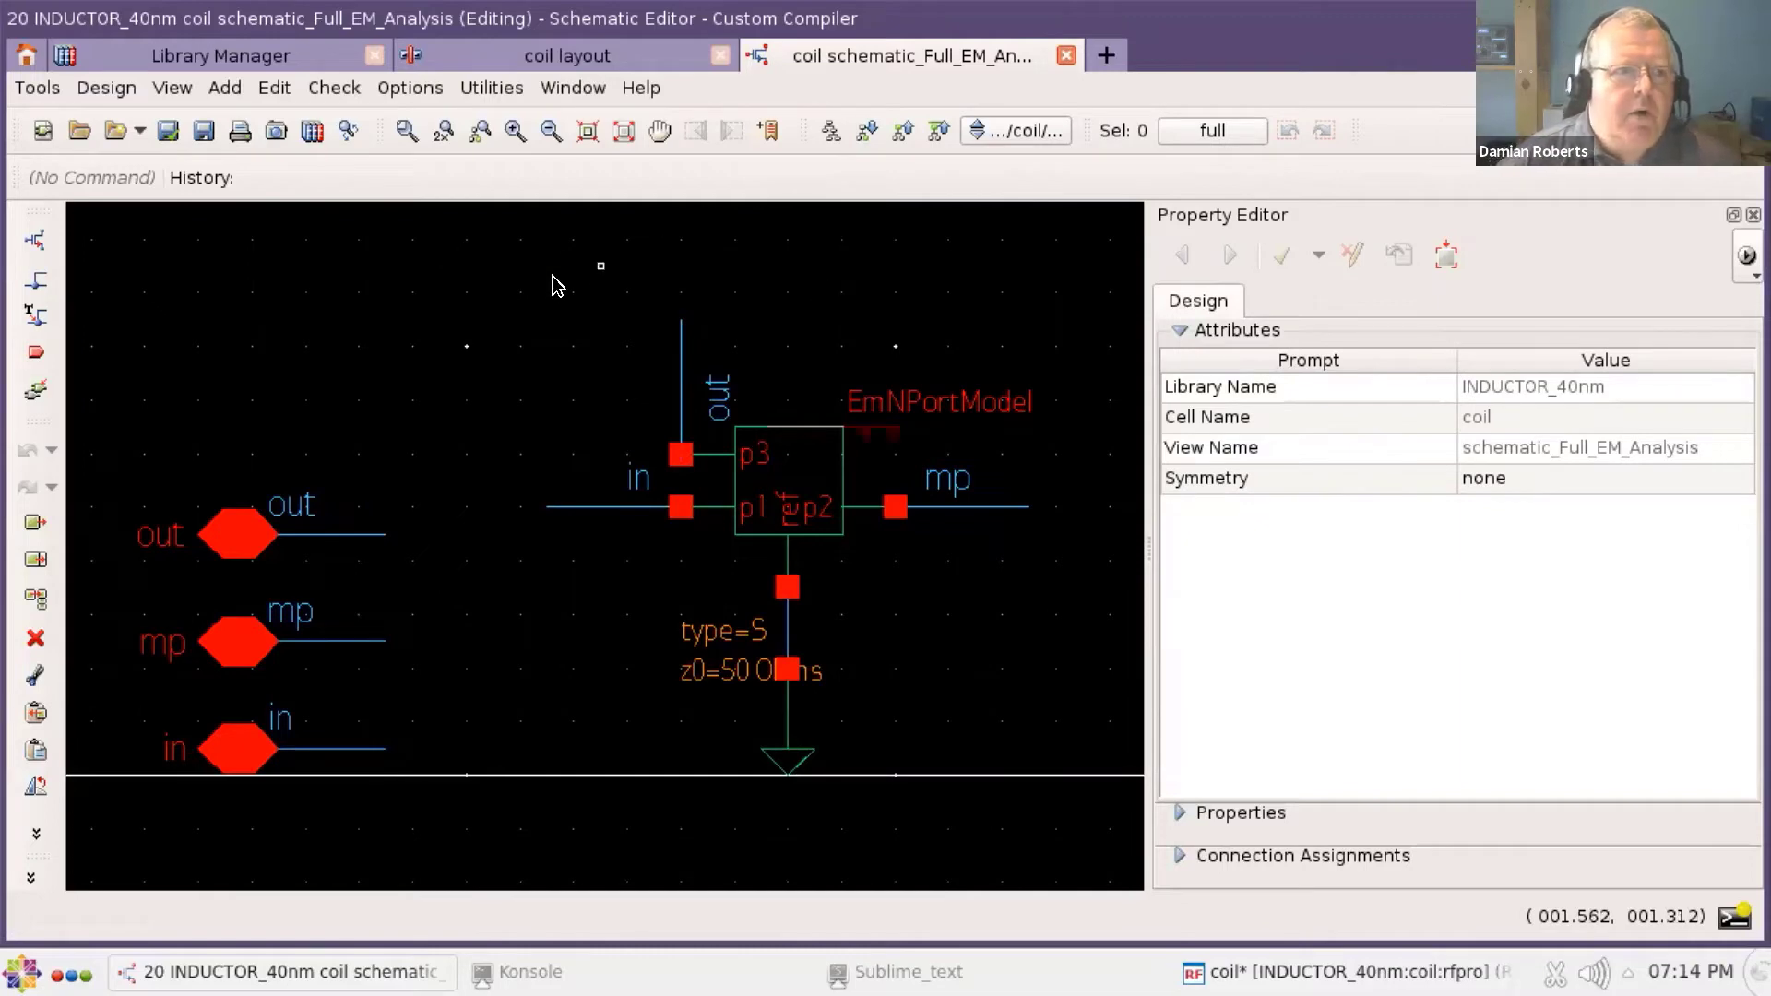
{"action": "mouse_move", "coordinate": [238, 660]}
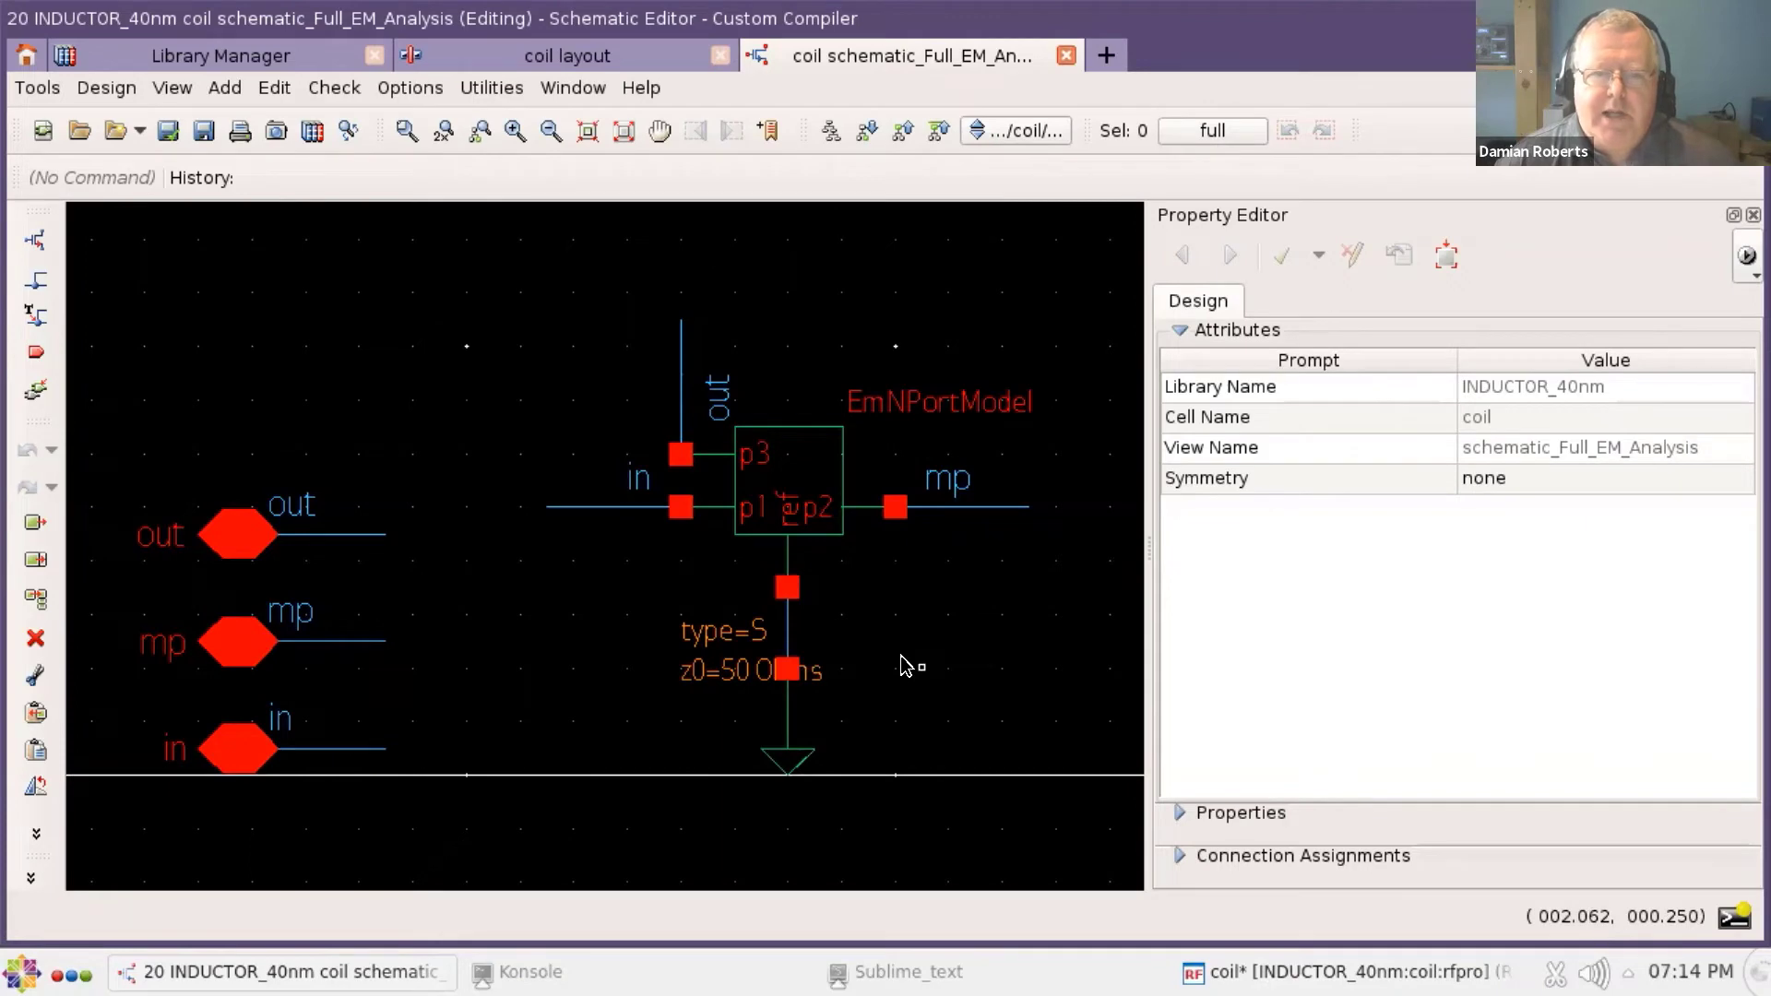
{"action": "left_click", "coordinate": [787, 463]}
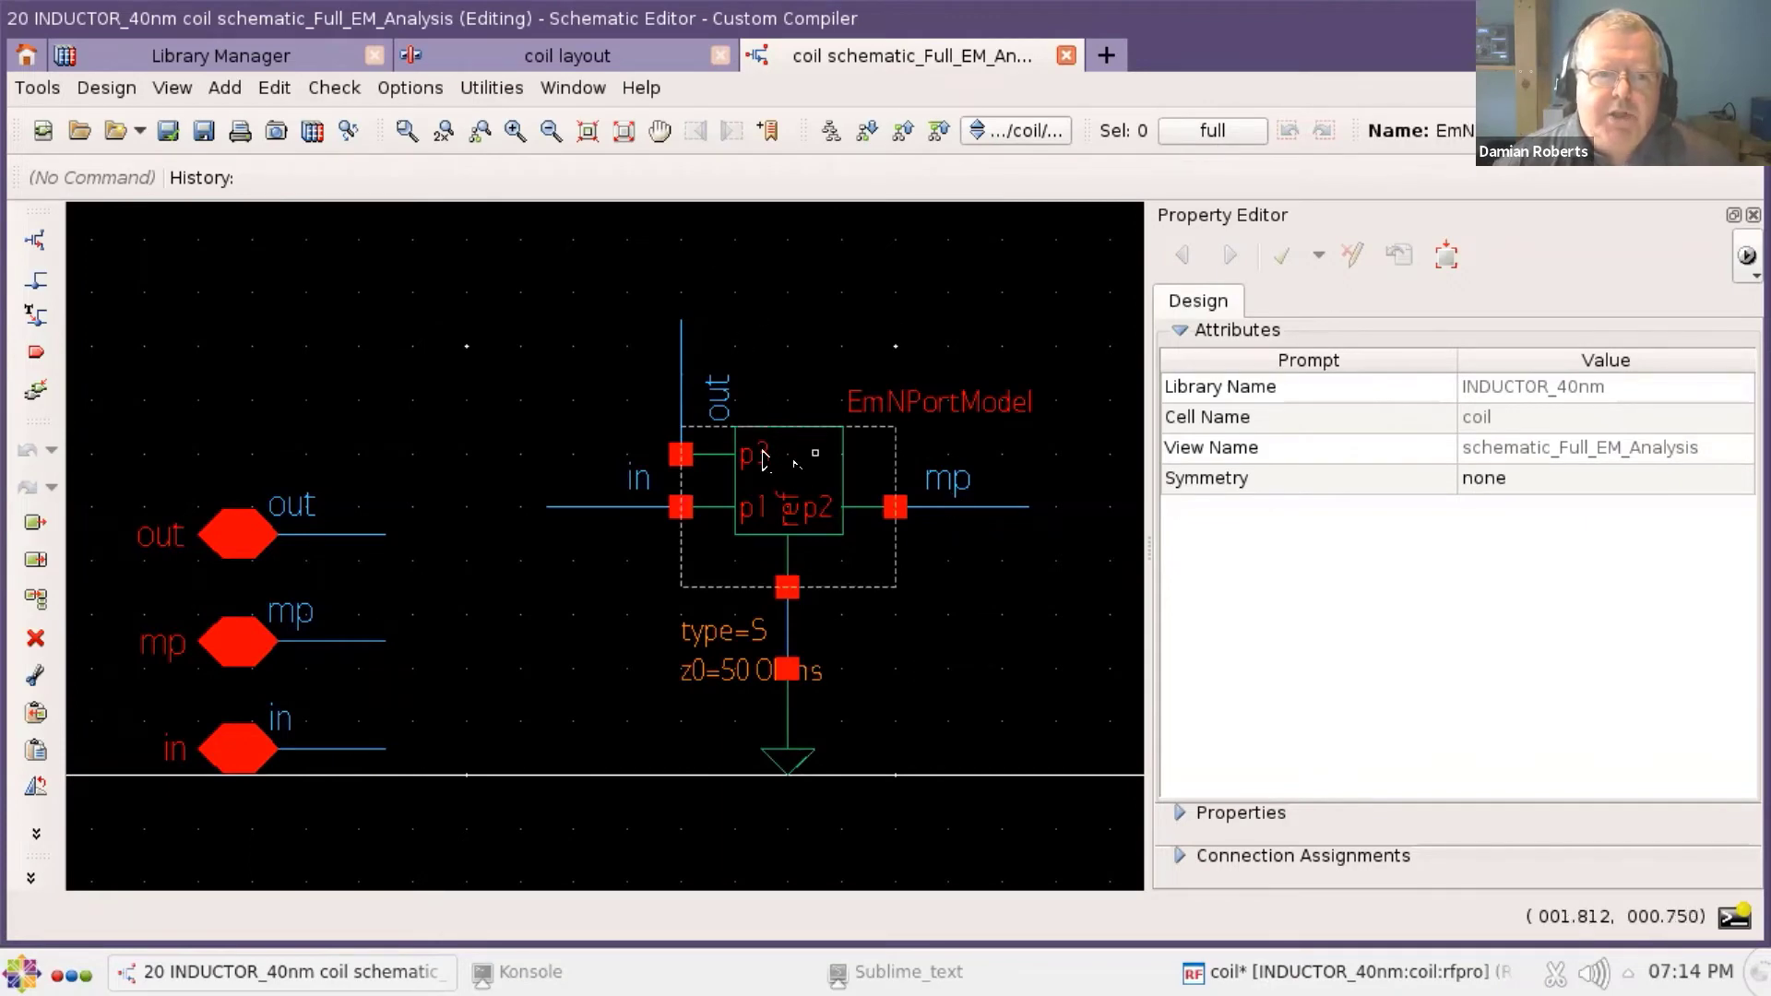
{"action": "left_click", "coordinate": [788, 474]}
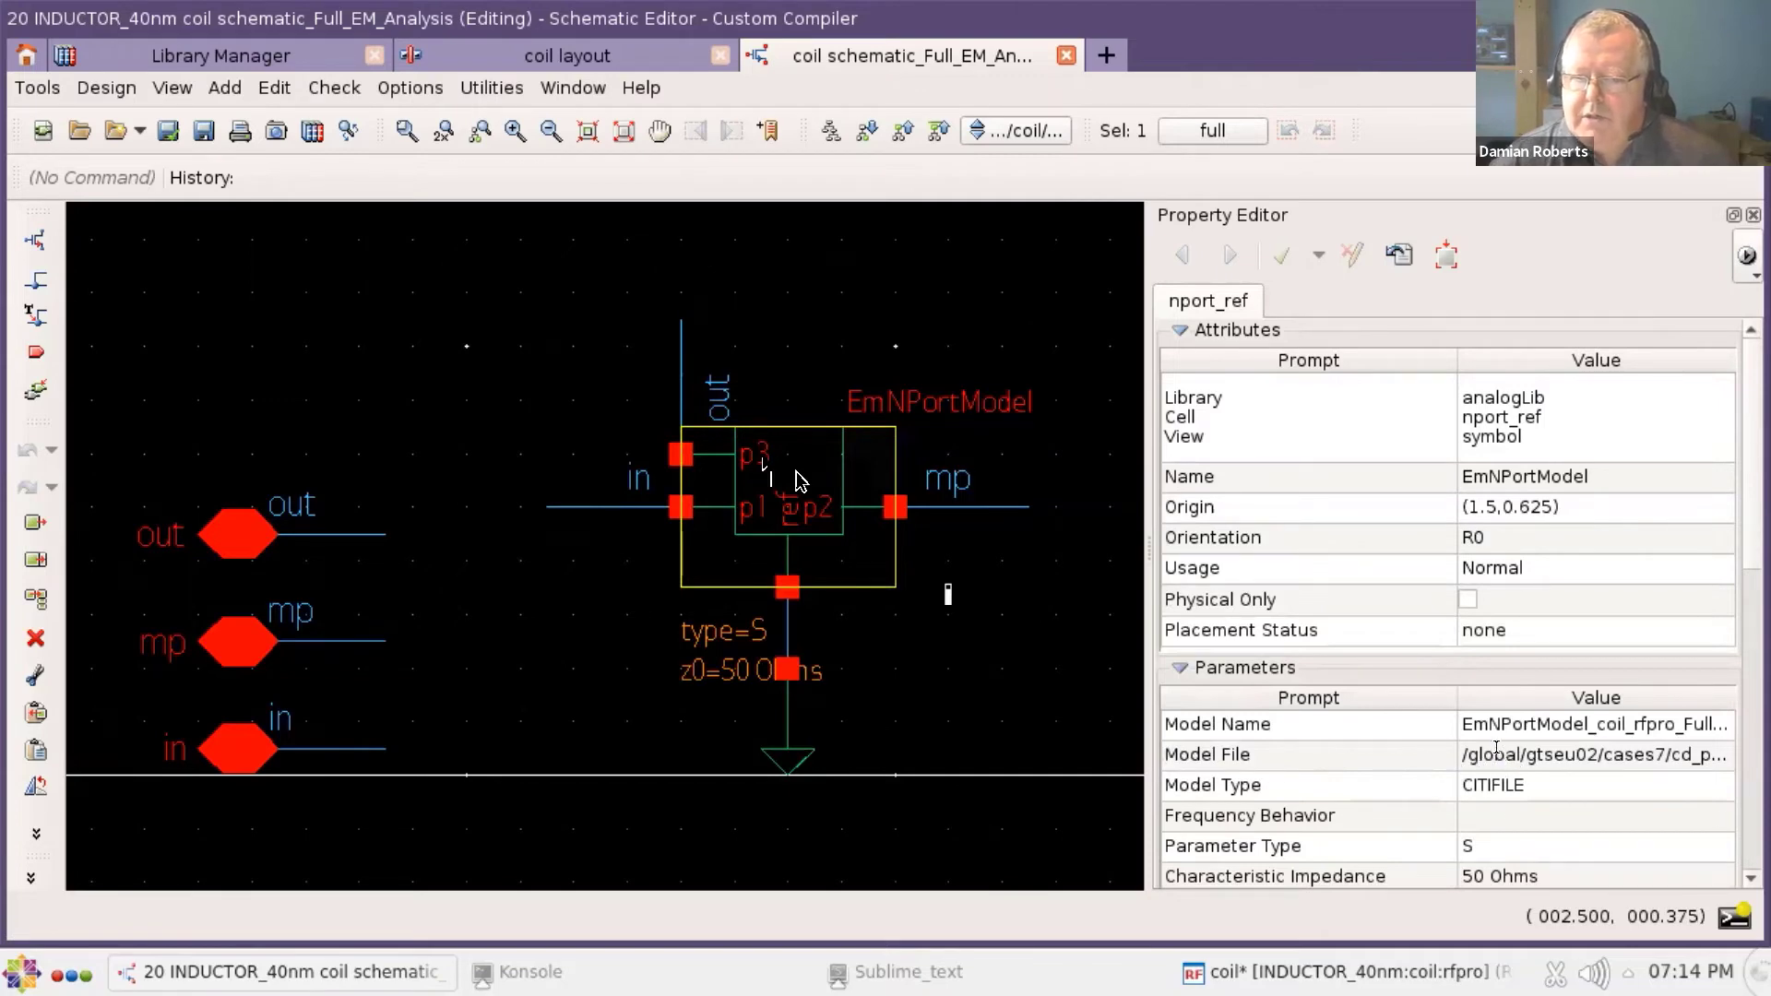
{"action": "left_click", "coordinate": [1596, 755]}
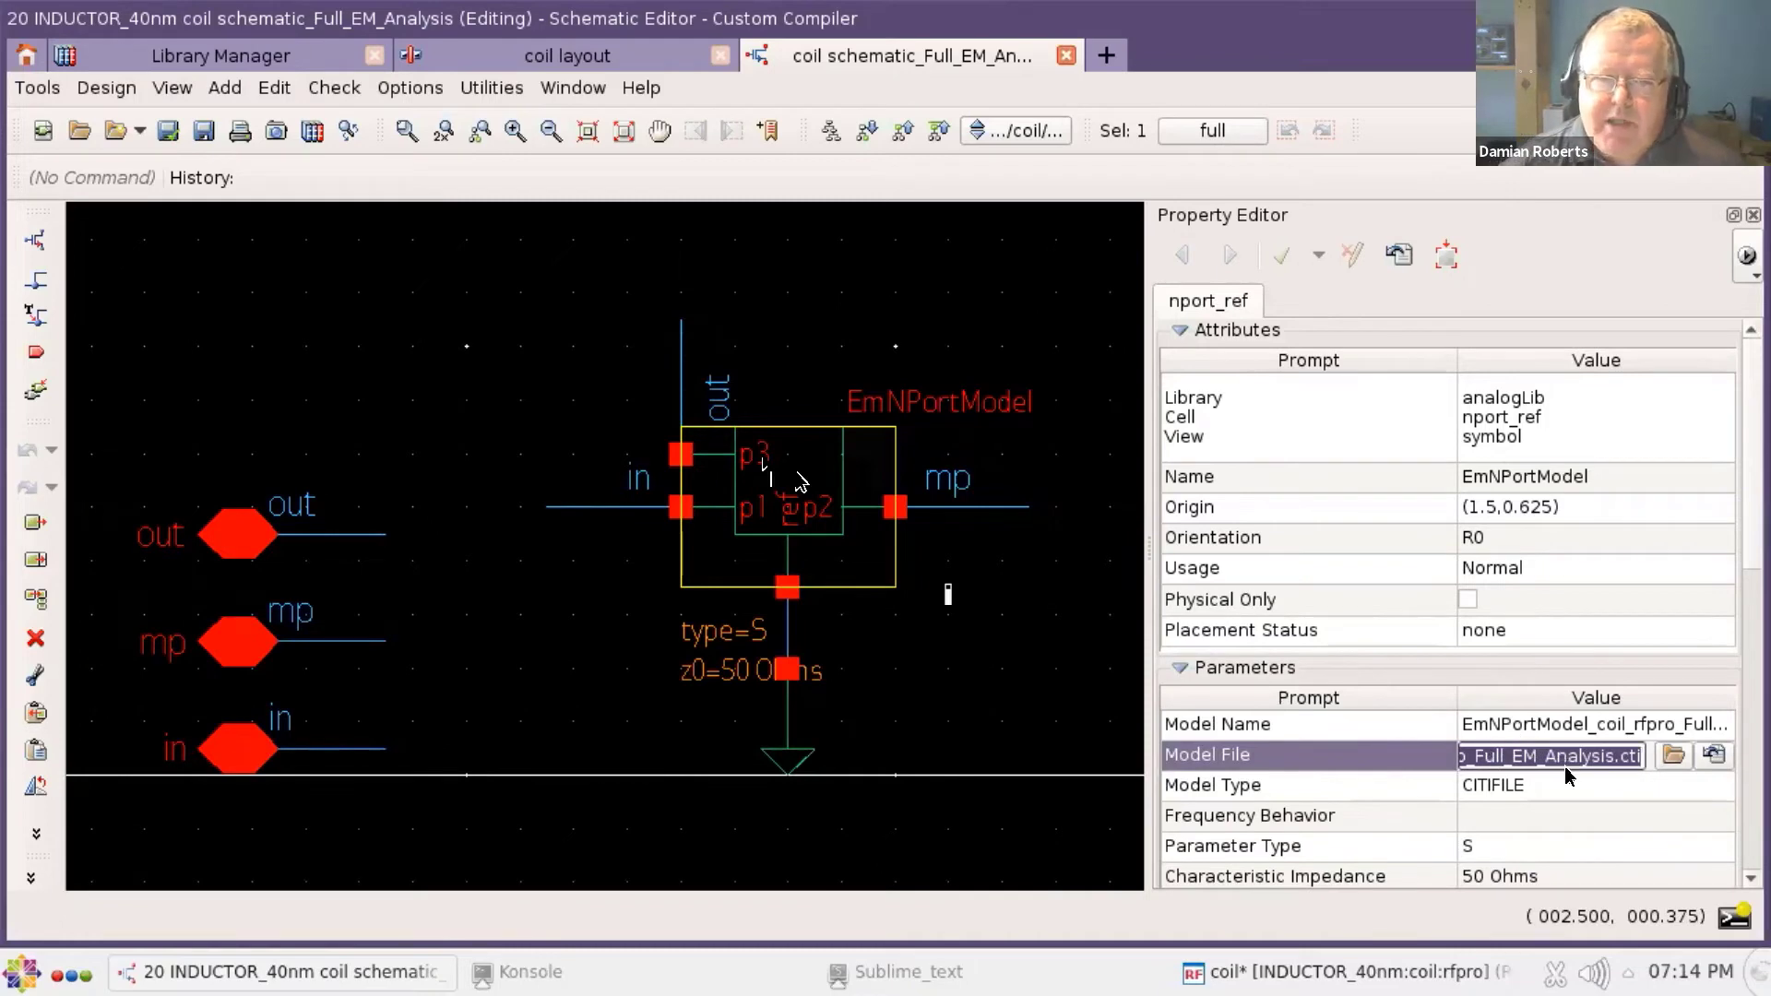
{"action": "left_click", "coordinate": [978, 469]}
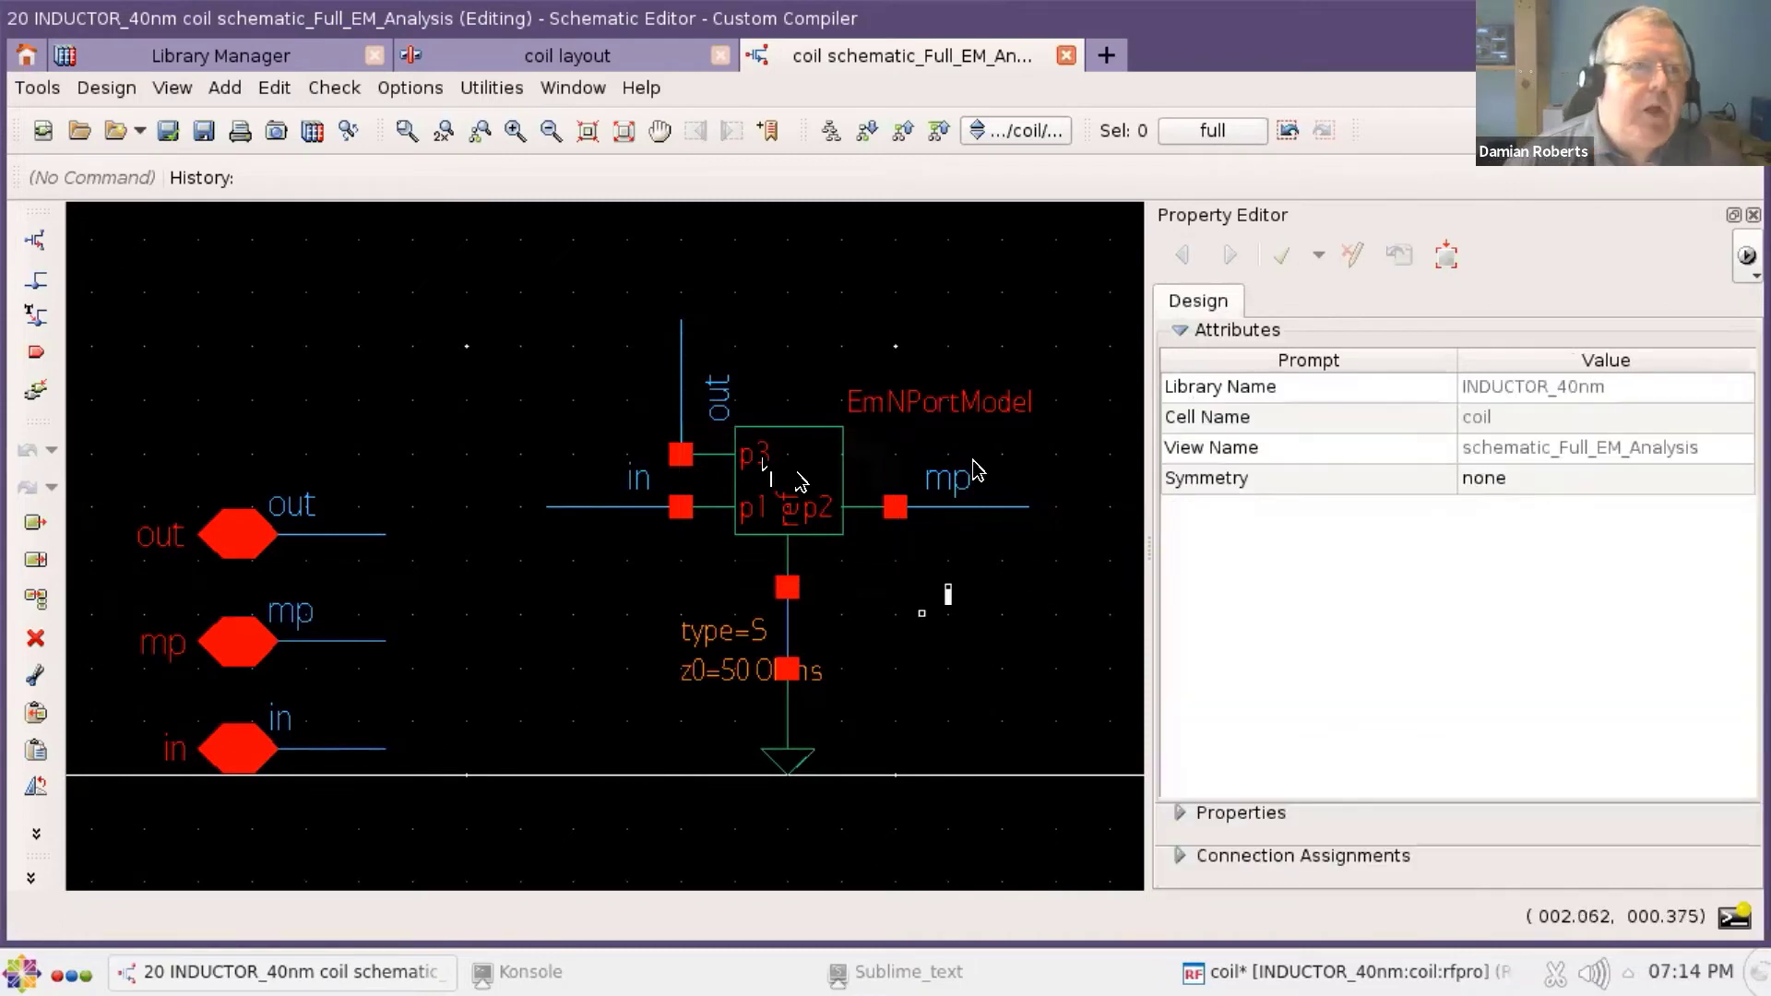
{"action": "mouse_move", "coordinate": [616, 819]}
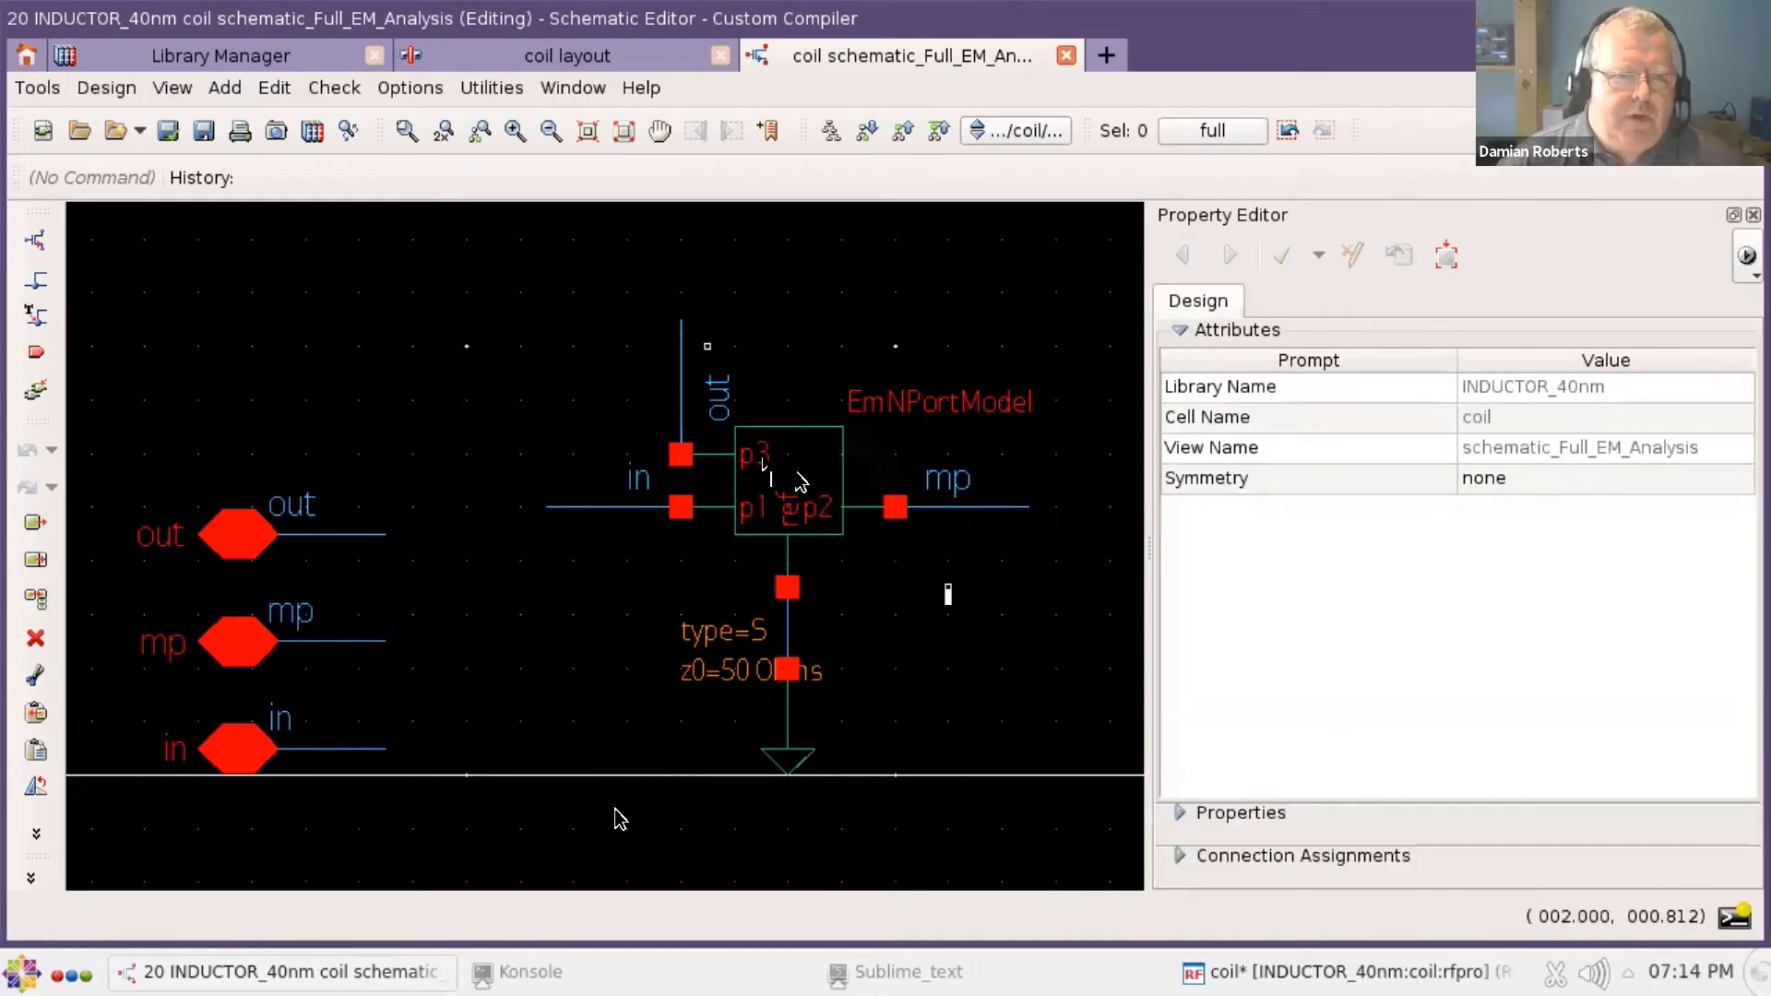
{"action": "left_click", "coordinate": [788, 479]}
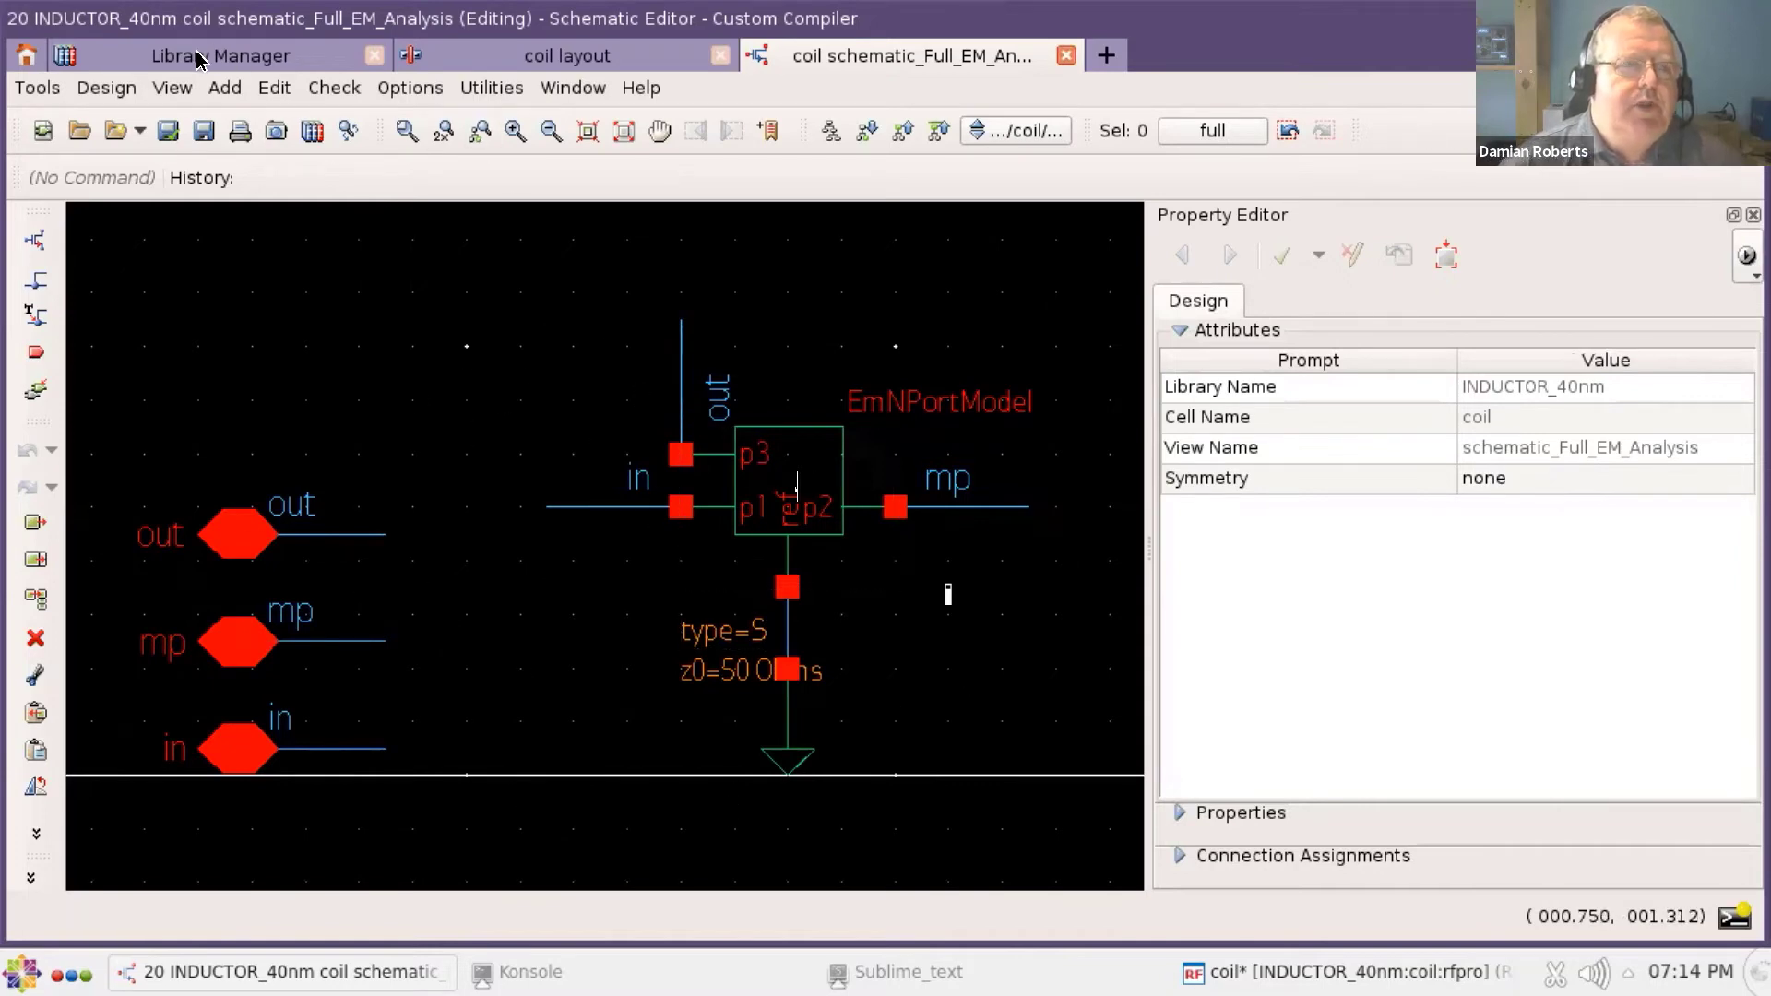
- From library bear, category TestBenches, load the tb_inductor_cap schematic view
{"action": "left_click", "coordinate": [219, 55]}
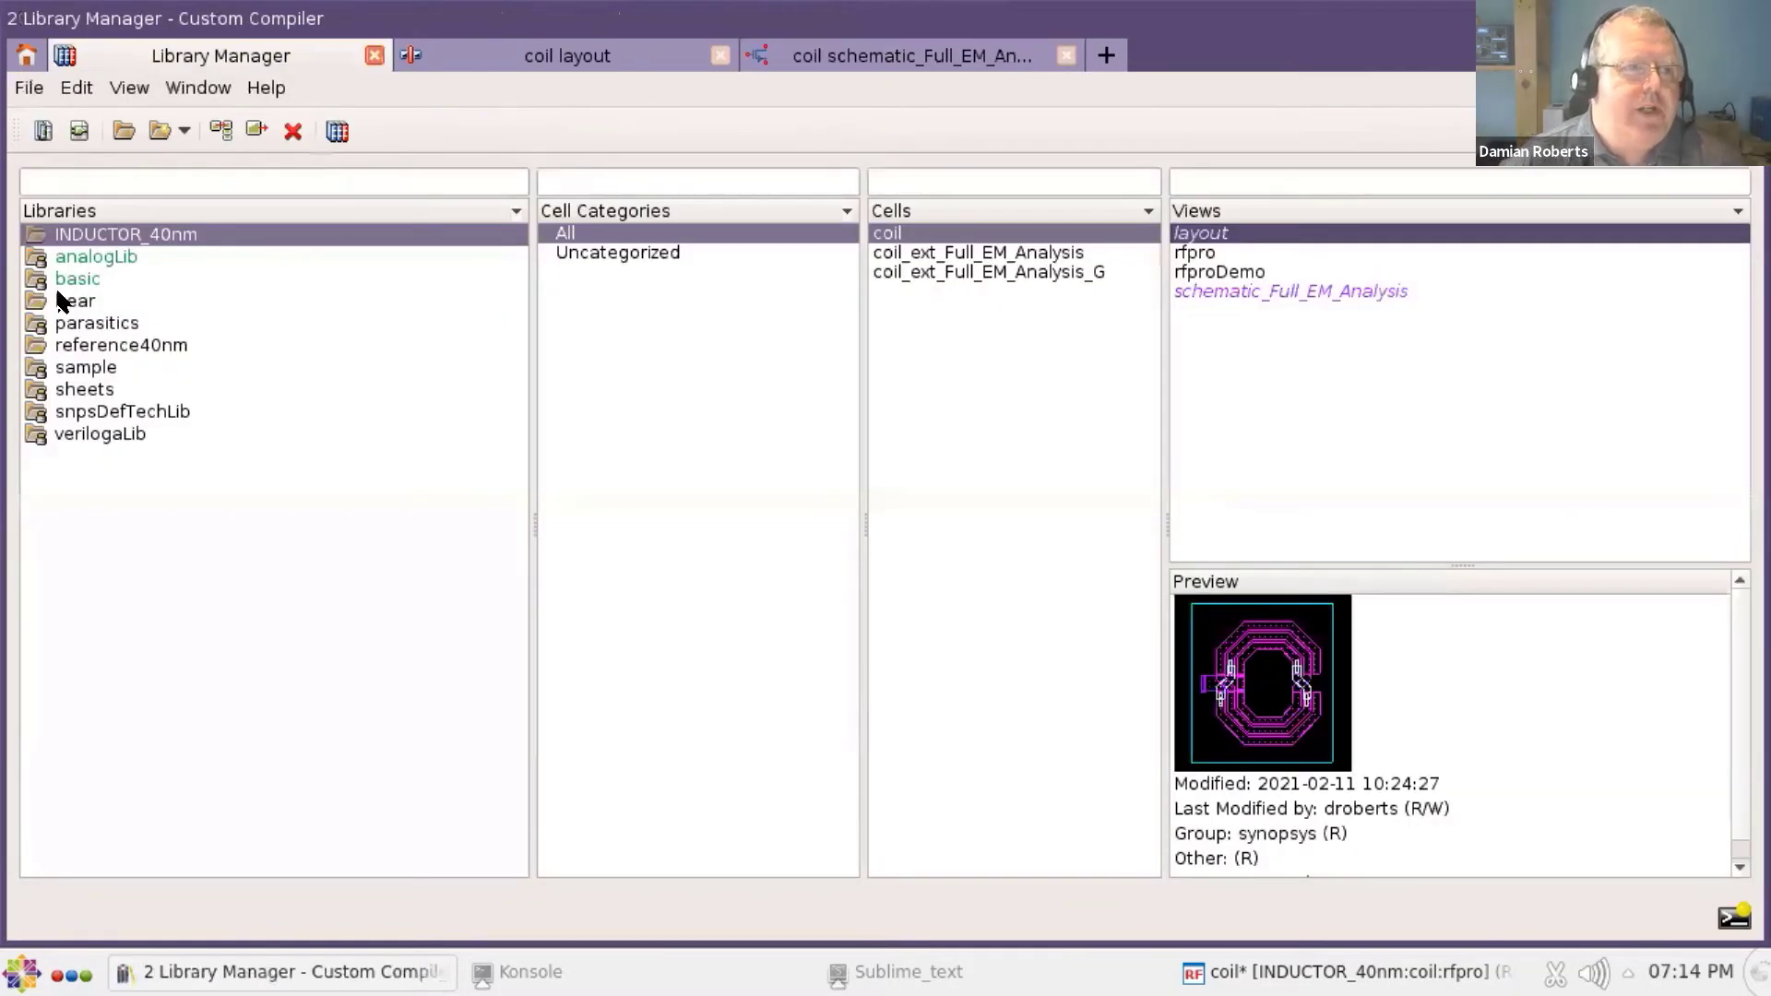
{"action": "left_click", "coordinate": [74, 301]}
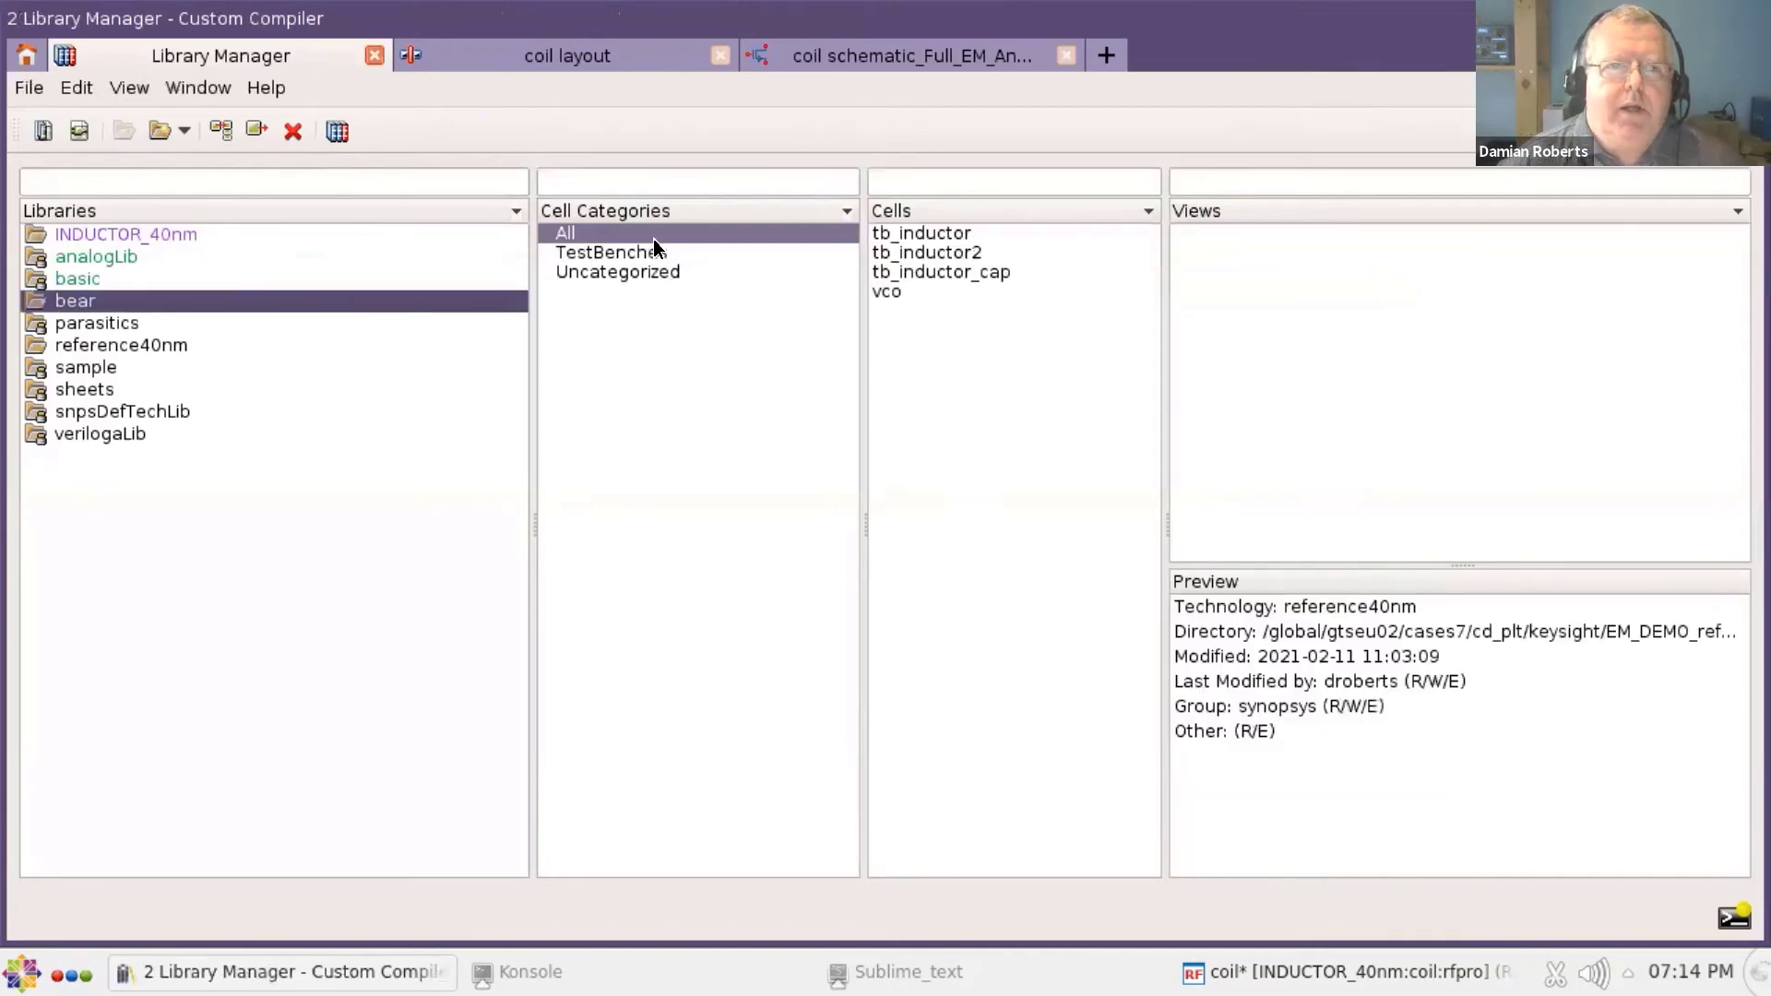
{"action": "left_click", "coordinate": [610, 253]}
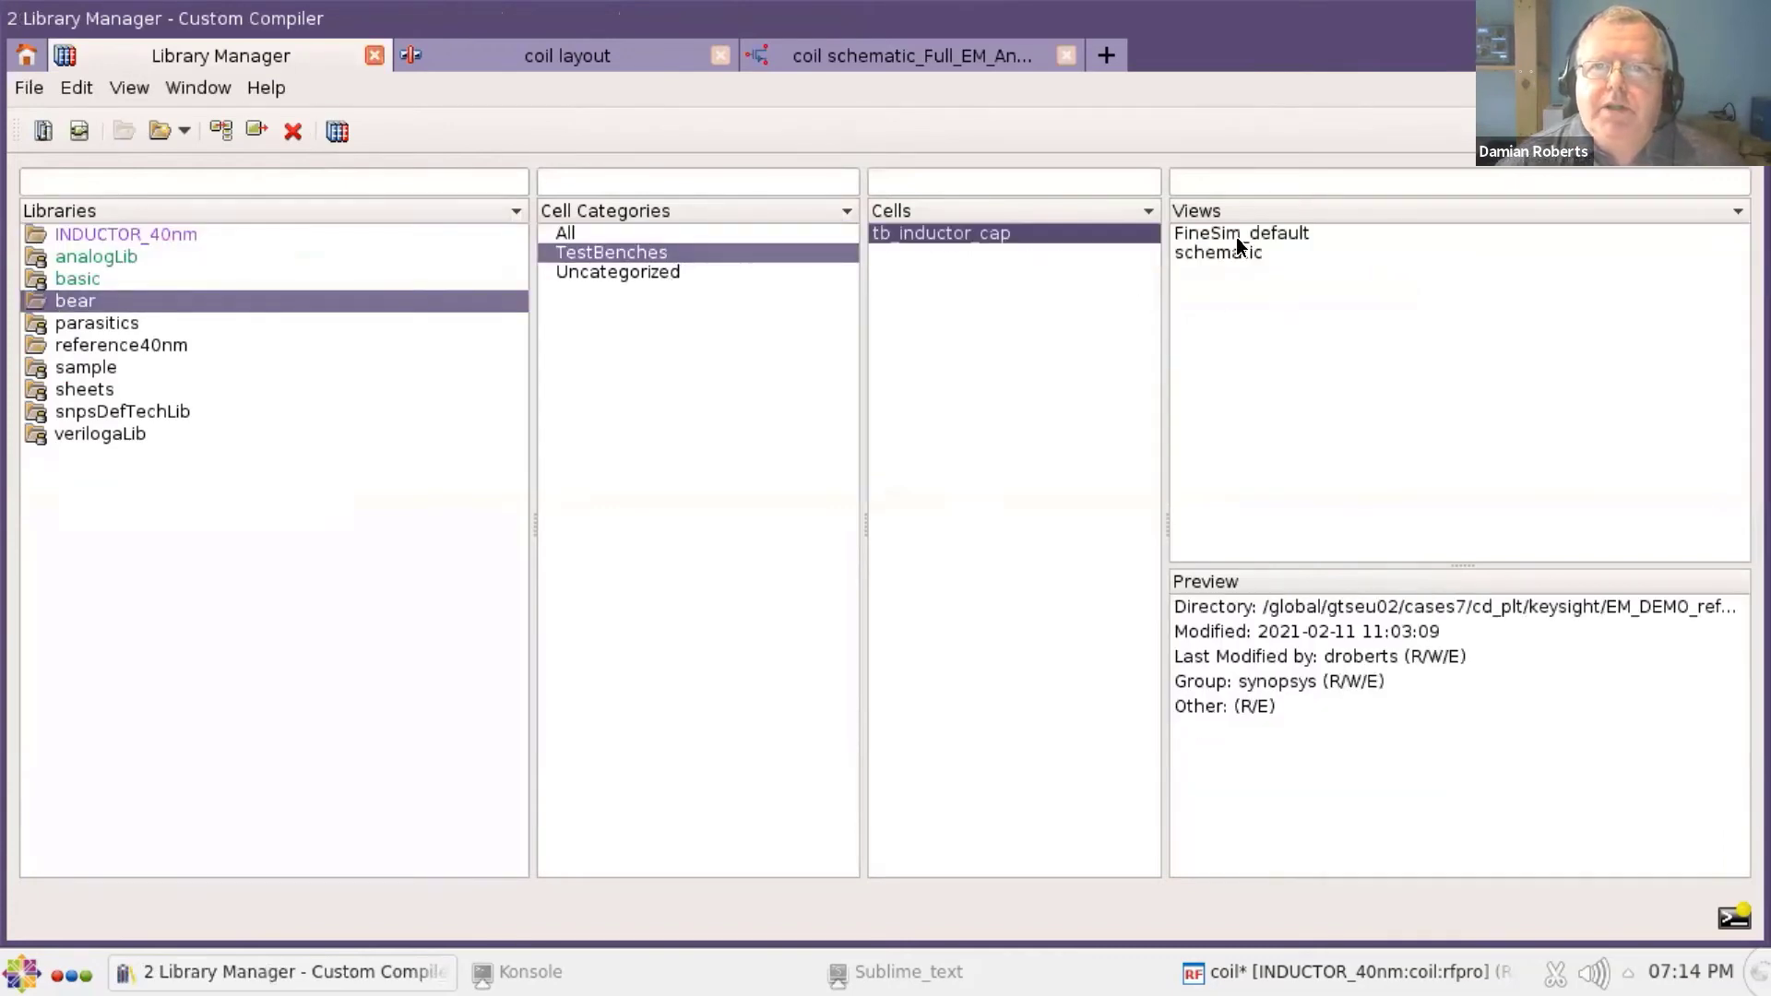
{"action": "double_click", "coordinate": [1218, 253]}
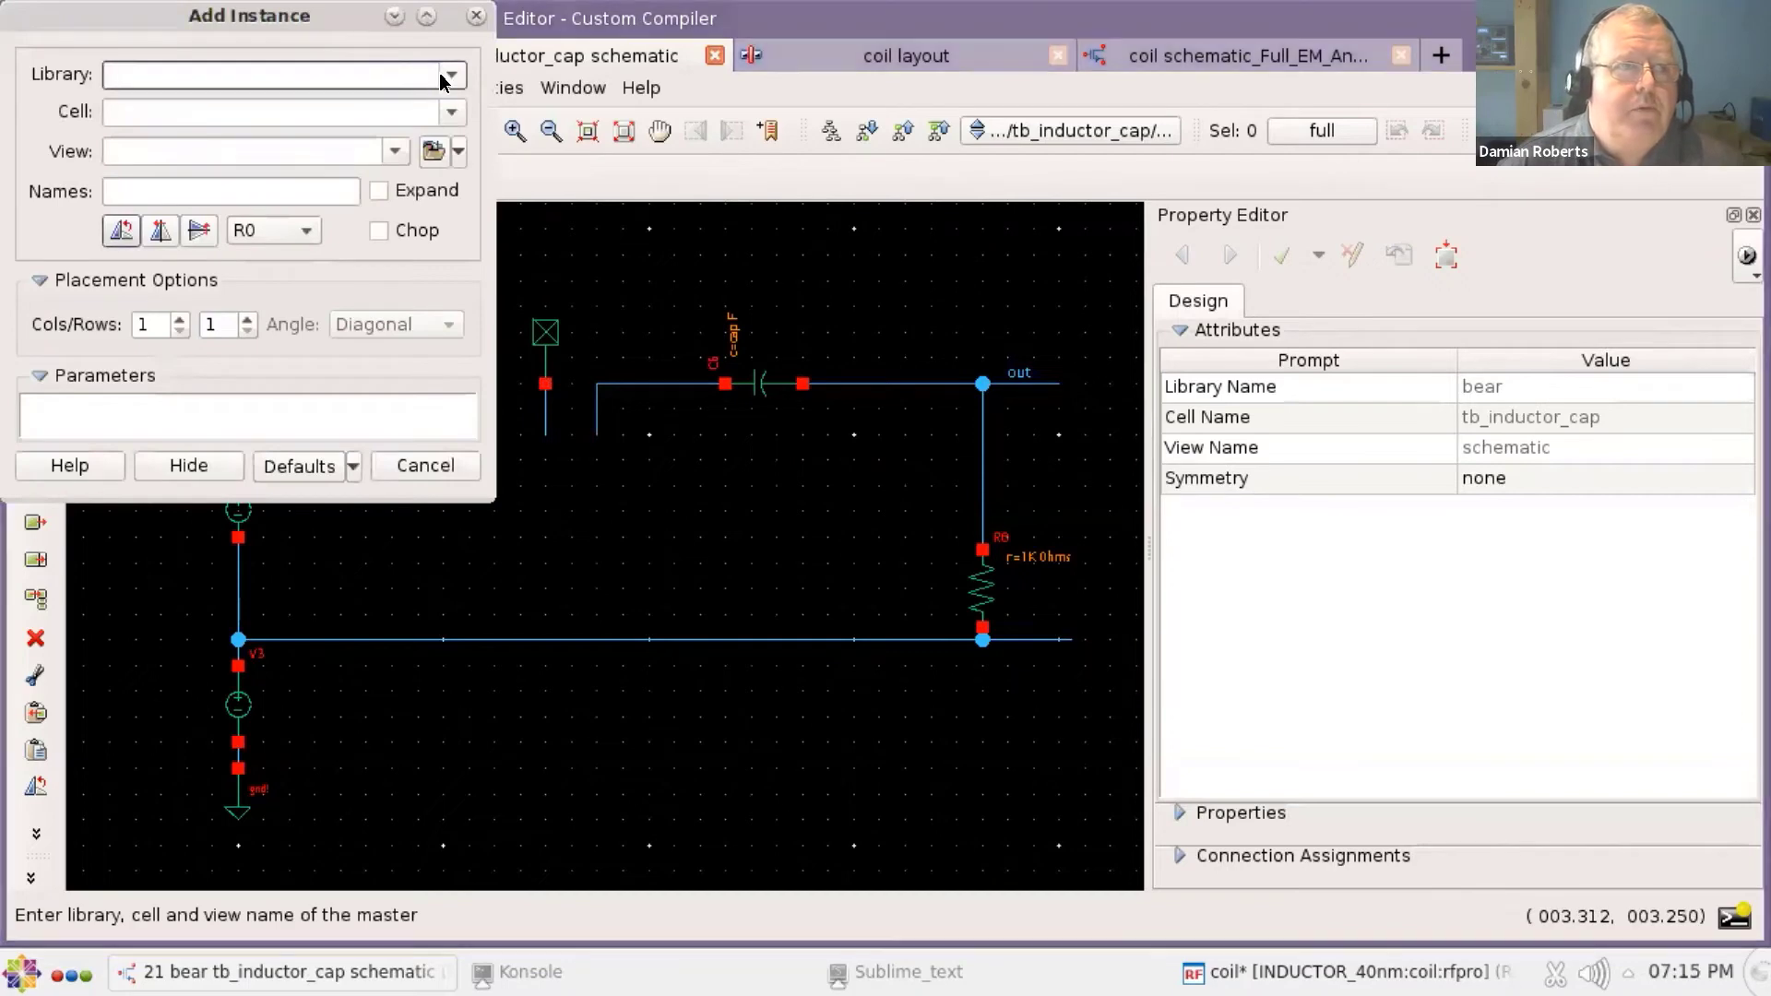
- Place coil_ext_Full_EM_Analysis_G from INDUCTOR_40nm and stretch the wiring to its pins
{"action": "type", "text": "INDUCTOR_40nm"}
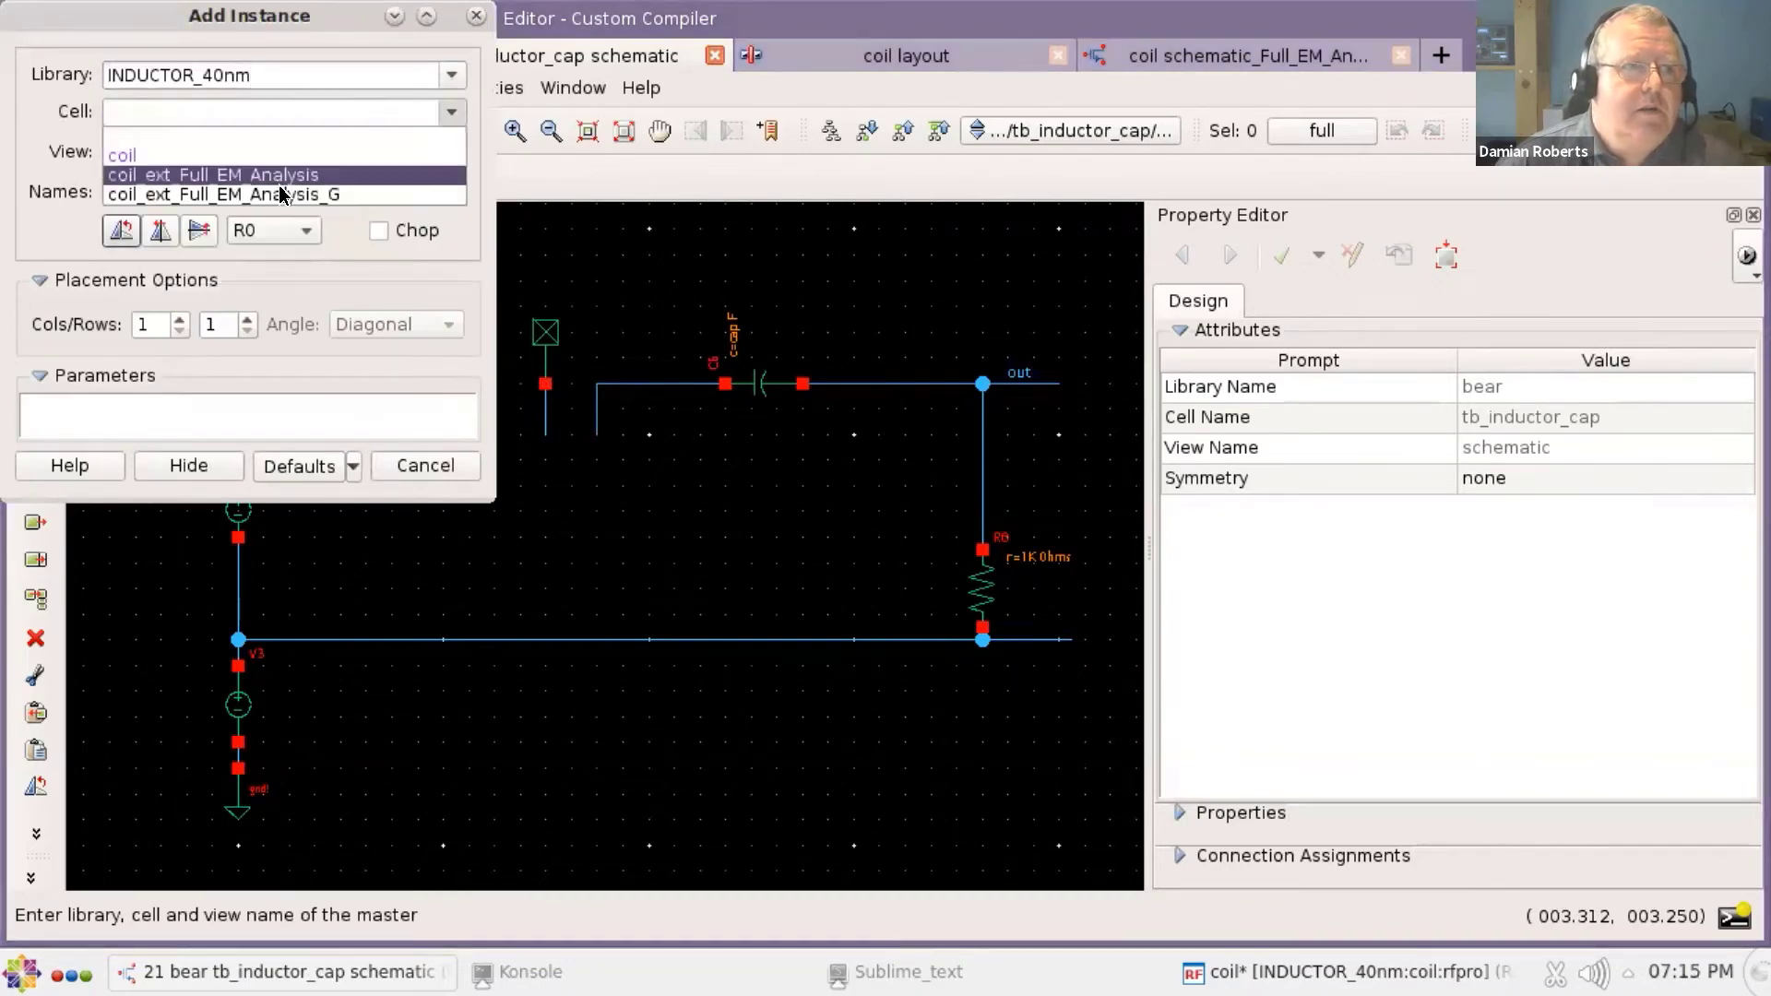
{"action": "left_click", "coordinate": [223, 194]}
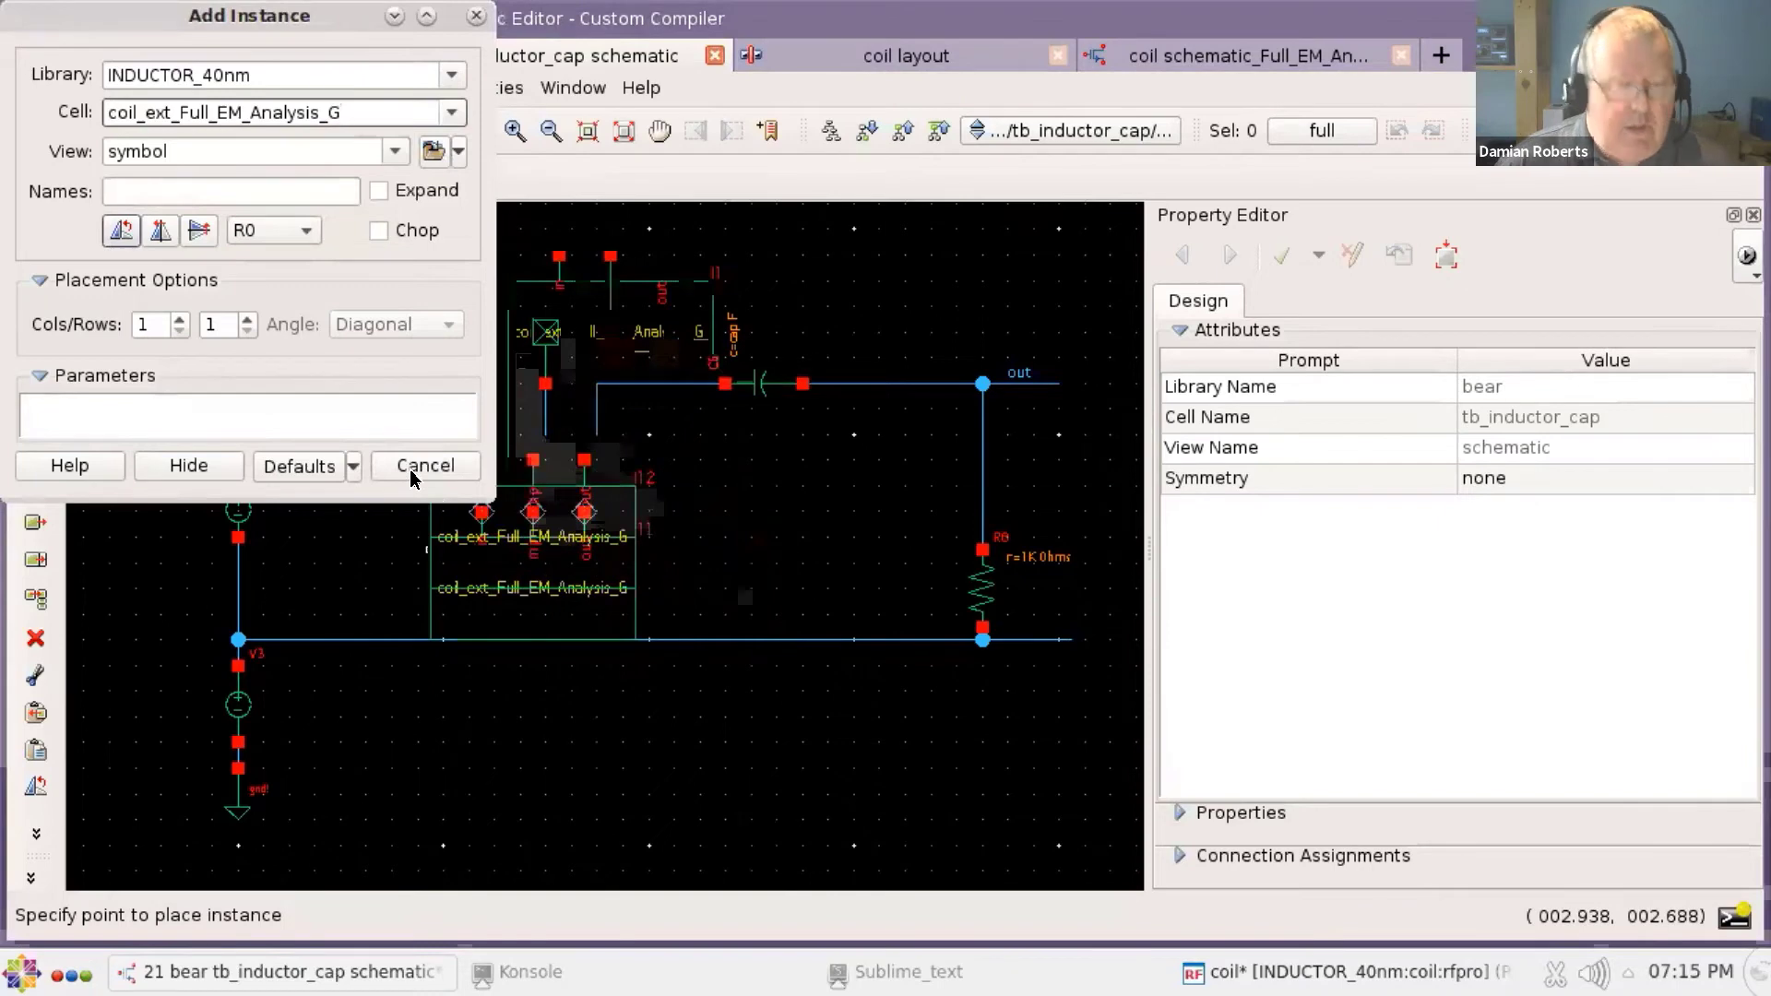
{"action": "left_click", "coordinate": [425, 465]}
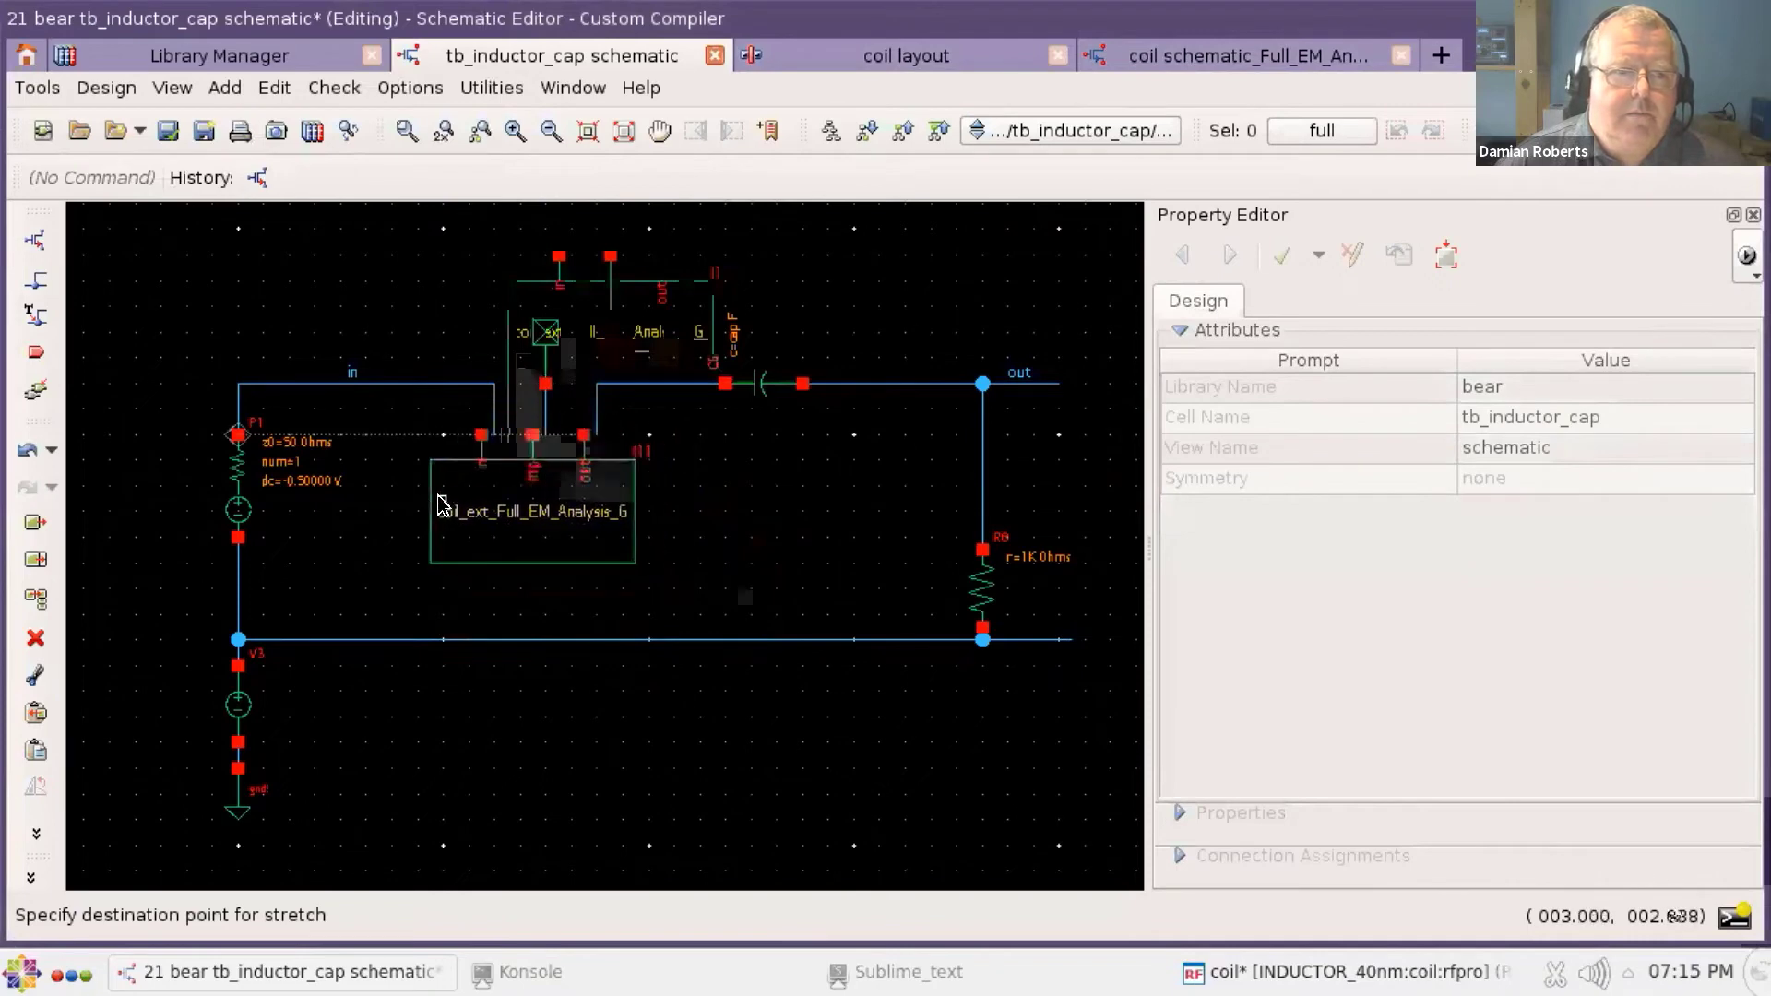
{"action": "left_click", "coordinate": [732, 485]}
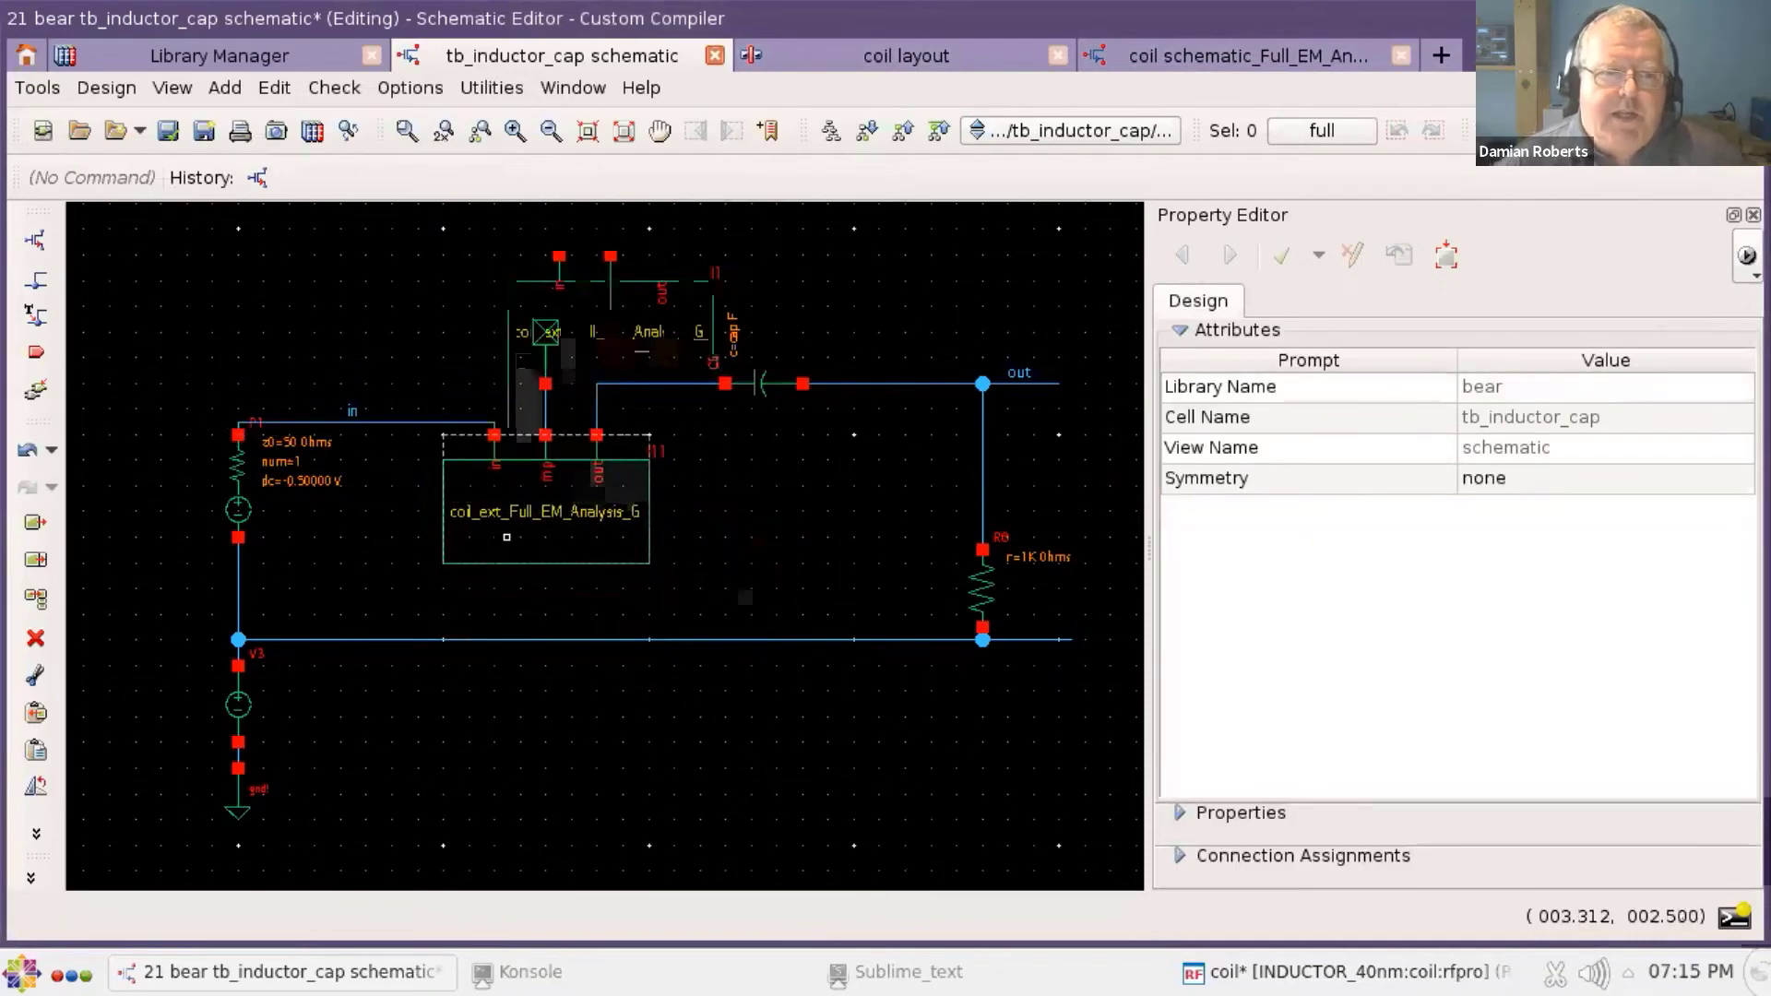
- Descend into instance I11 to view the EM n-port model, return, and show the testbench views
{"action": "double_click", "coordinate": [546, 511]}
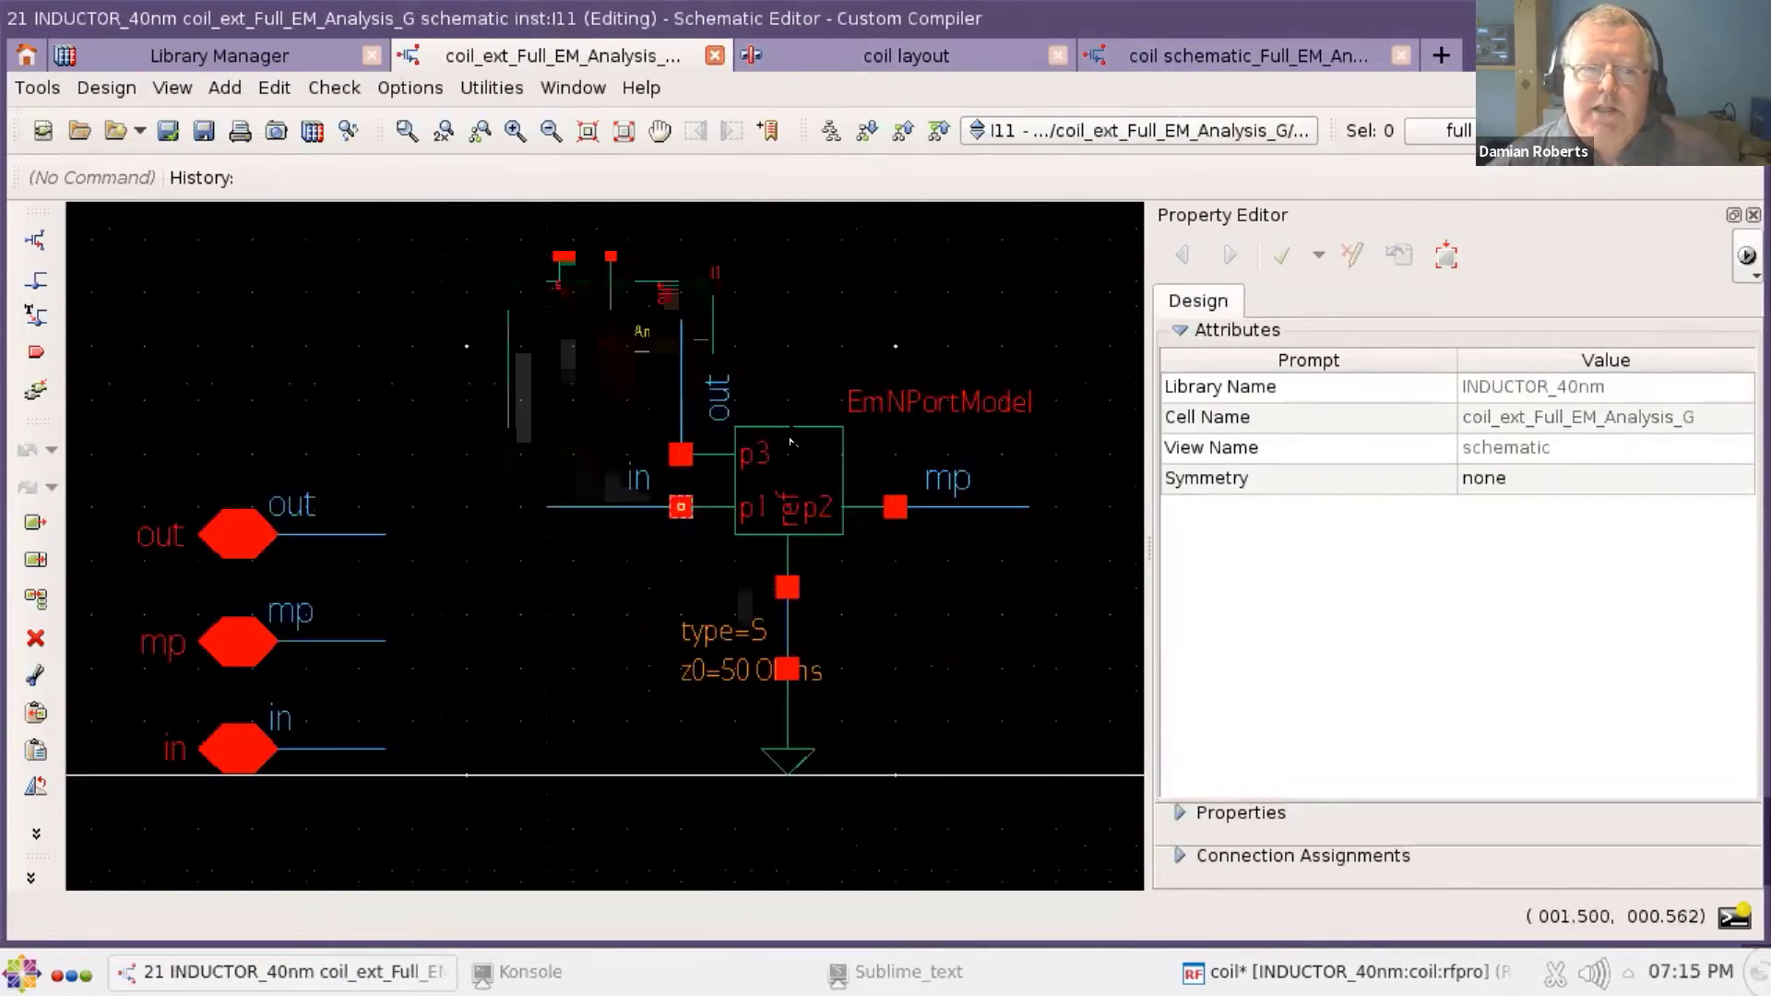
{"action": "left_click", "coordinate": [787, 502]}
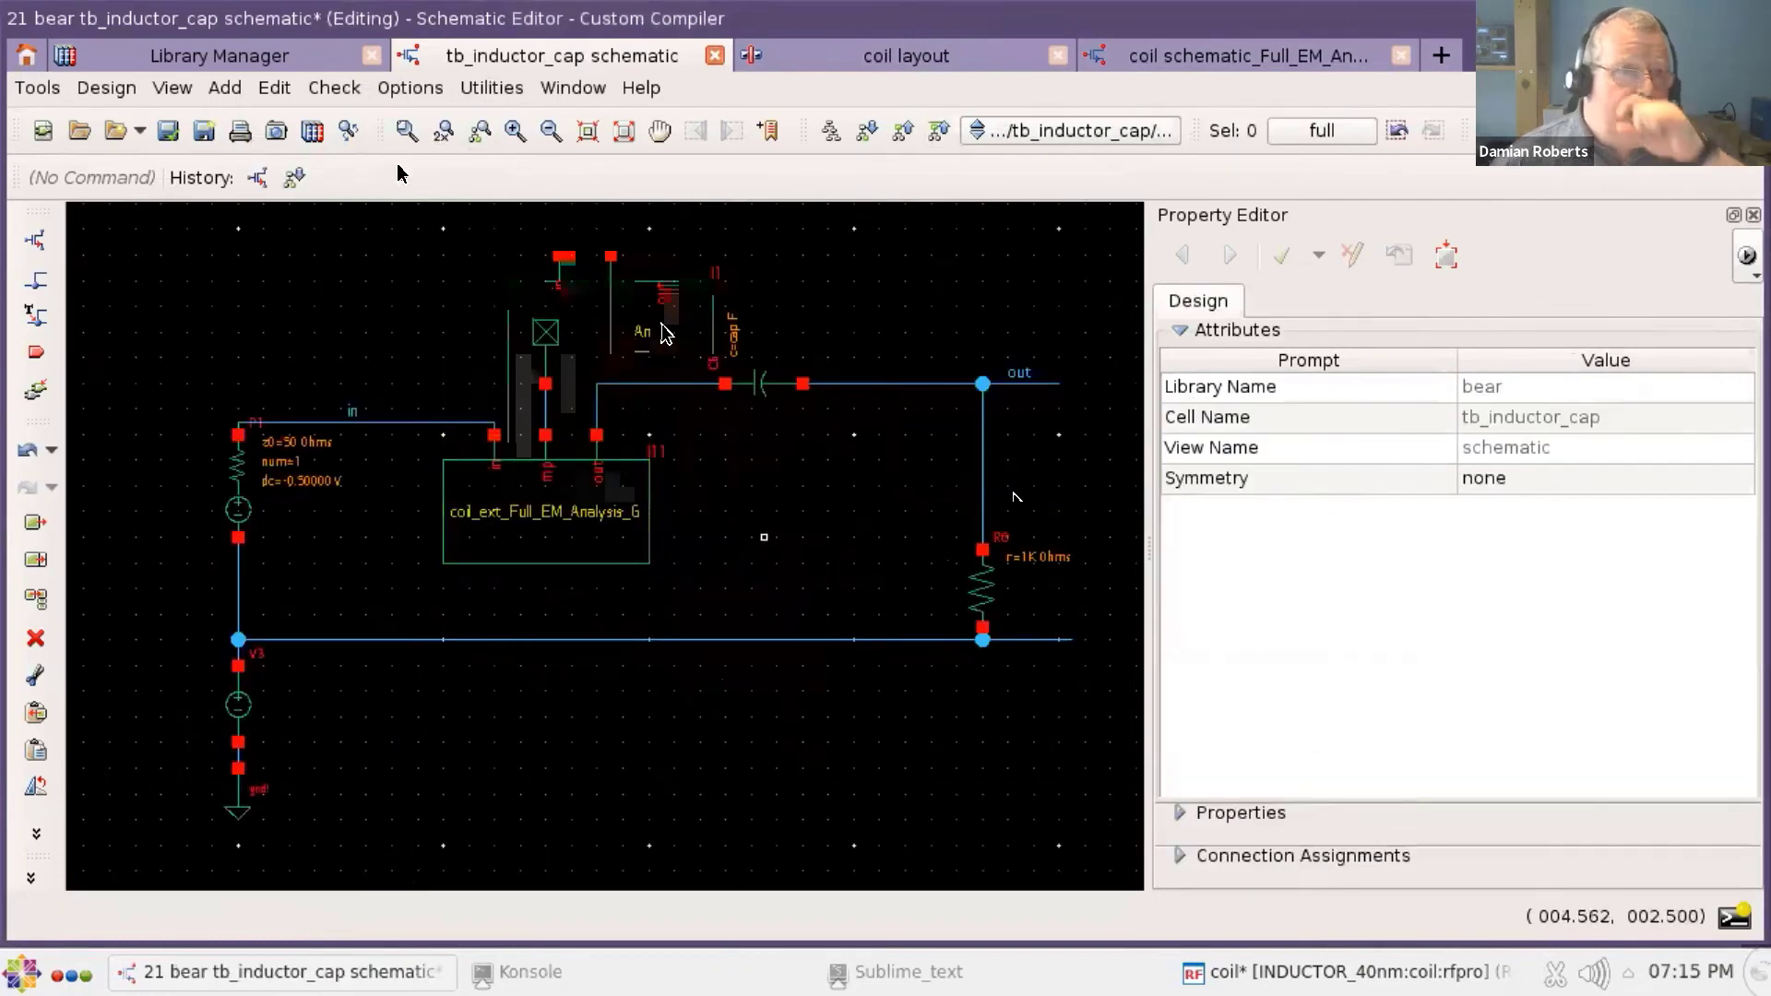
{"action": "left_click", "coordinate": [220, 55]}
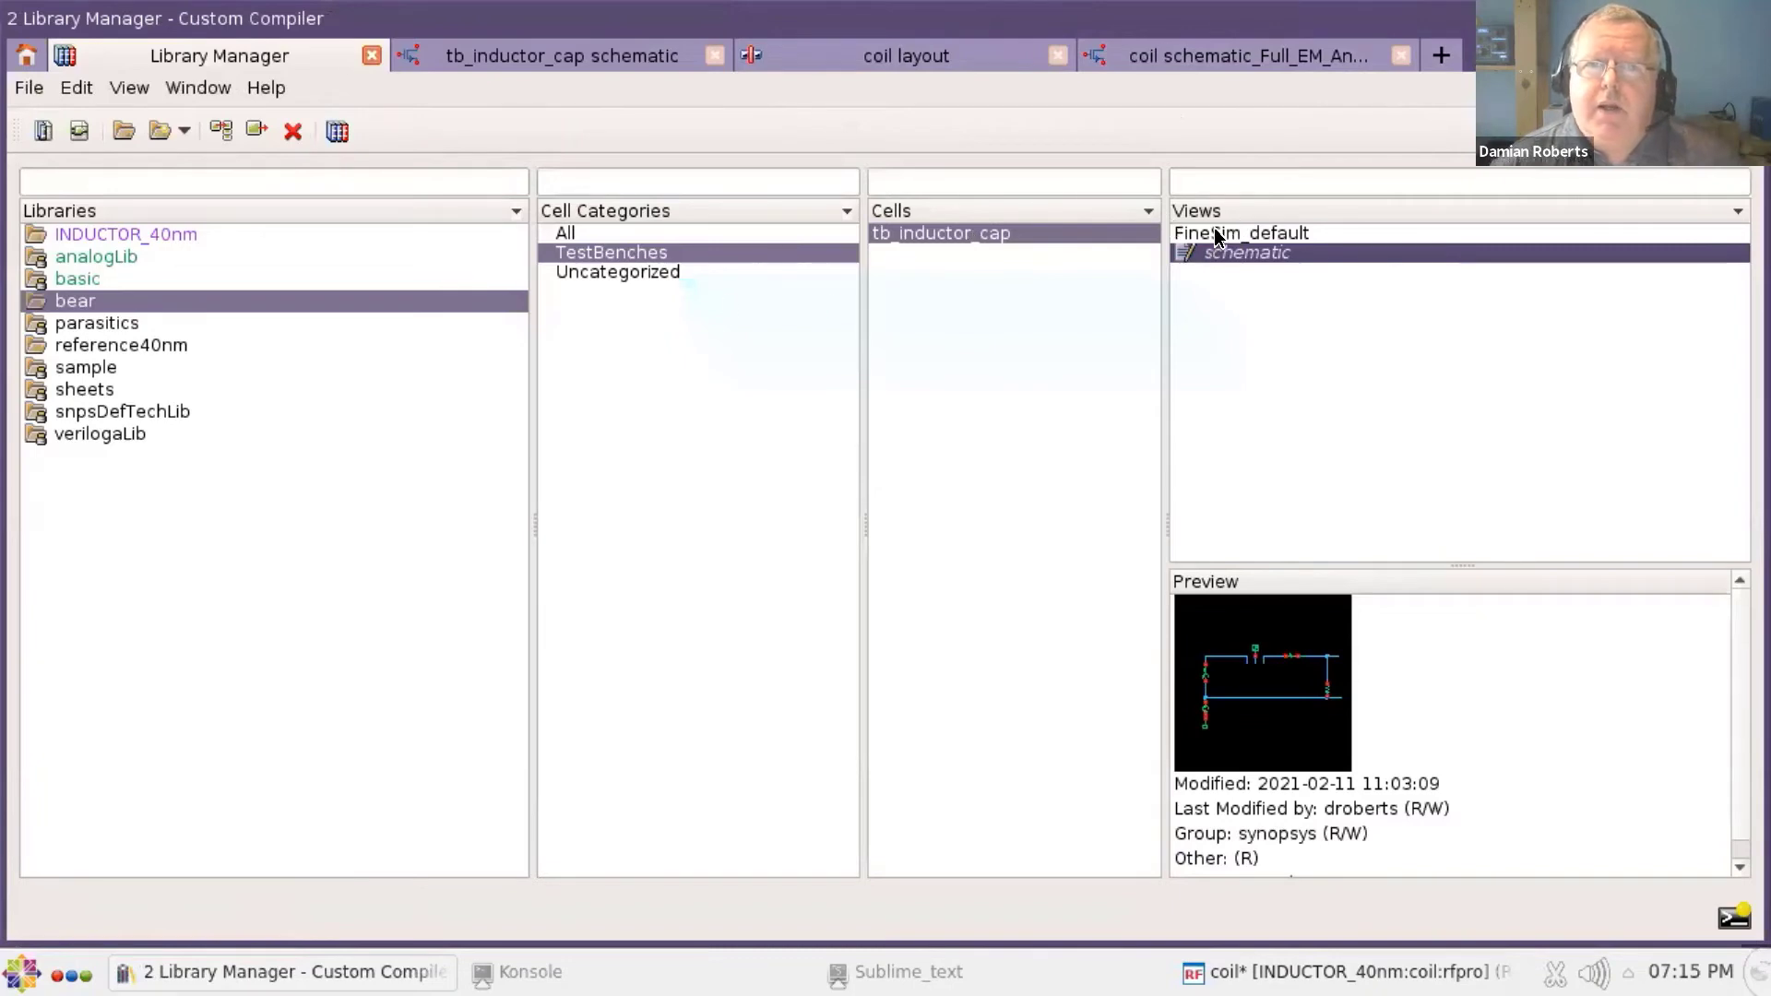
- Load the tb_inductor_cap FineSim_default view into SAE with its tran and ac analyses
{"action": "left_click", "coordinate": [1241, 232]}
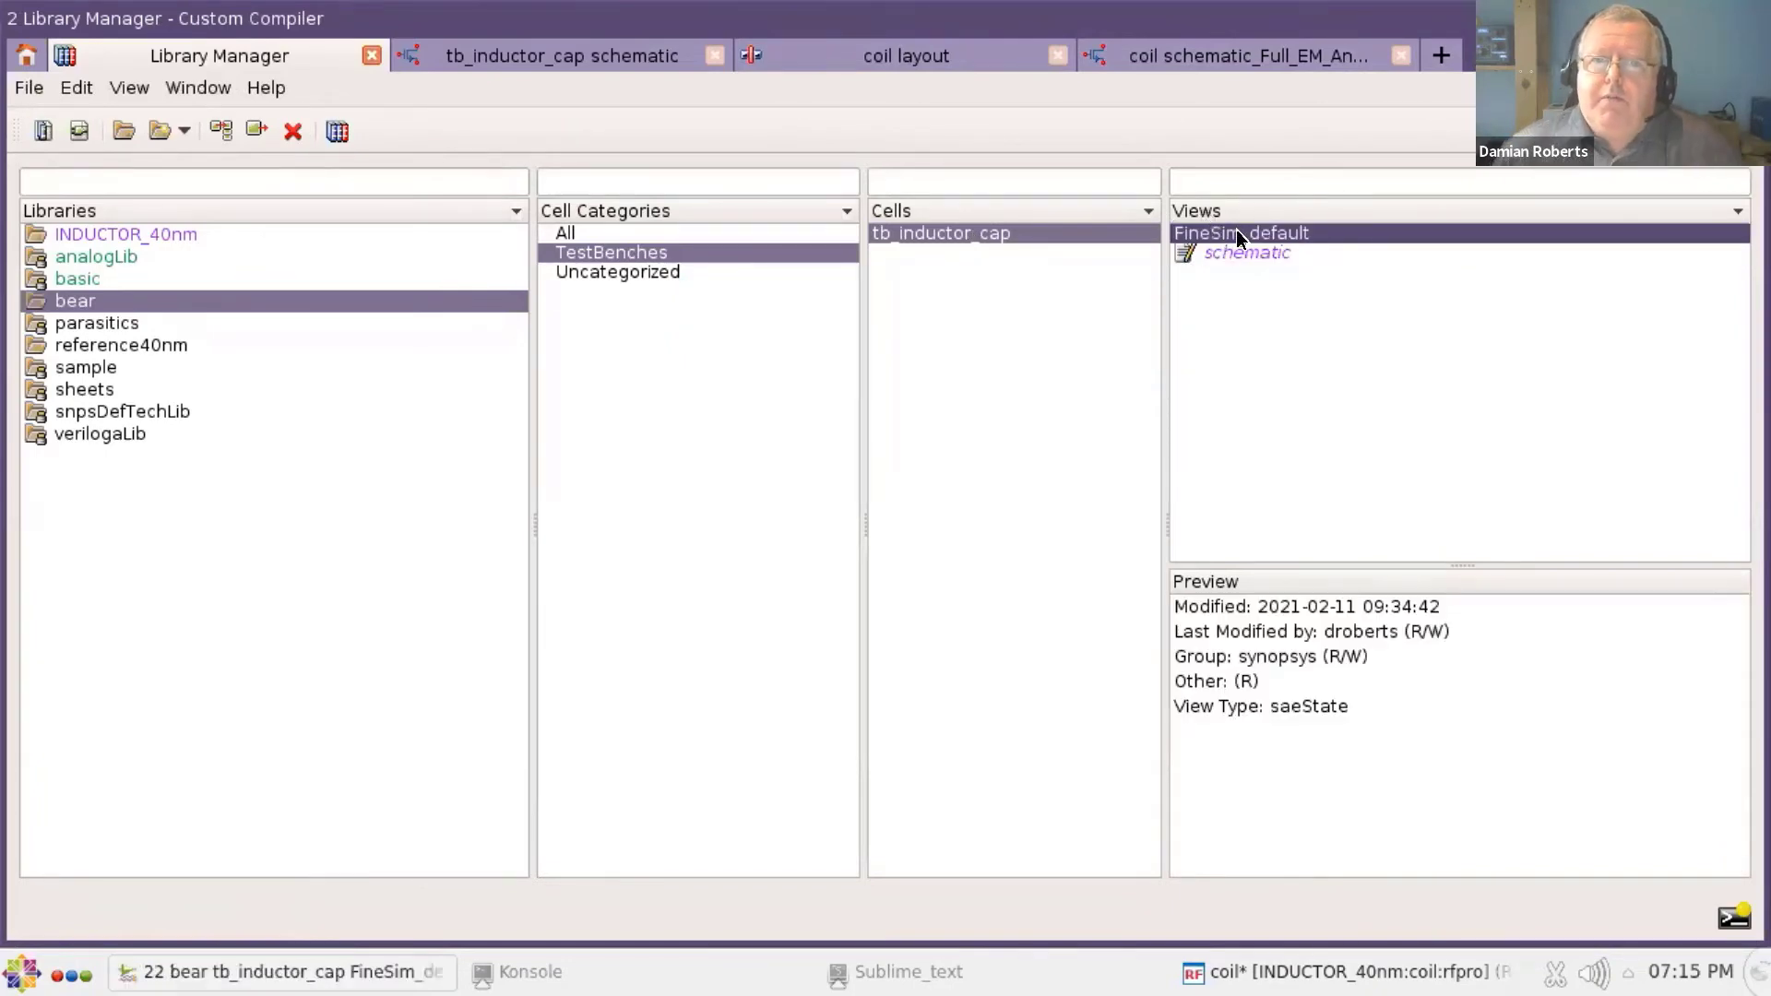
{"action": "double_click", "coordinate": [1240, 233]}
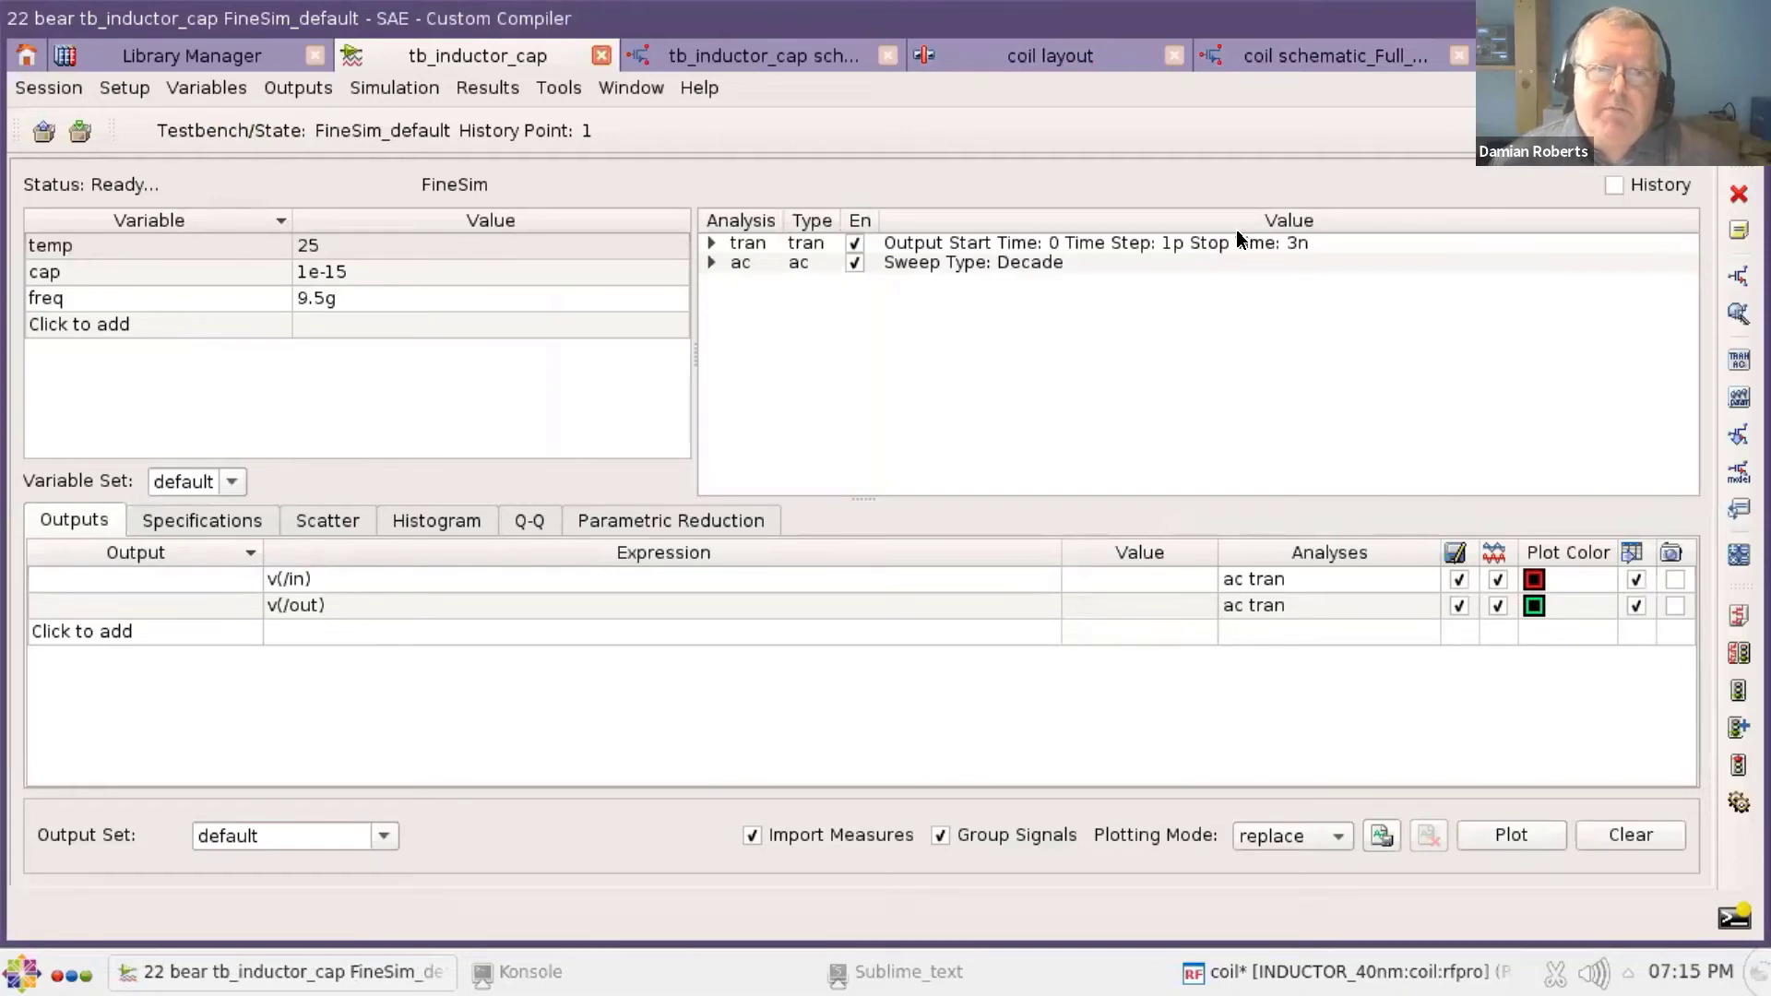
{"action": "mouse_move", "coordinate": [943, 245]}
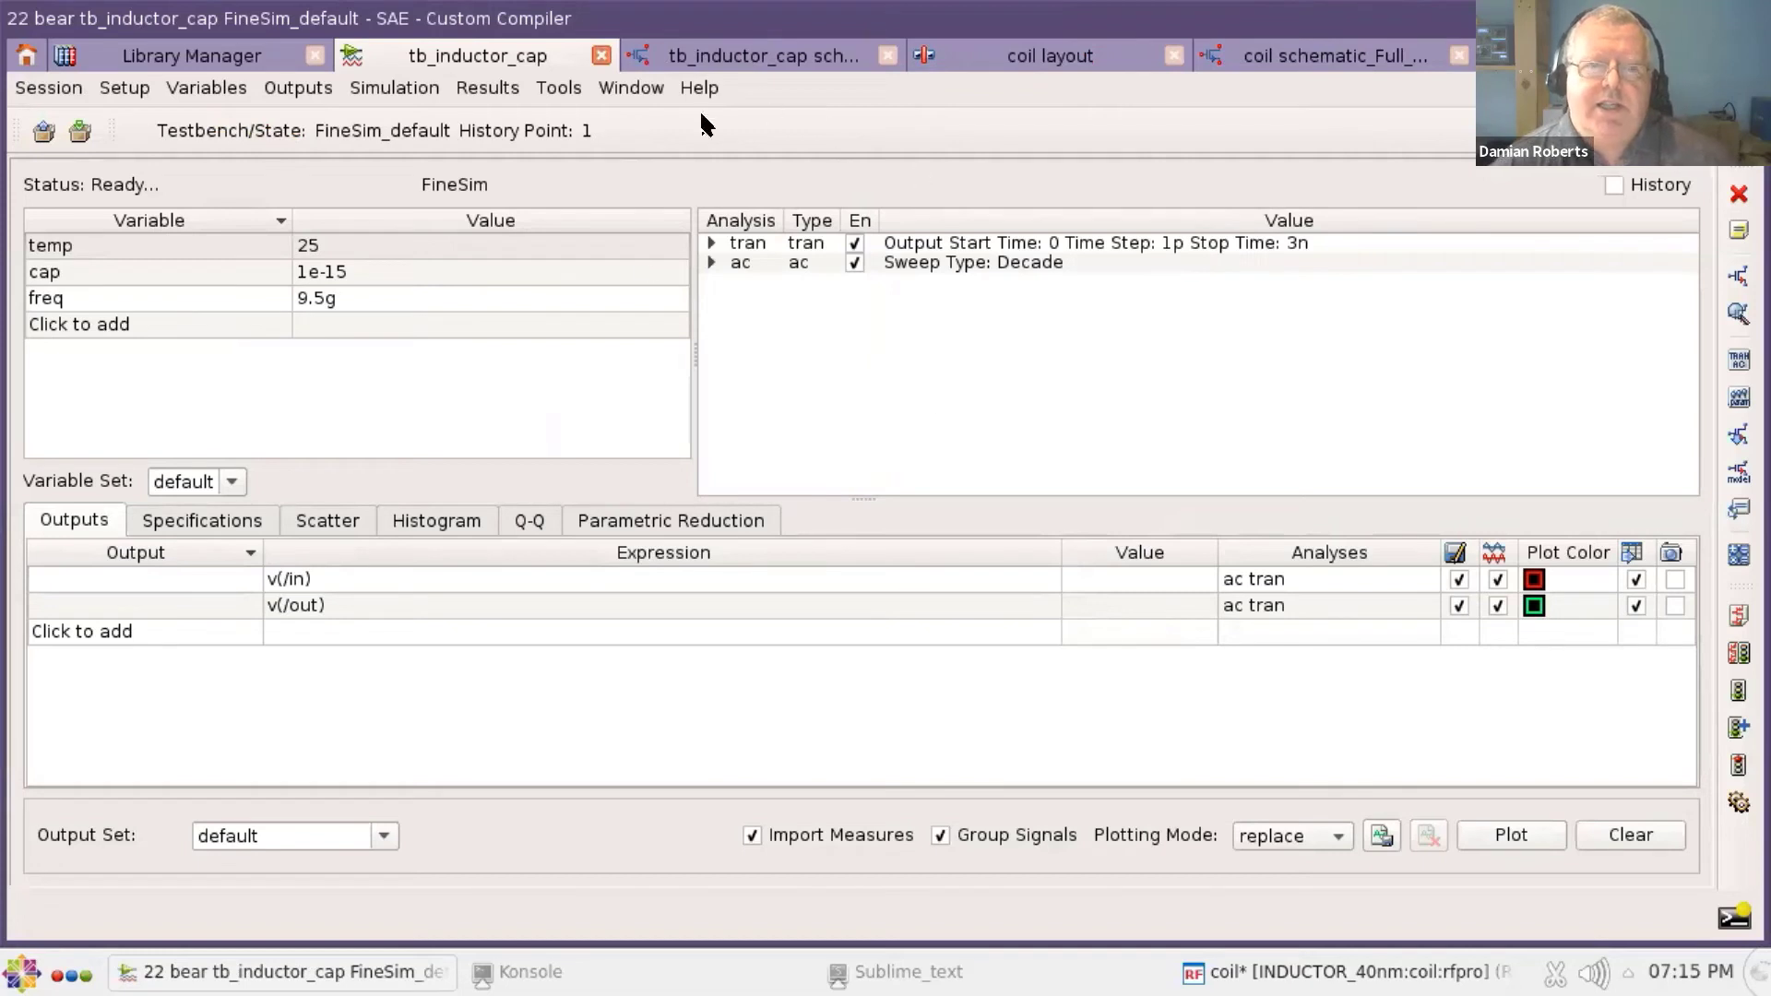
{"action": "mouse_move", "coordinate": [904, 437]}
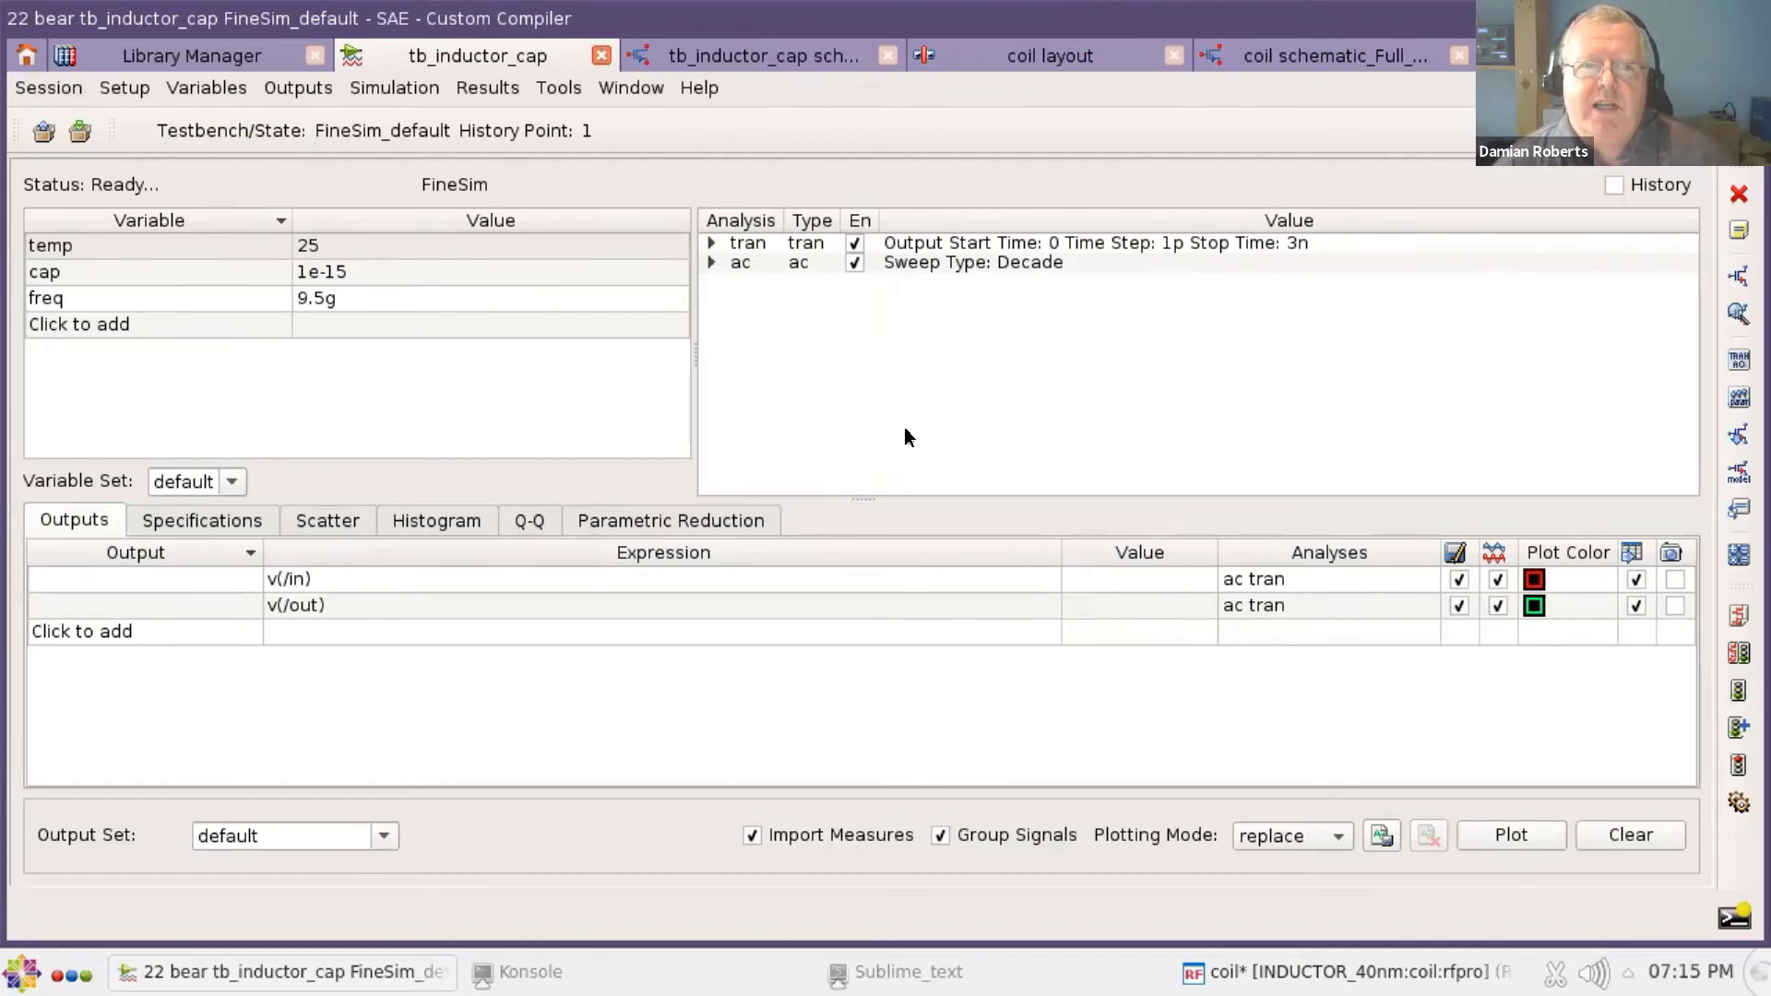
{"action": "mouse_move", "coordinate": [994, 443]}
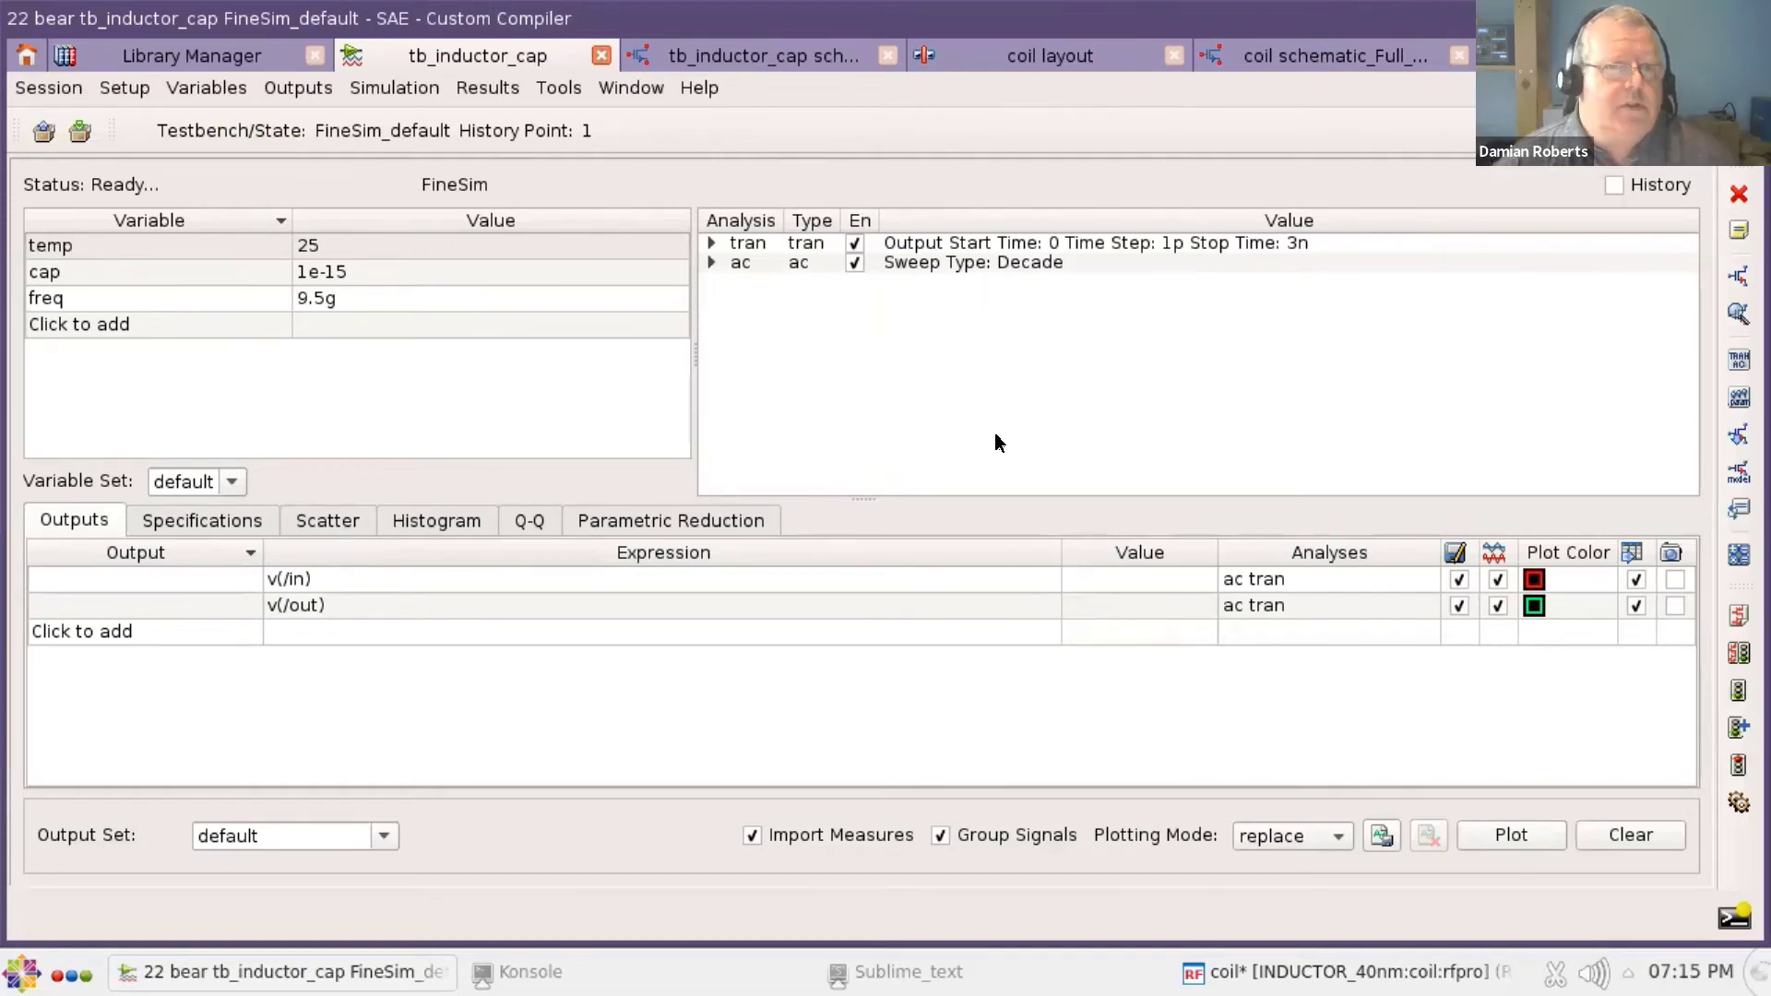
{"action": "mouse_move", "coordinate": [993, 426]}
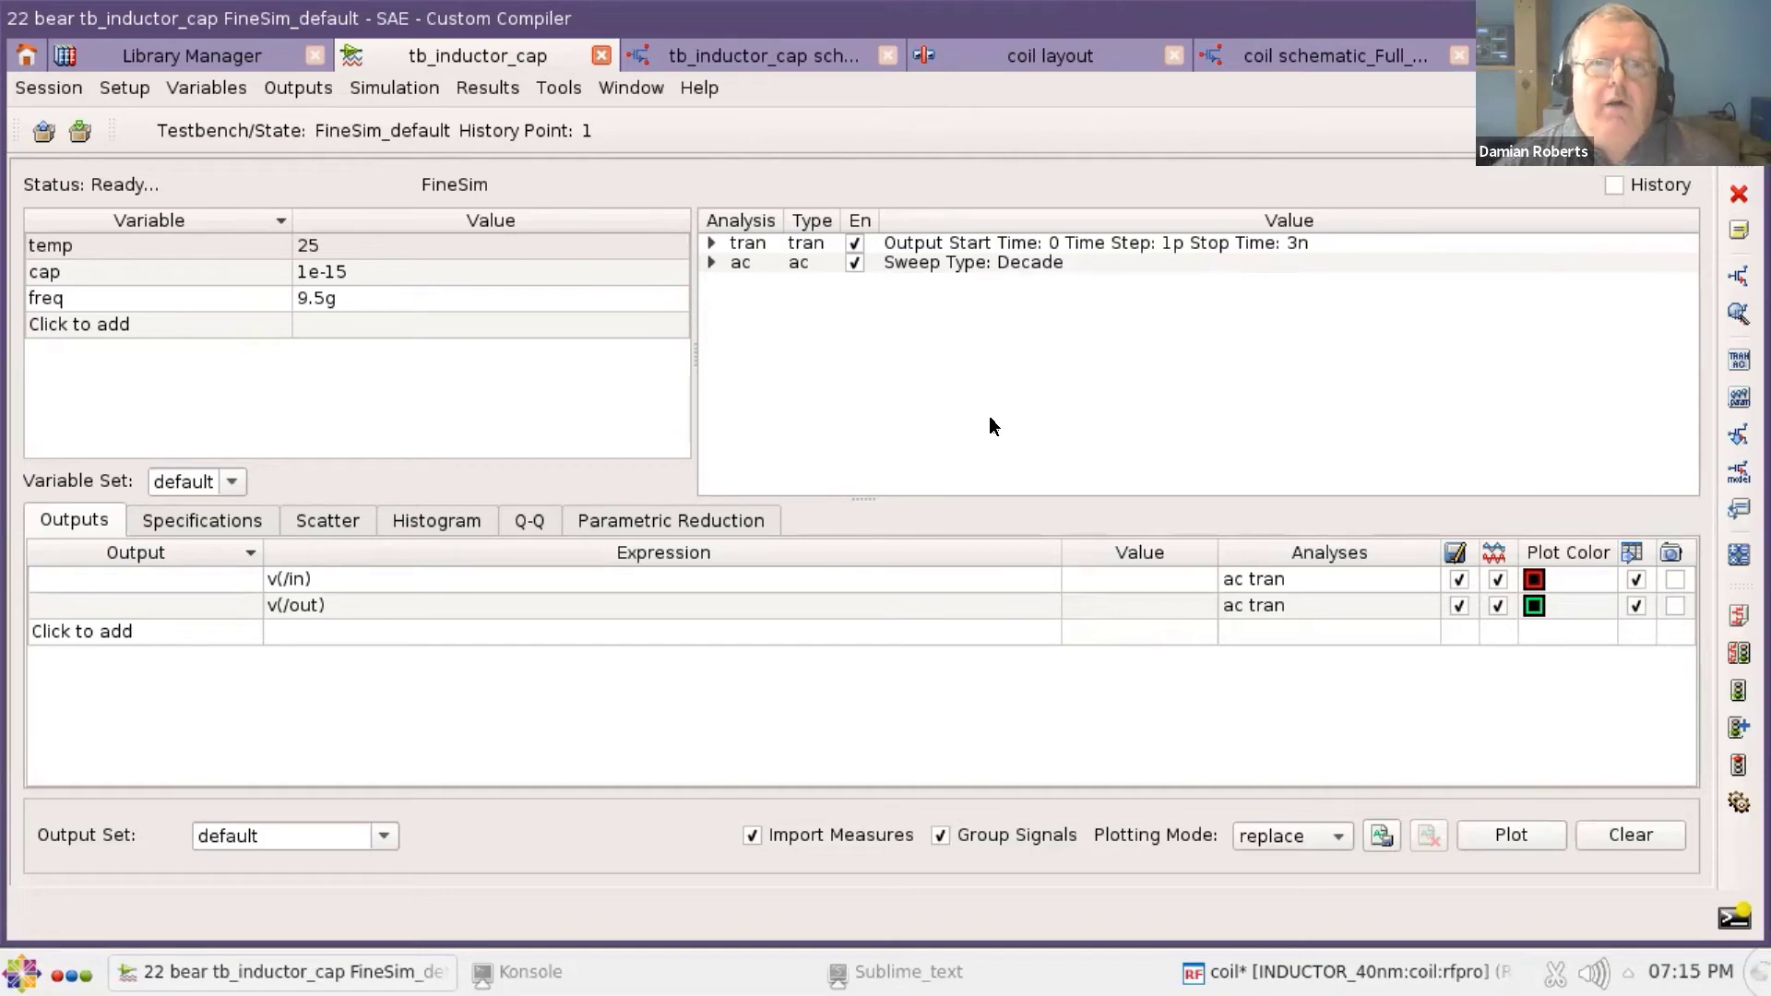
{"action": "mouse_move", "coordinate": [941, 400]}
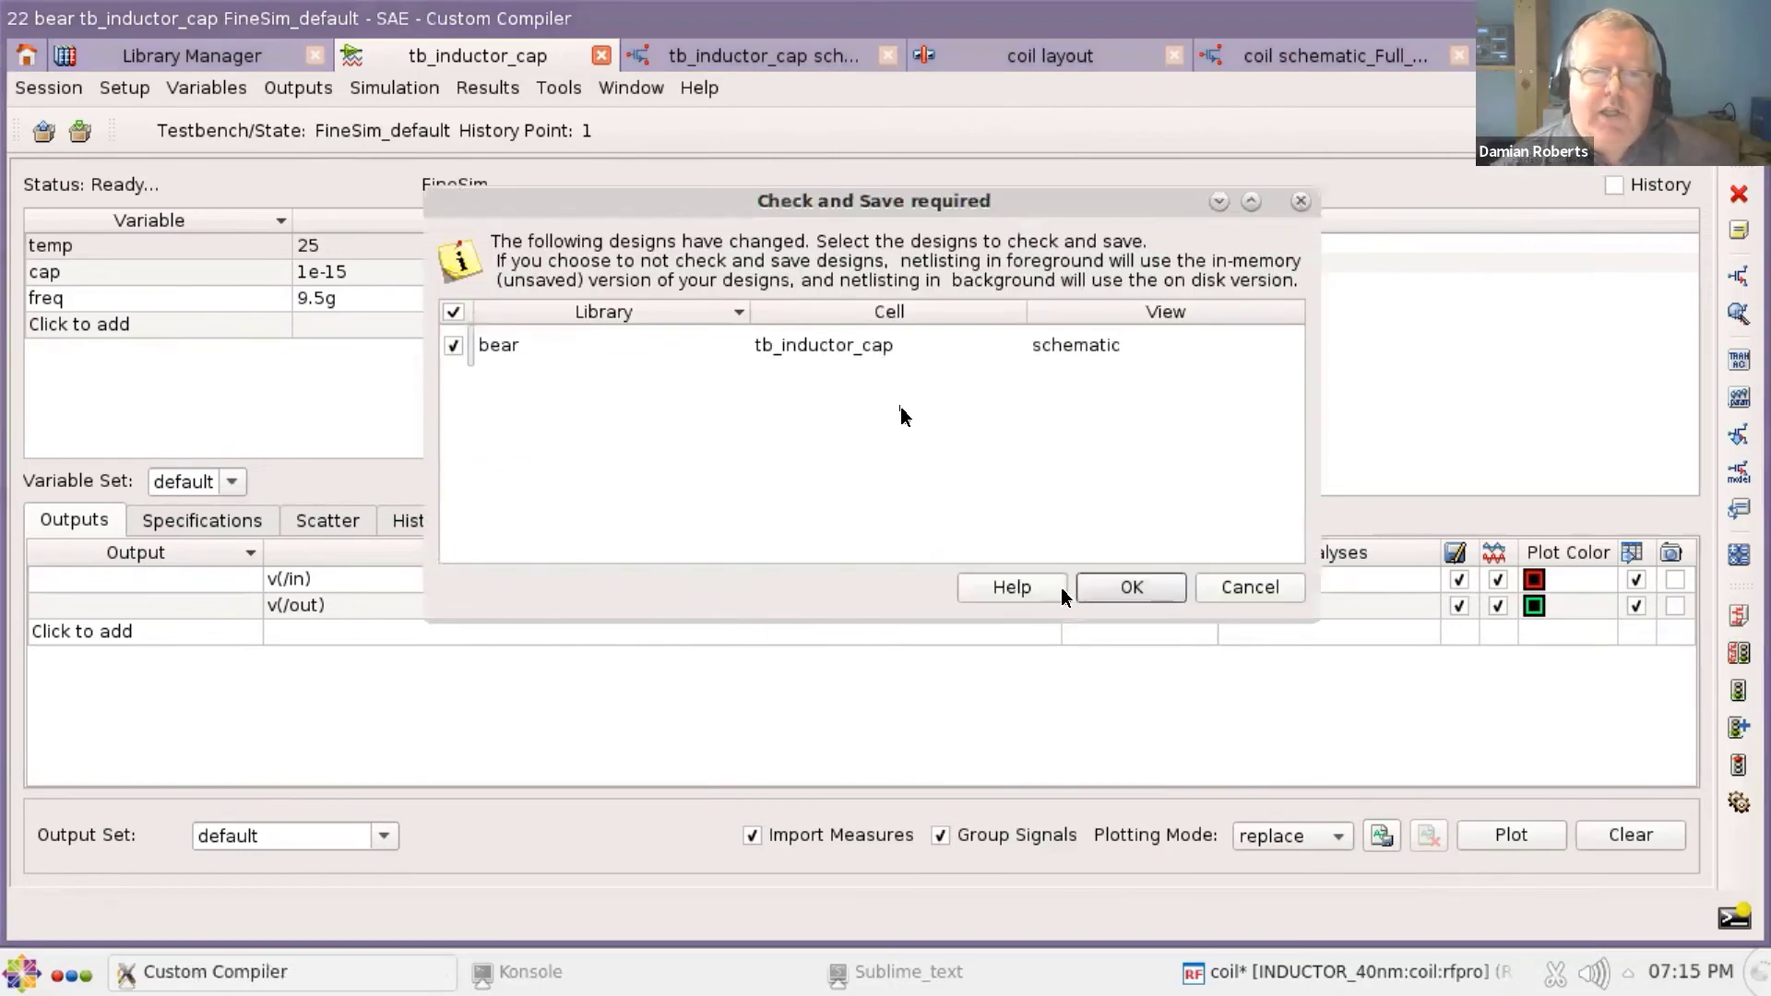
{"action": "left_click", "coordinate": [1129, 587]}
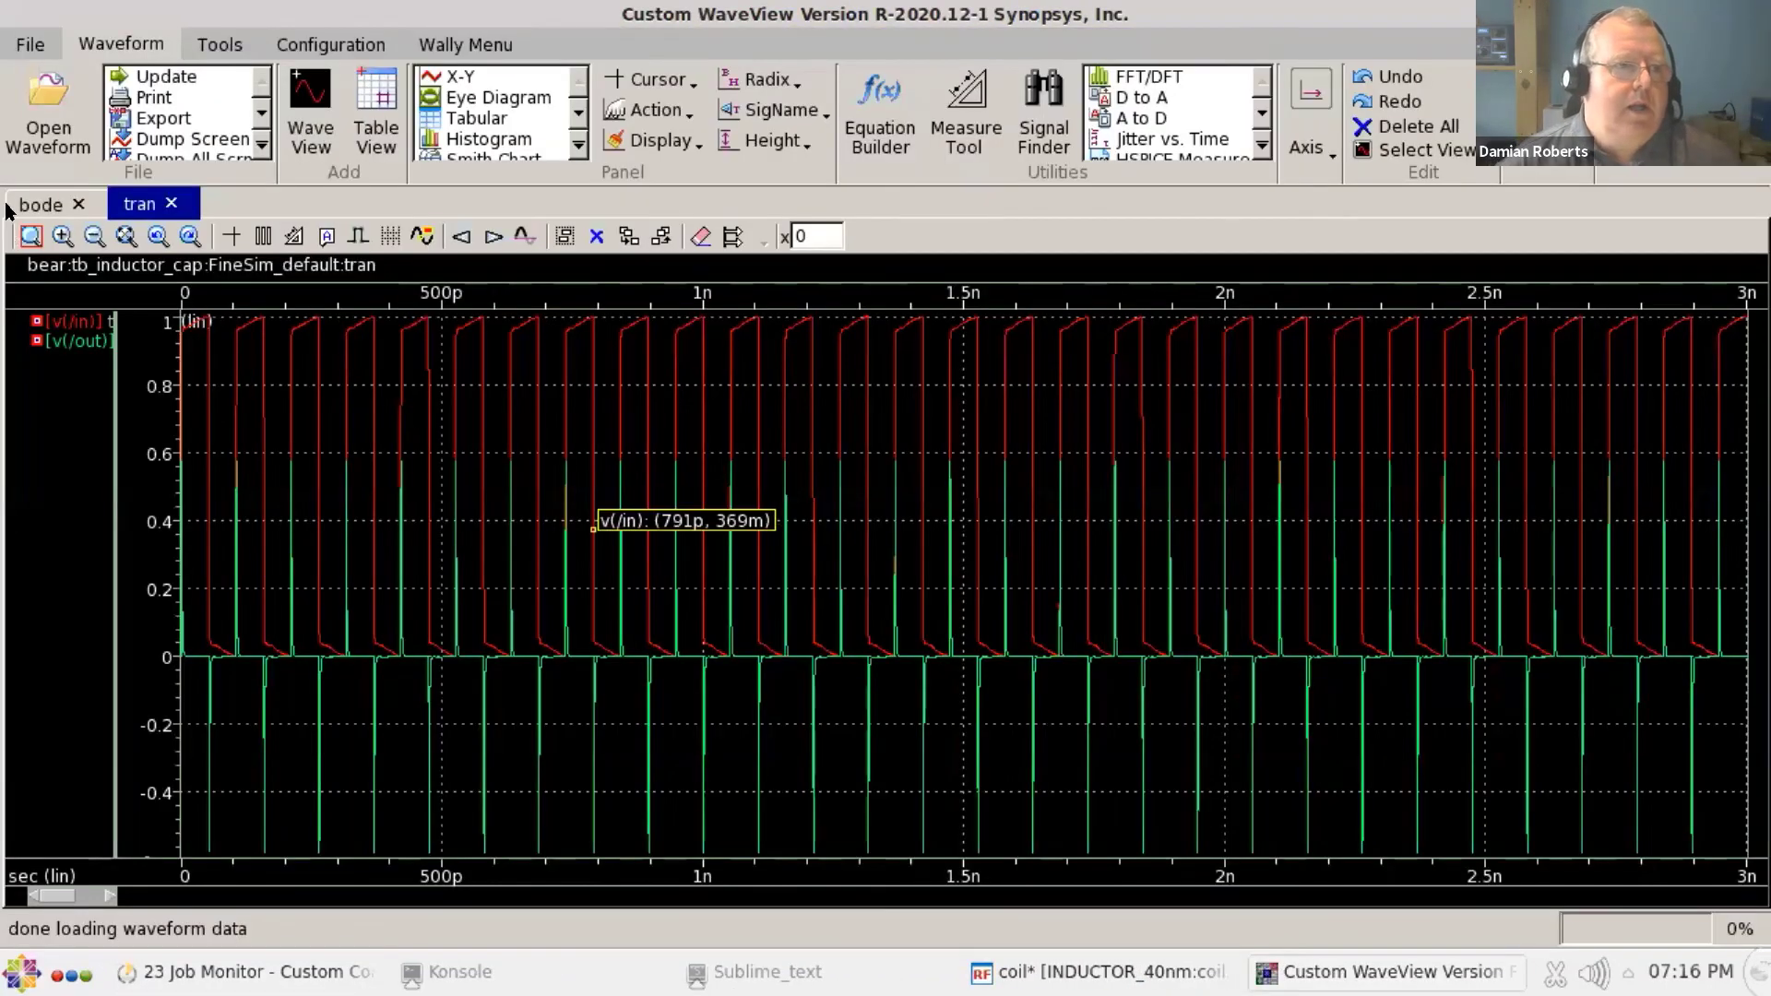
{"action": "left_click", "coordinate": [39, 205]}
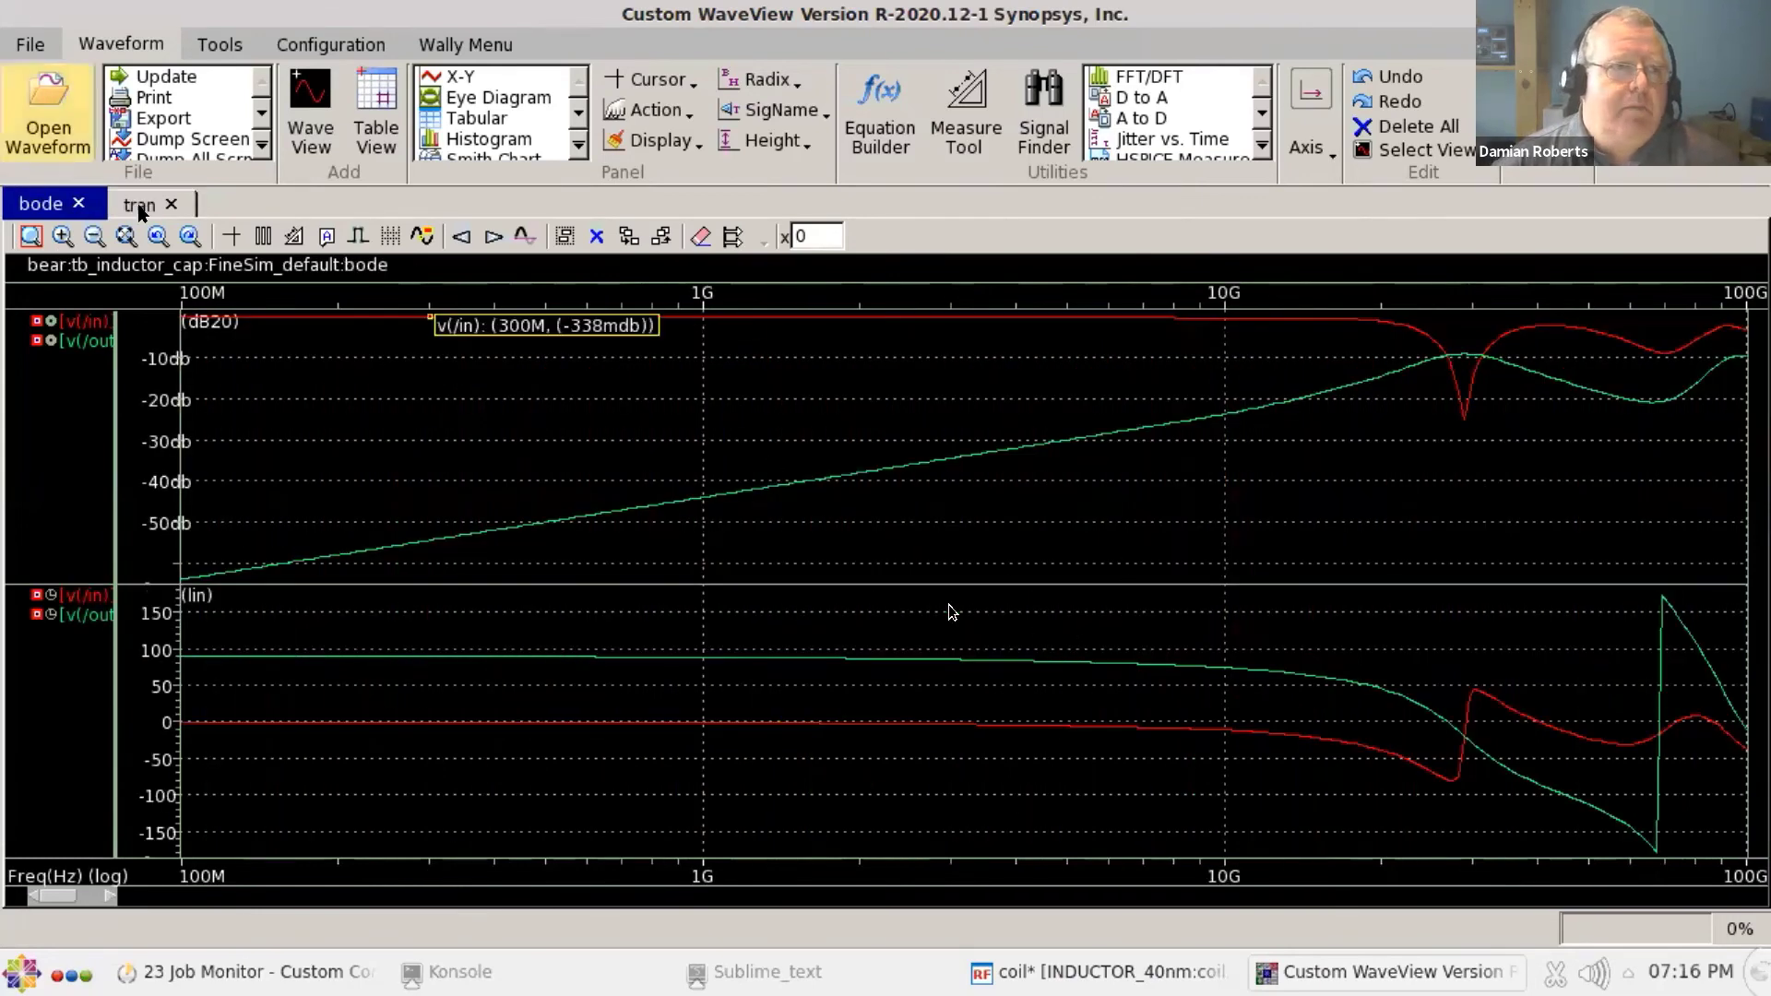
{"action": "left_click", "coordinate": [136, 203]}
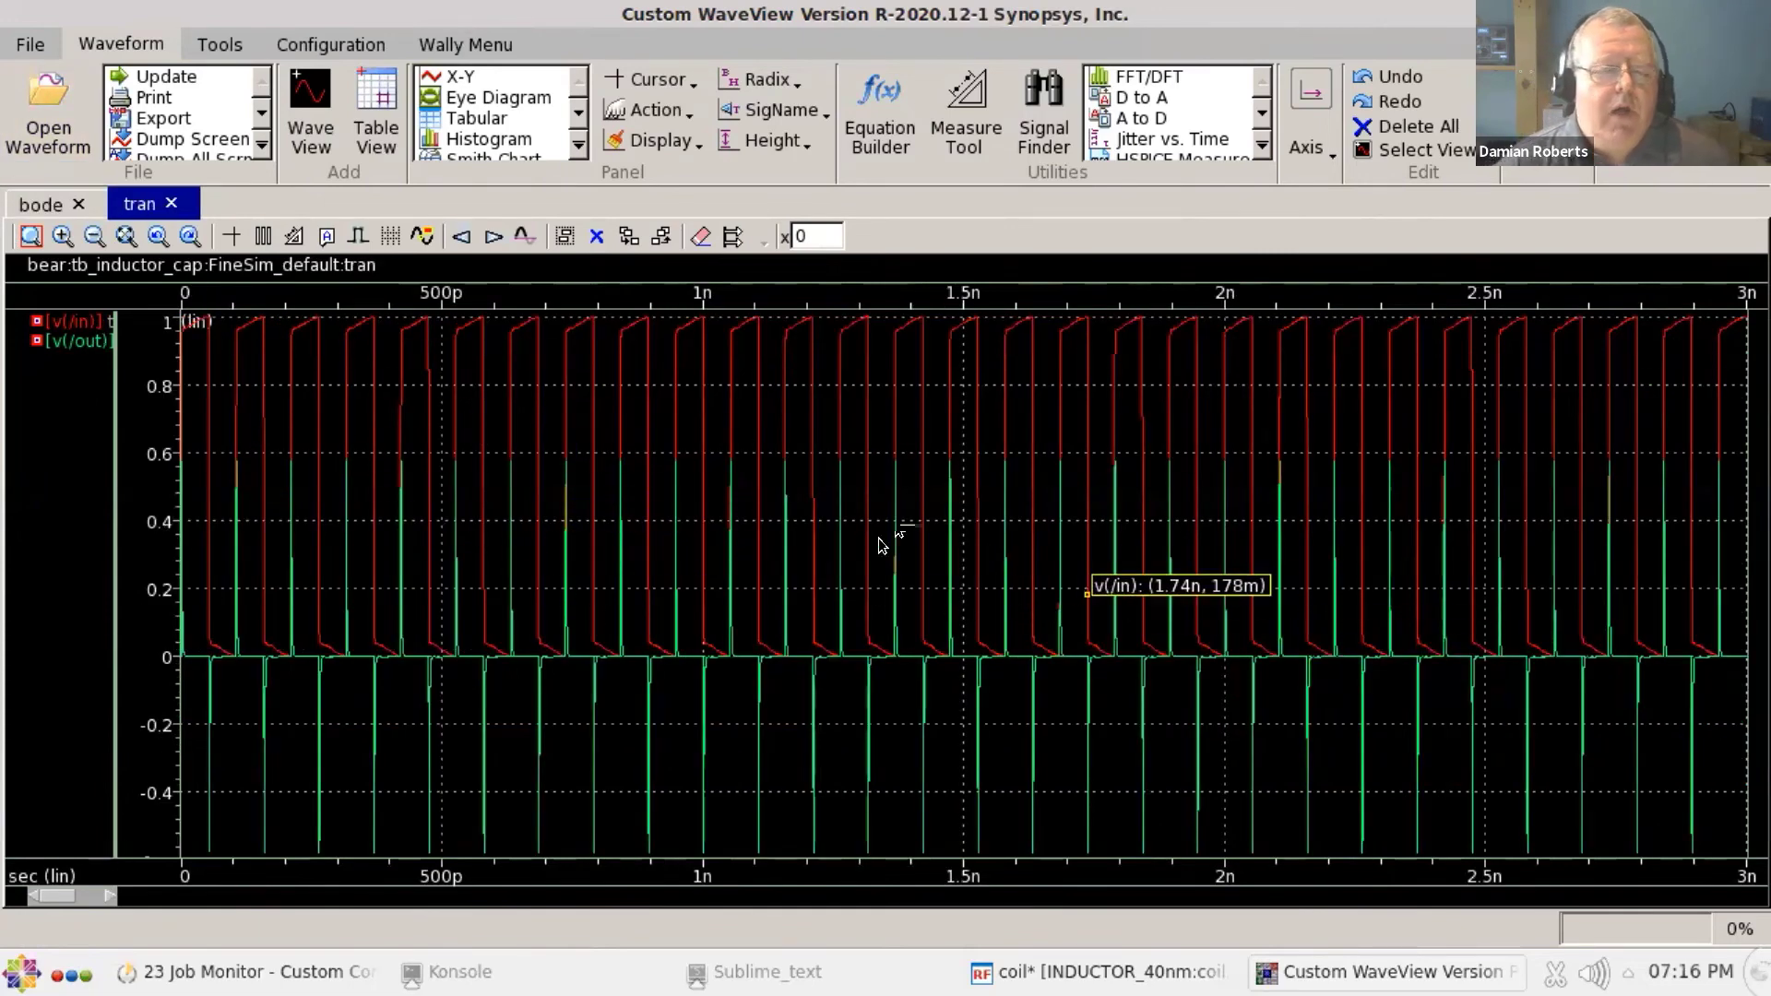
{"action": "mouse_move", "coordinate": [681, 461]}
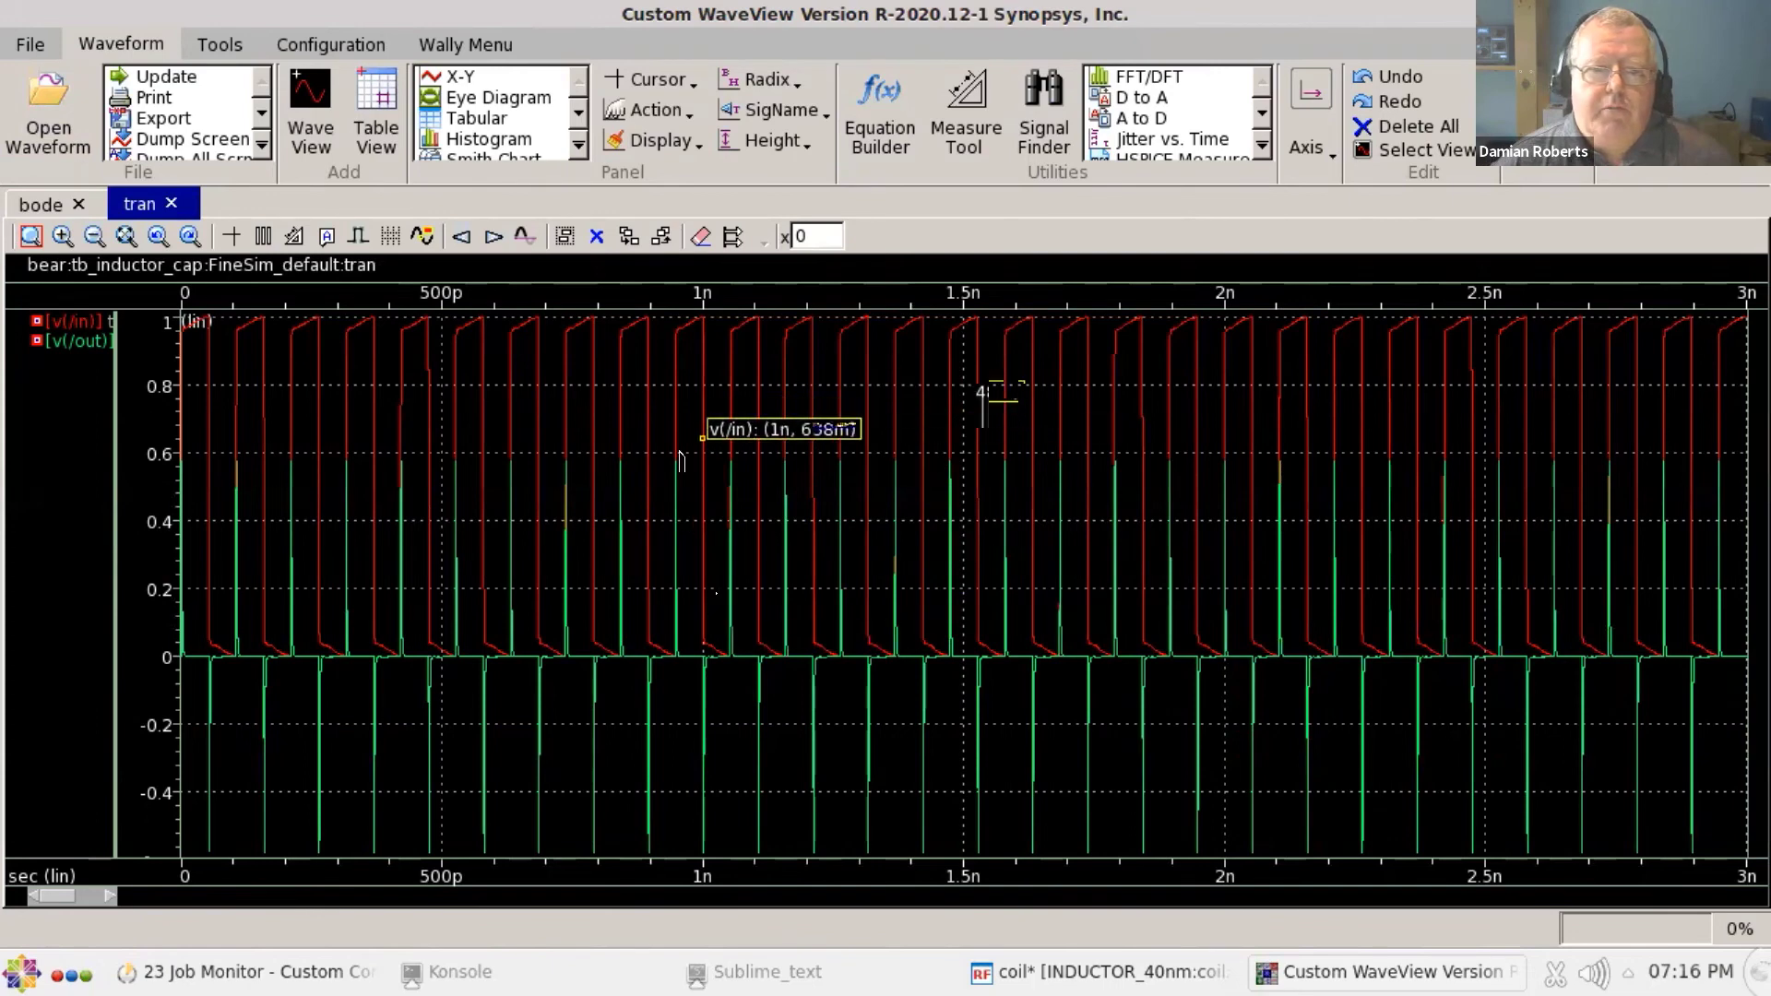
{"action": "mouse_move", "coordinate": [791, 500]}
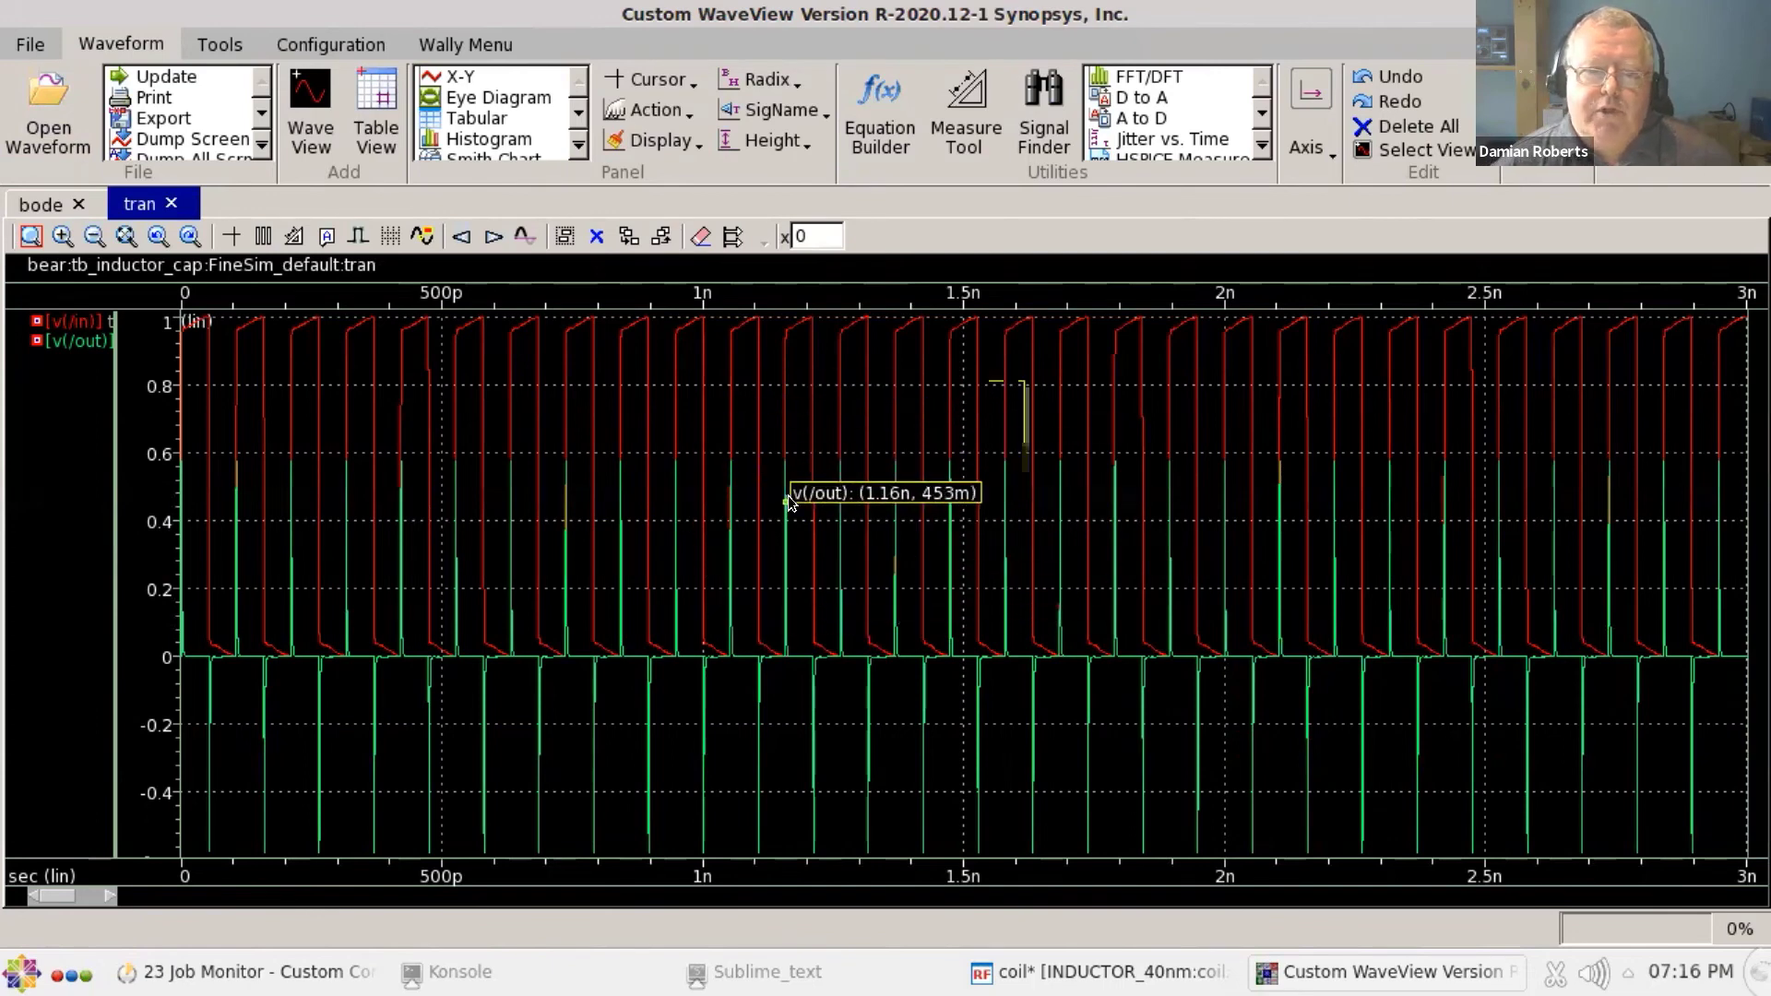
{"action": "mouse_move", "coordinate": [701, 485]}
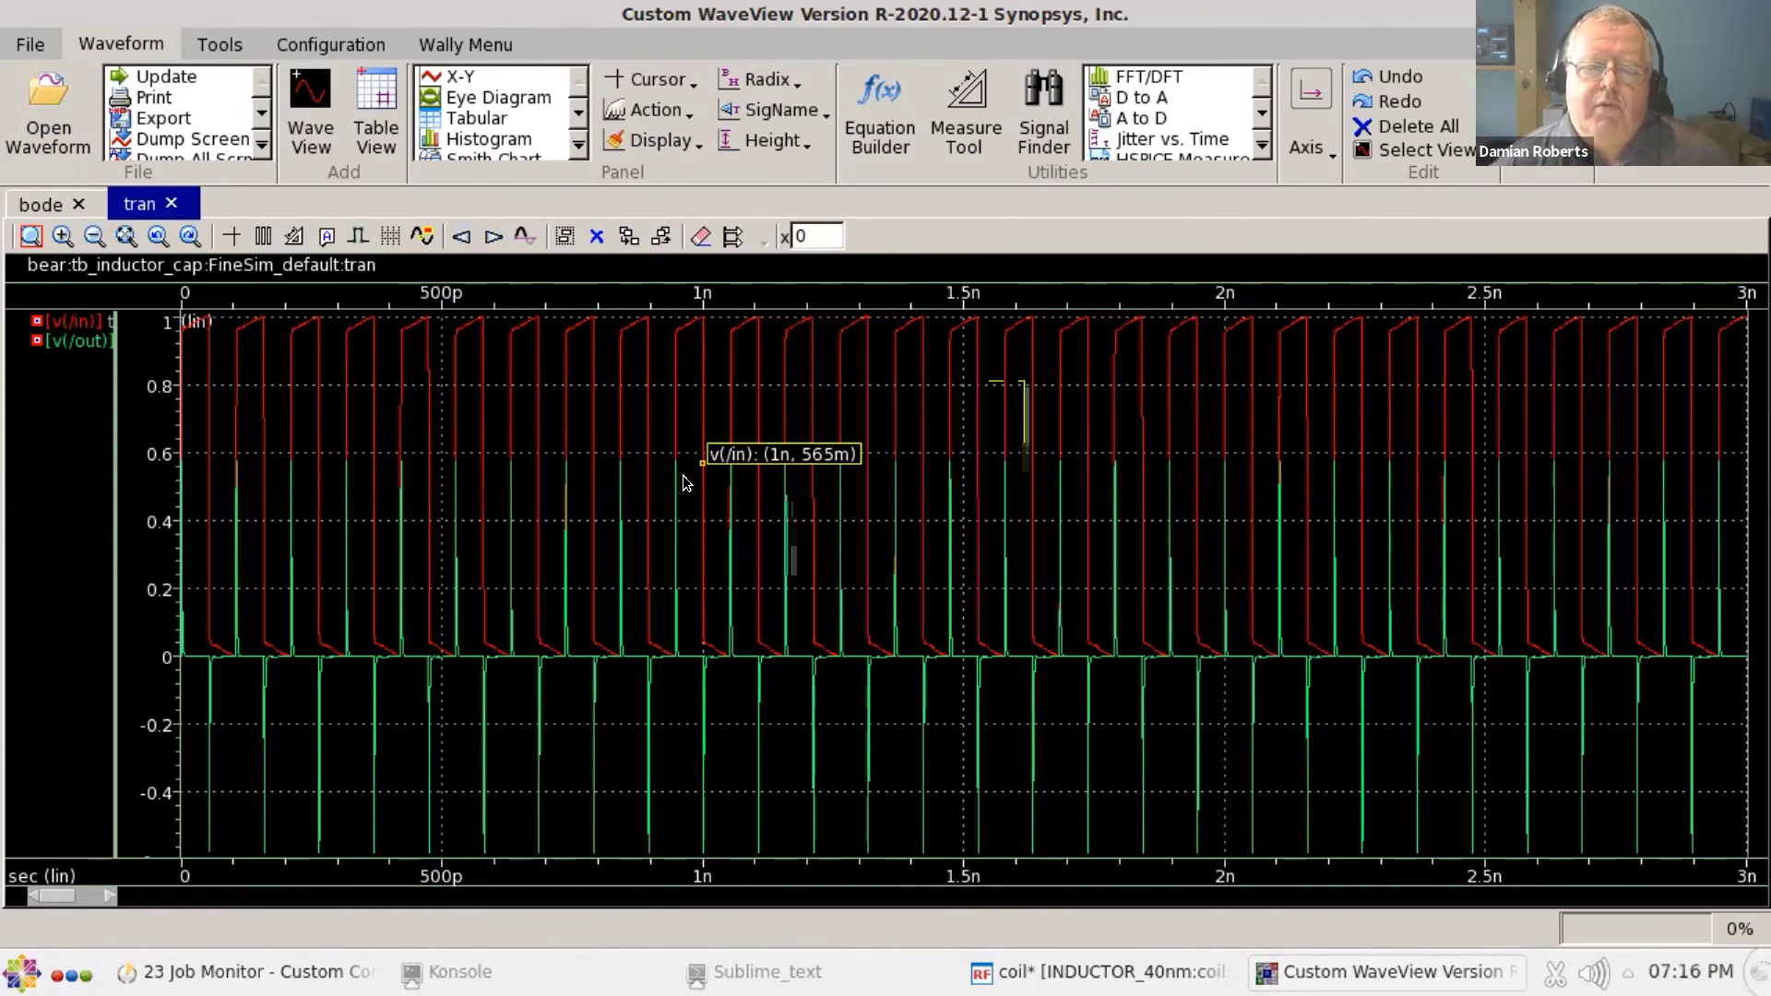
{"action": "mouse_move", "coordinate": [1231, 531]}
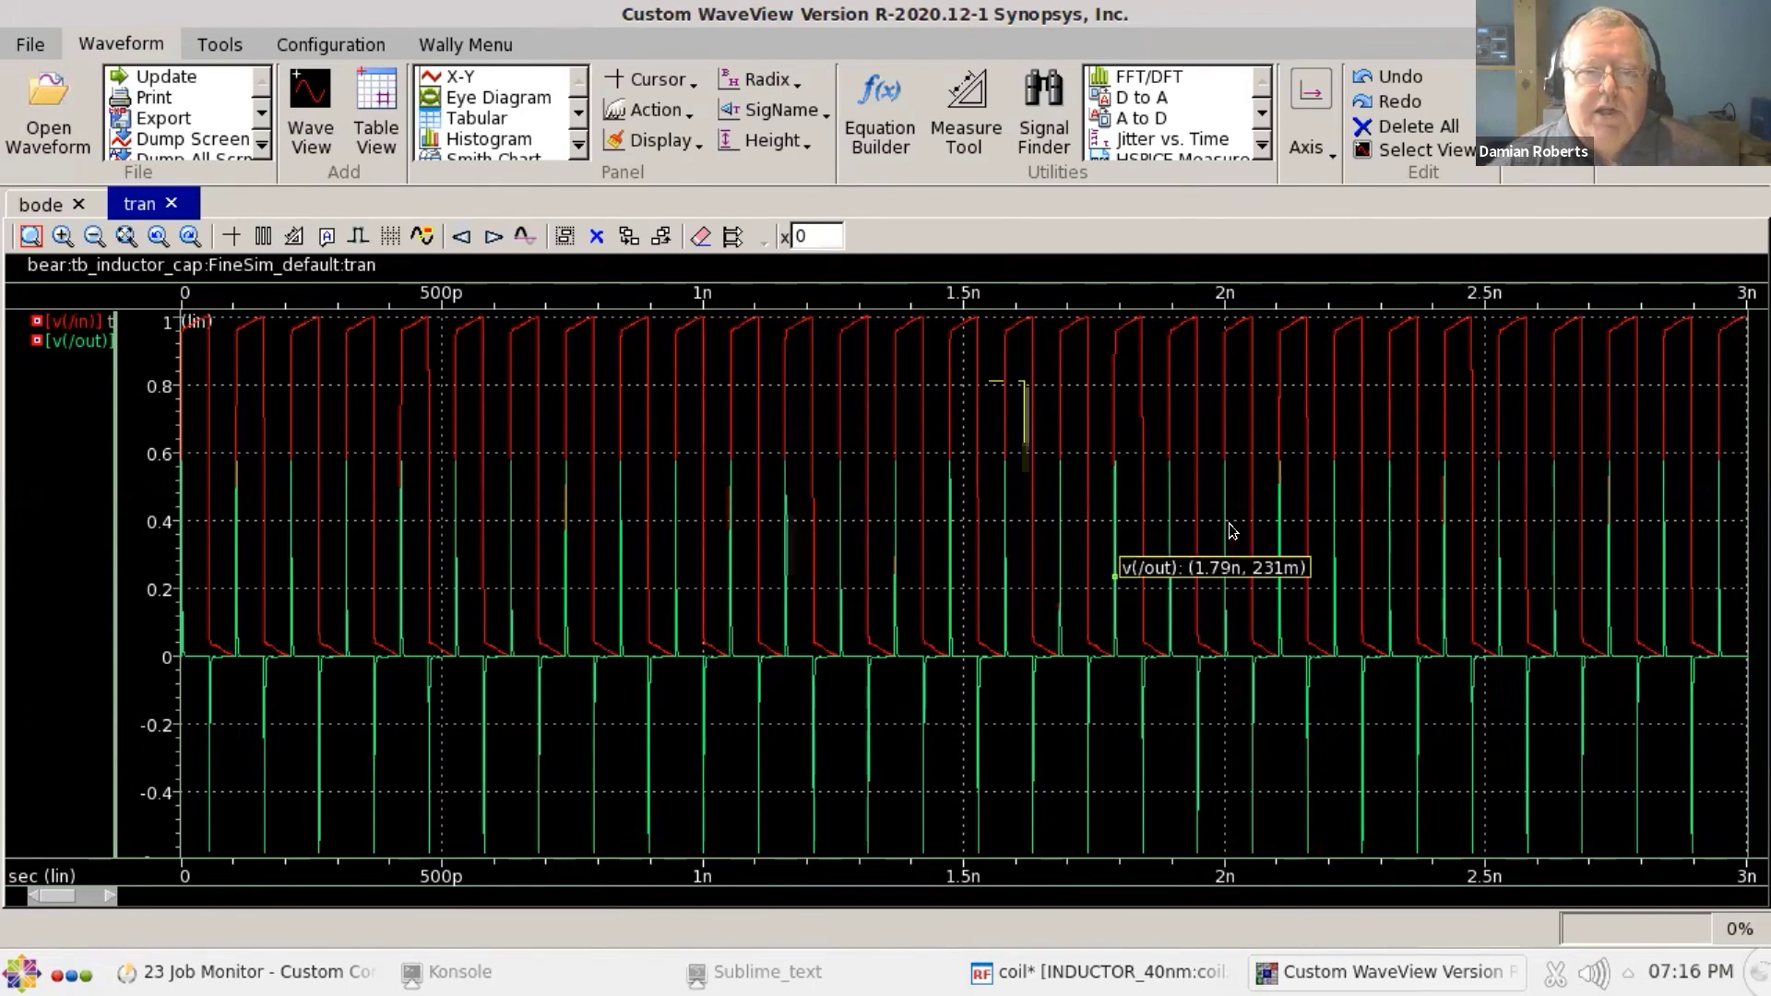
{"action": "mouse_move", "coordinate": [1068, 535]}
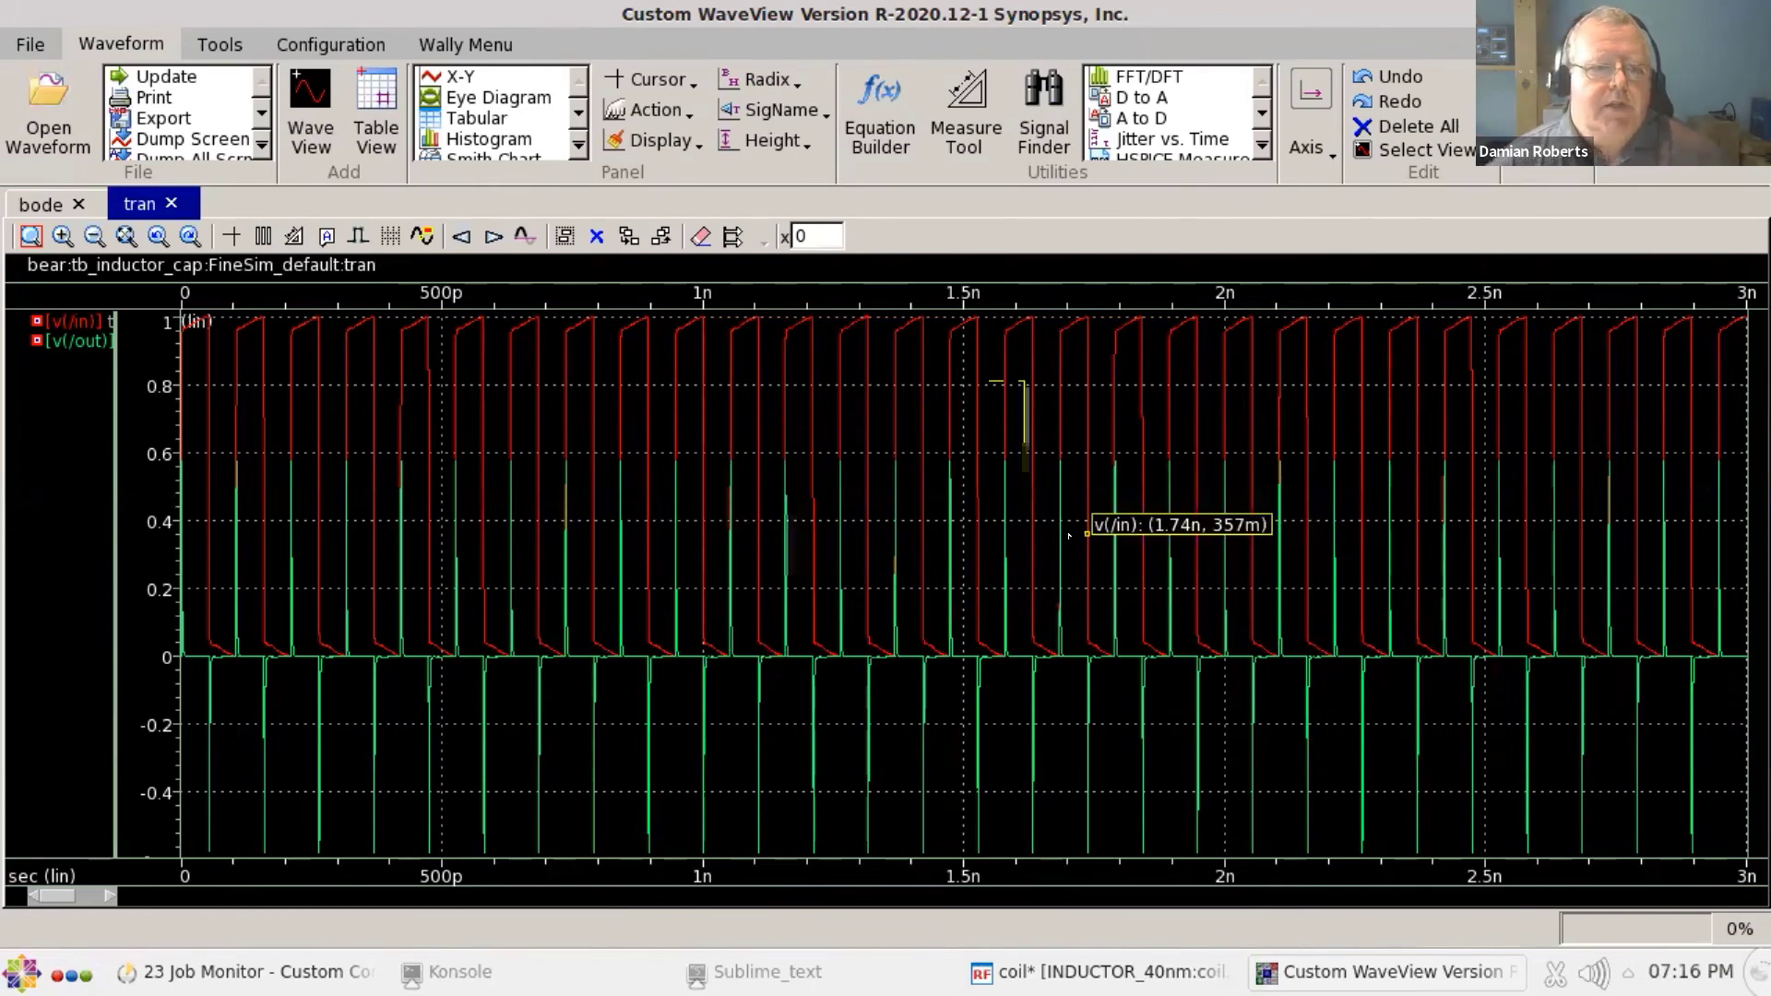
{"action": "mouse_move", "coordinate": [500, 507]}
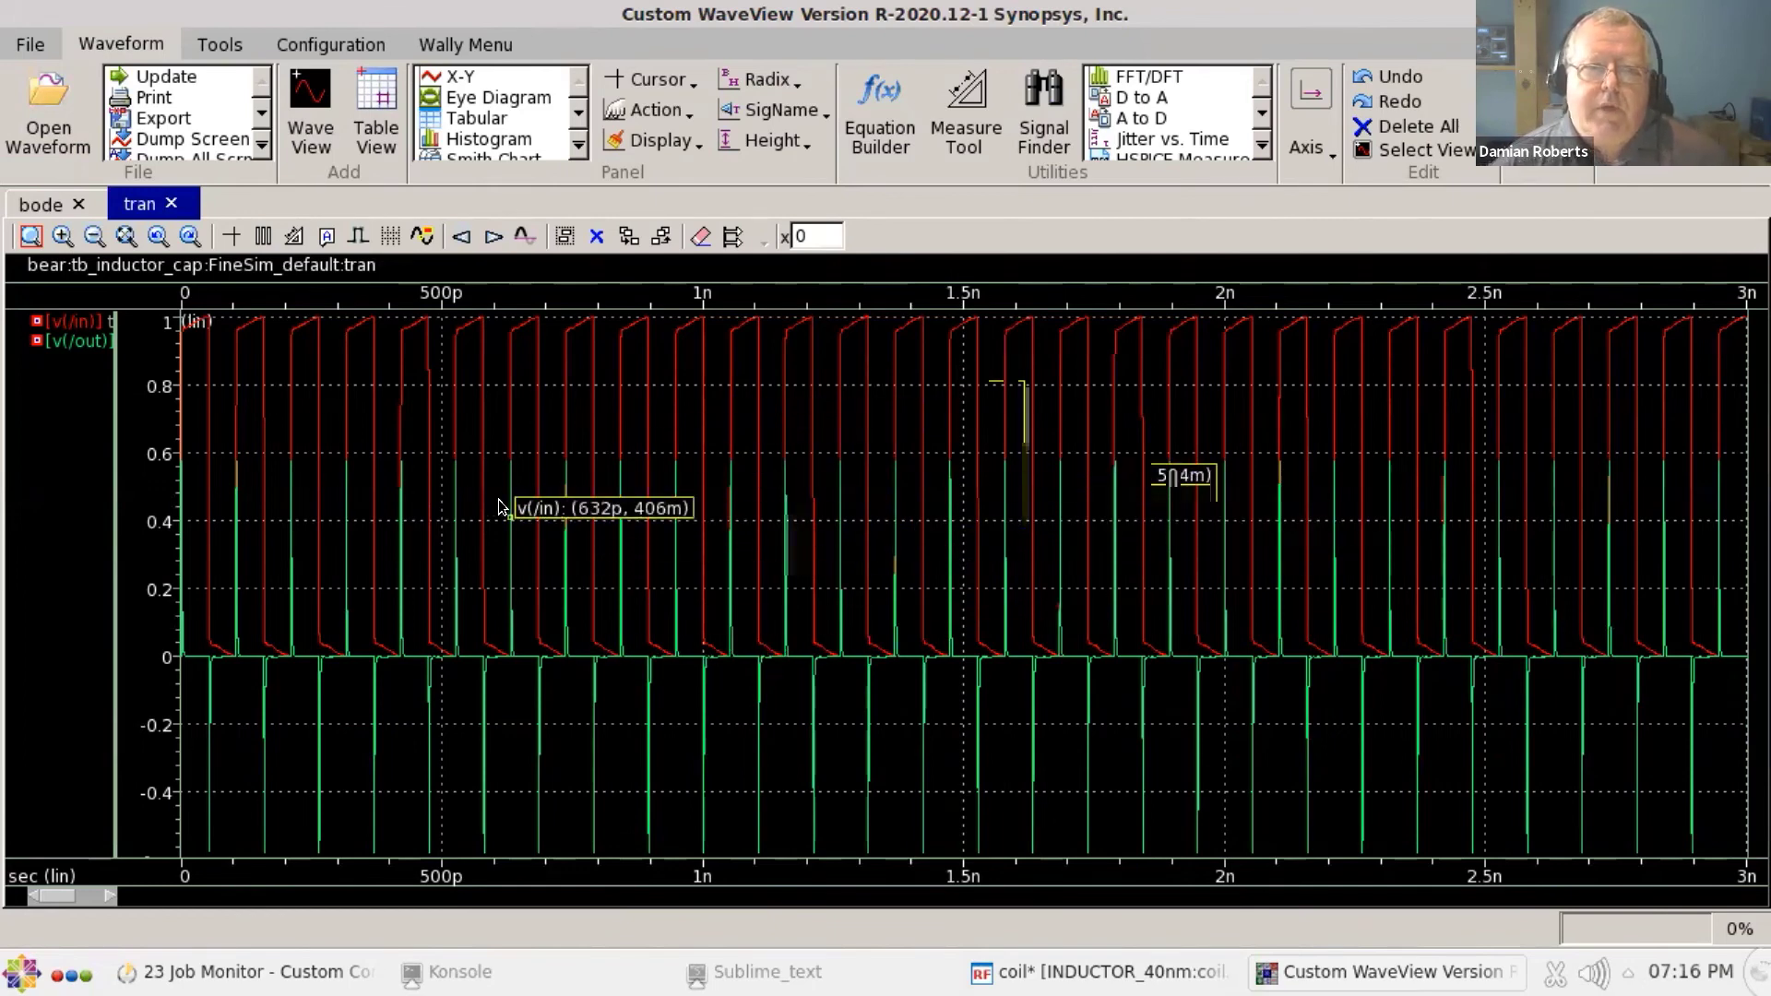
{"action": "mouse_move", "coordinate": [875, 441]}
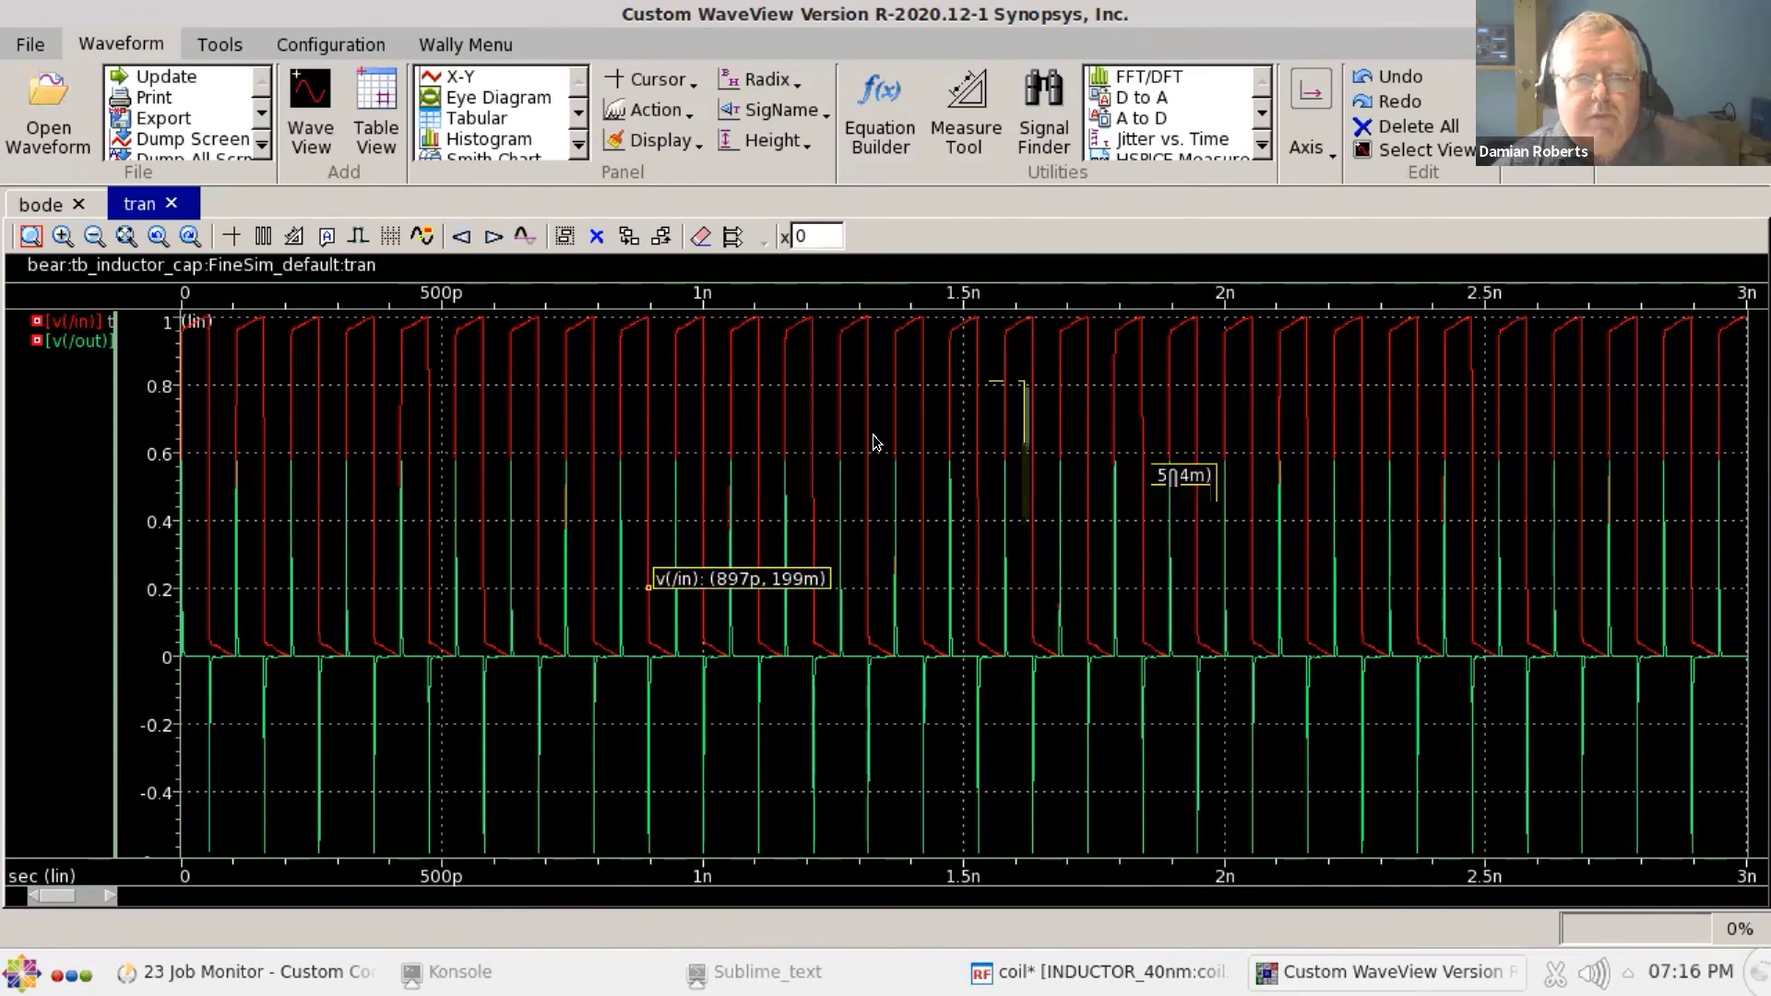
{"action": "mouse_move", "coordinate": [532, 350]}
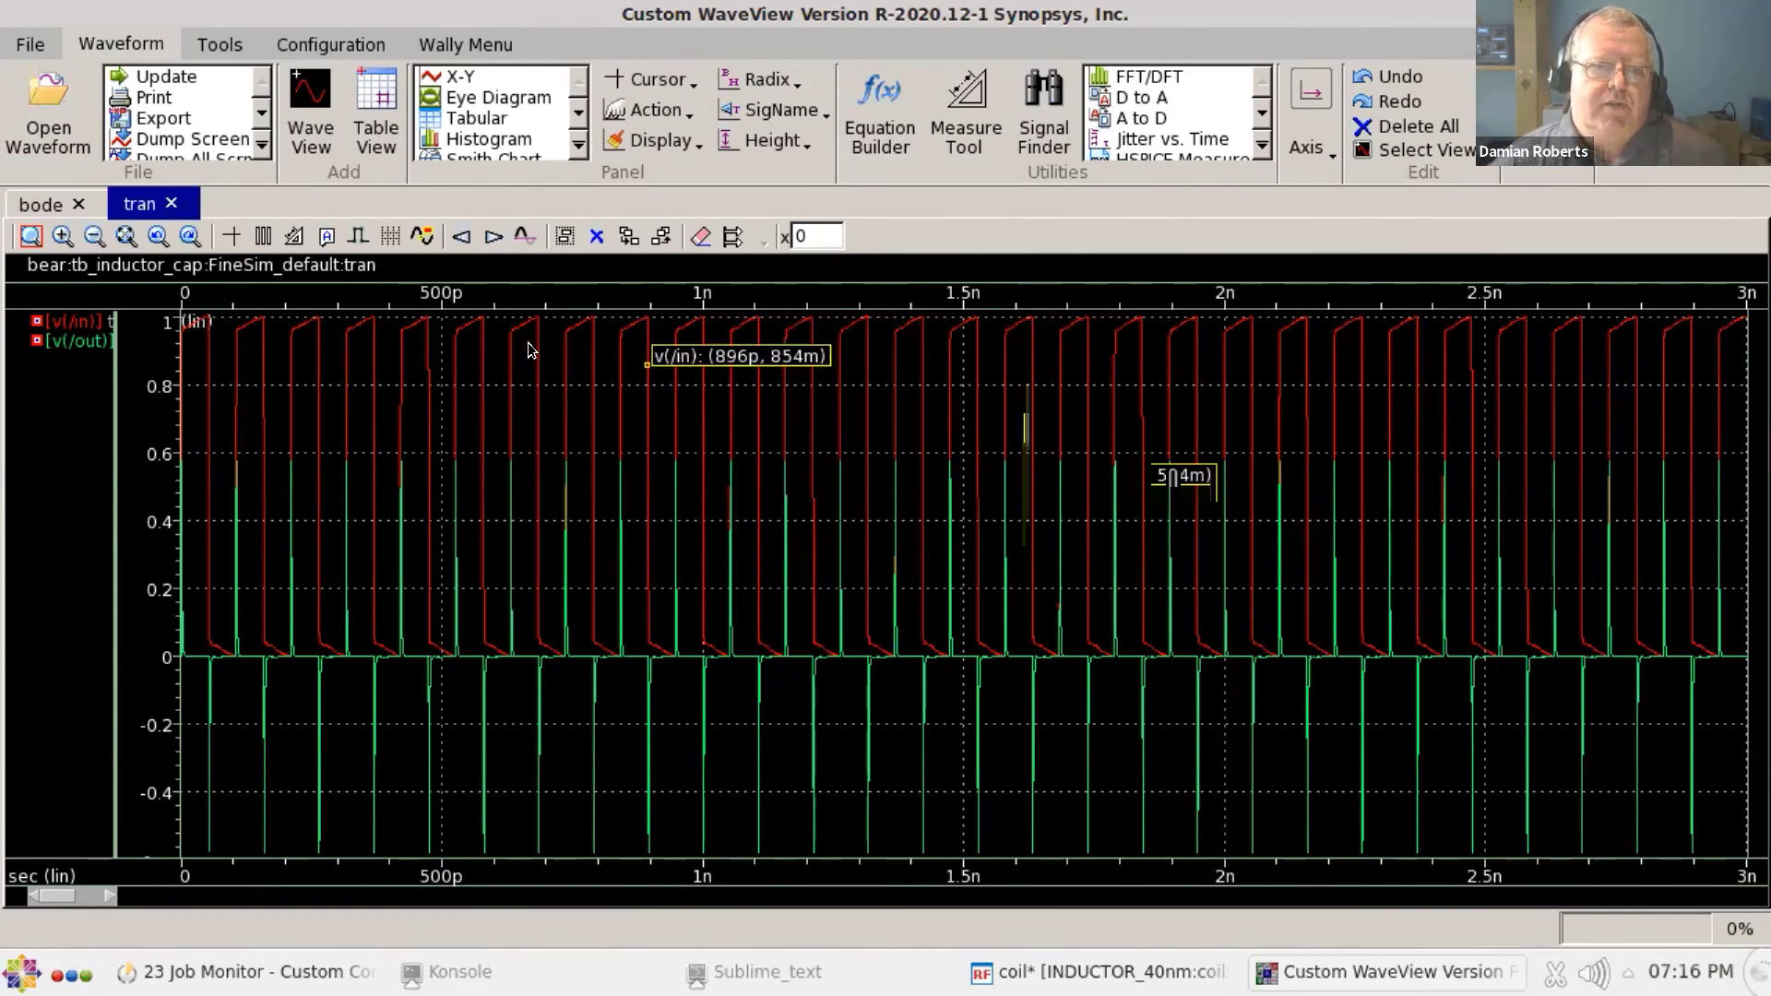
{"action": "mouse_move", "coordinate": [631, 409]}
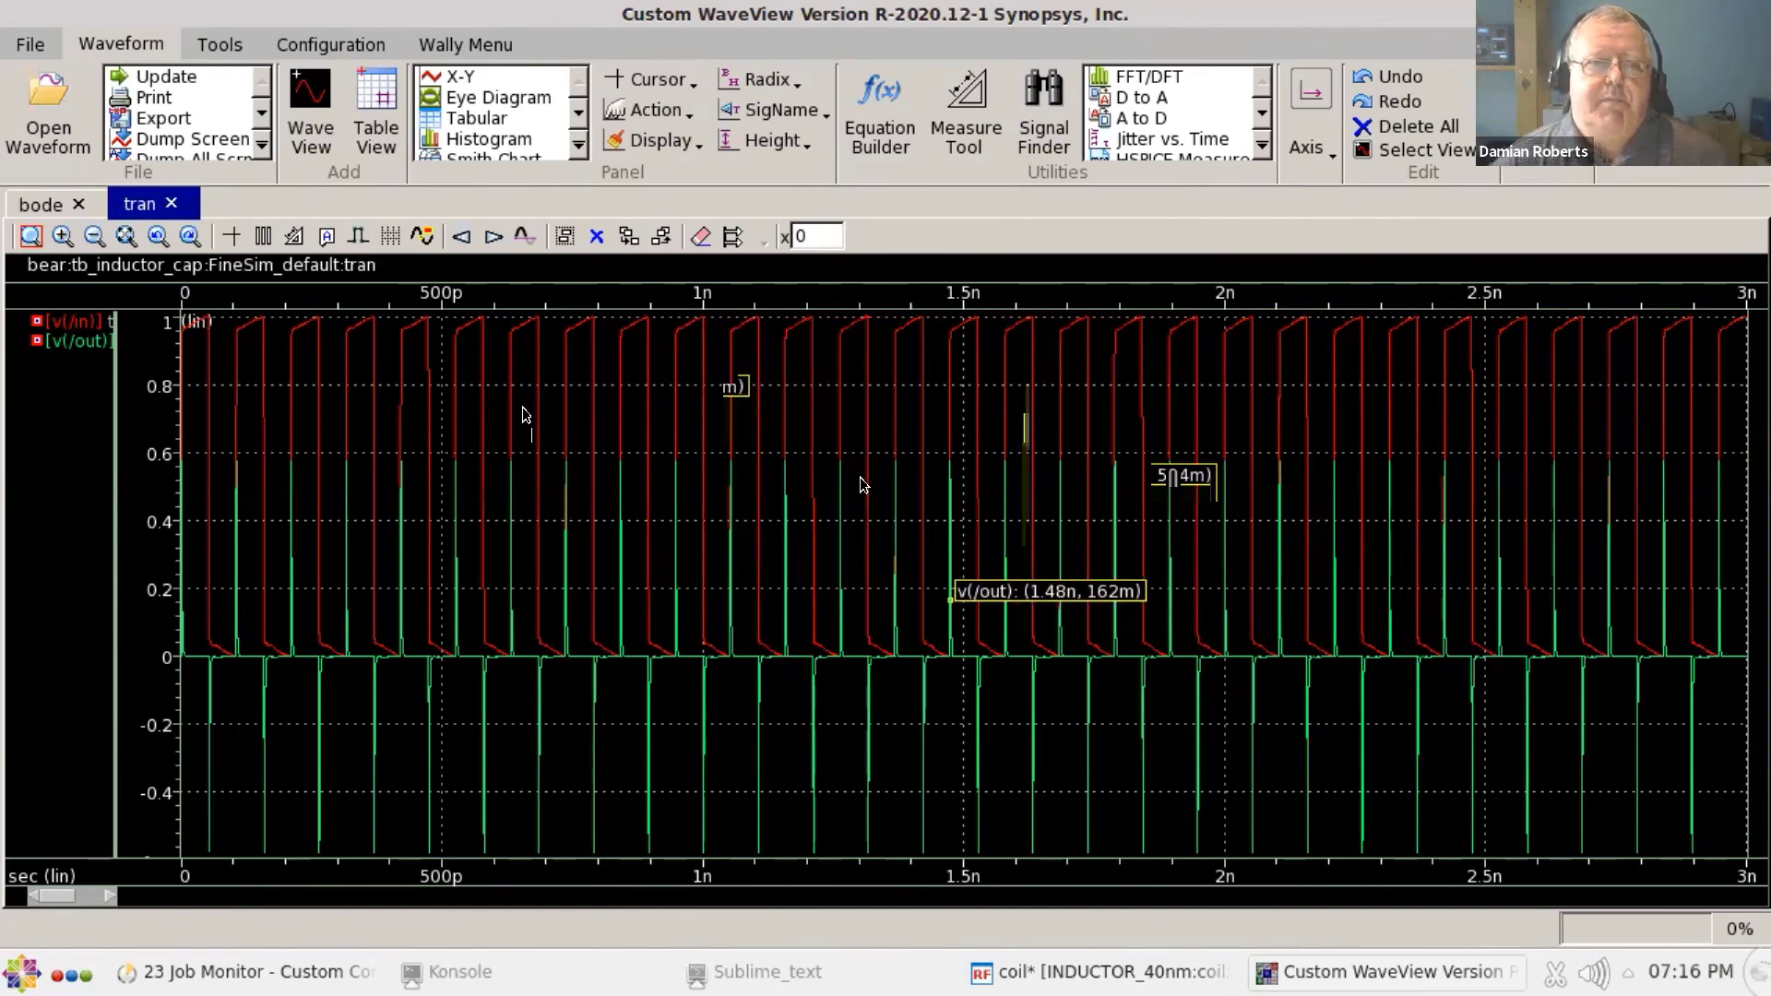
{"action": "mouse_move", "coordinate": [1059, 570]}
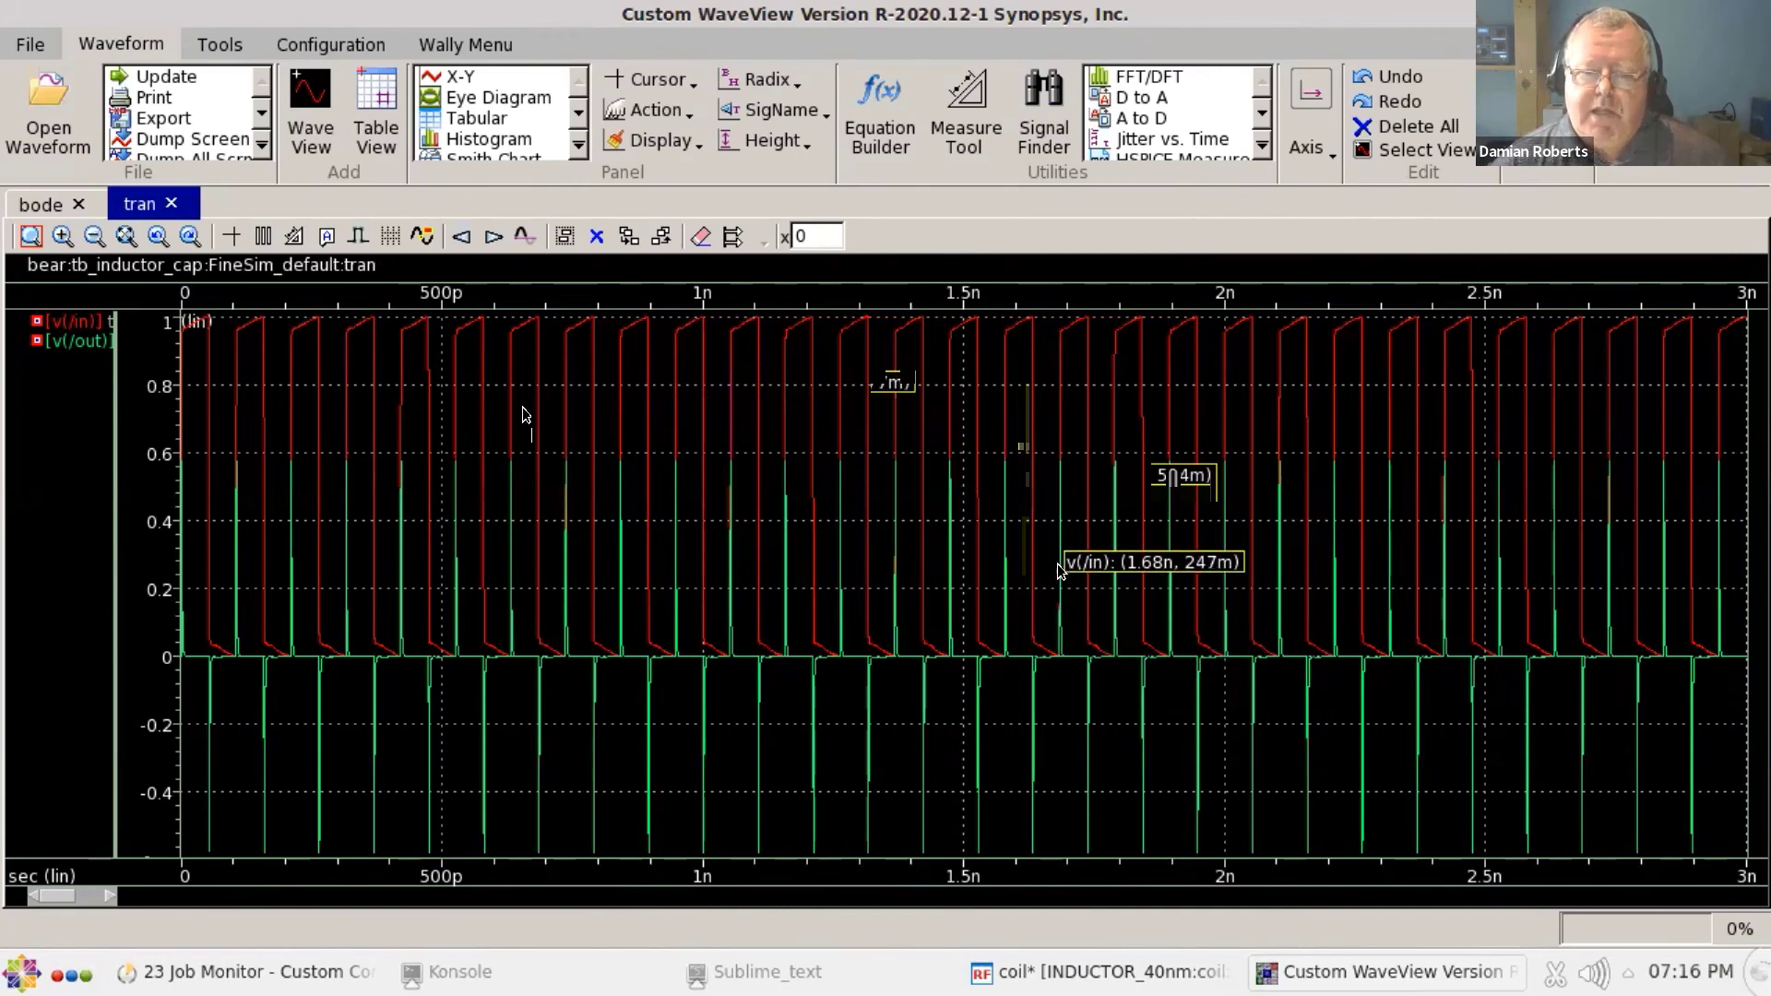